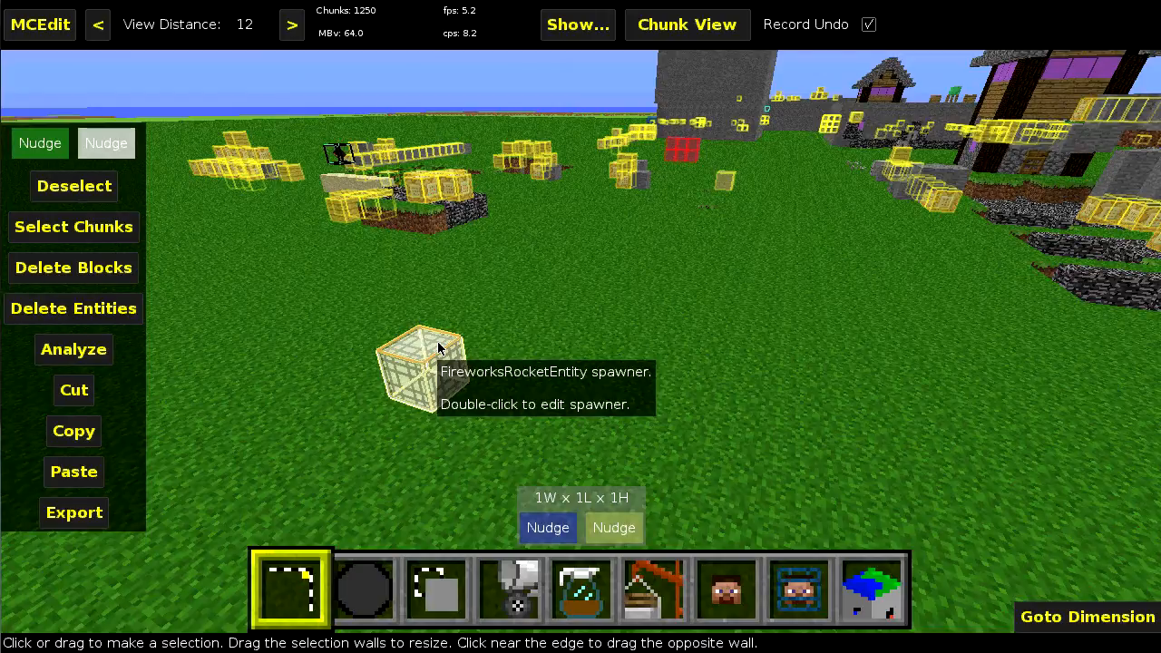
pyautogui.moveTo(581, 589)
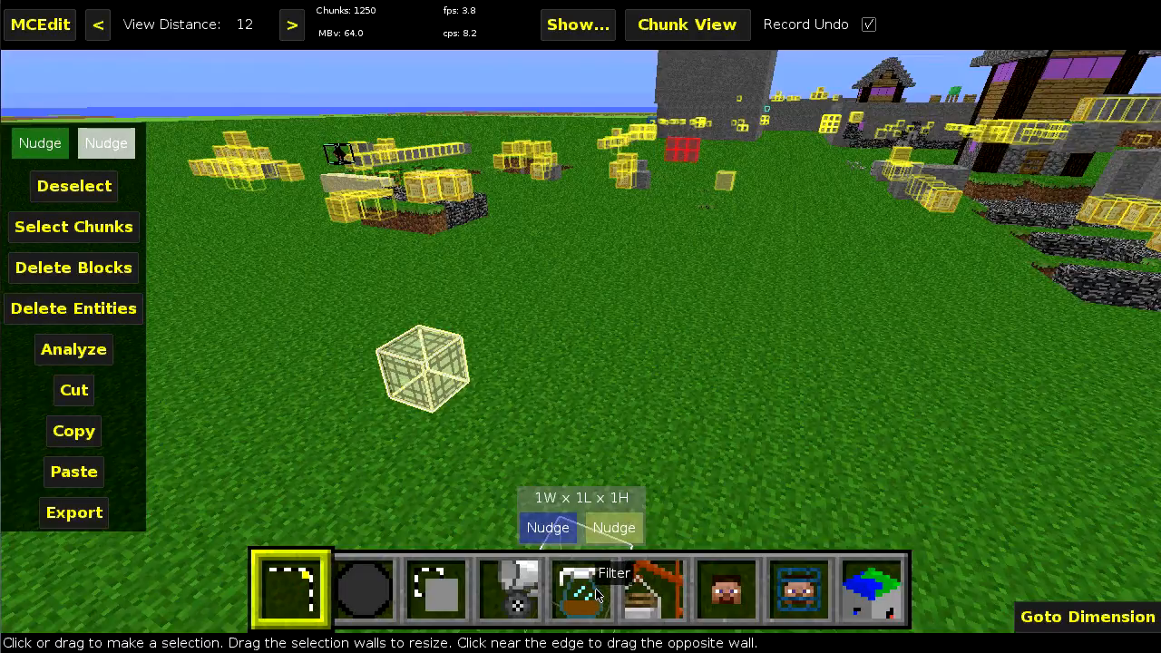
# Step: Run NBT Editor - OLD on the spawner and expand TileEntities, the spawner and FireworksItem
pyautogui.click(581, 589)
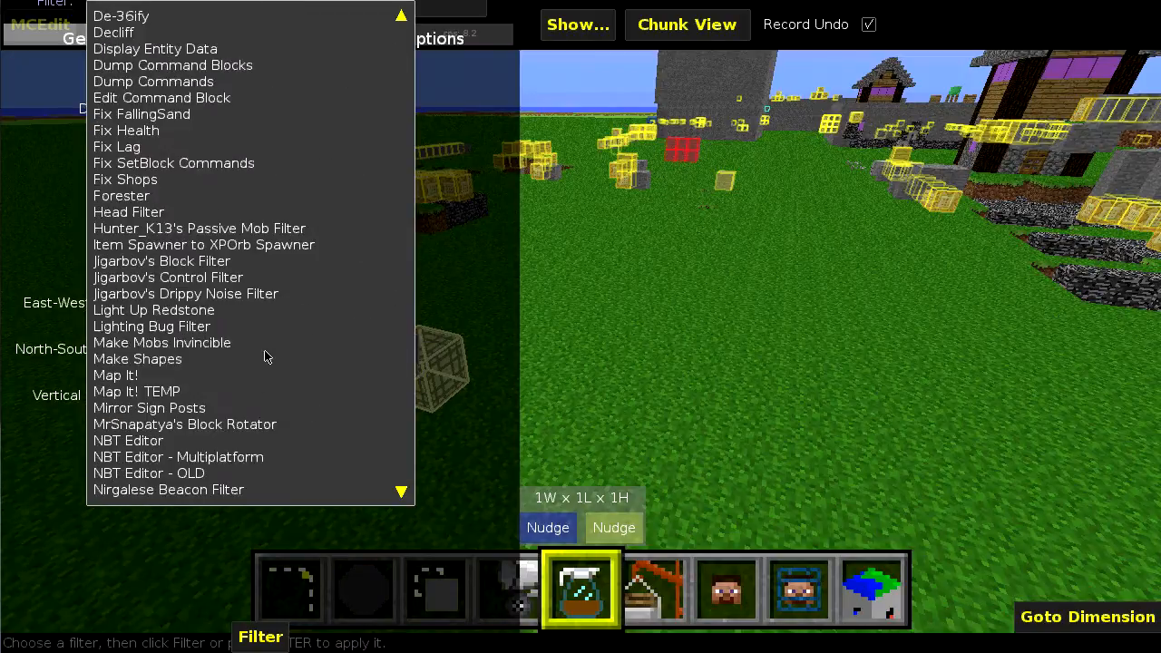
pyautogui.scroll(-3)
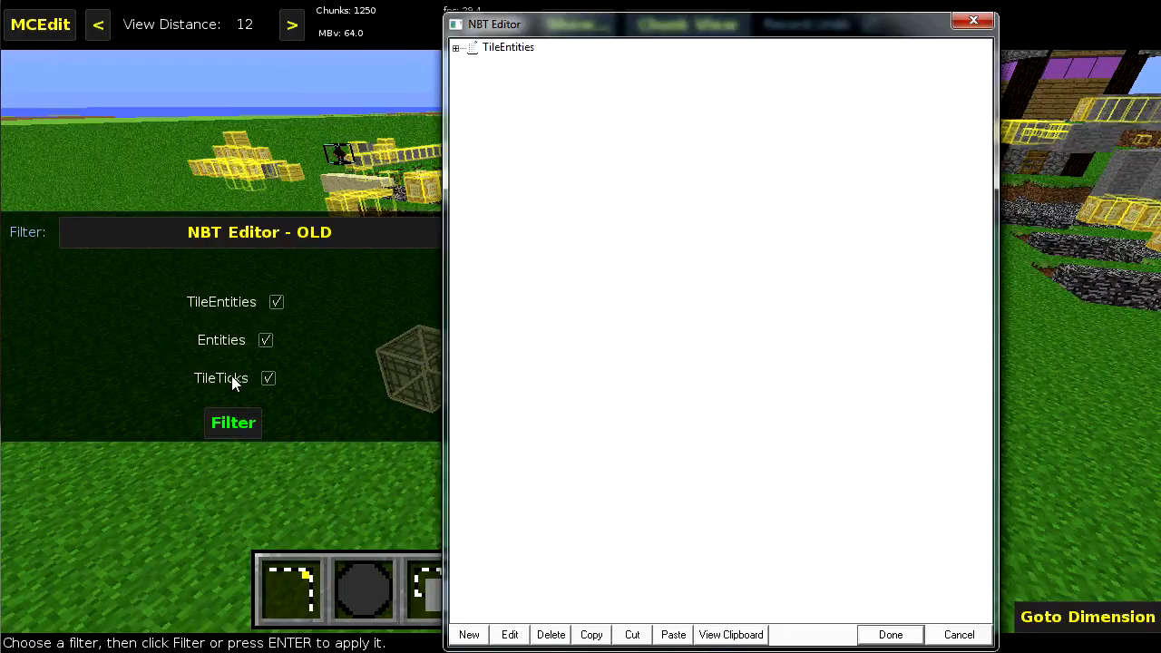
pyautogui.moveTo(204, 374)
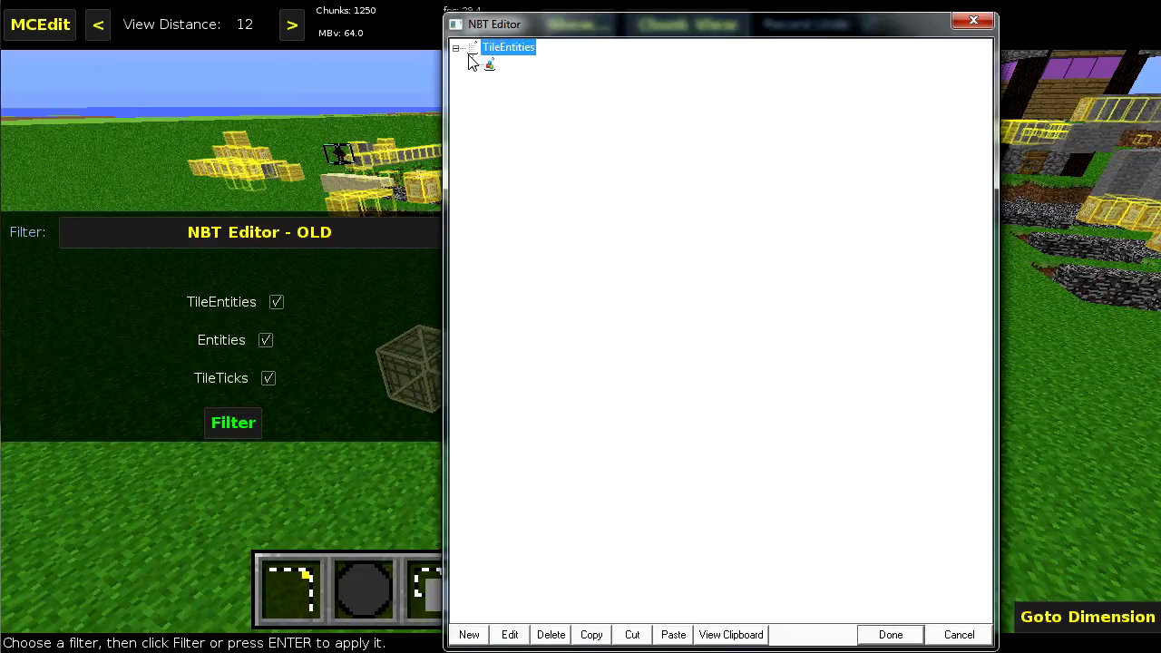
pyautogui.click(473, 65)
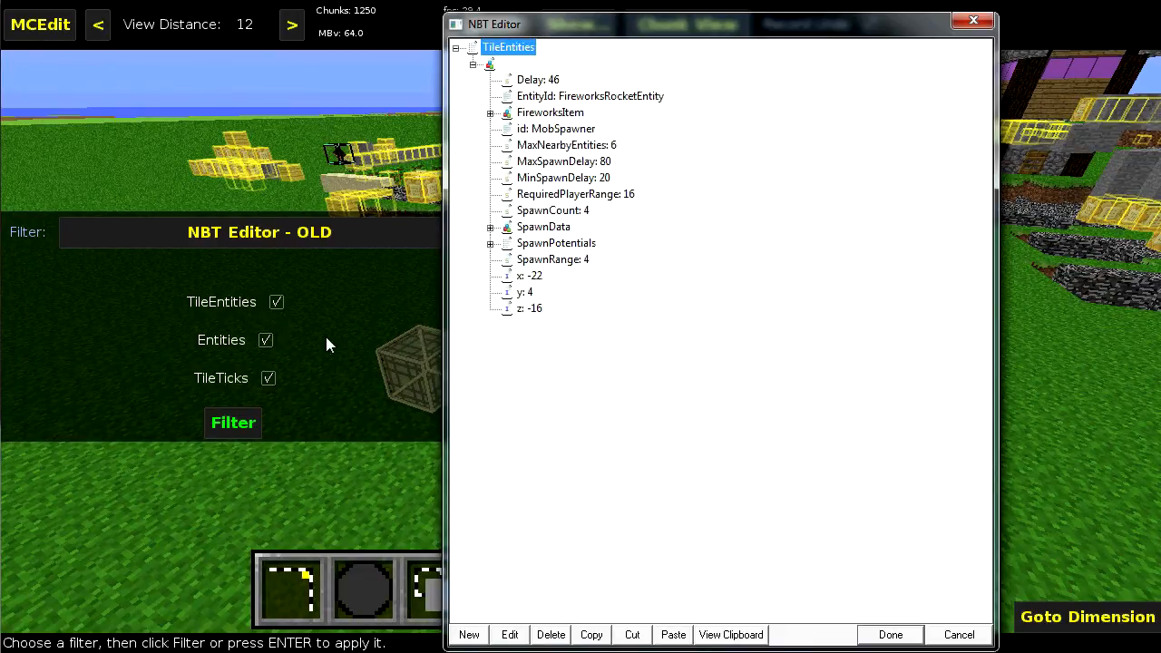
pyautogui.moveTo(588, 291)
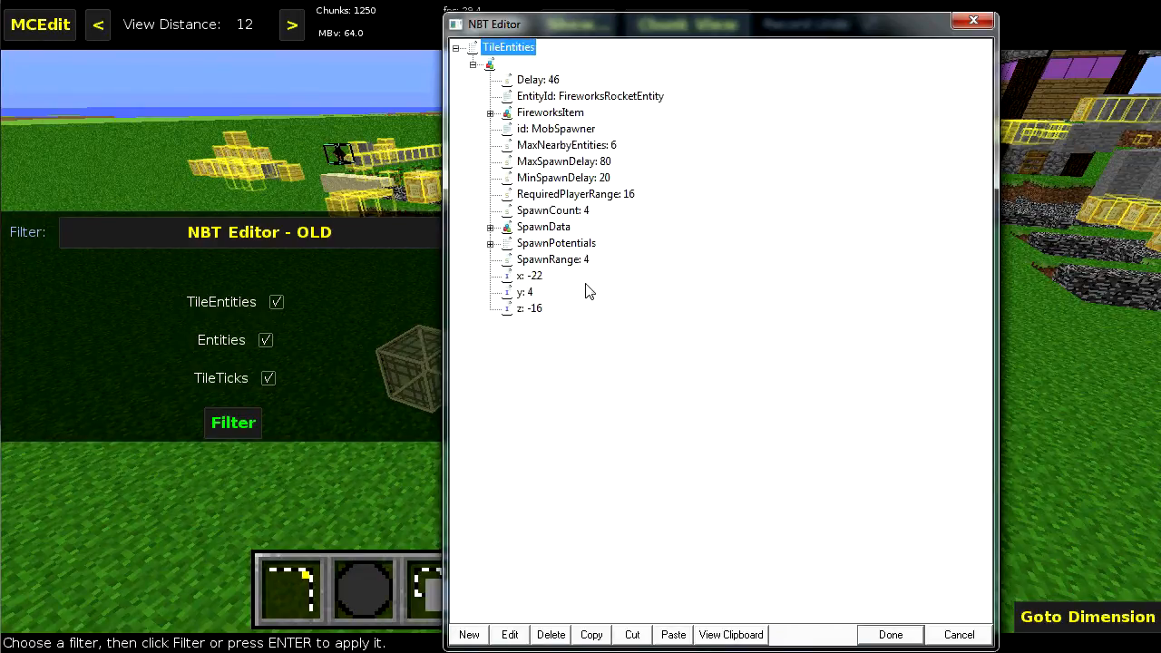
pyautogui.click(490, 113)
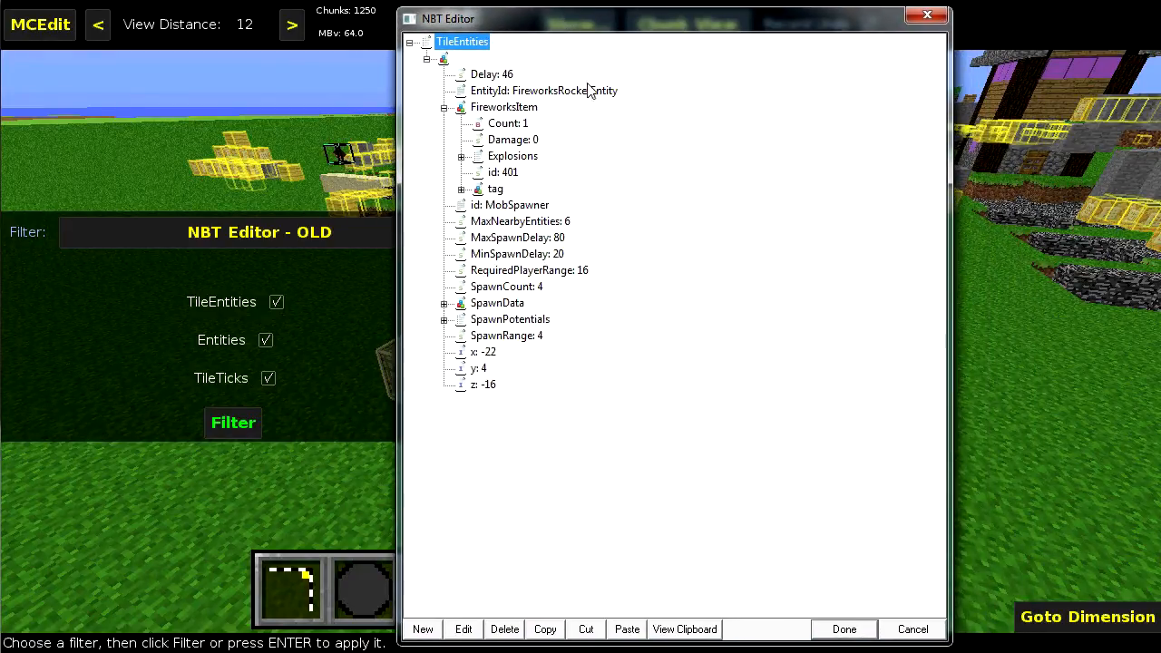
pyautogui.click(841, 627)
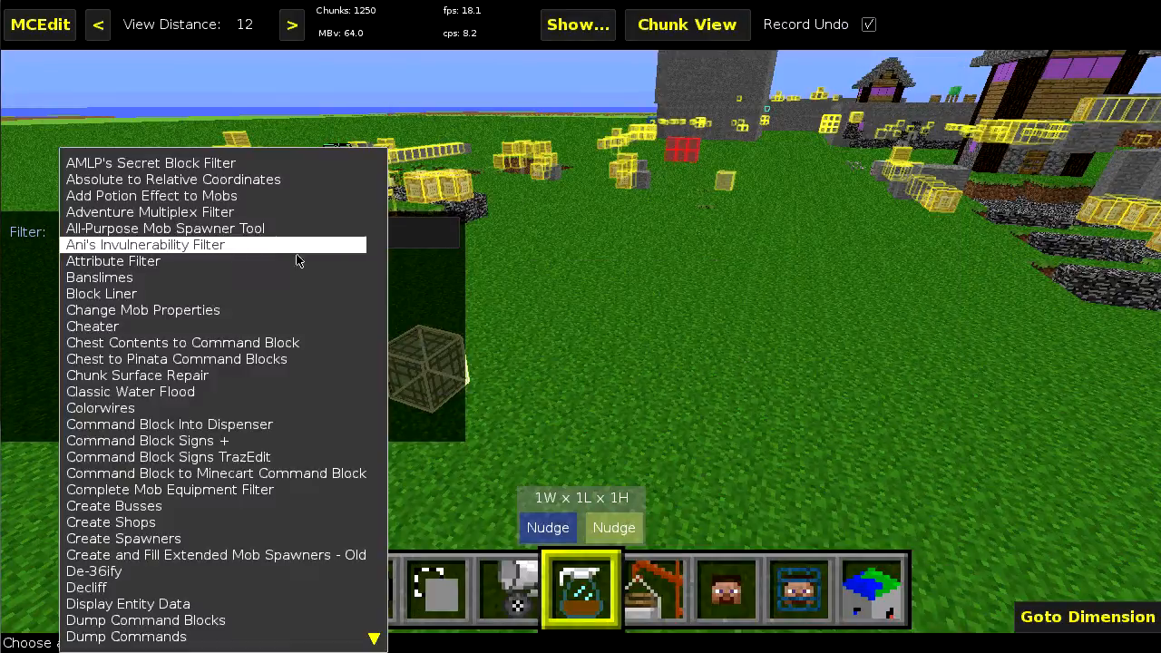
# Step: Choose the newer NBT Editor filter and review its Selection/File/level.dat targets, keeping Selection
pyautogui.scroll(-3)
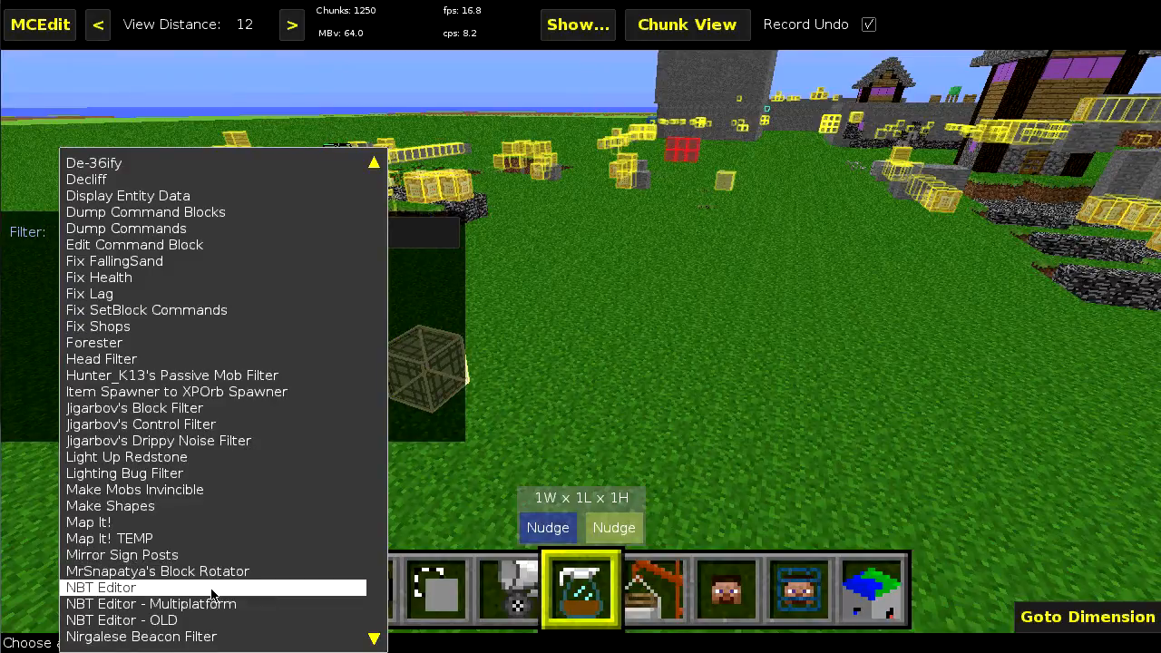
pyautogui.click(102, 588)
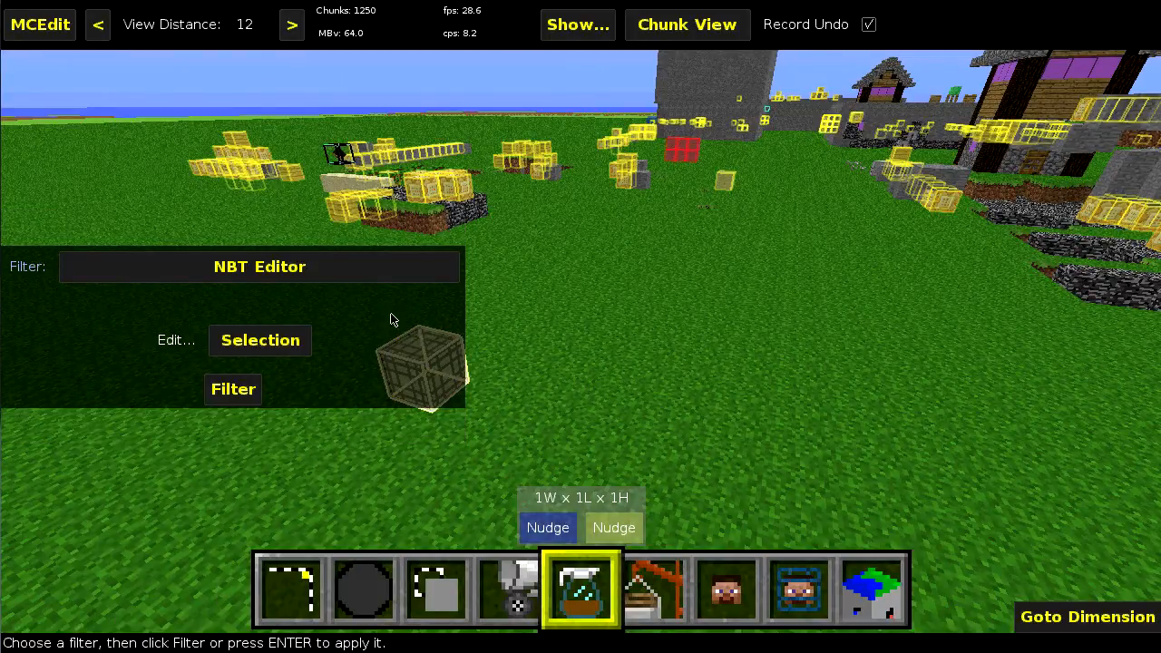
pyautogui.moveTo(261, 415)
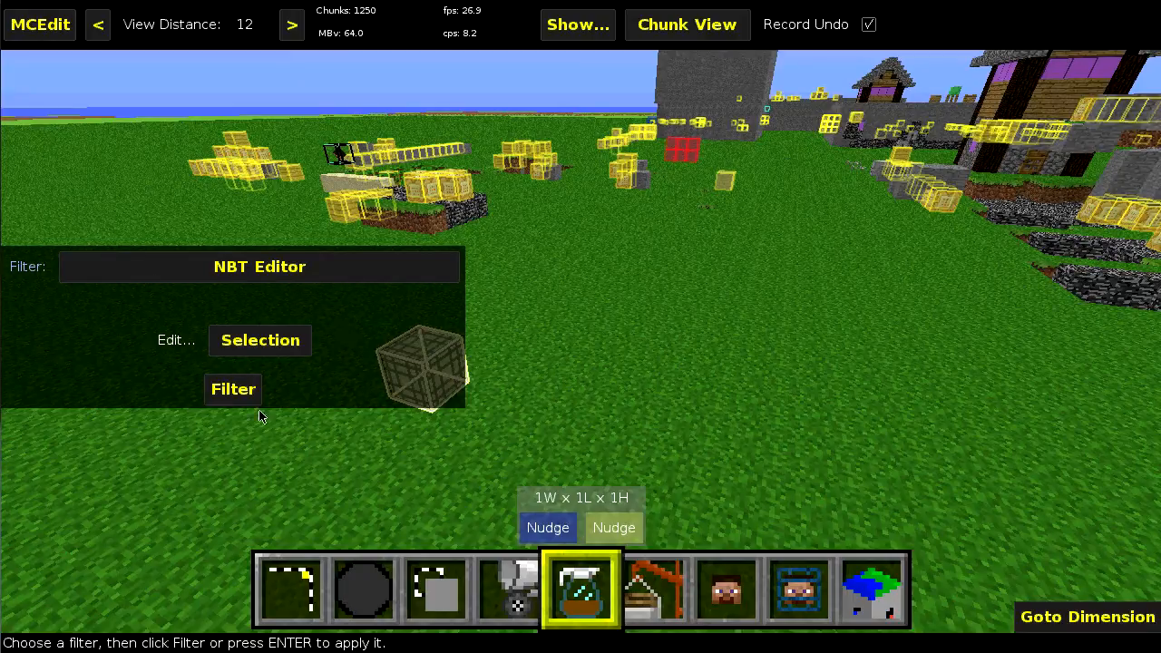
pyautogui.moveTo(210, 334)
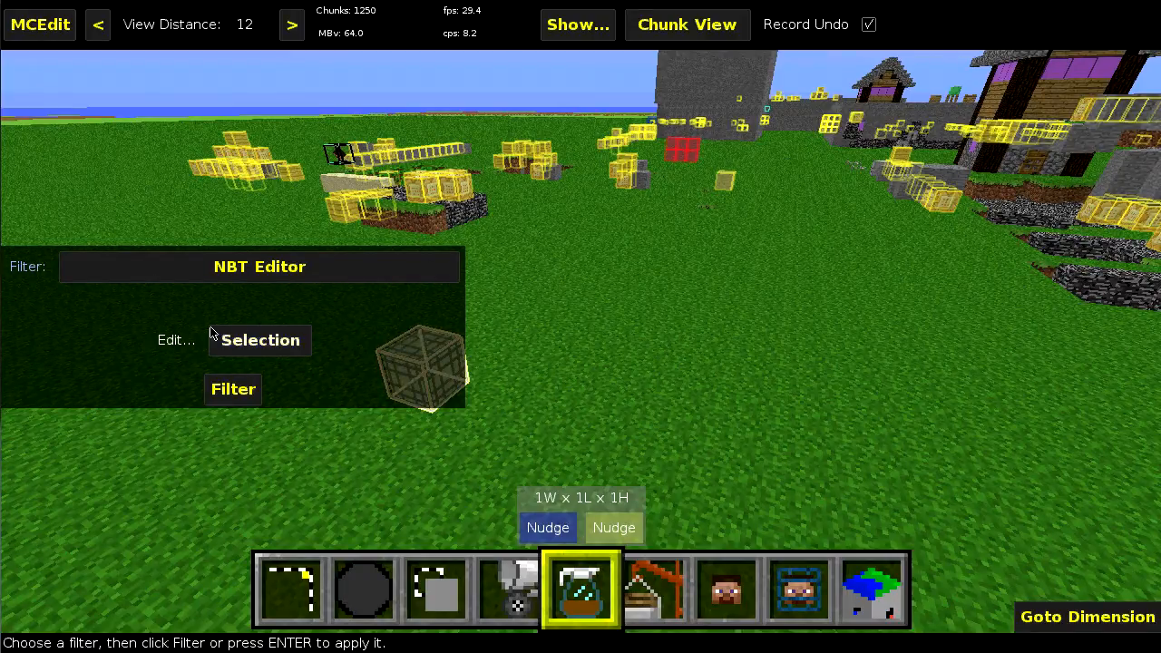
pyautogui.click(261, 339)
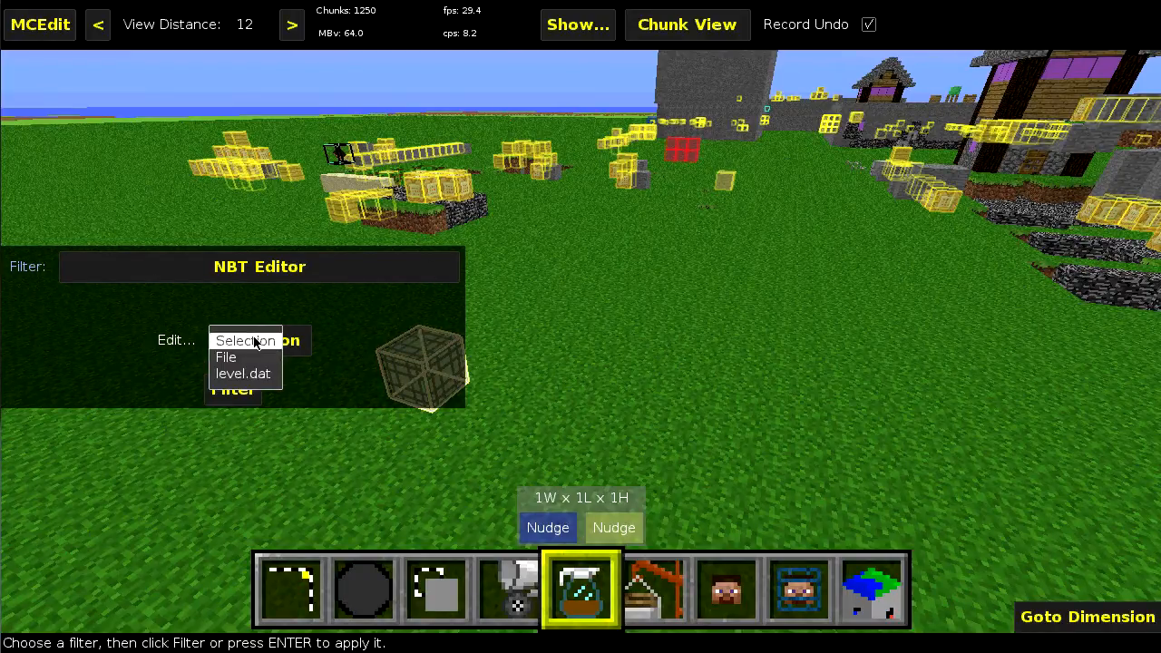
pyautogui.moveTo(517, 352)
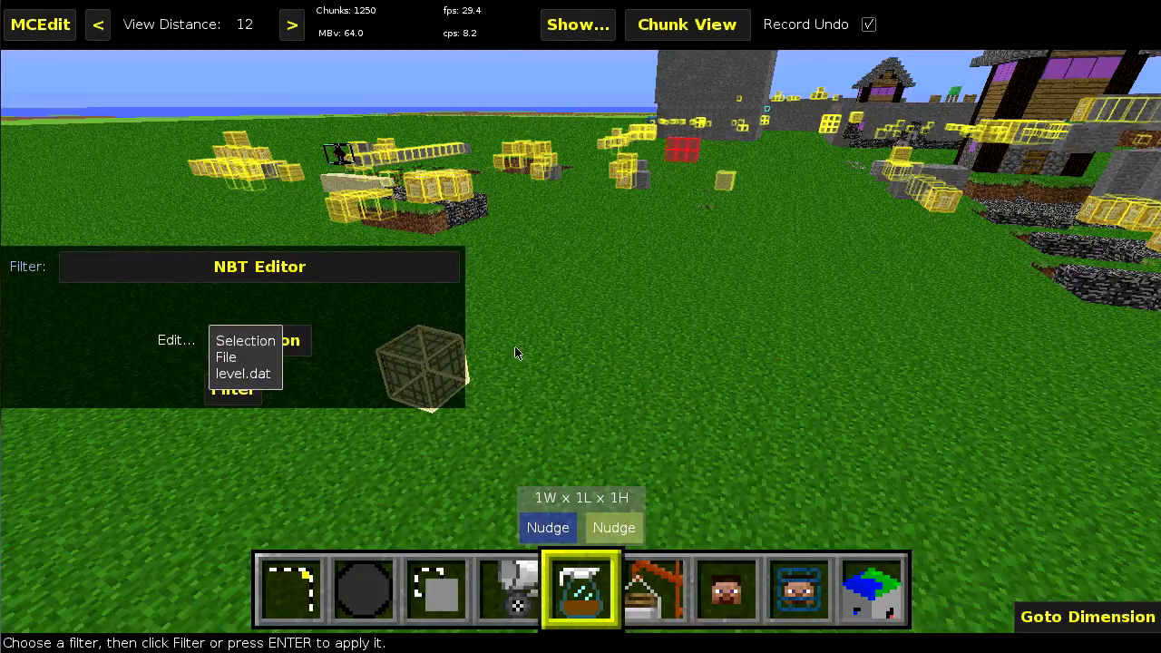
pyautogui.moveTo(258, 357)
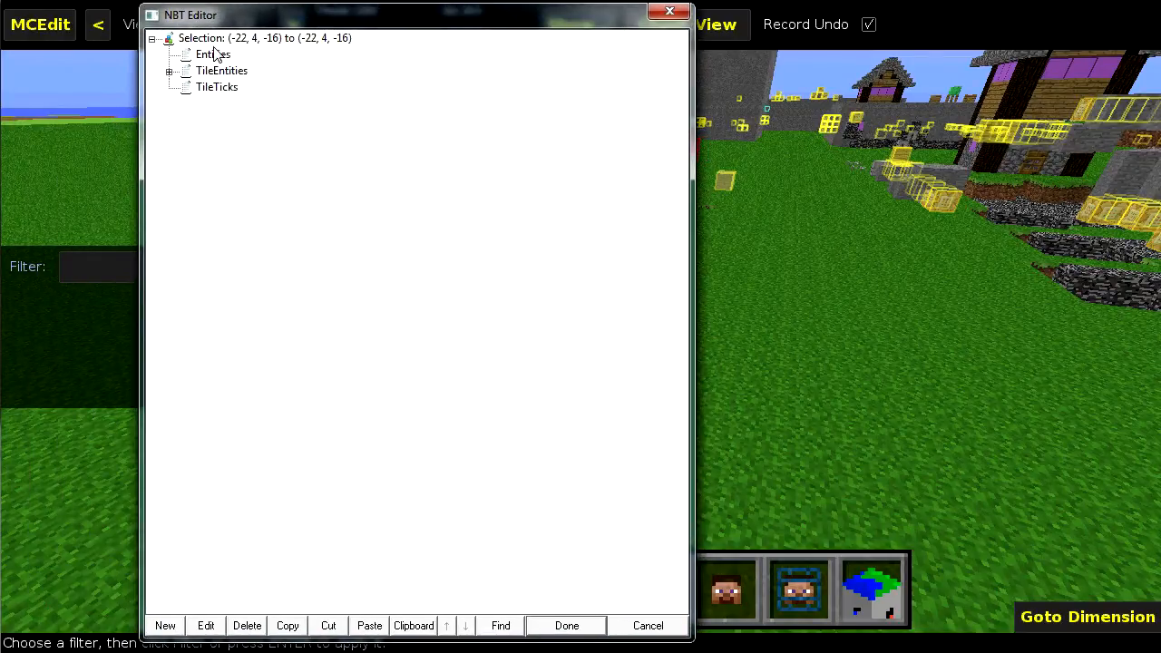
# Step: Expand TileEntities, the spawner, FireworksItem and Explosions in the NBT tree
pyautogui.click(217, 87)
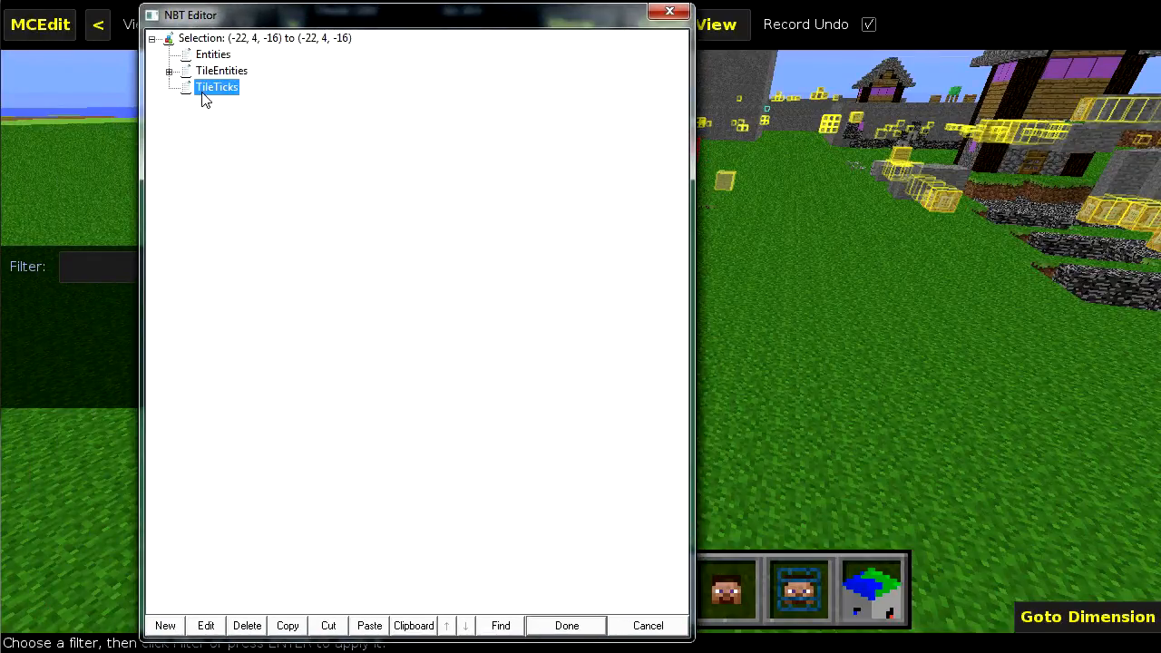
pyautogui.moveTo(210, 94)
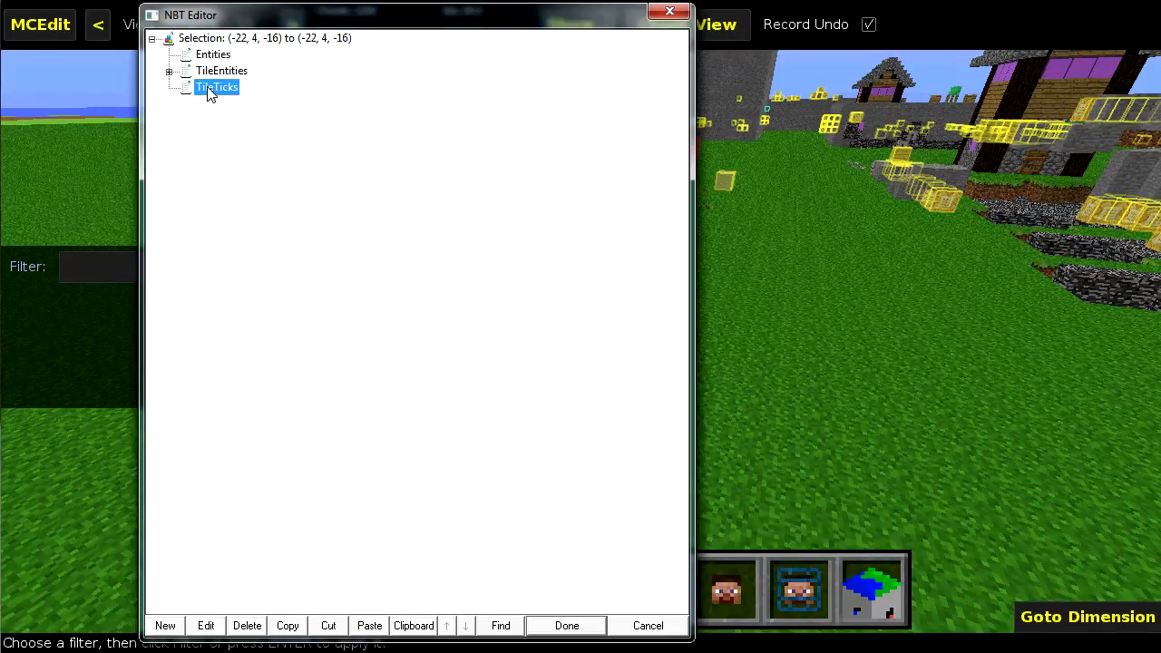
pyautogui.click(214, 55)
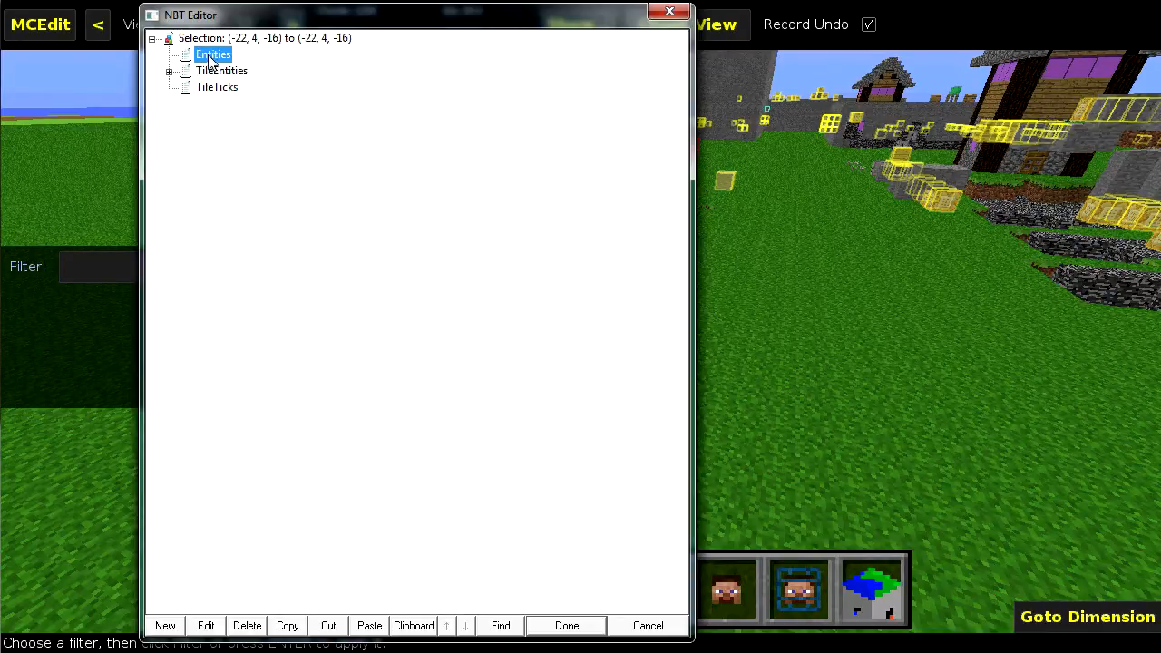
pyautogui.click(217, 87)
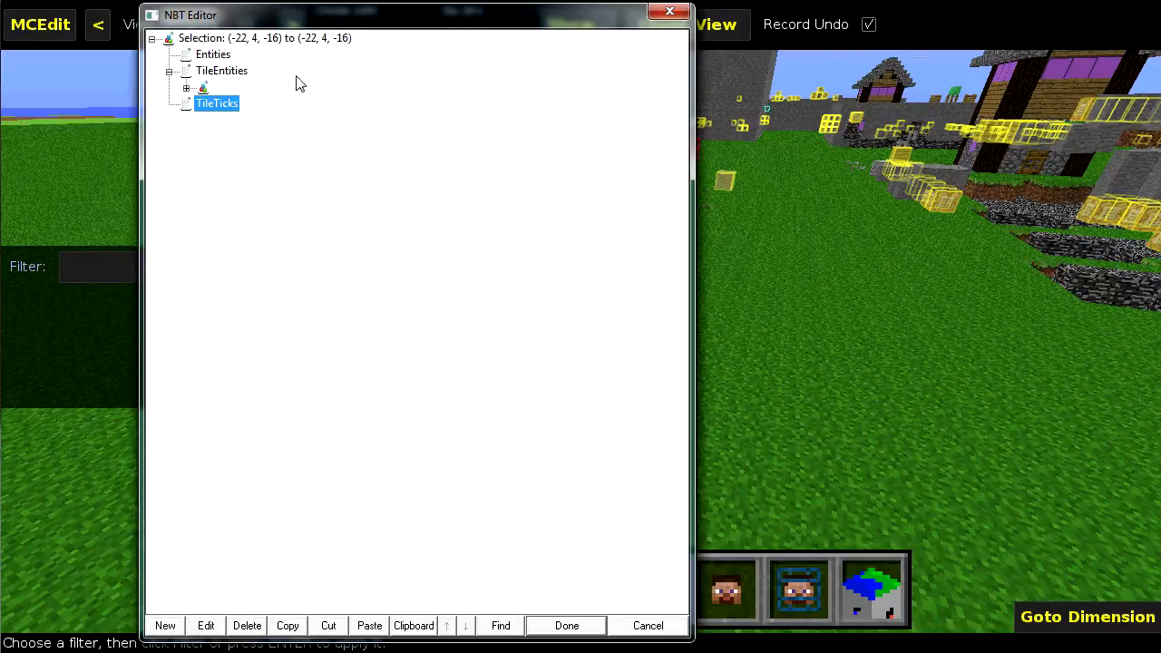
pyautogui.click(185, 87)
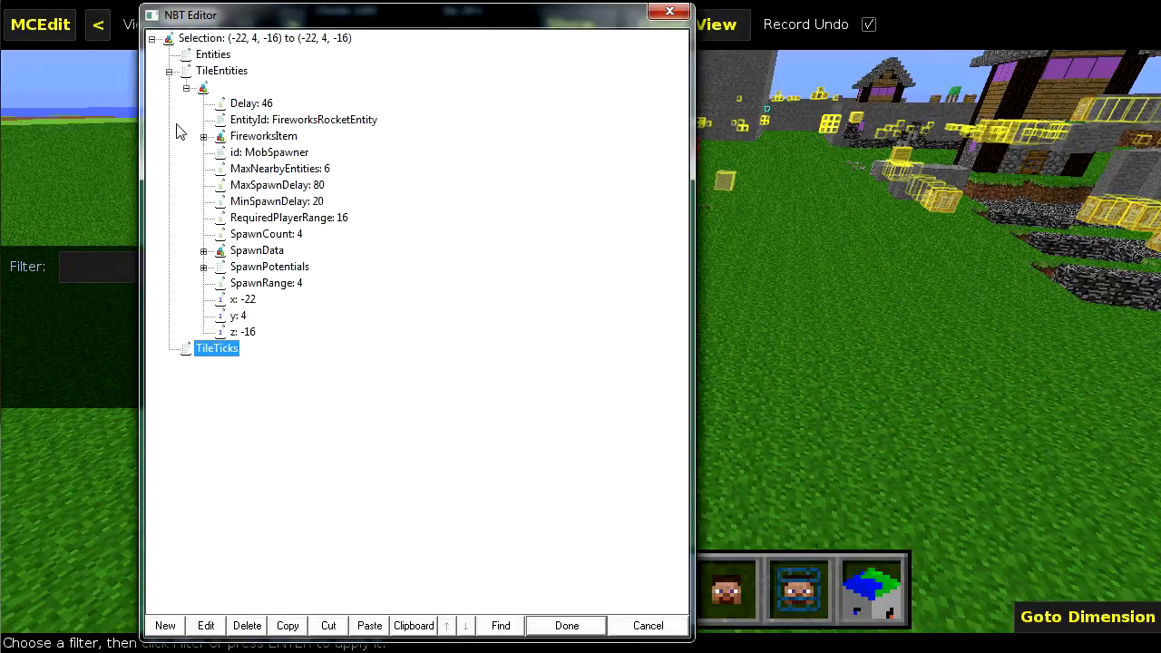
pyautogui.click(204, 136)
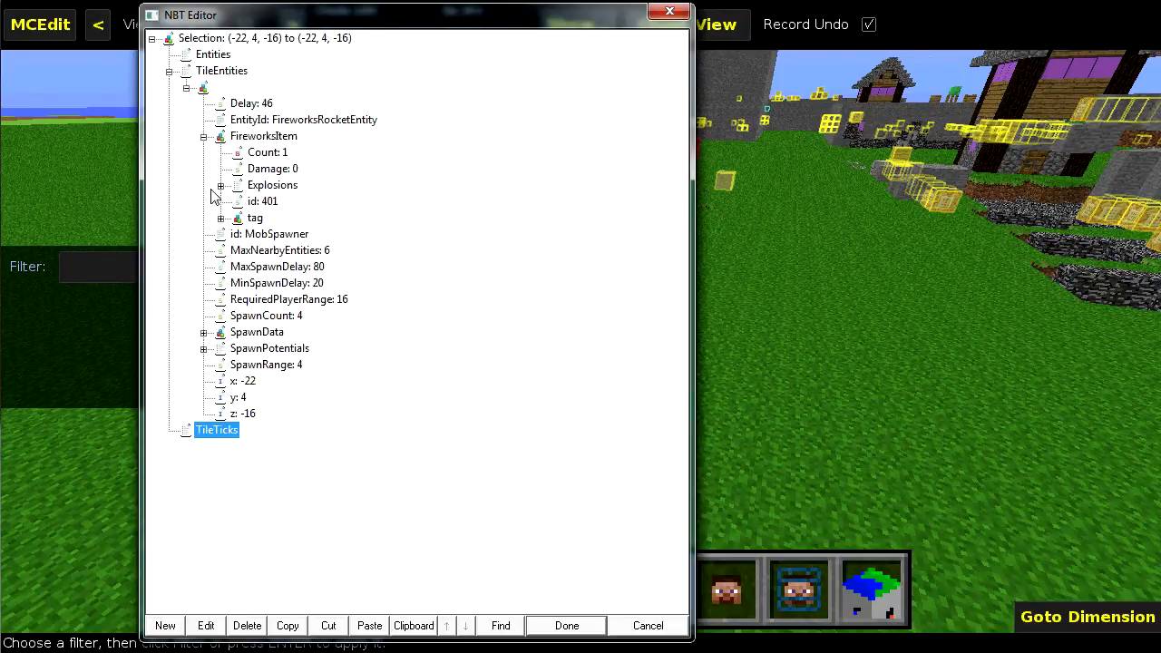
pyautogui.click(219, 185)
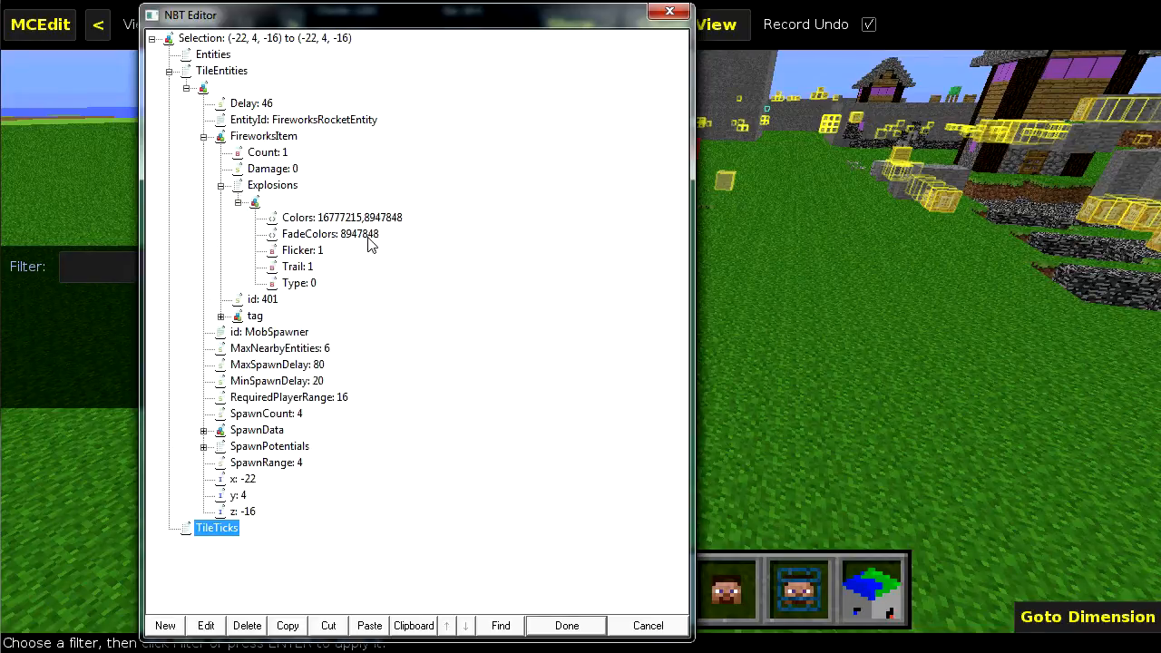
# Step: Inspect the explosion's Colors tag in the Edit Tag dialog and cancel without changes
pyautogui.click(341, 218)
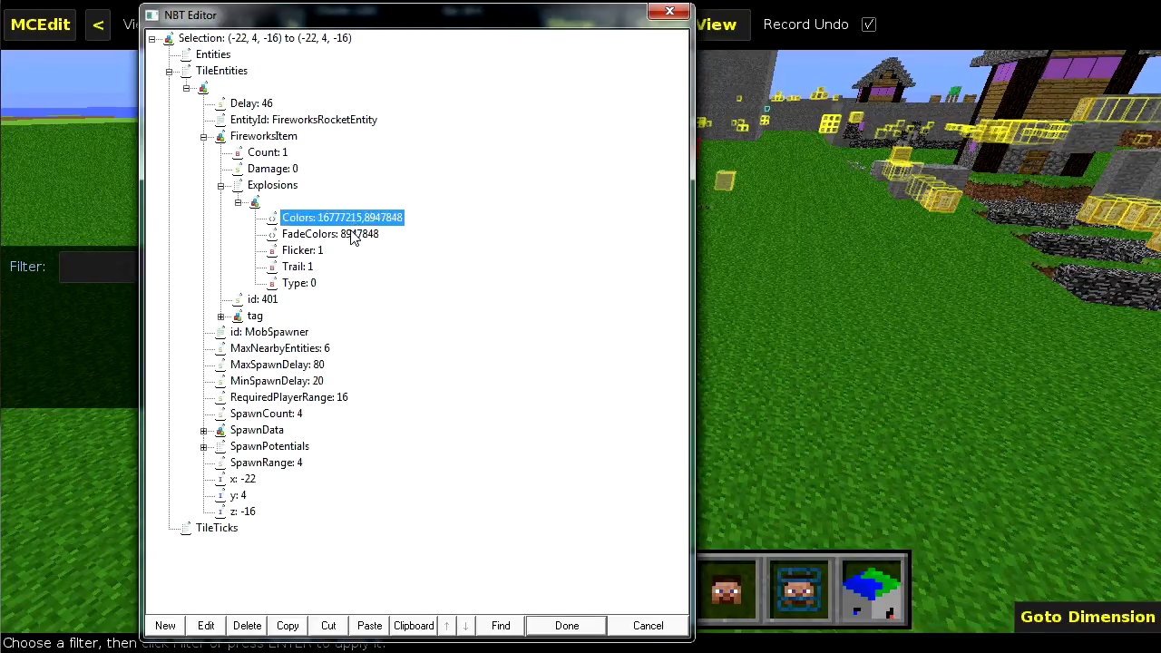
pyautogui.click(330, 233)
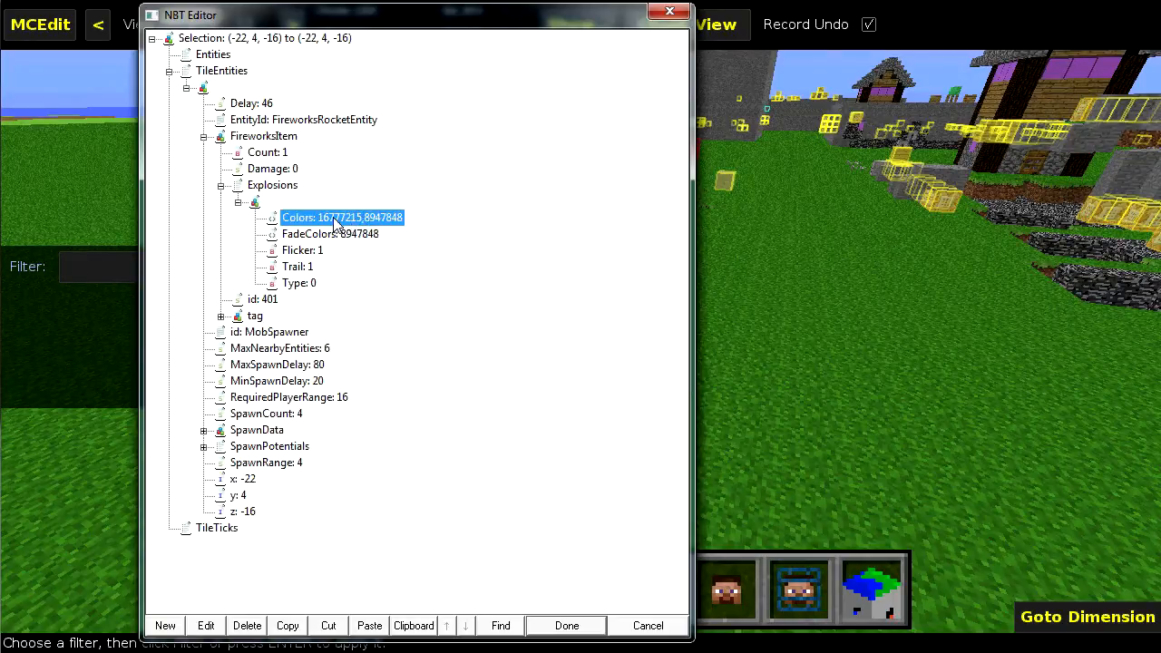
pyautogui.doubleClick(341, 218)
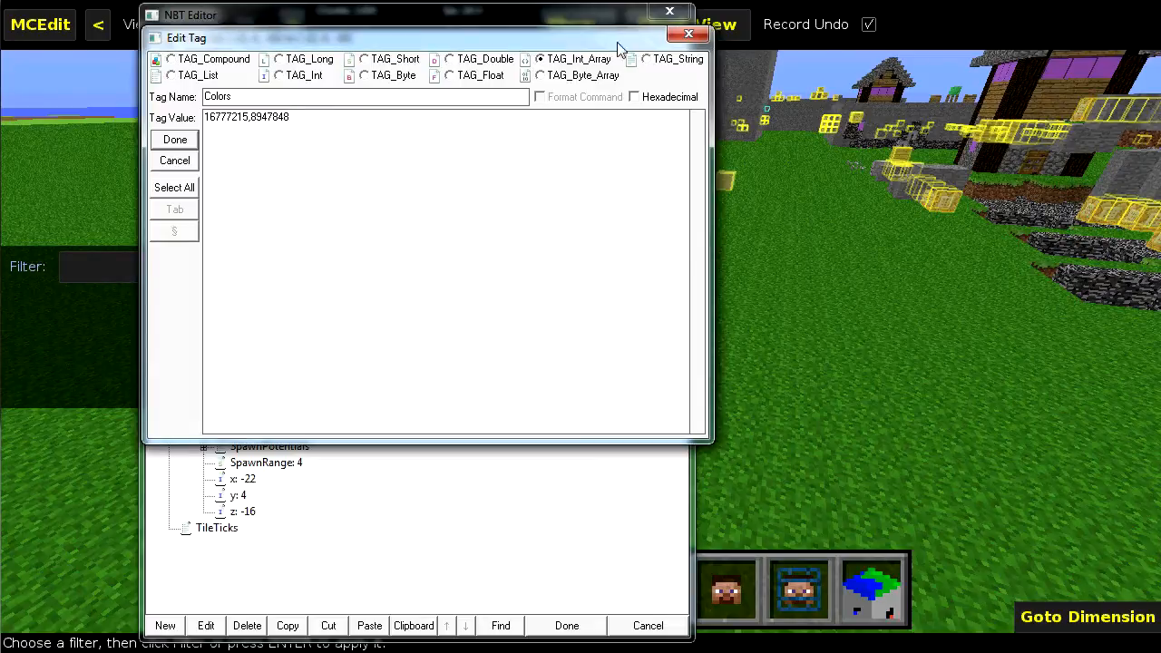
pyautogui.click(174, 138)
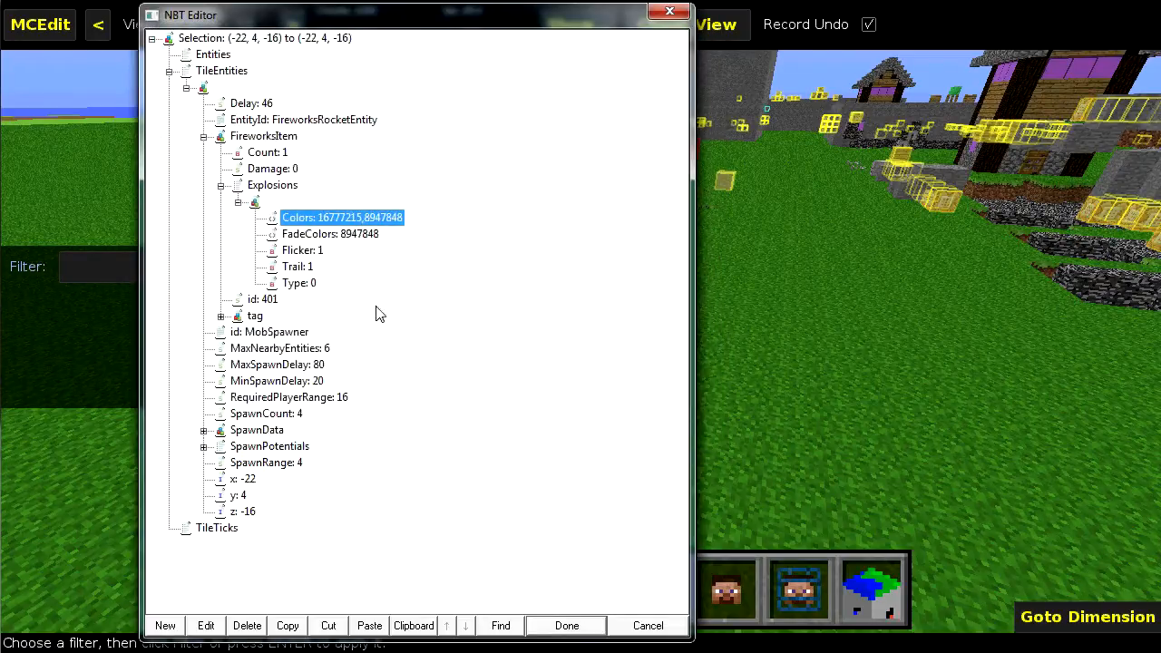
pyautogui.moveTo(354, 403)
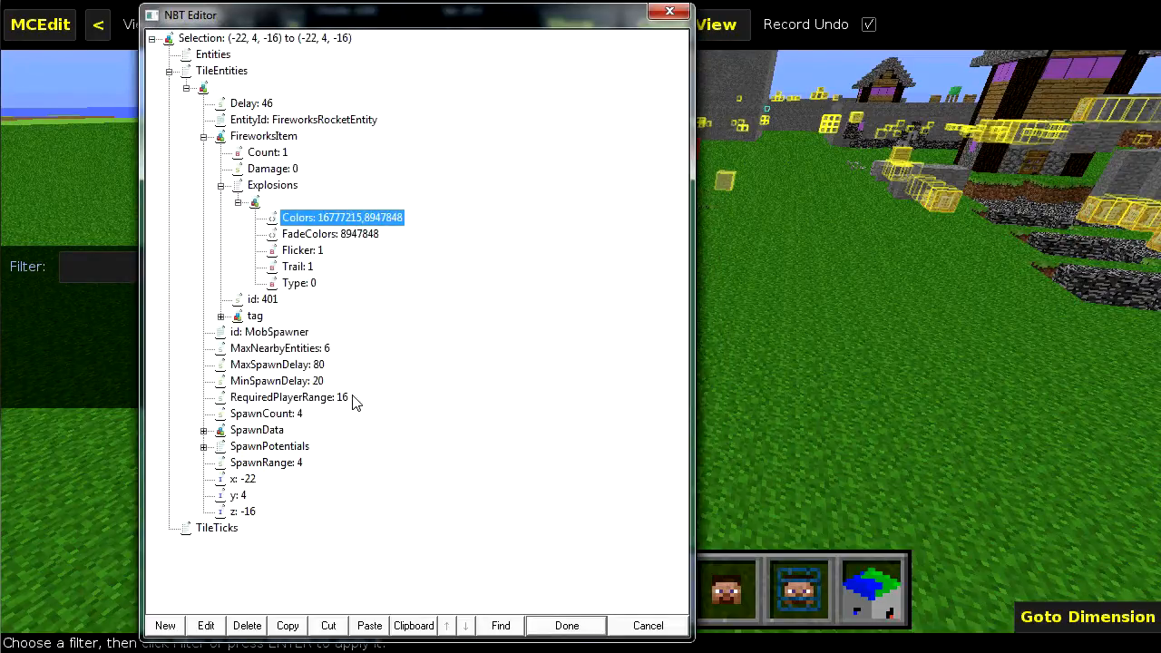
pyautogui.moveTo(457, 643)
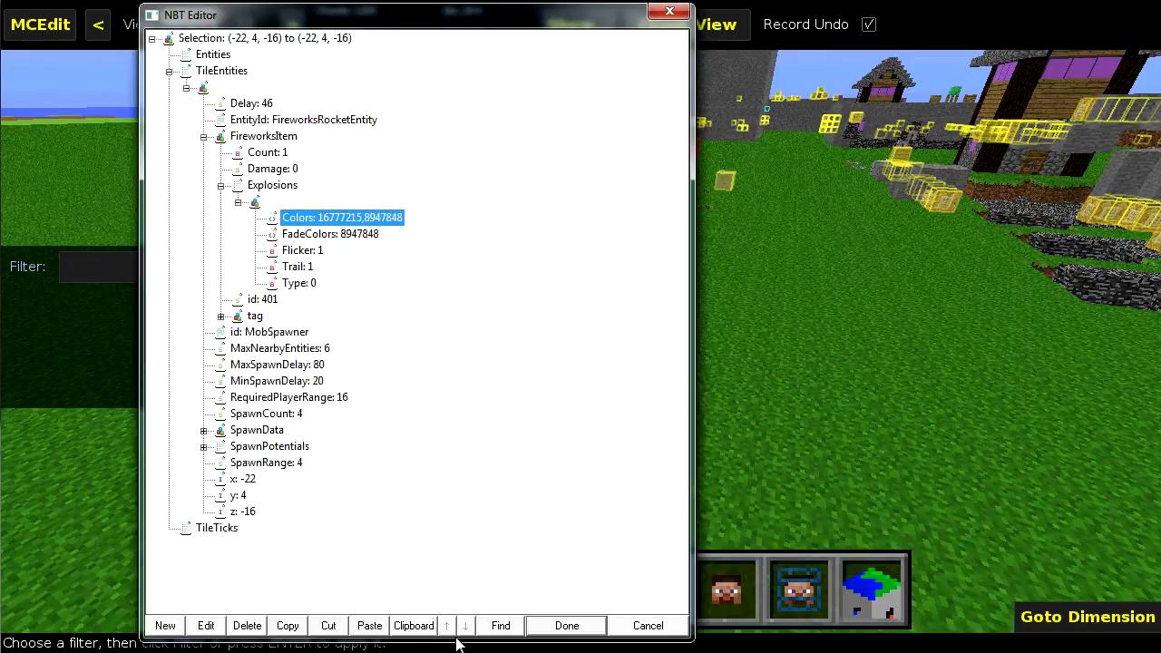
pyautogui.moveTo(480, 432)
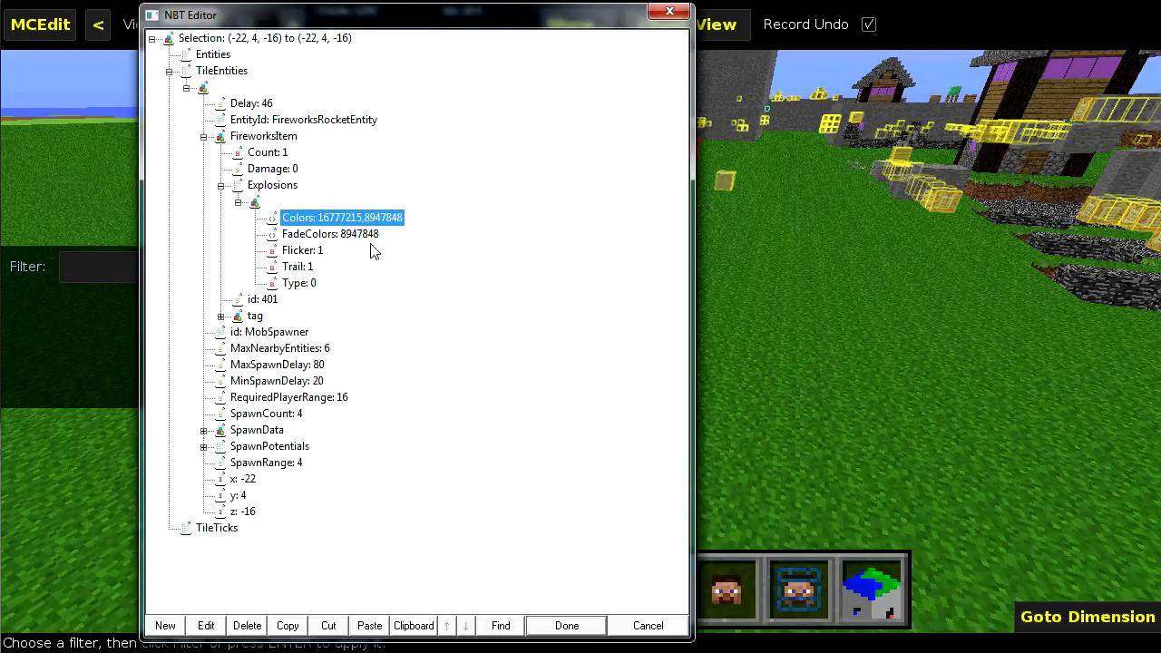
pyautogui.moveTo(381, 261)
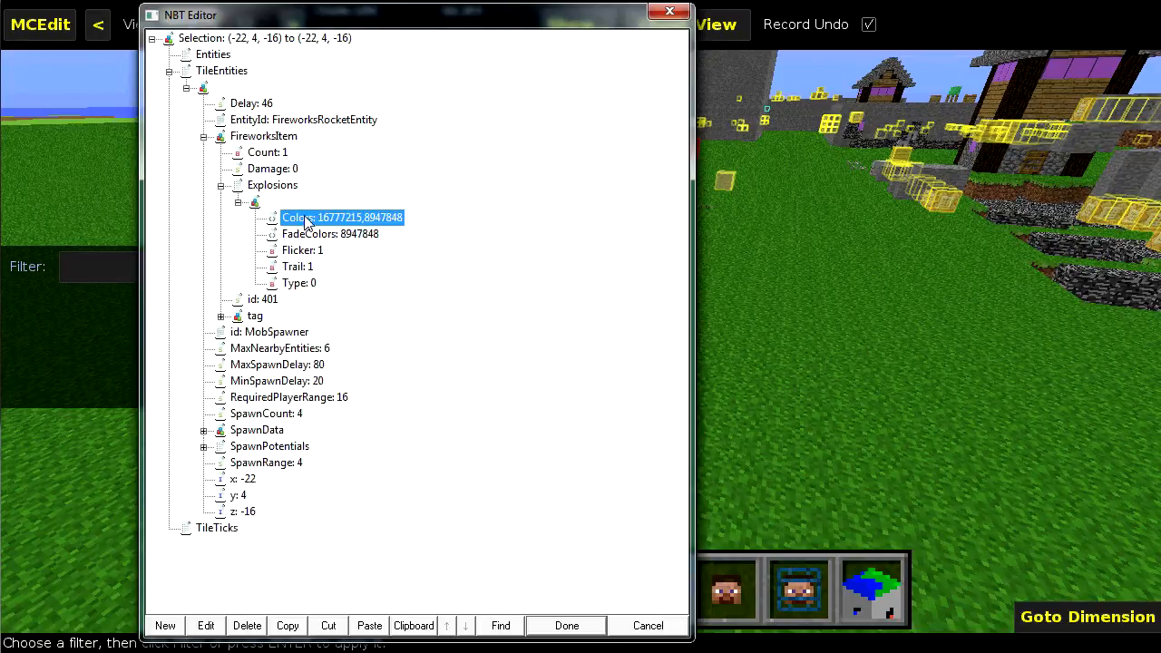
# Step: Reopen the Colors tag and view its values as hexadecimal
pyautogui.doubleClick(341, 218)
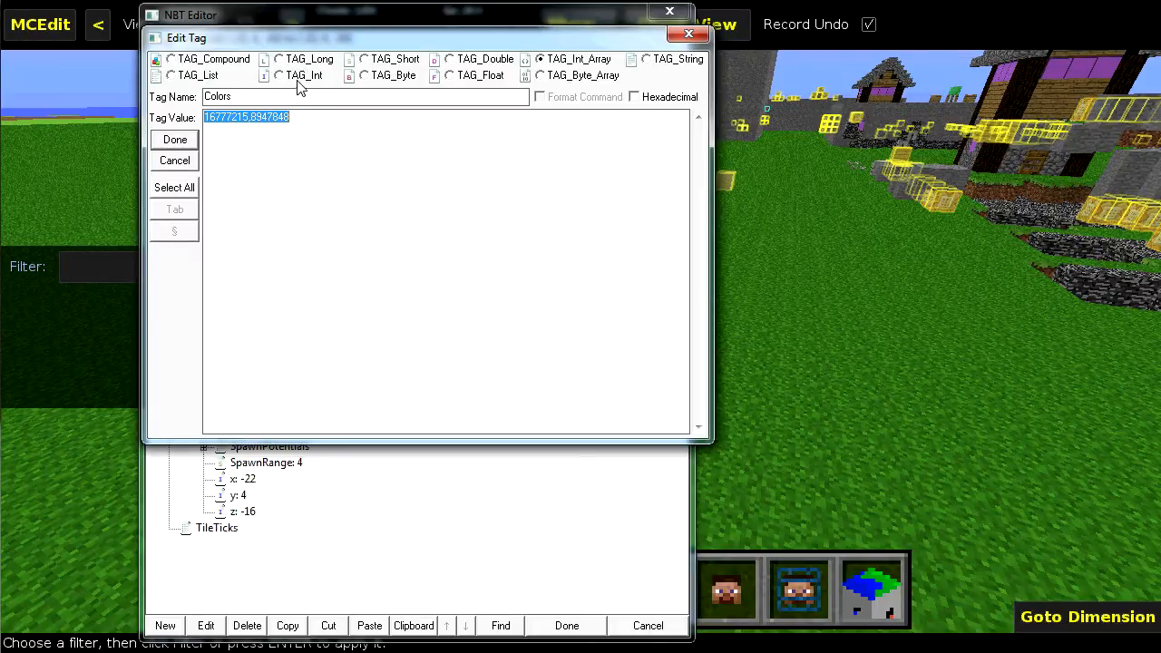
pyautogui.moveTo(580, 87)
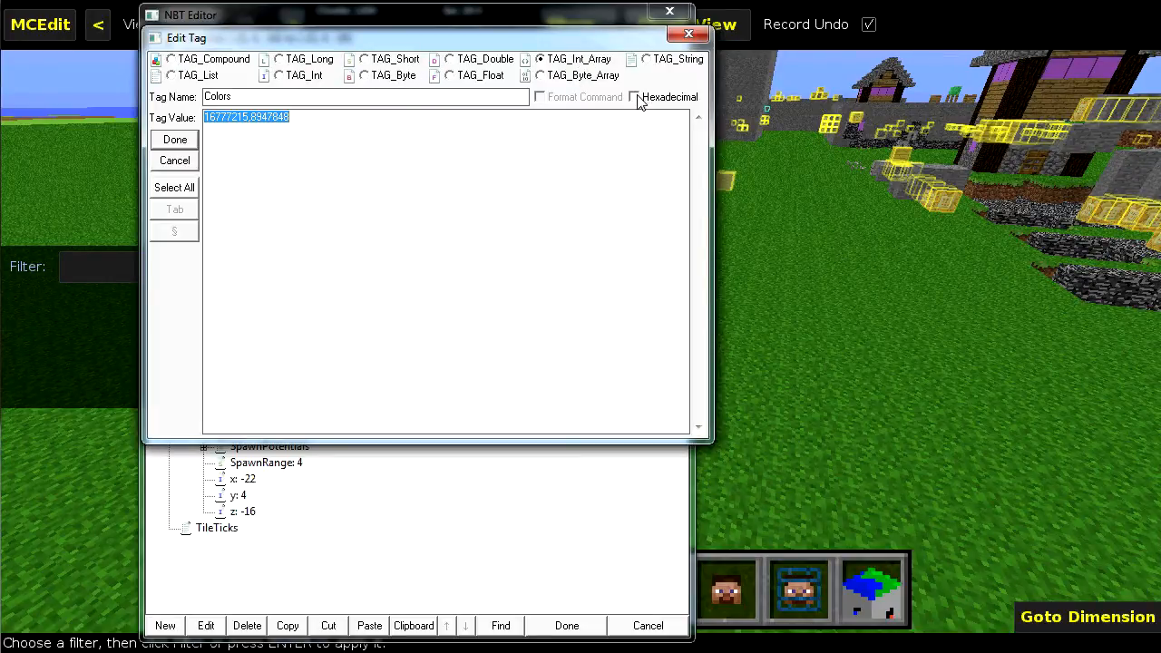
pyautogui.click(635, 98)
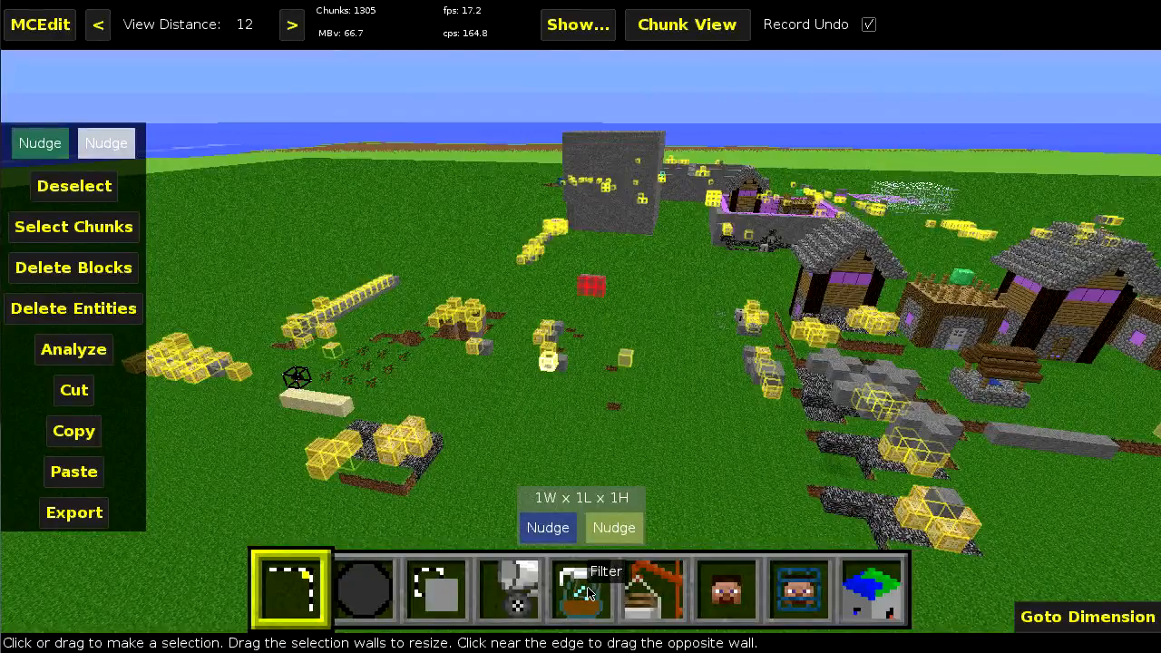
# Step: Run the NBT Editor on the command block and view its setblock Command with Format Command, then close it
pyautogui.click(581, 590)
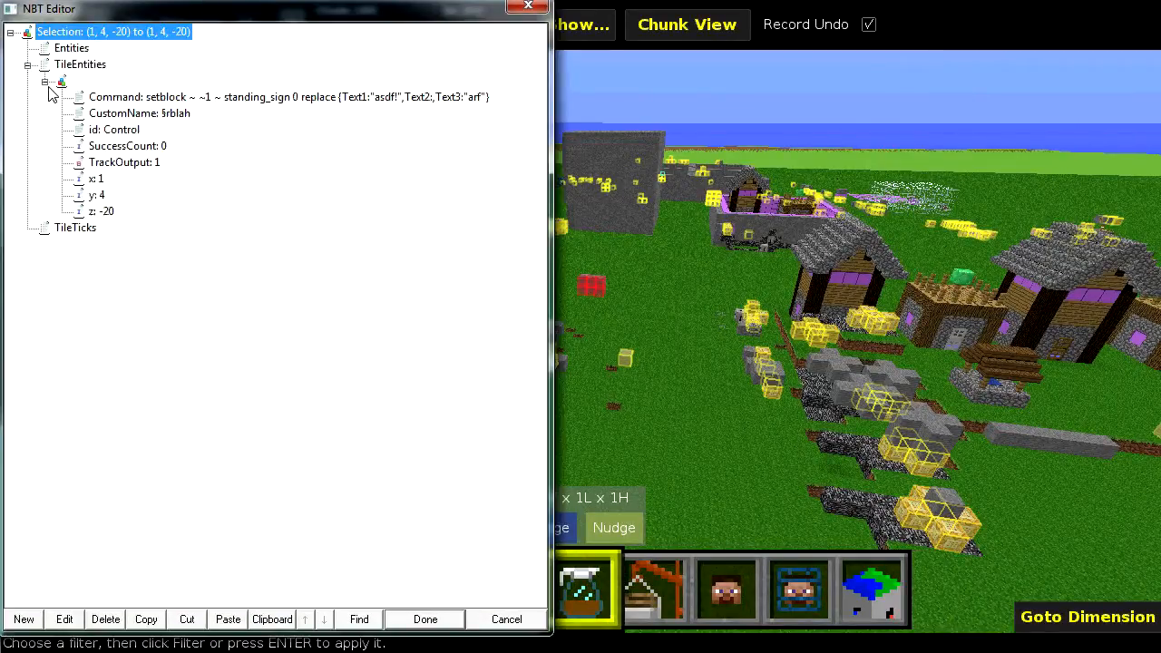
pyautogui.moveTo(226, 81)
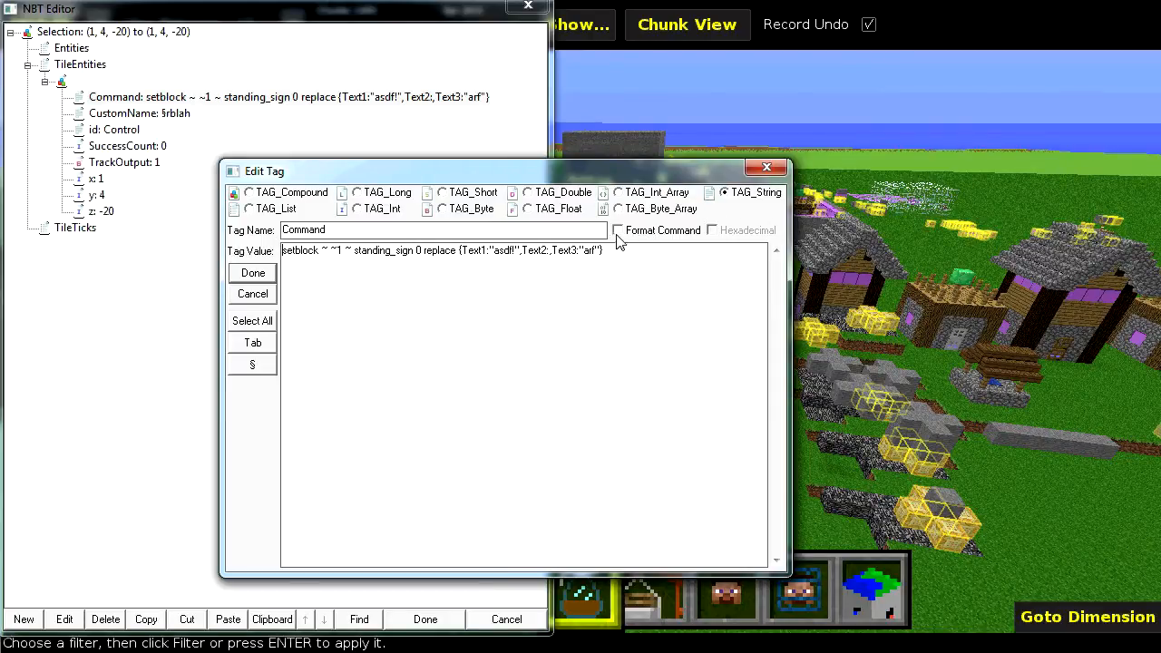
pyautogui.click(616, 229)
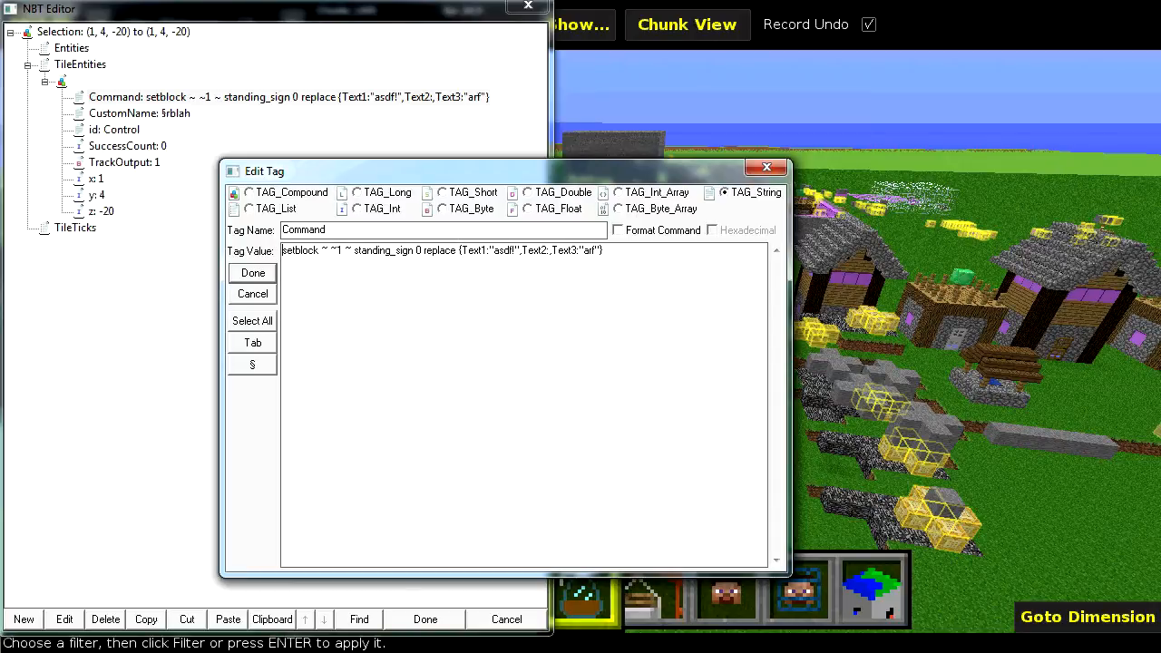
pyautogui.moveTo(457, 250); pyautogui.dragTo(602, 251)
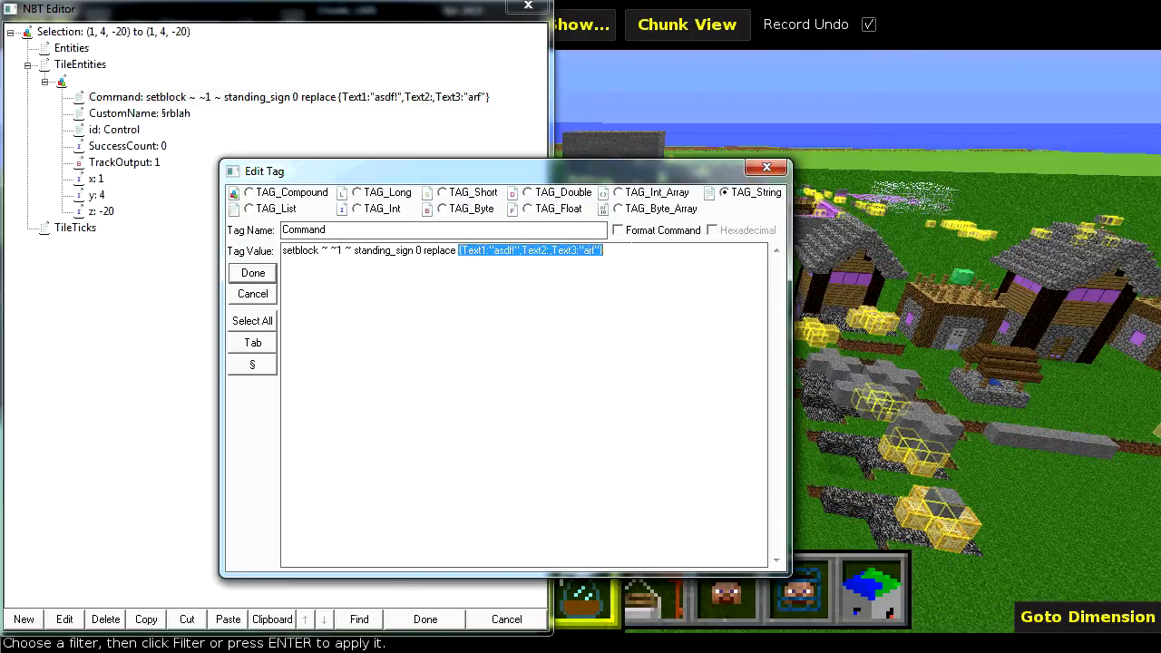
pyautogui.click(617, 228)
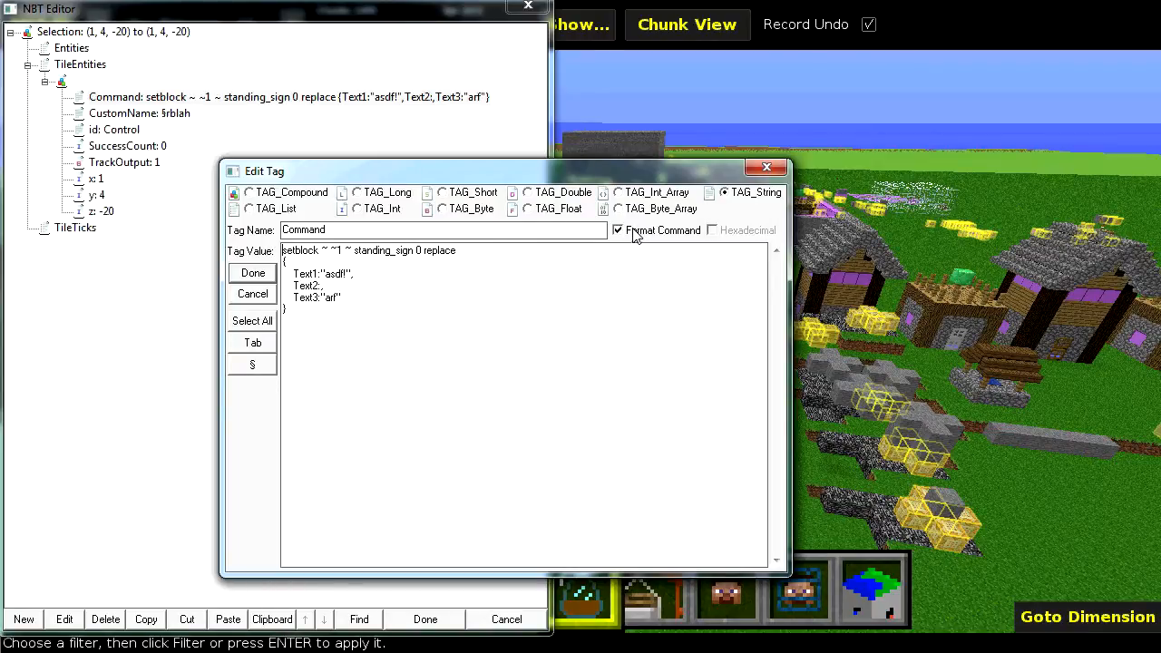
pyautogui.click(618, 229)
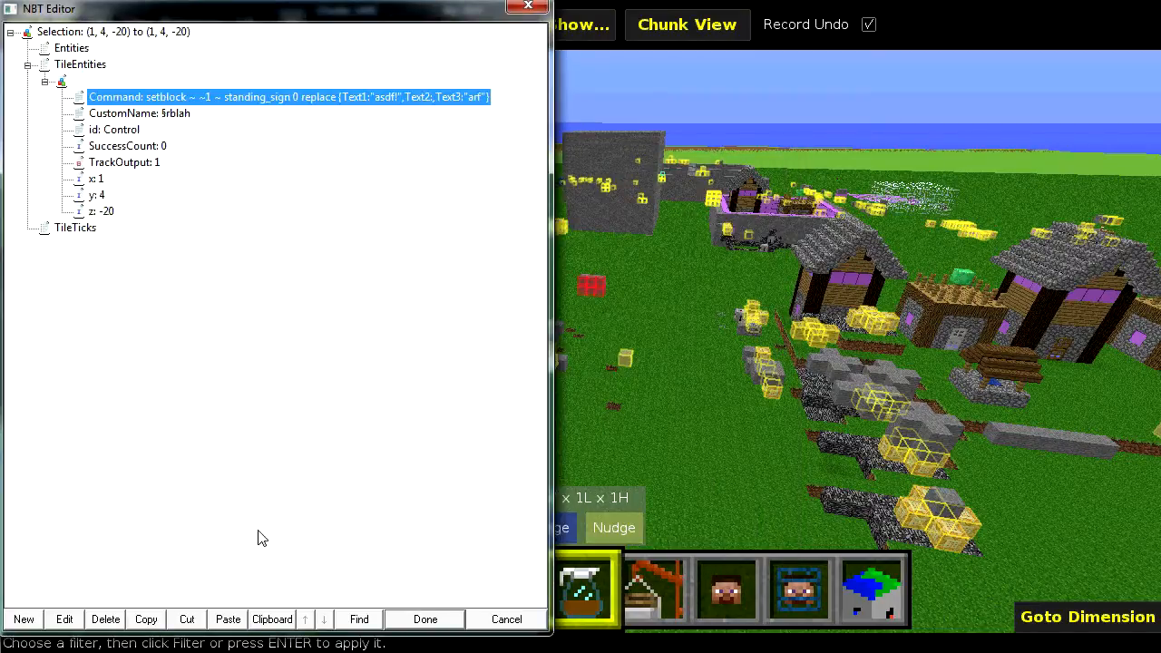
# Step: Review the Command tag value, close it and copy the tag with the editor's Copy button
pyautogui.doubleClick(288, 98)
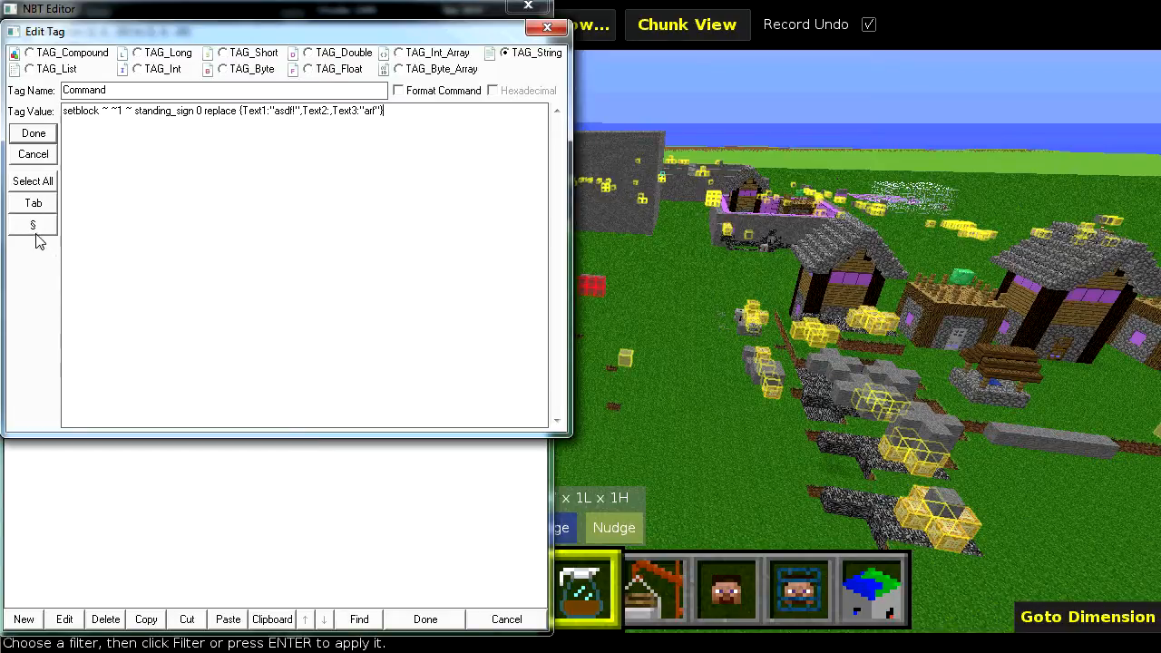
pyautogui.click(33, 225)
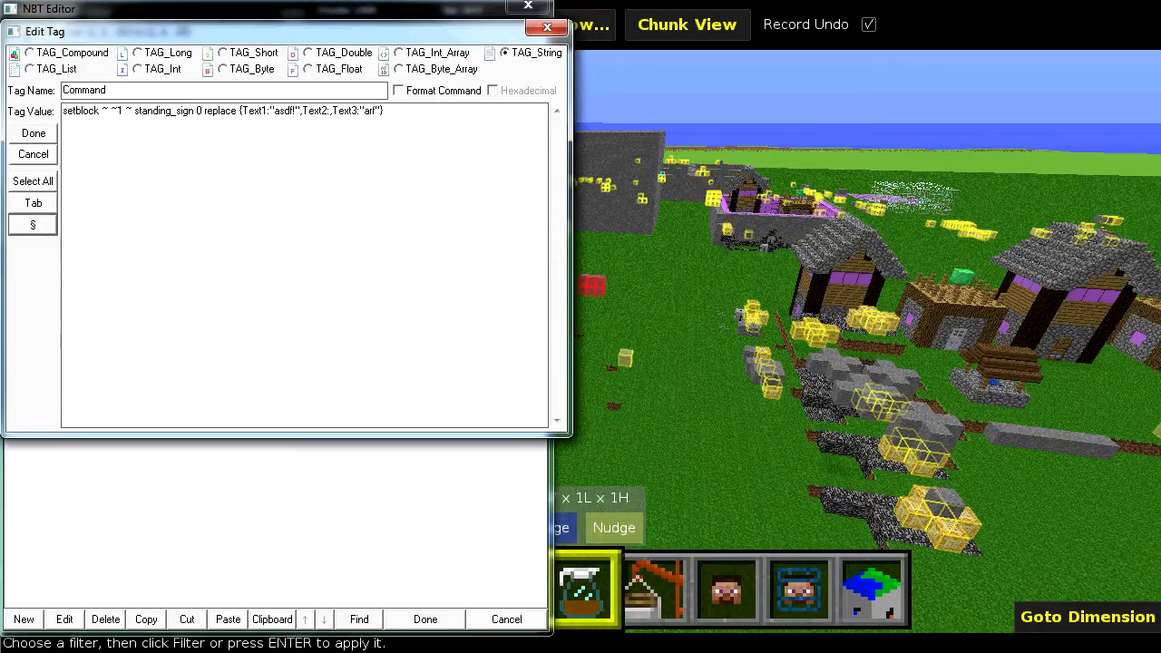
pyautogui.click(33, 132)
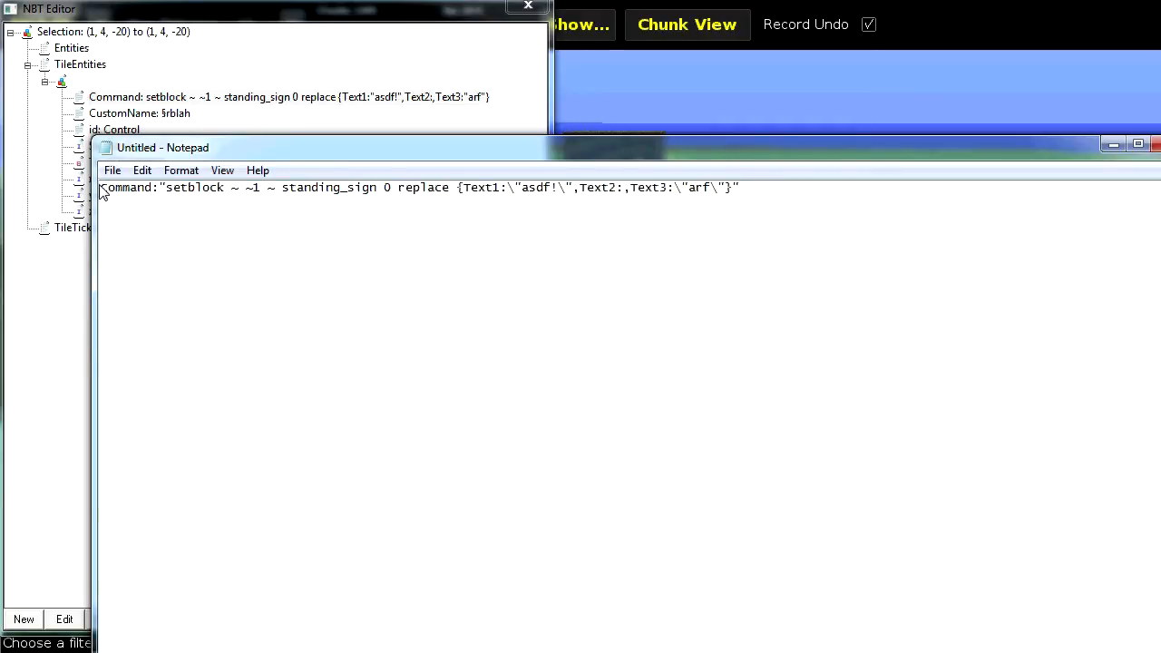
# Step: Highlight the escaped-quote ending of the setblock command pasted in Notepad
pyautogui.moveTo(372, 187); pyautogui.dragTo(740, 187)
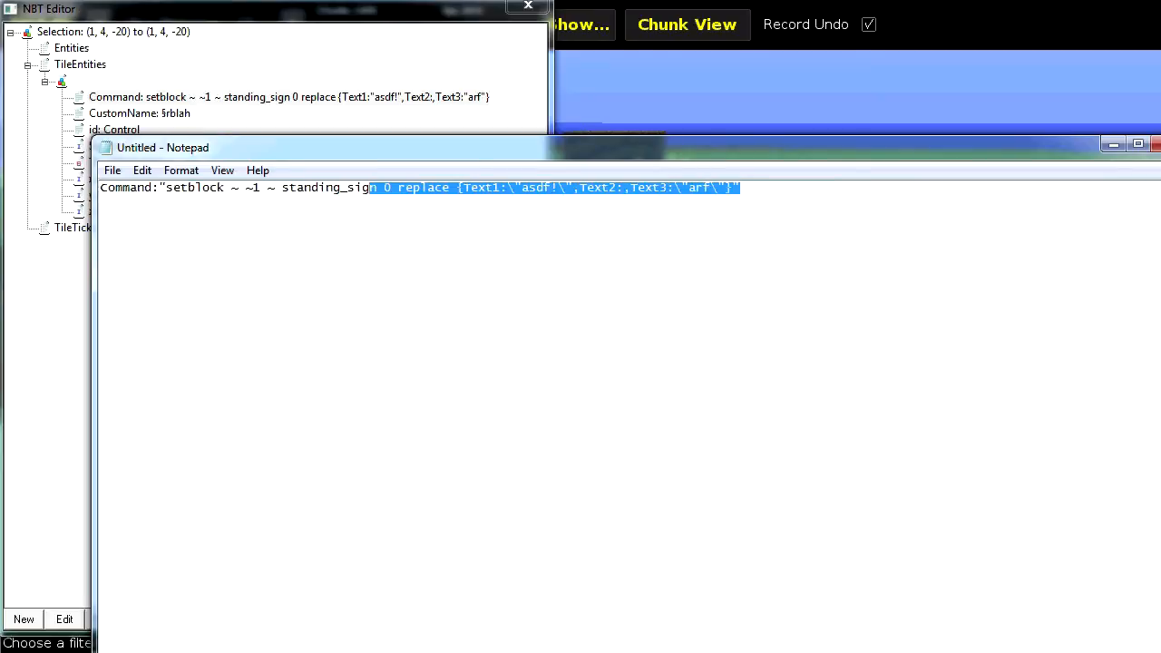
pyautogui.click(225, 187)
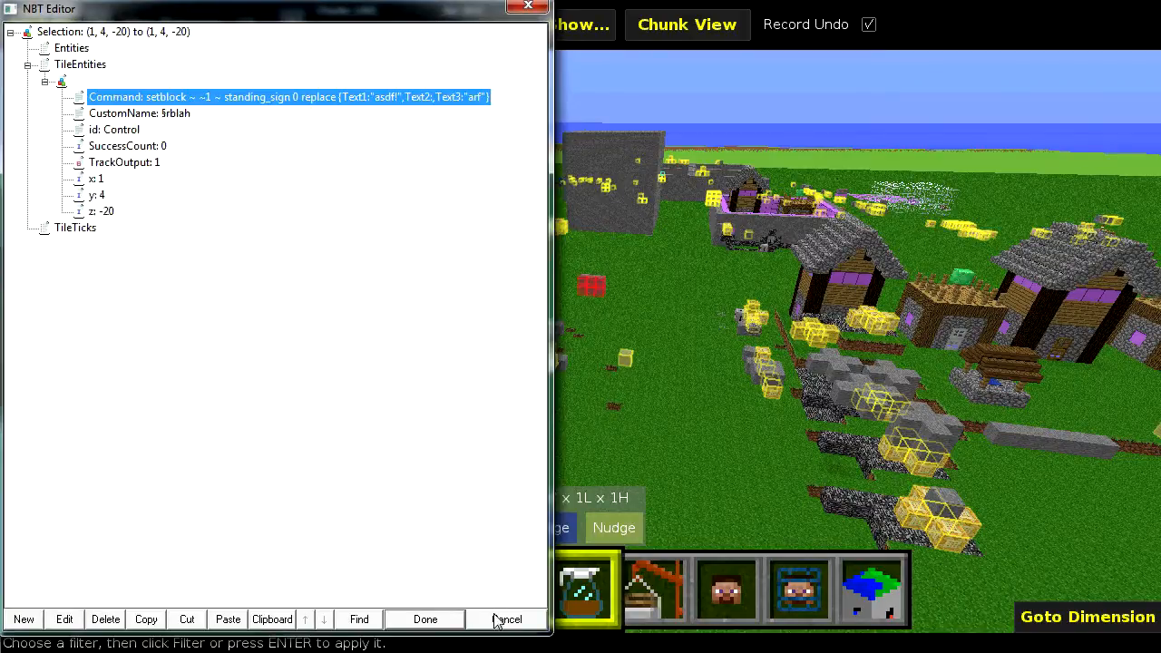
# Step: Close the command block data, run the NBT Editor on the spawner and view the Clipboard contents
pyautogui.click(508, 620)
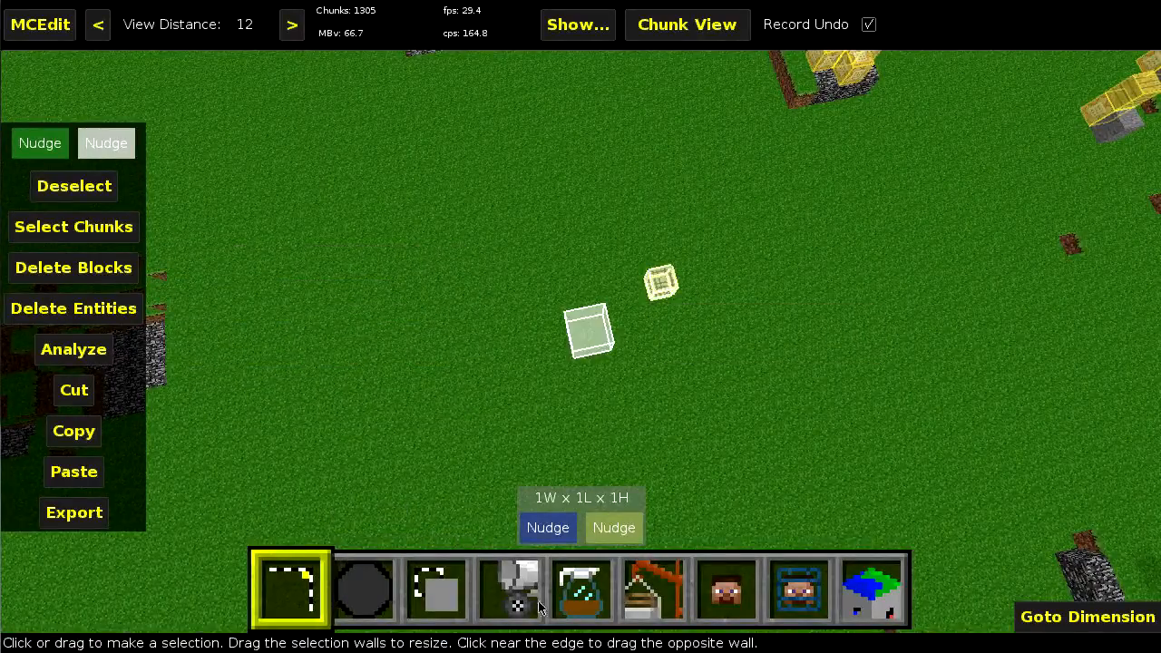
pyautogui.click(580, 589)
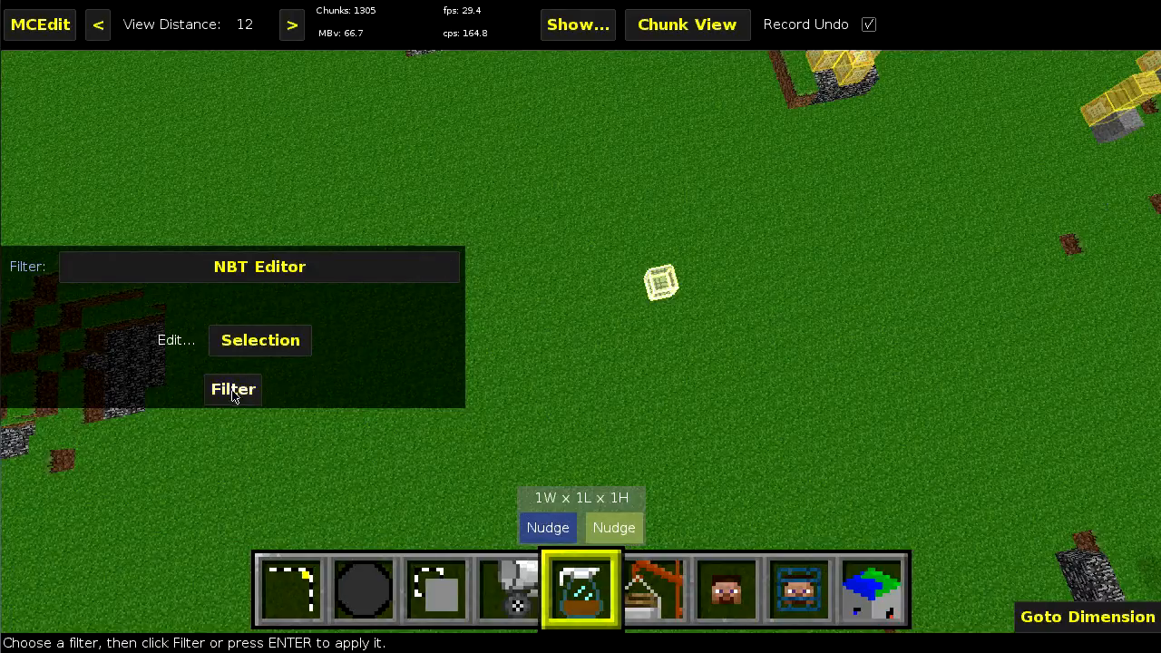
pyautogui.click(232, 388)
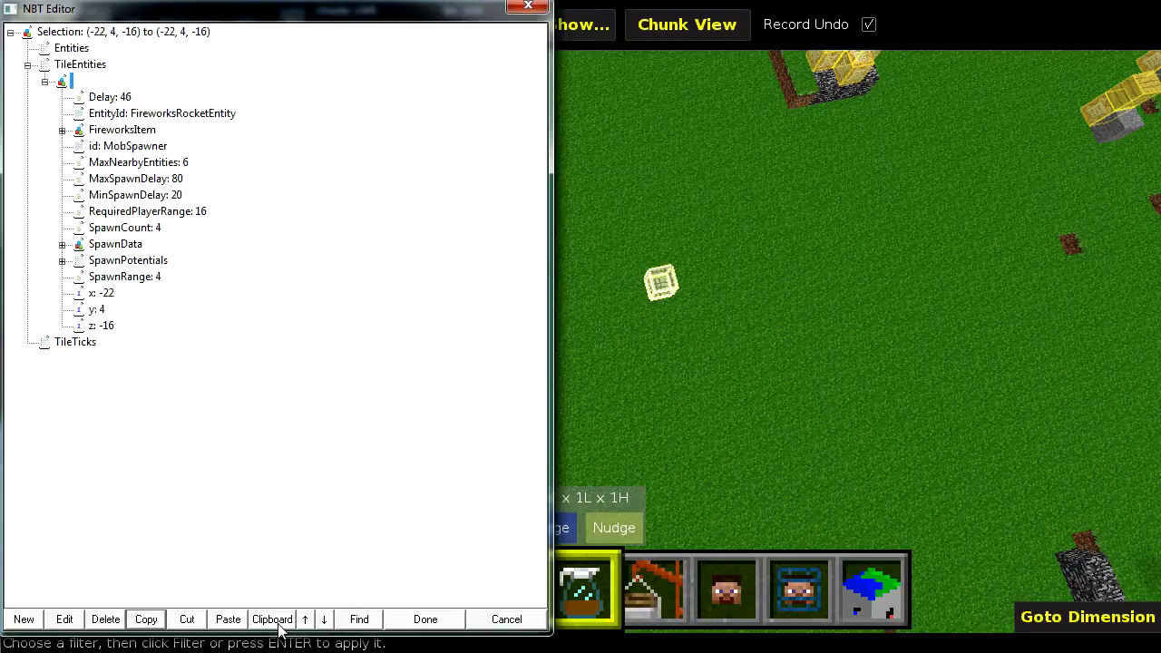
pyautogui.click(272, 620)
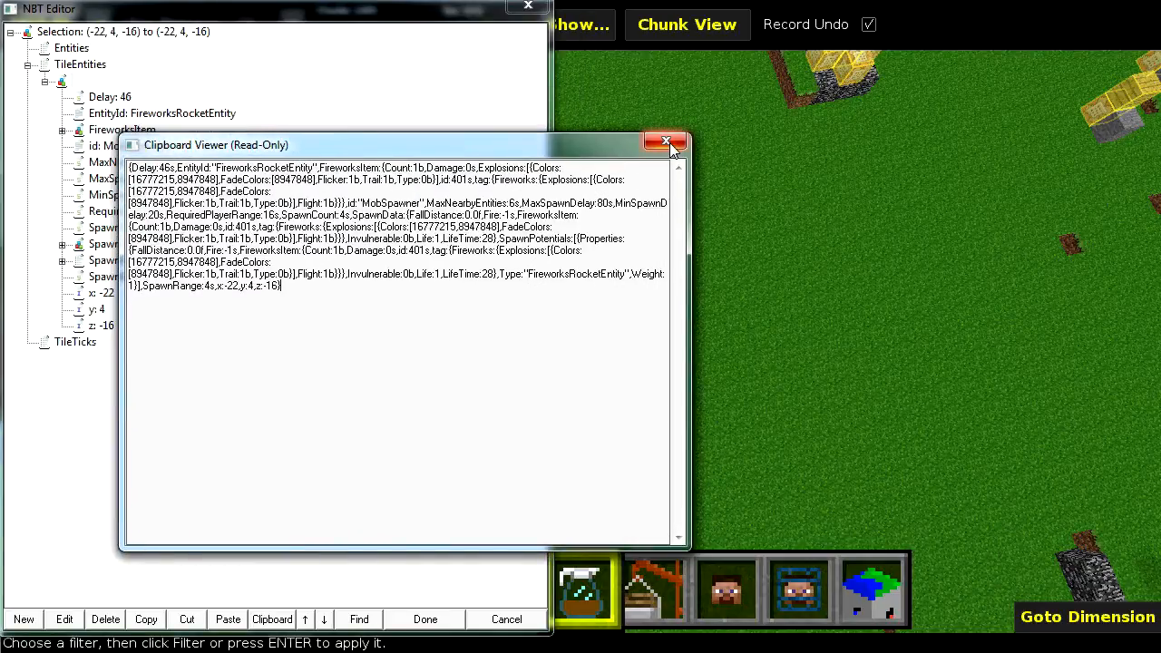
pyautogui.moveTo(666, 141)
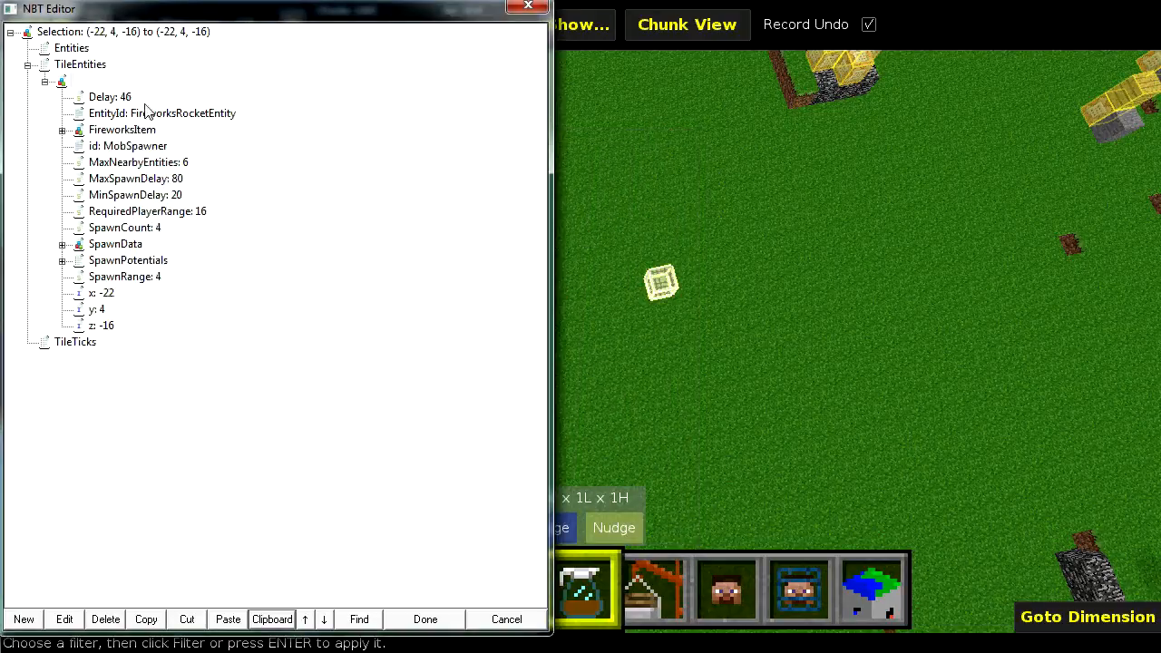
# Step: Start a new tag named 'whatev' with the pasted value, toggling Format Command on and off
pyautogui.click(66, 618)
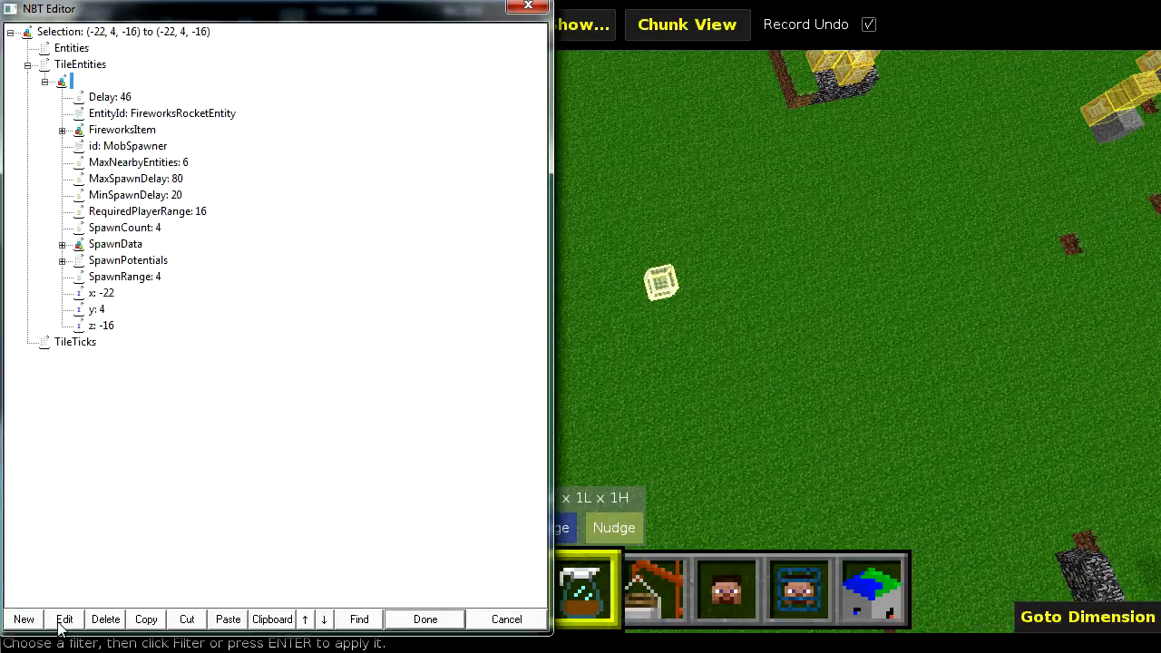
pyautogui.click(24, 618)
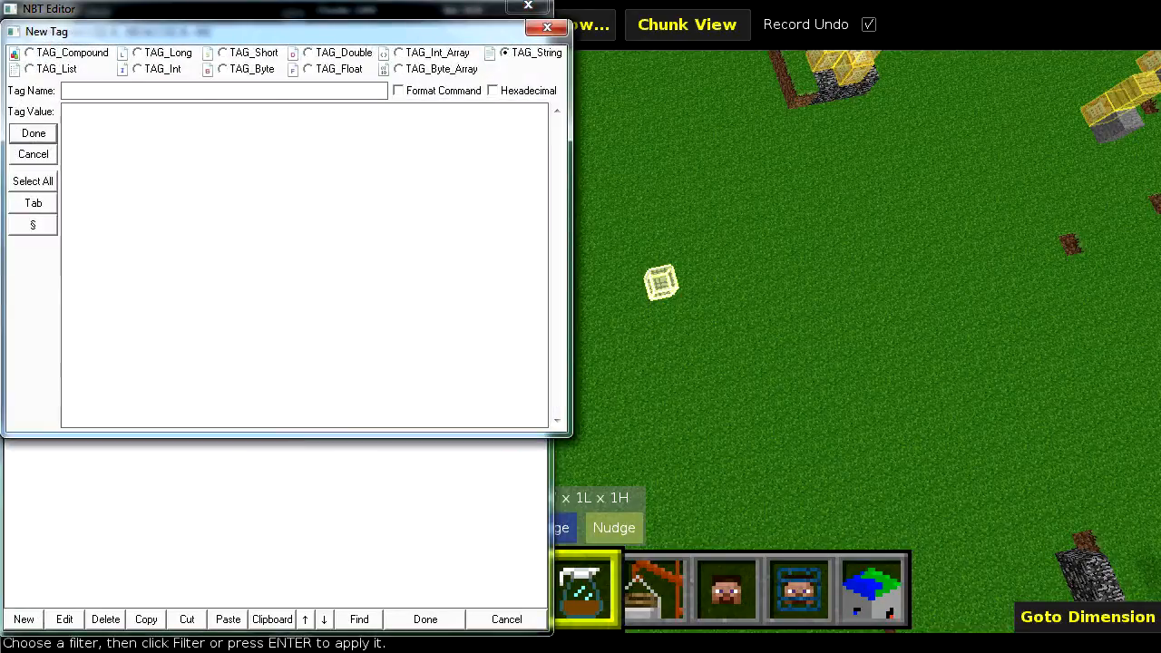
pyautogui.write('whatever')
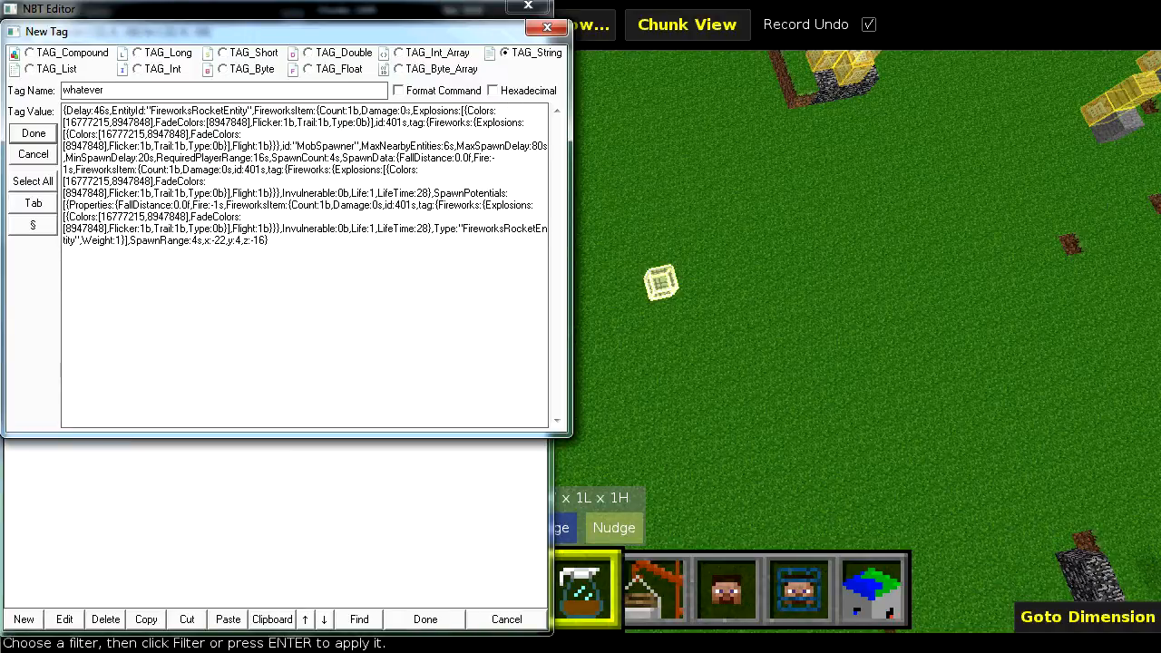
pyautogui.click(397, 90)
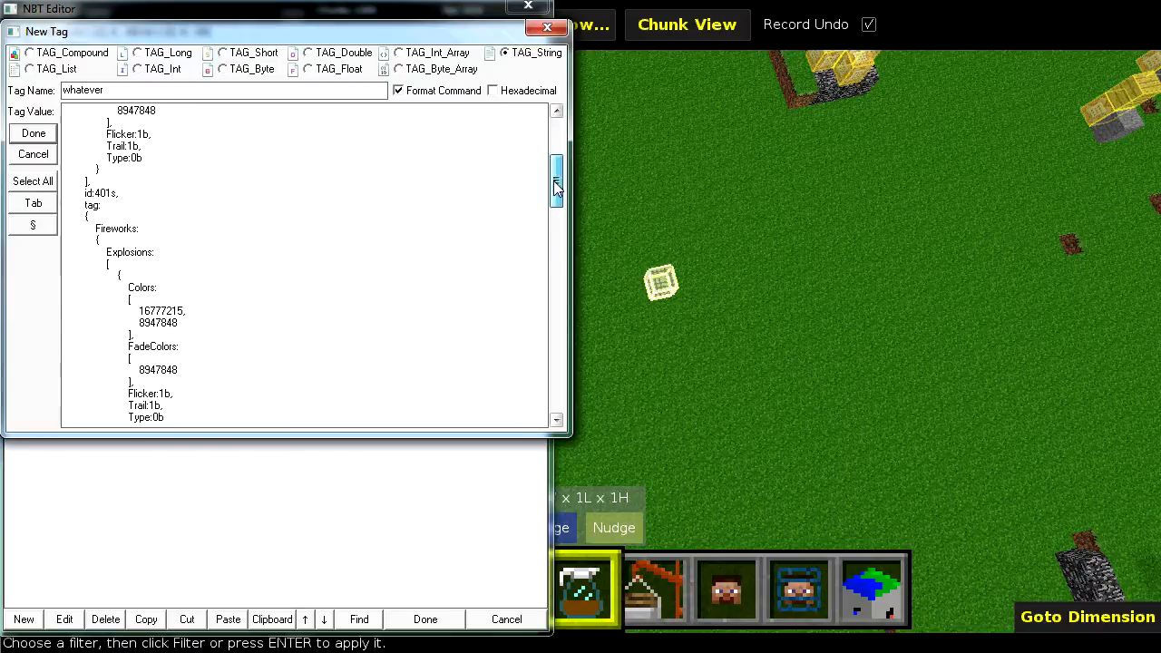
pyautogui.moveTo(555, 182); pyautogui.dragTo(555, 335)
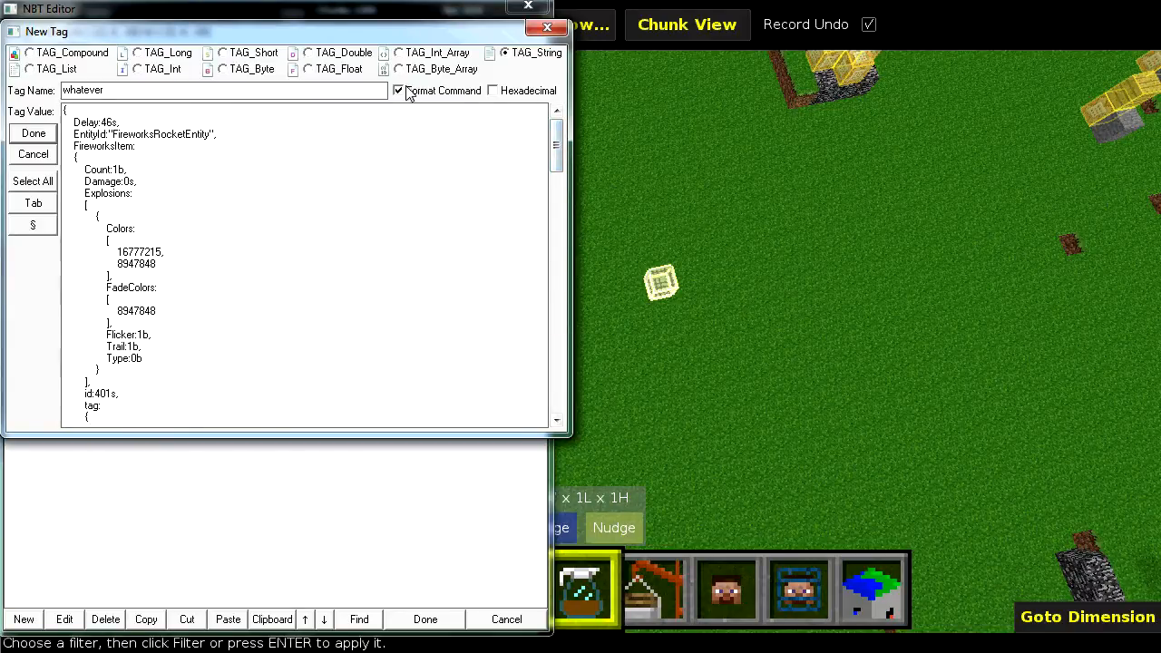
pyautogui.click(397, 91)
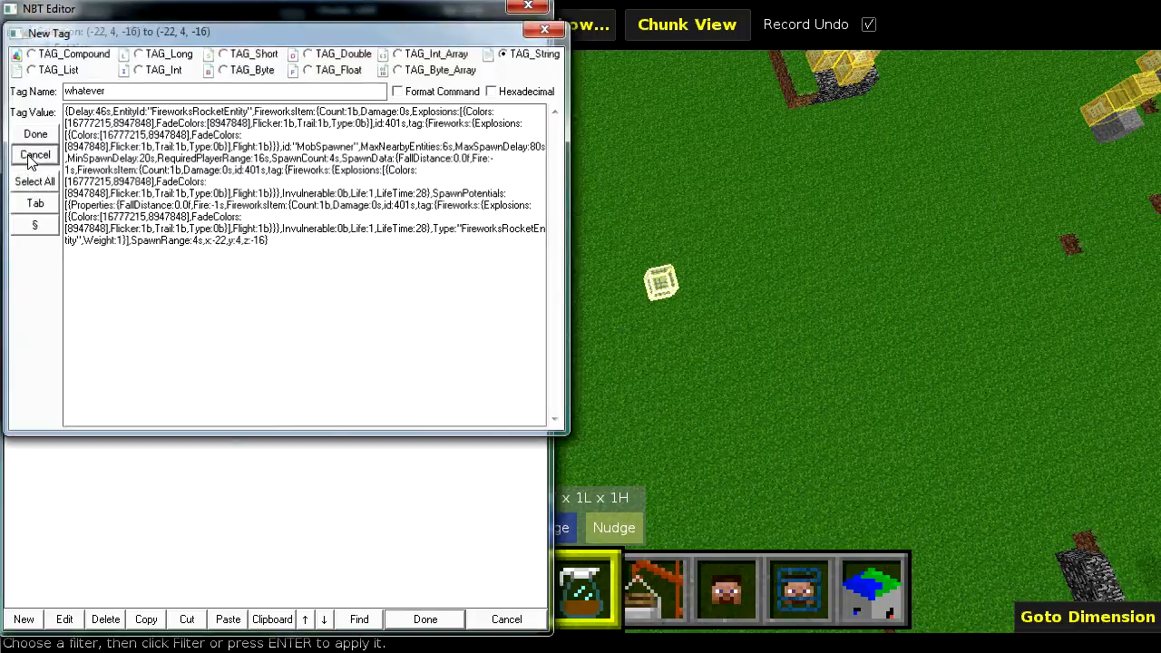
# Step: Discard the new tag and cancel the NBT Editor so no changes are saved
pyautogui.click(34, 154)
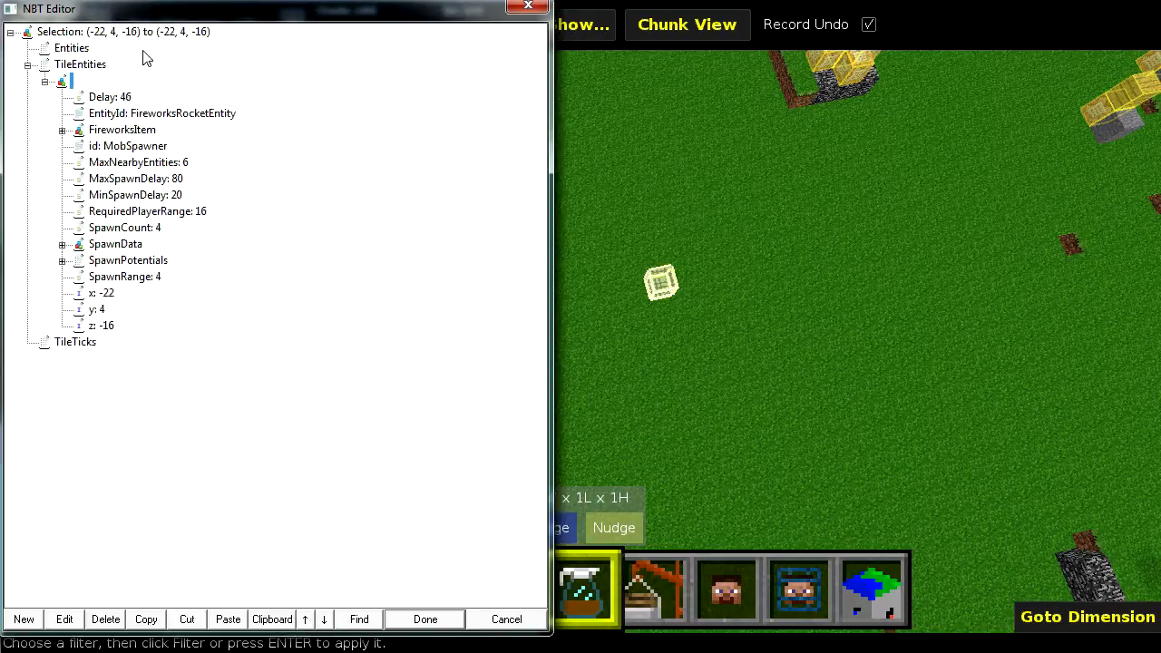
pyautogui.moveTo(326, 556)
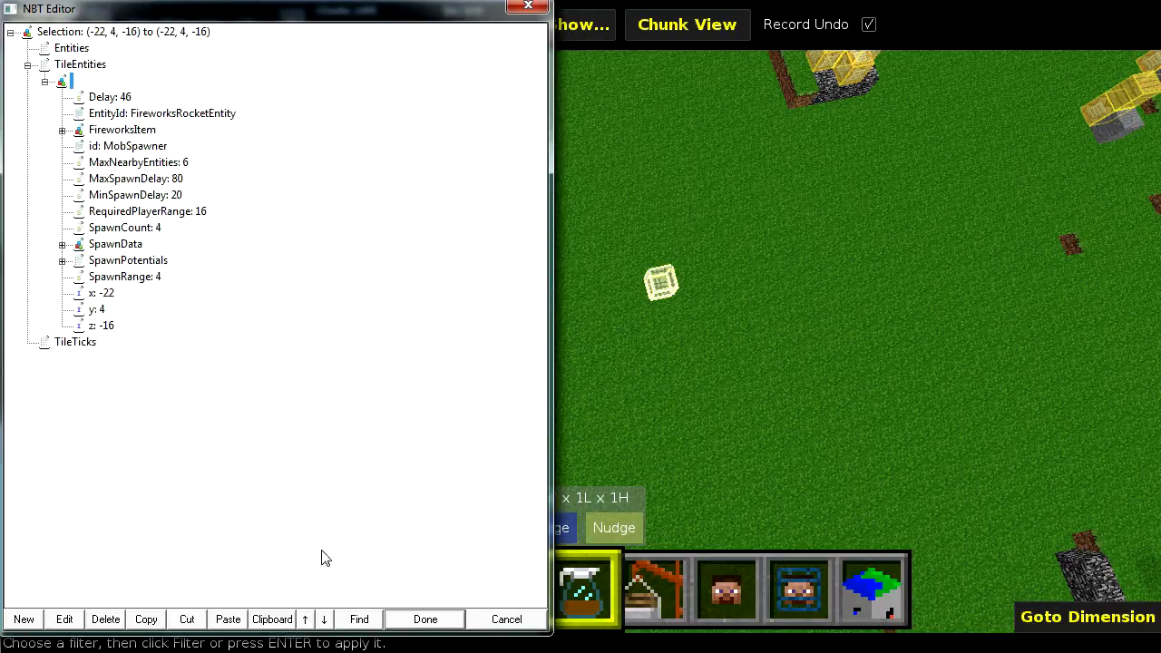
pyautogui.click(424, 620)
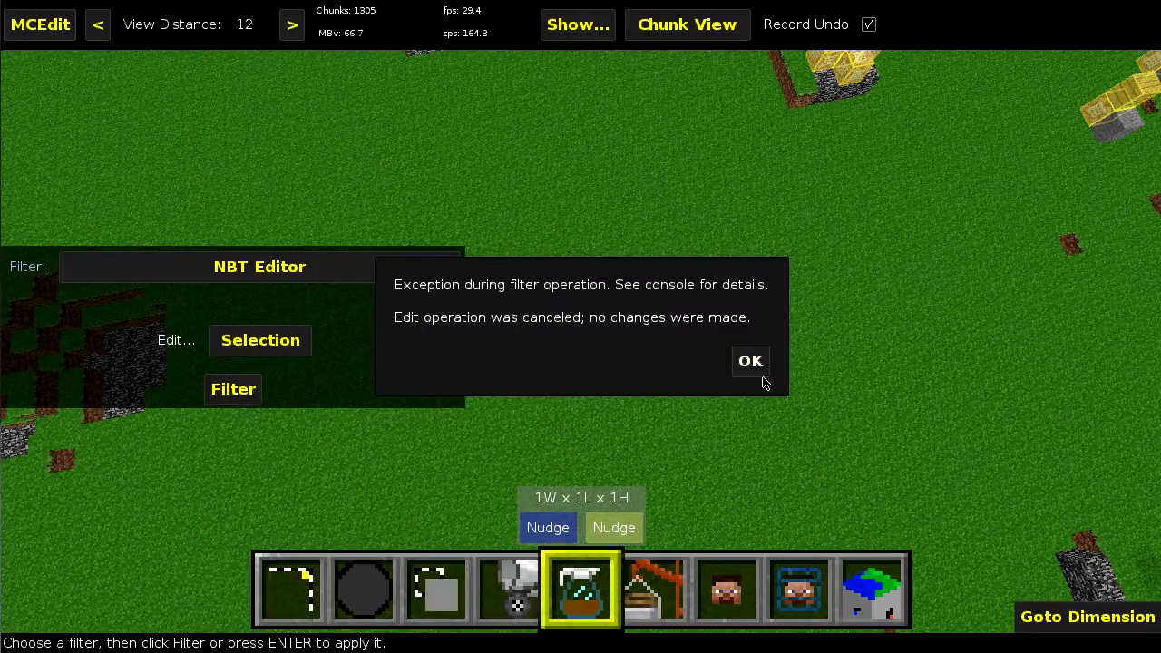
# Step: Dismiss the message, open the item frame's Pos list and move -20.5 above 4.5
pyautogui.click(750, 359)
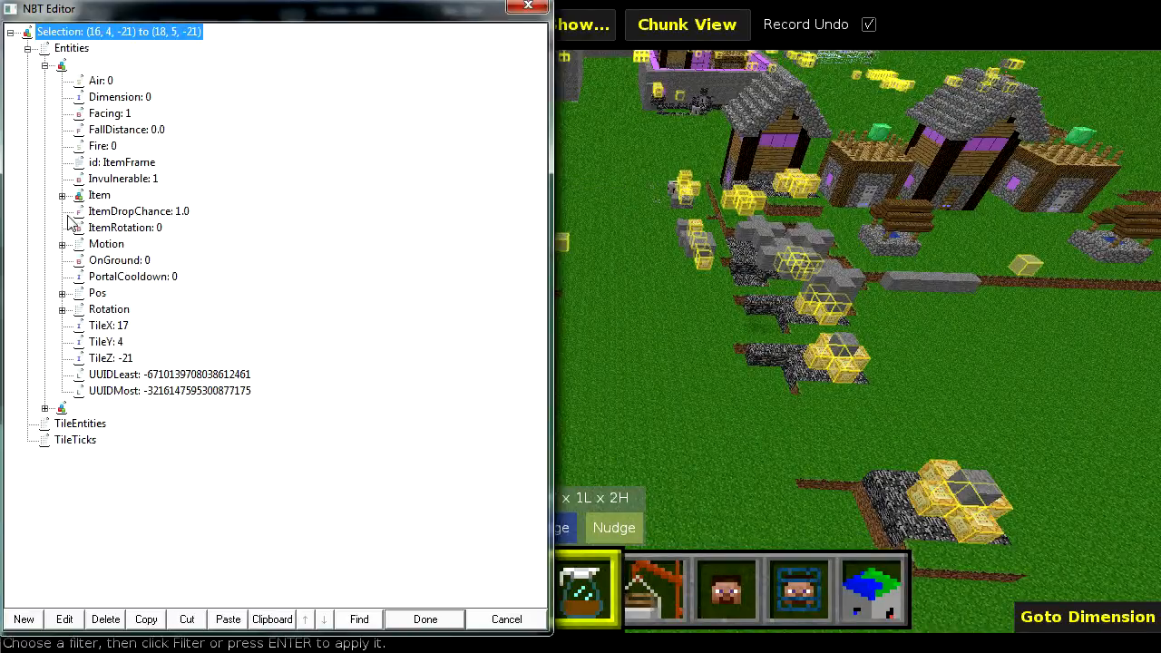
pyautogui.click(62, 292)
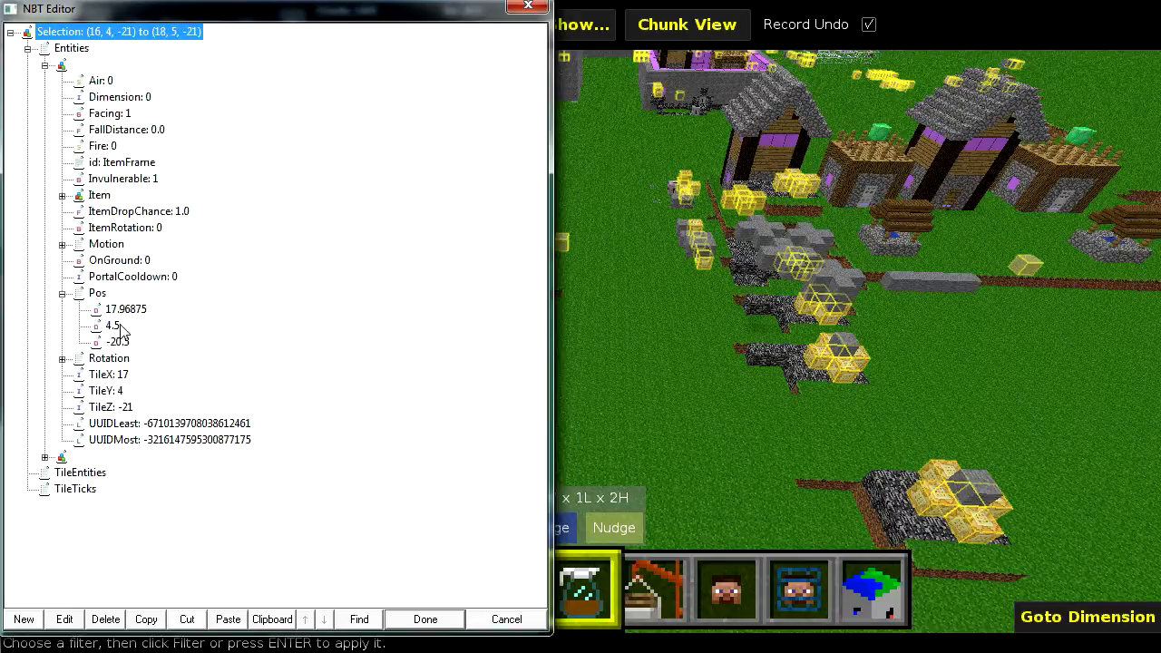
pyautogui.doubleClick(113, 341)
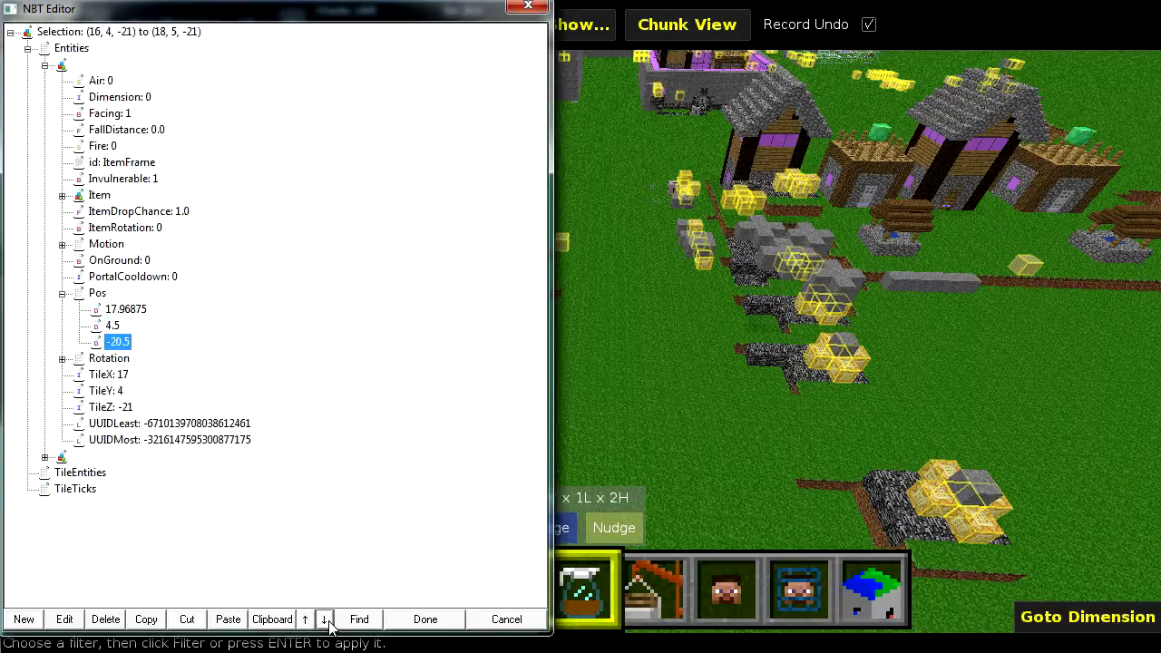
pyautogui.click(324, 619)
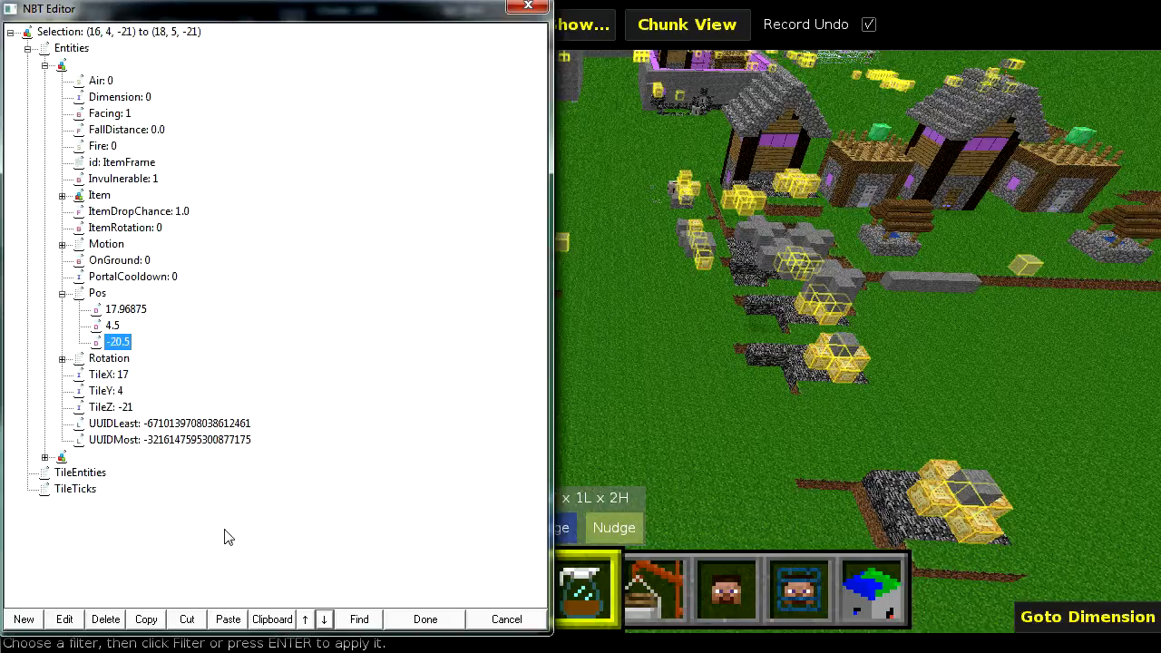
pyautogui.click(305, 618)
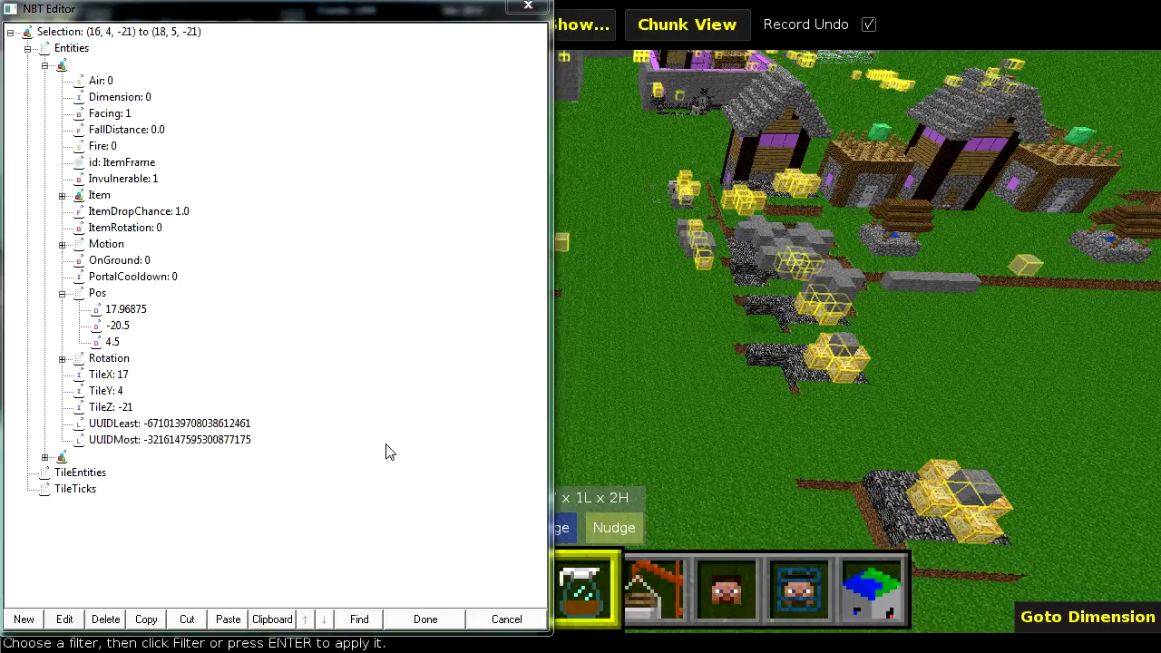
# Step: Search the tag tree for the name 'tile' with Exact Match enabled
pyautogui.click(359, 618)
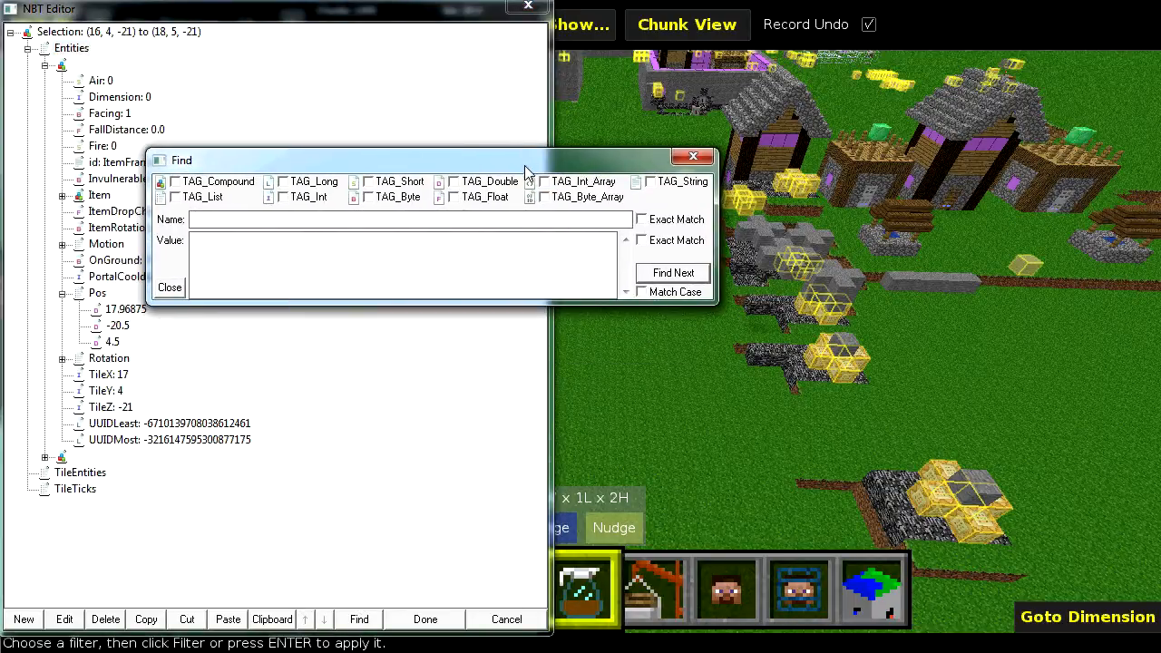
pyautogui.moveTo(480, 166)
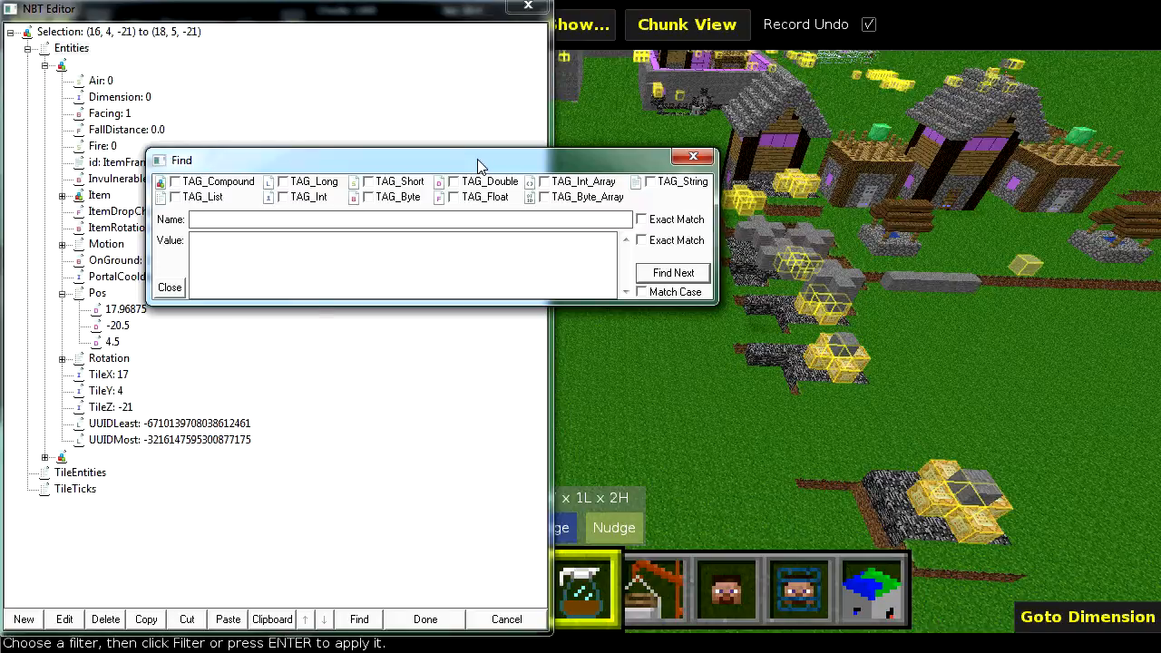
pyautogui.moveTo(428, 160)
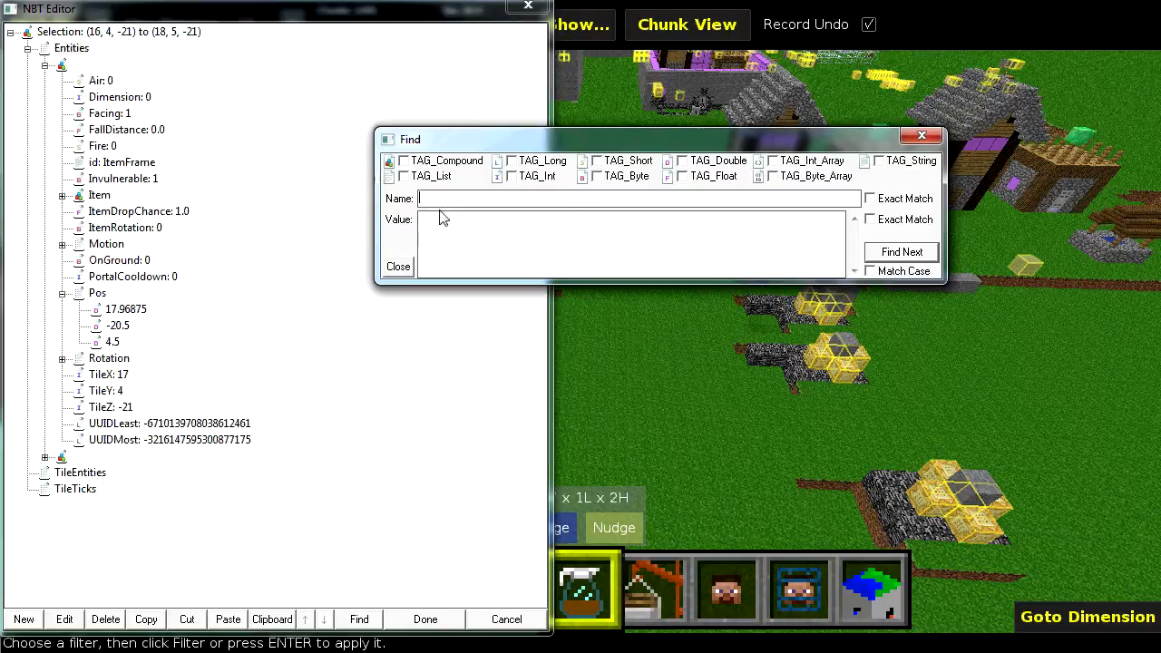
pyautogui.moveTo(693, 154)
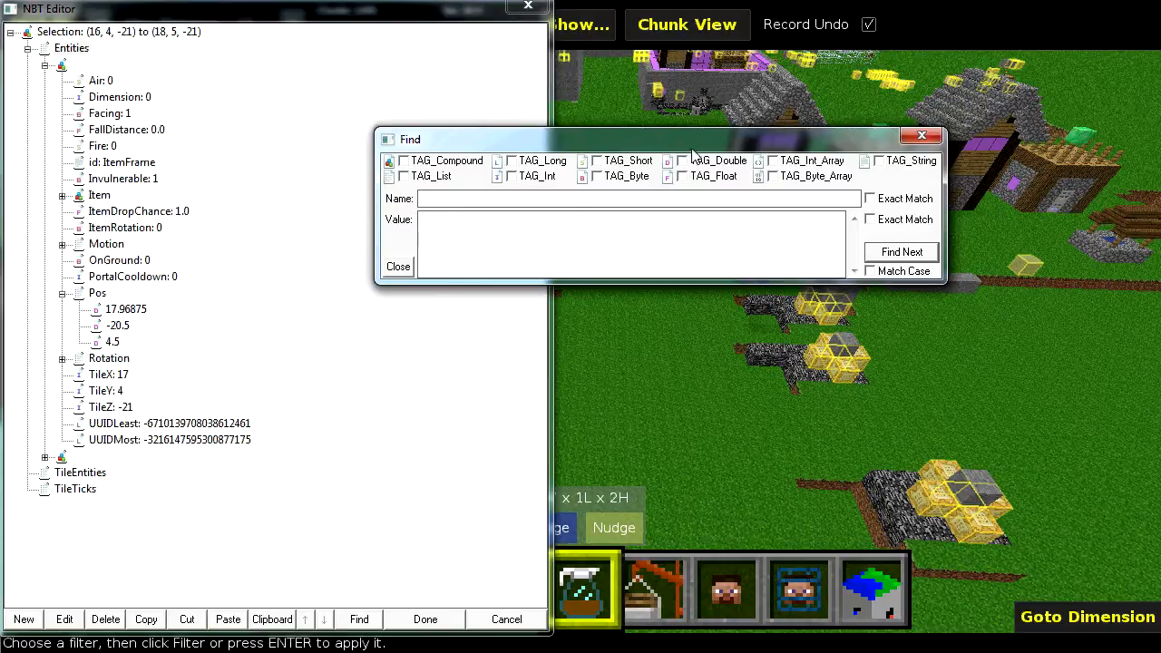
pyautogui.moveTo(852, 185)
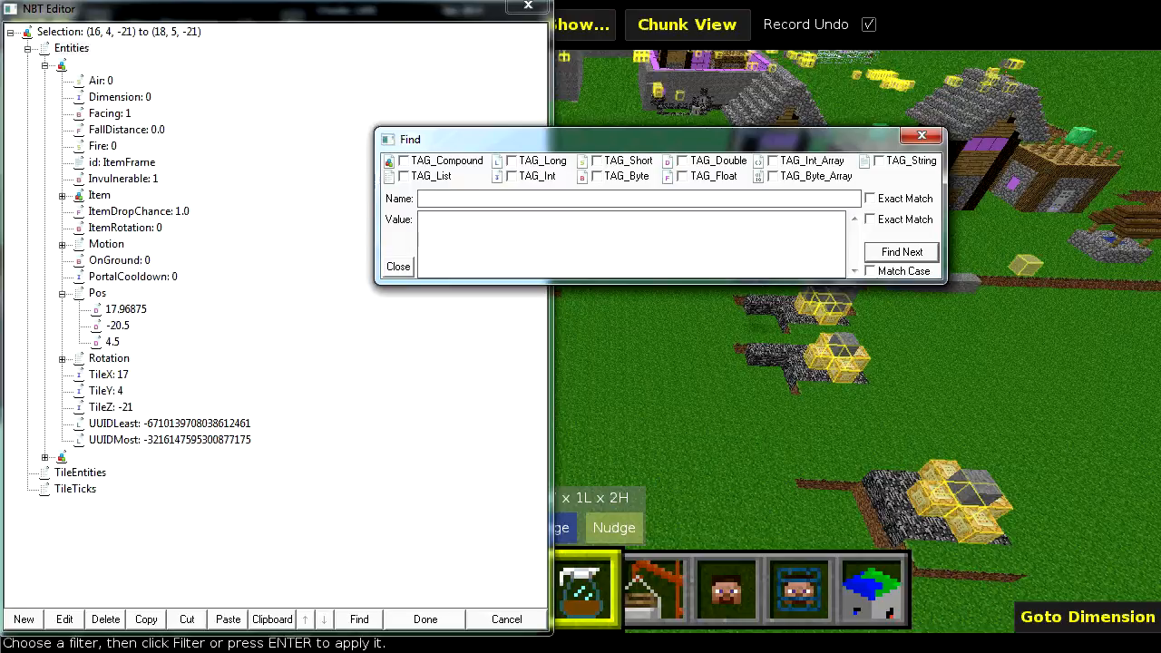
pyautogui.moveTo(878, 190)
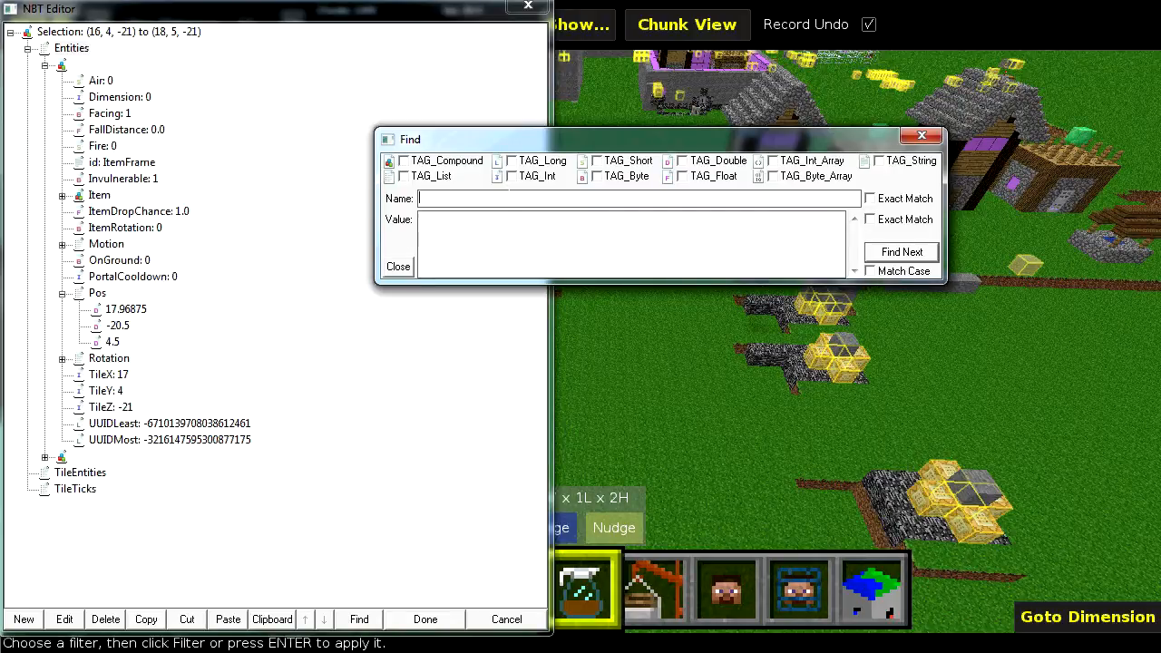
pyautogui.write('tile')
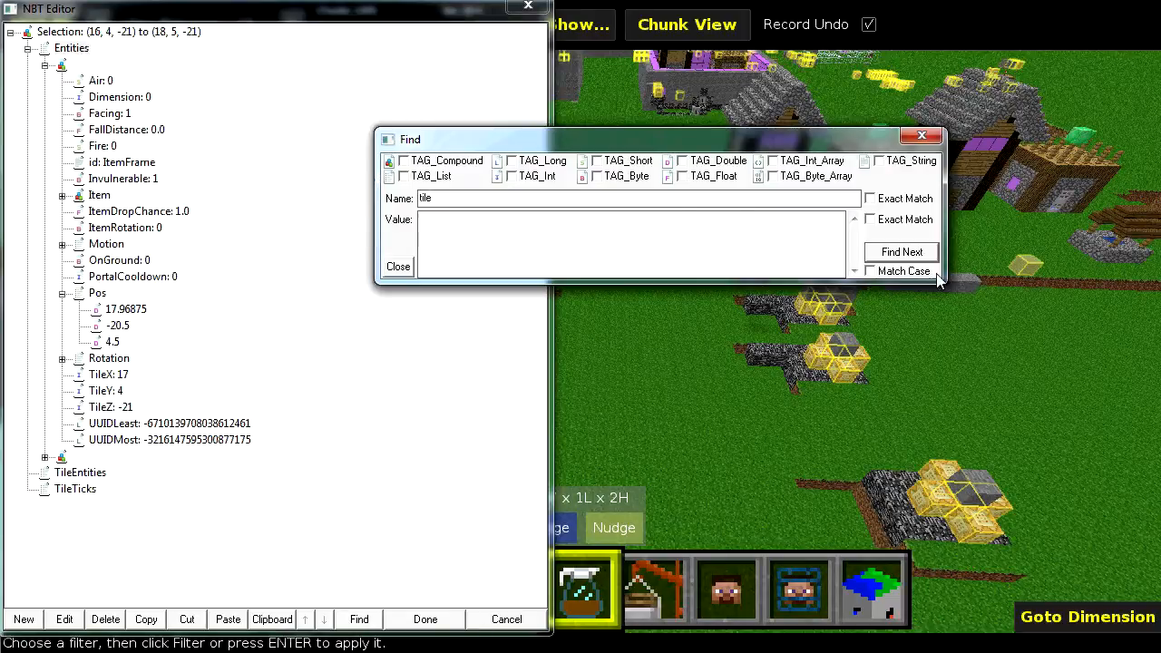
pyautogui.click(105, 374)
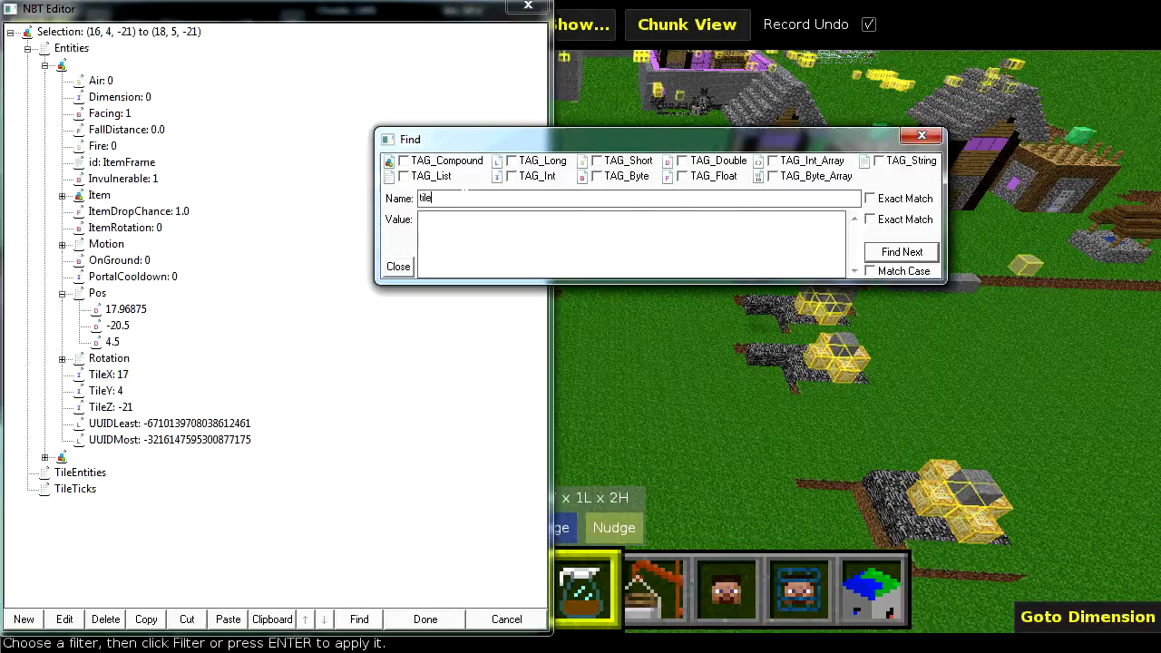
pyautogui.click(869, 197)
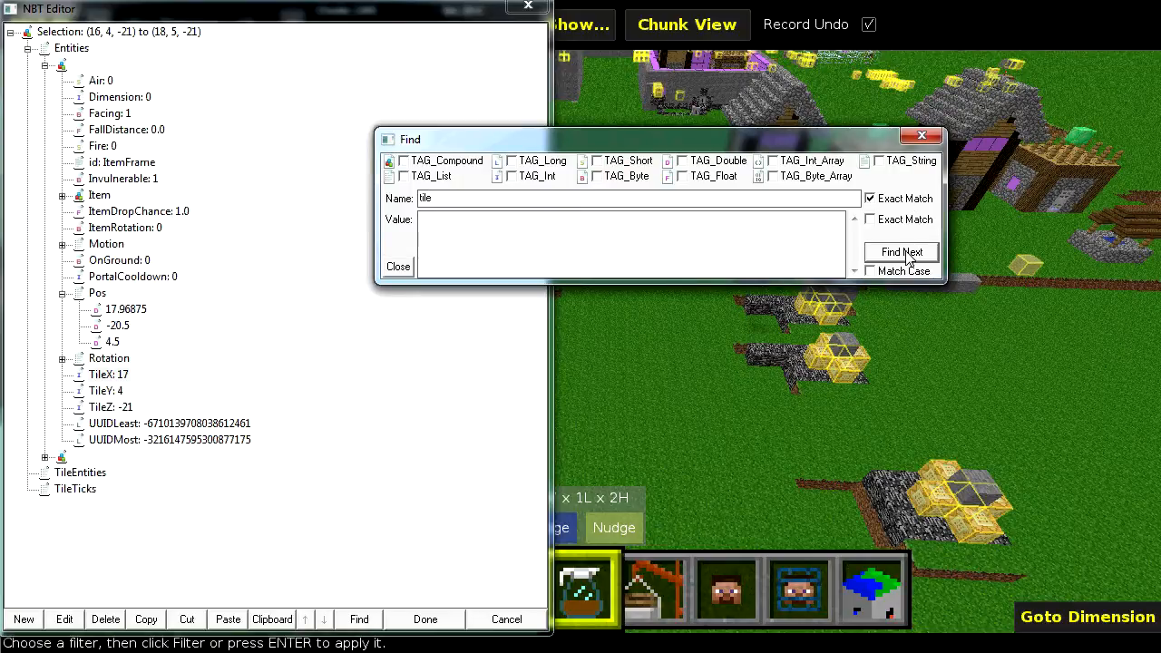
# Step: Run Find Next, acknowledge the 'No matching item found' alert and turn Exact Match back off
pyautogui.click(899, 252)
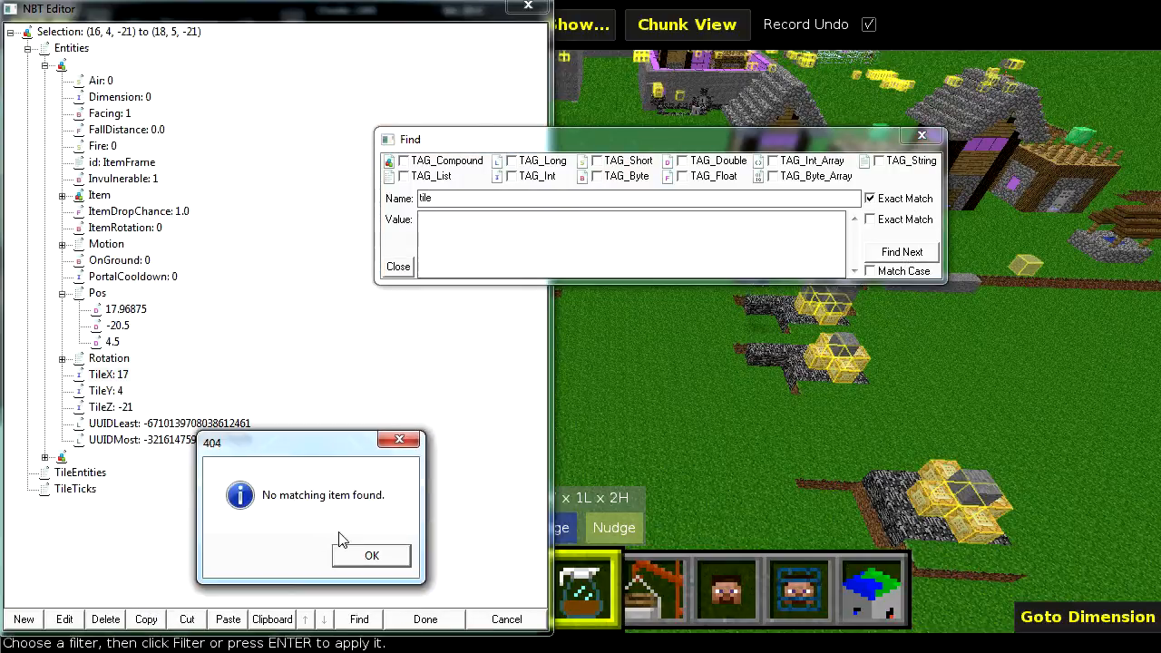
pyautogui.click(370, 555)
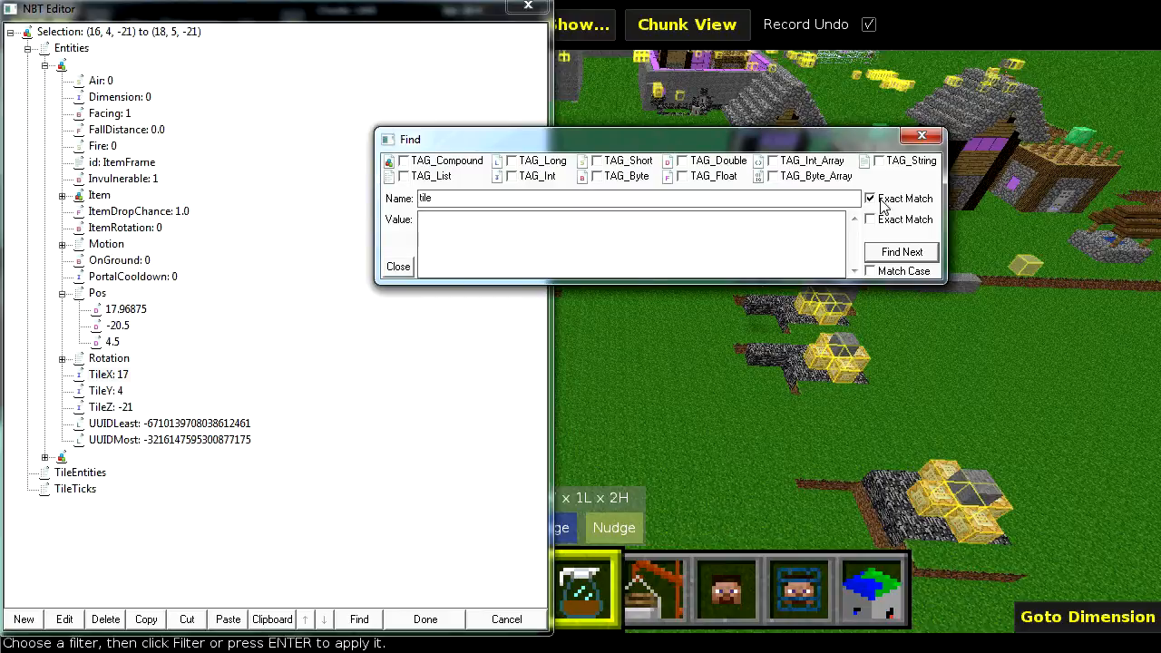
pyautogui.click(871, 270)
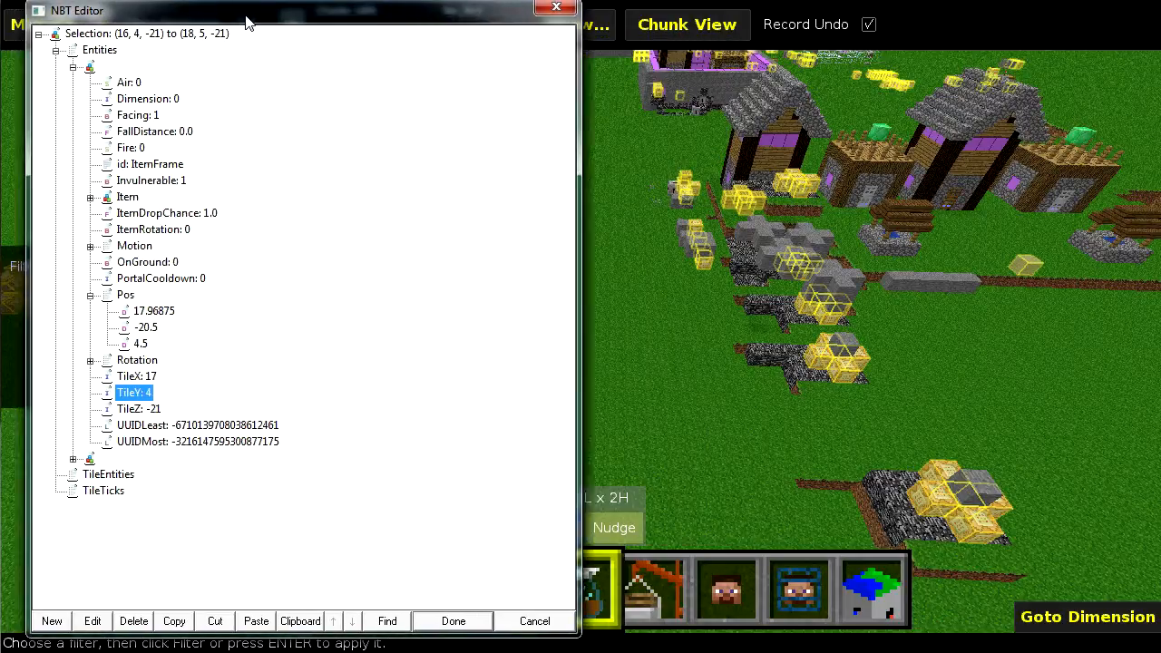
# Step: Switch the NBT Editor filter's edit target from Selection to File
pyautogui.moveTo(250, 20); pyautogui.dragTo(263, 33)
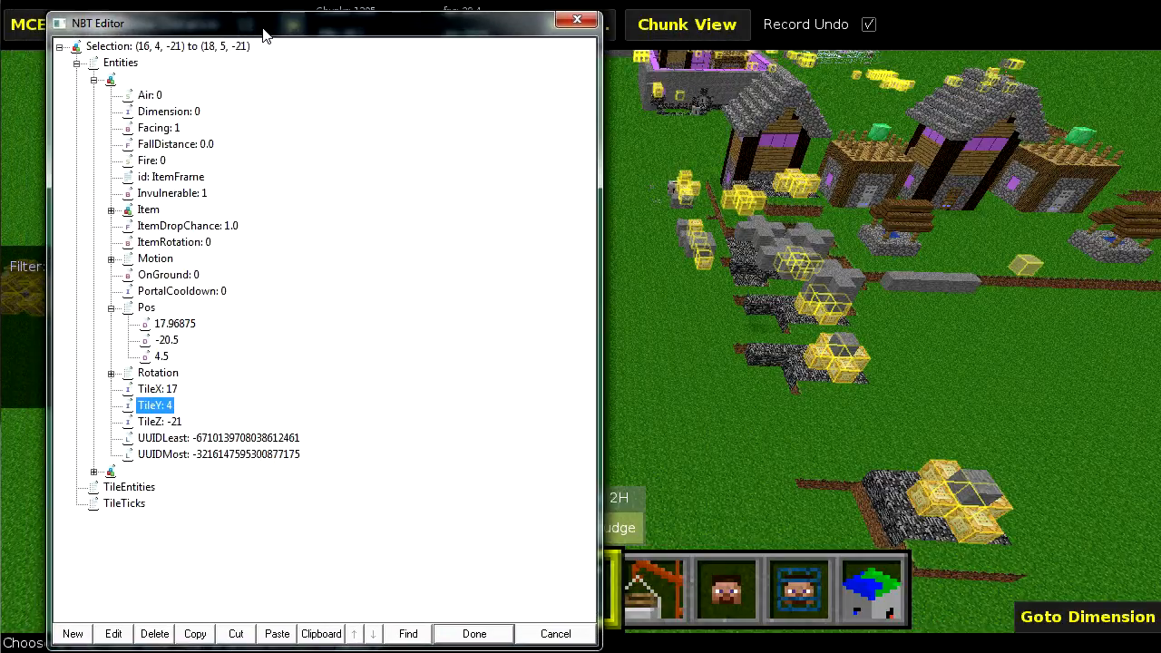
pyautogui.moveTo(234, 337)
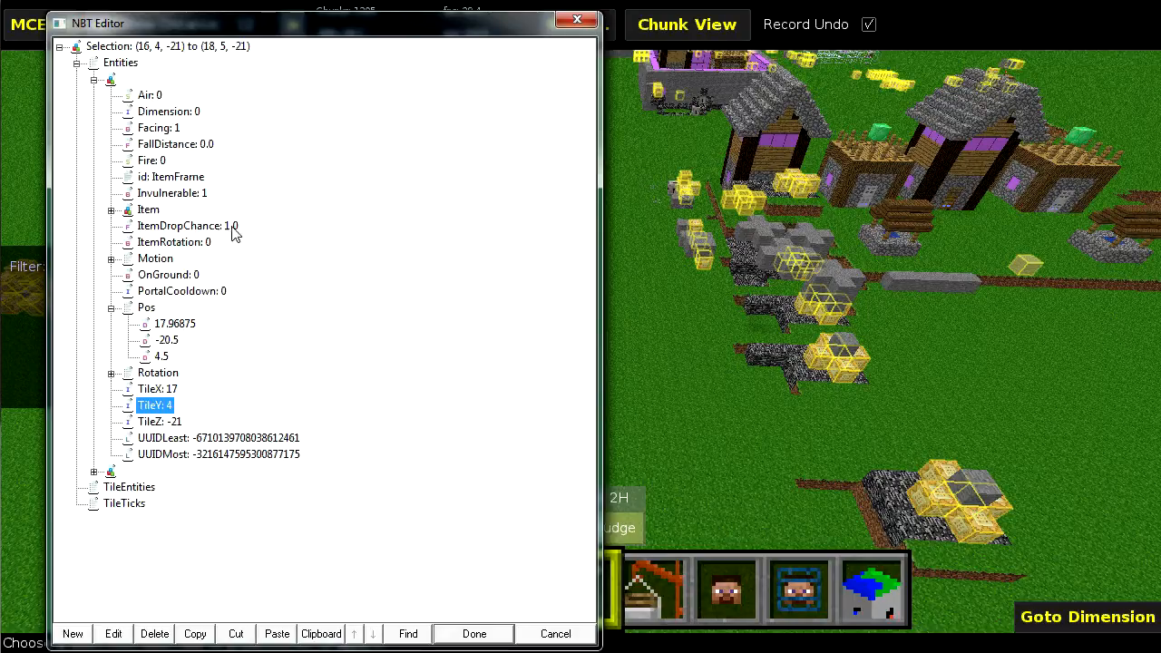
pyautogui.moveTo(421, 243)
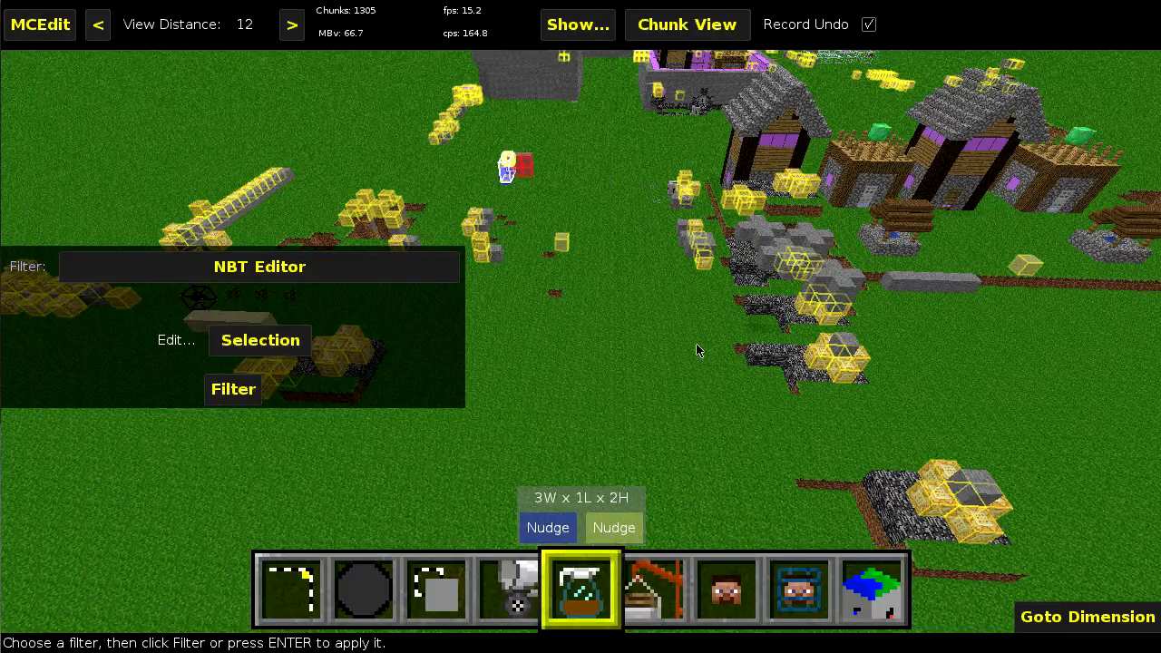
pyautogui.click(261, 341)
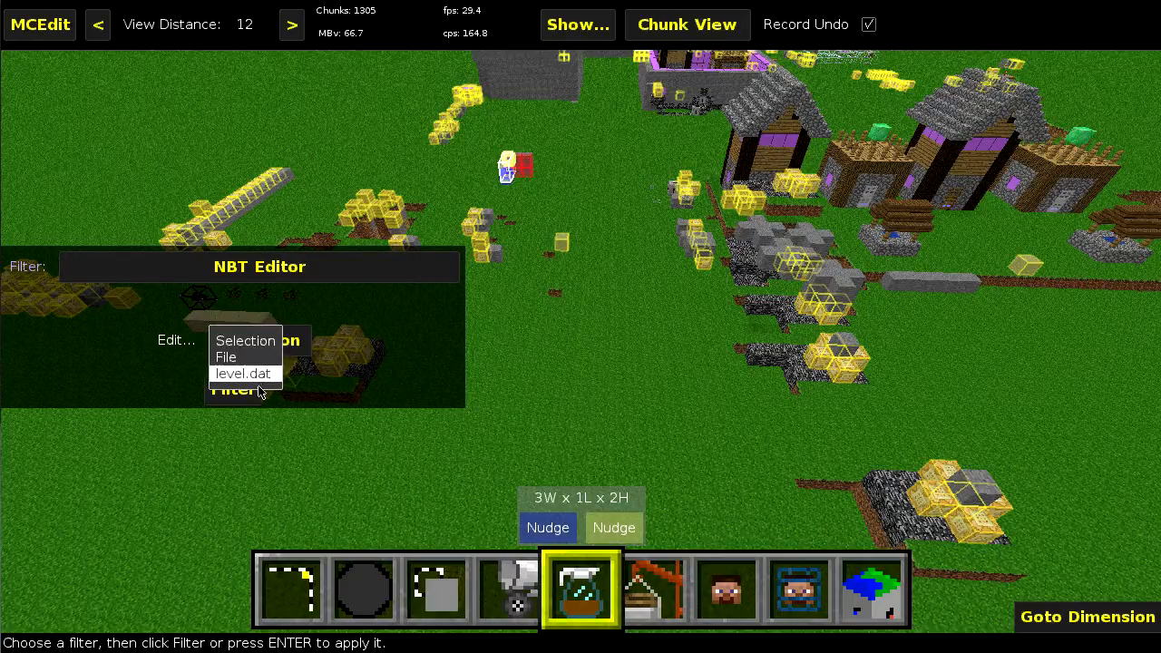
pyautogui.click(225, 355)
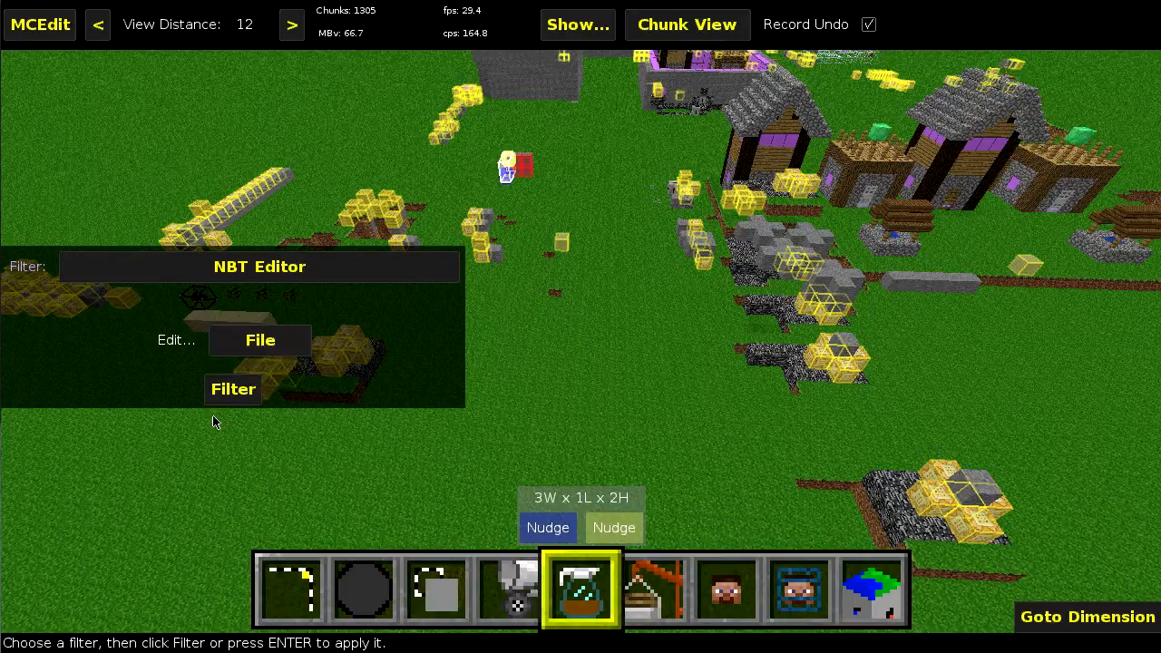
pyautogui.moveTo(232, 388)
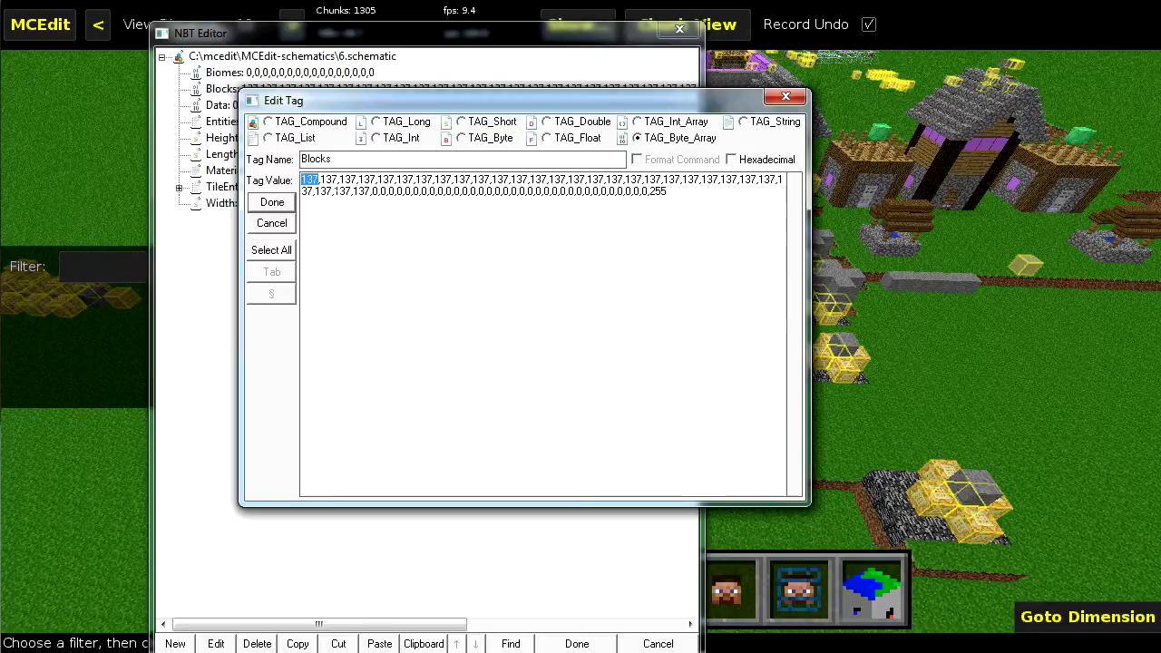
# Step: Abandon the Blocks edit and bring up a command block's Command tag under TileEntities
pyautogui.click(272, 250)
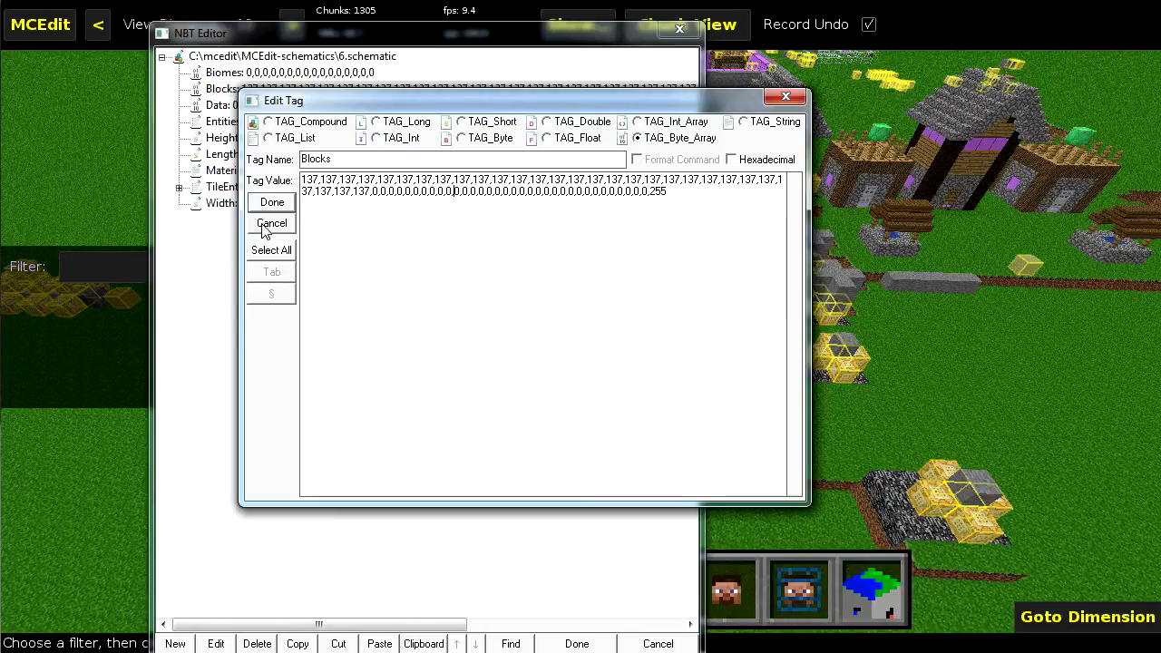
pyautogui.click(272, 223)
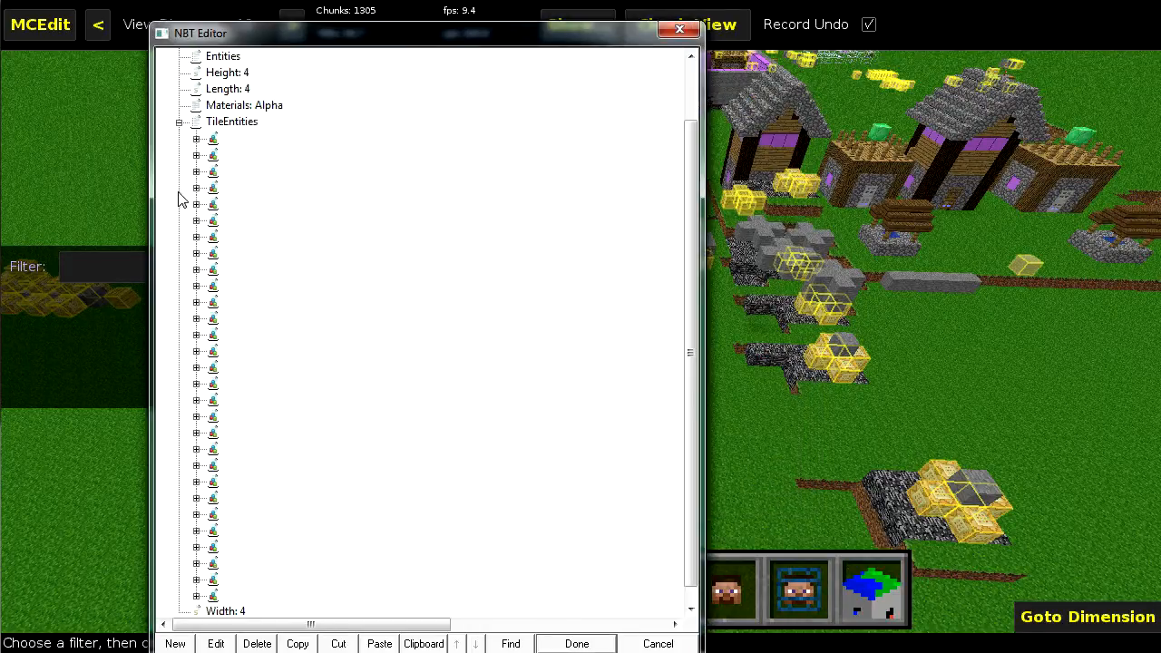
pyautogui.click(196, 156)
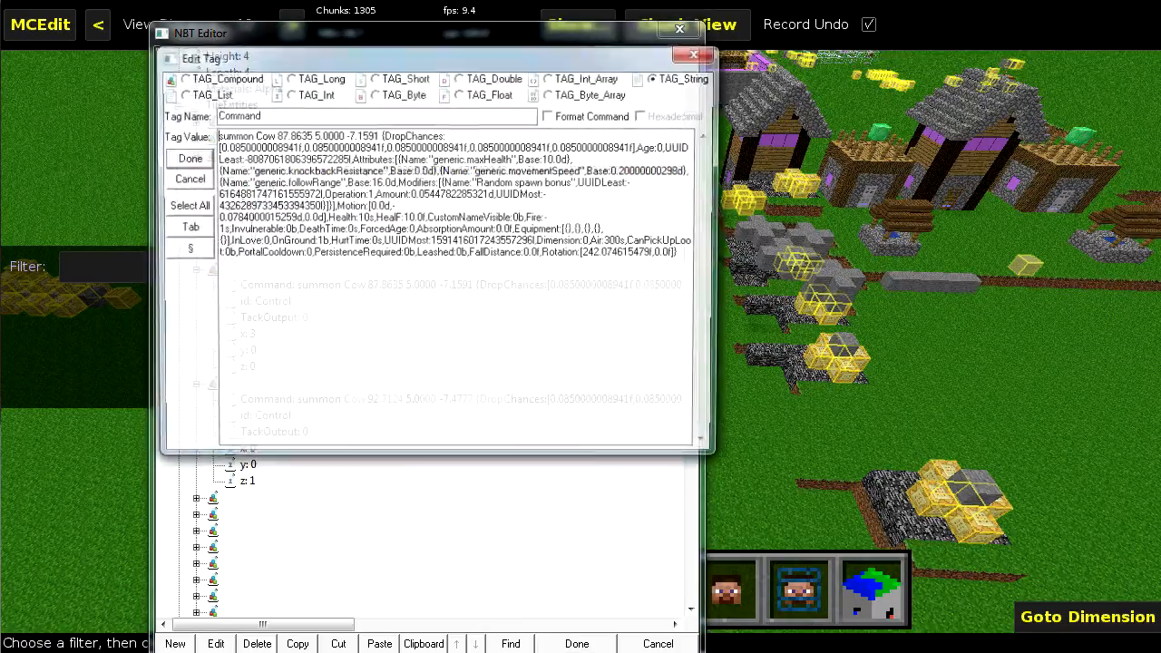
# Step: View the summon Cow command with Format Command ticked, then return to the Blocks tag
pyautogui.click(548, 116)
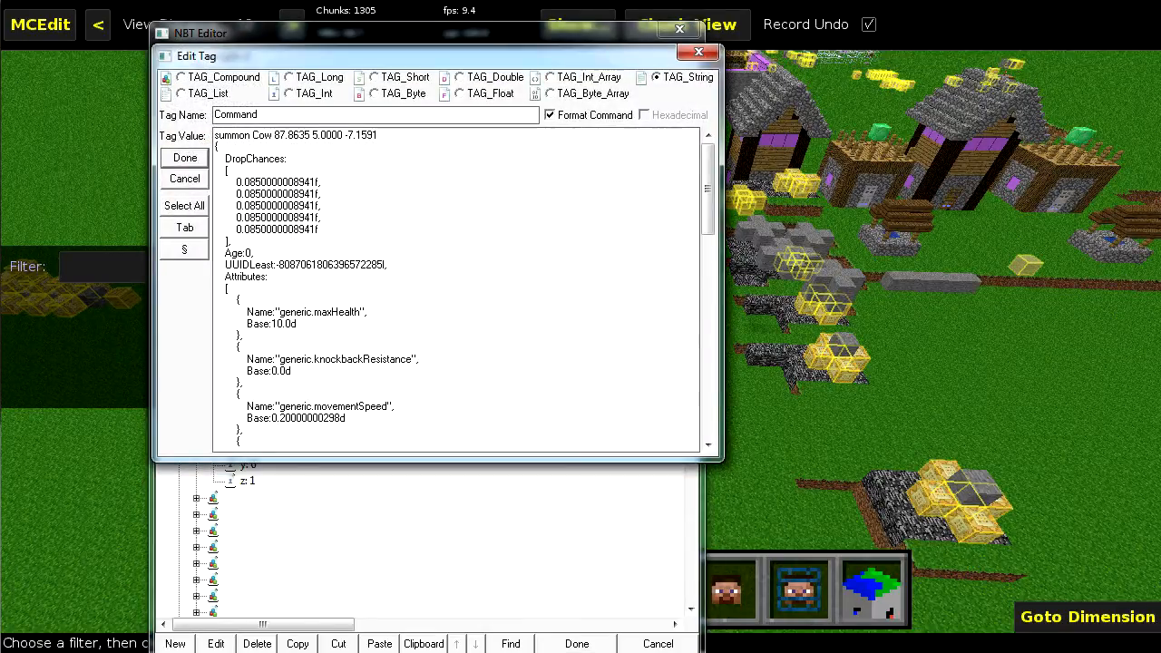
pyautogui.moveTo(708, 181); pyautogui.dragTo(707, 308)
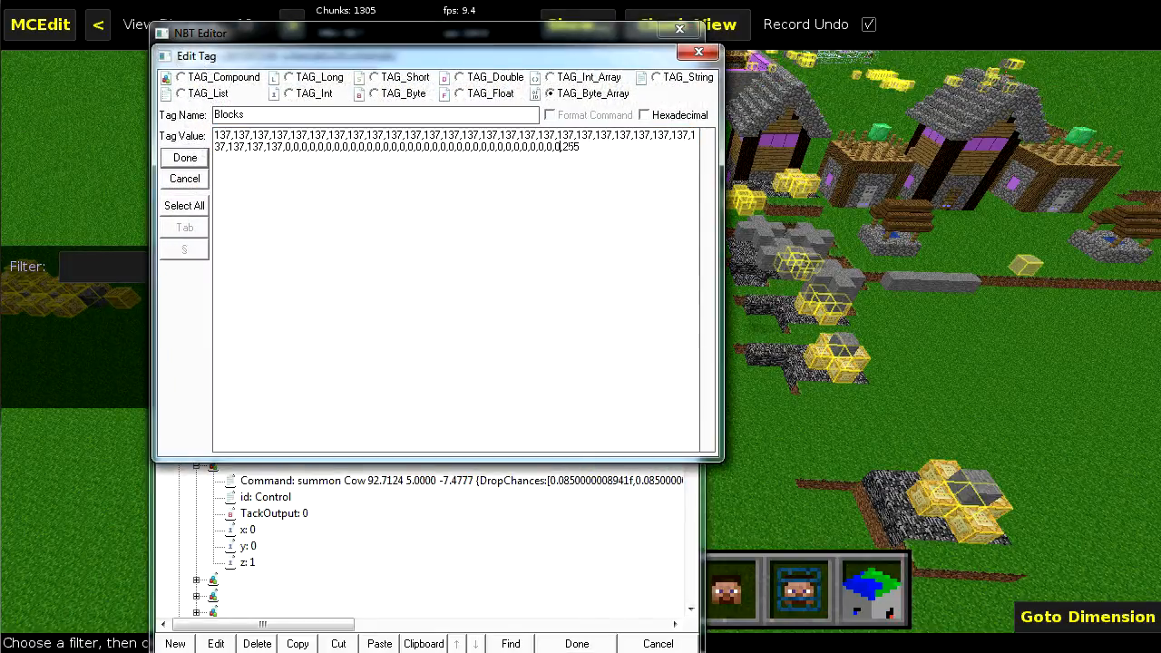
pyautogui.doubleClick(569, 145)
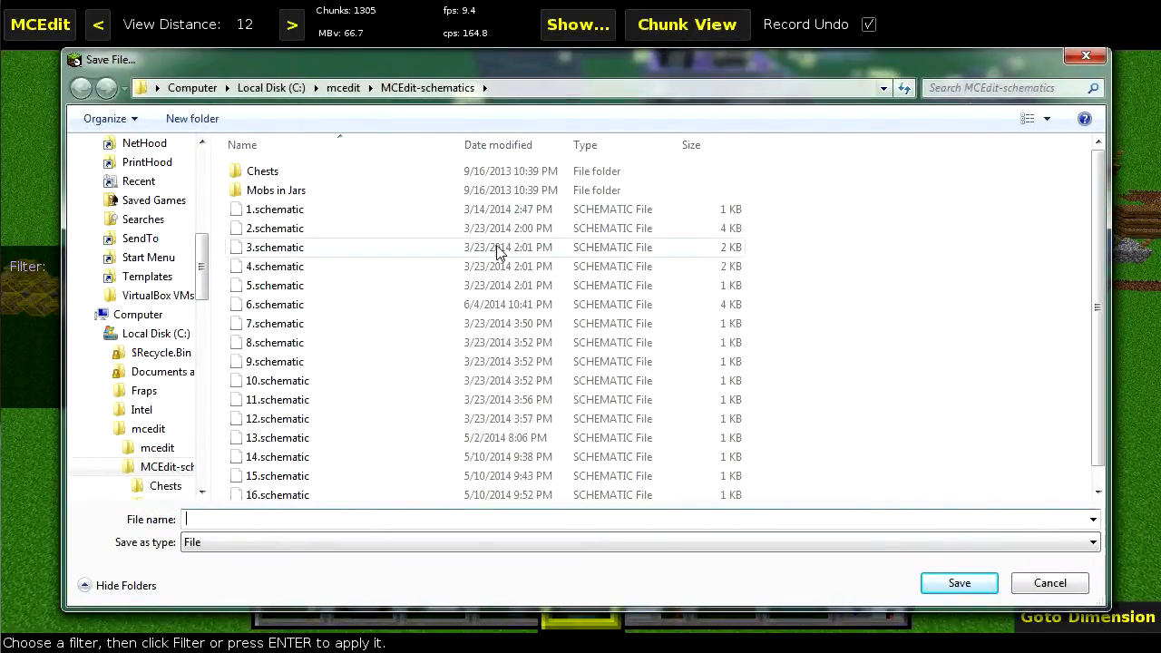
# Step: Save the edited data back over 6.schematic
pyautogui.click(276, 284)
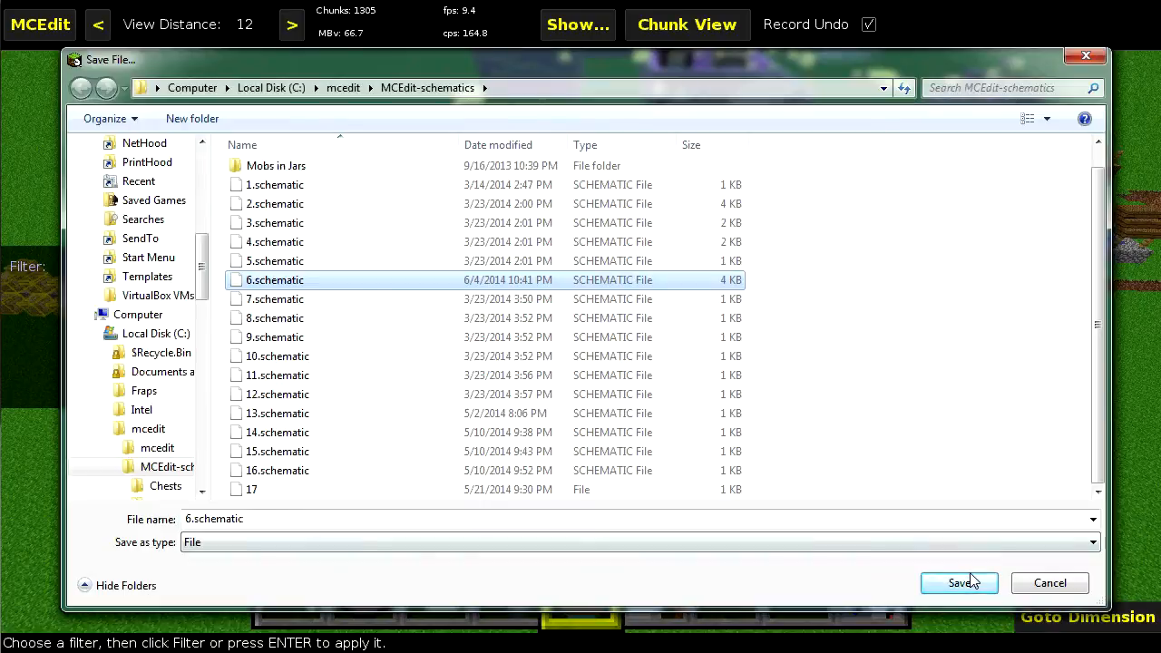
pyautogui.click(958, 582)
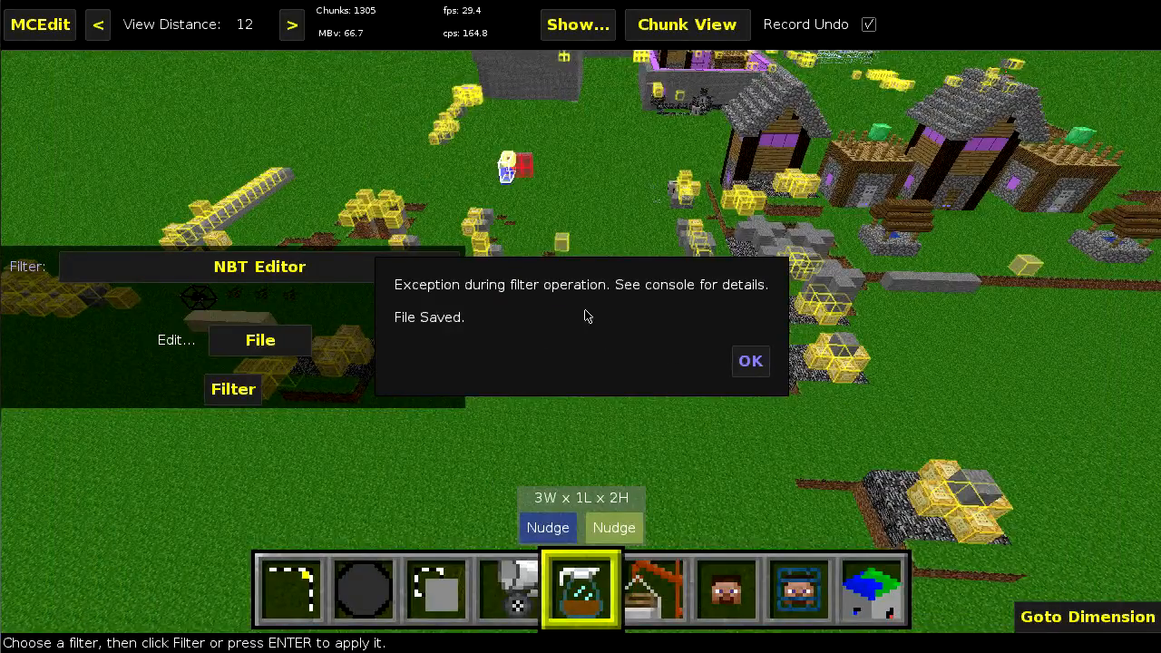
pyautogui.moveTo(613, 379)
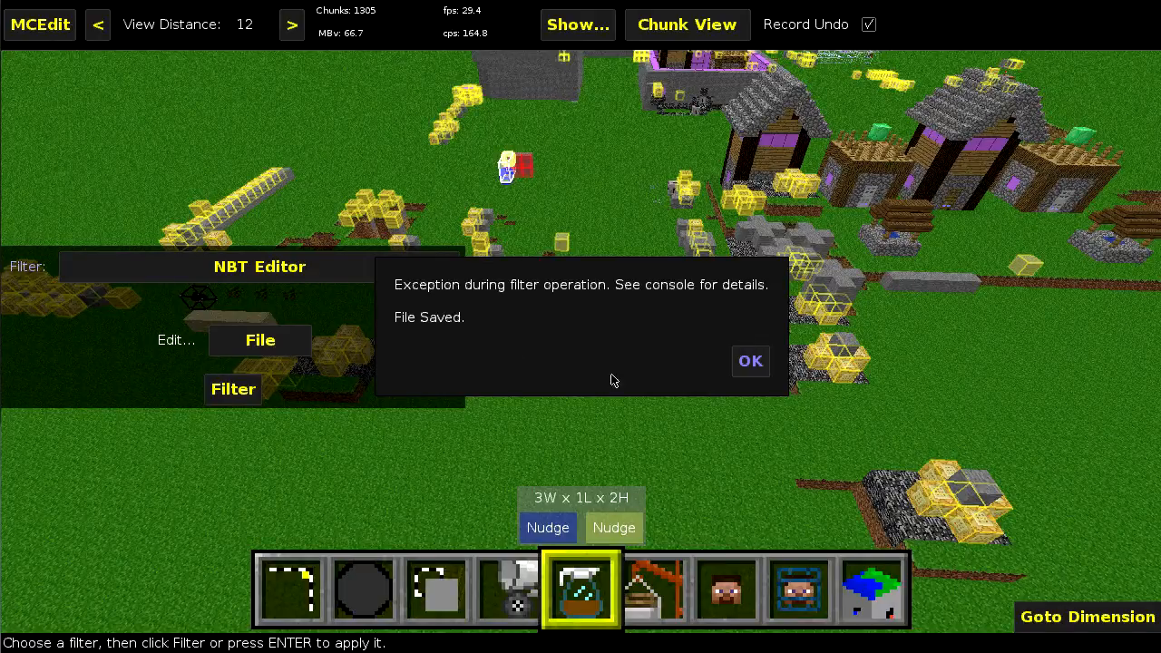
pyautogui.moveTo(751, 359)
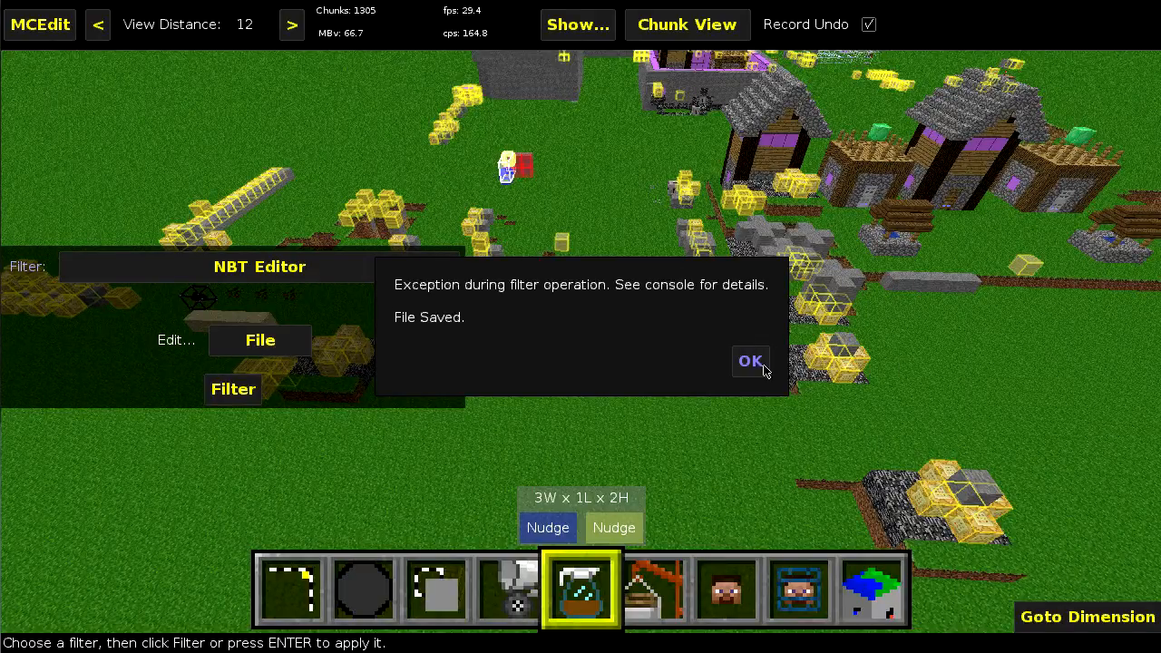
pyautogui.moveTo(228, 201)
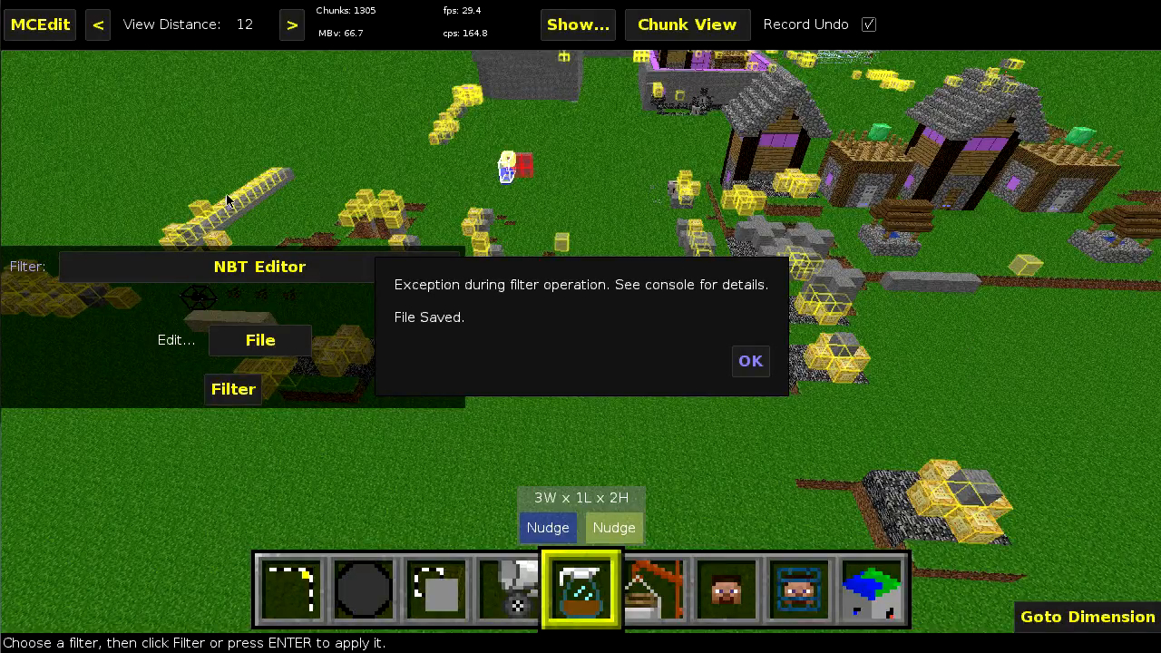
# Step: Dismiss the File Saved message and reopen 6.schematic with its Blocks tag in Edit Tag
pyautogui.click(750, 359)
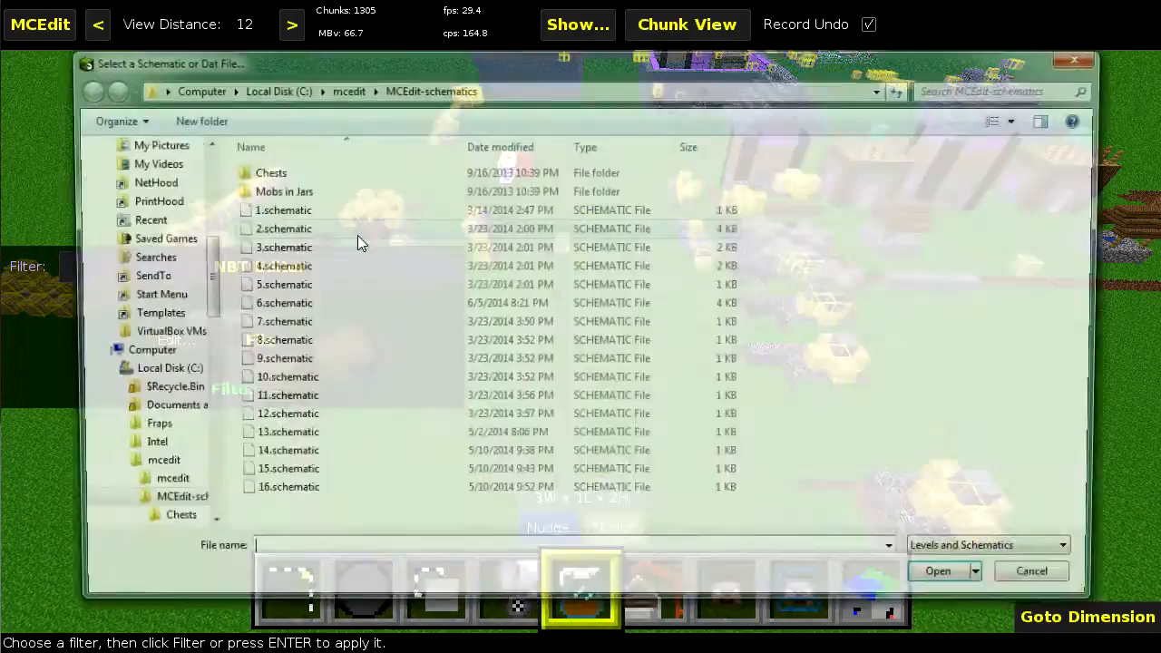
pyautogui.doubleClick(282, 301)
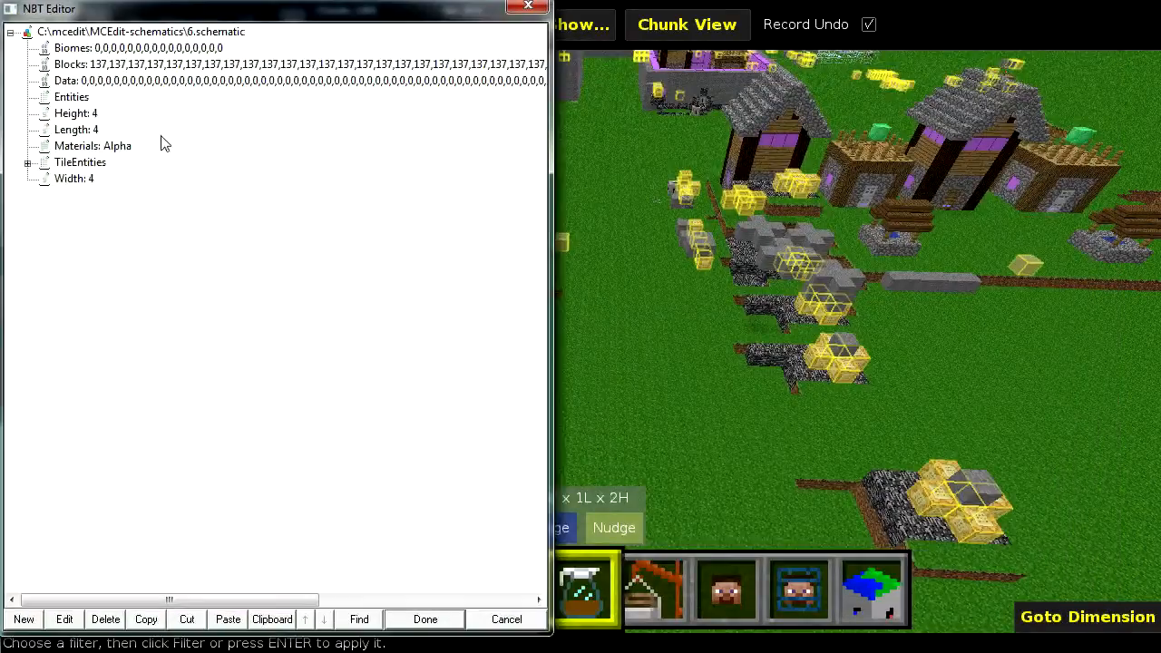
pyautogui.doubleClick(69, 63)
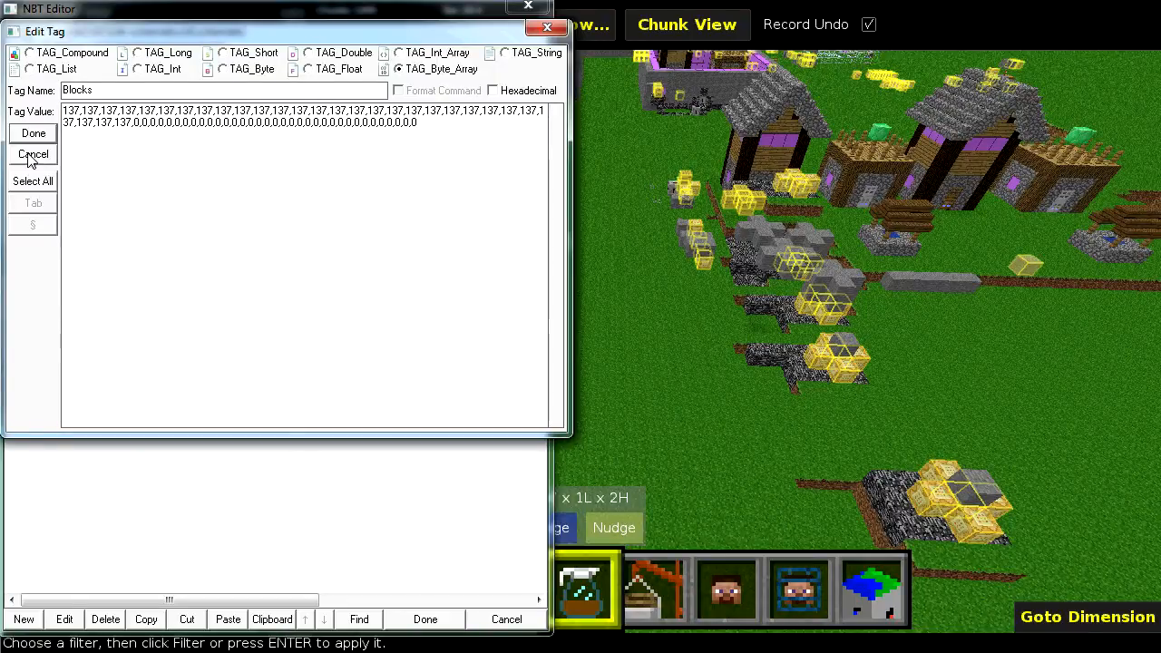
# Step: Cancel out of the schematic's NBT data without saving any changes
pyautogui.click(33, 153)
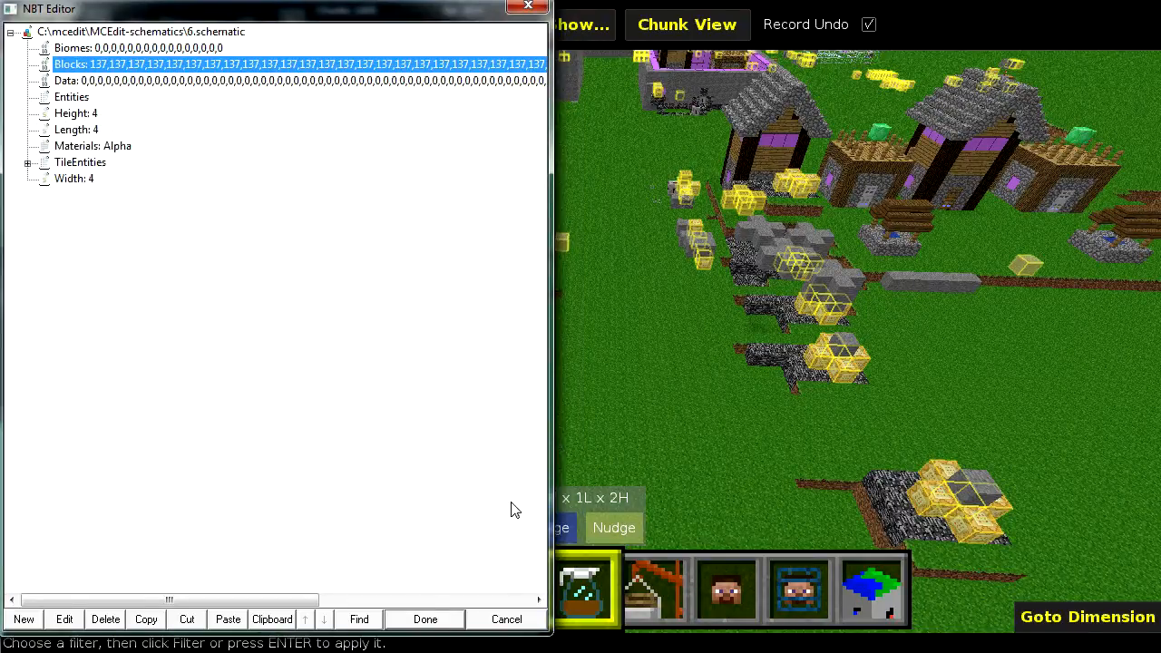
pyautogui.click(424, 618)
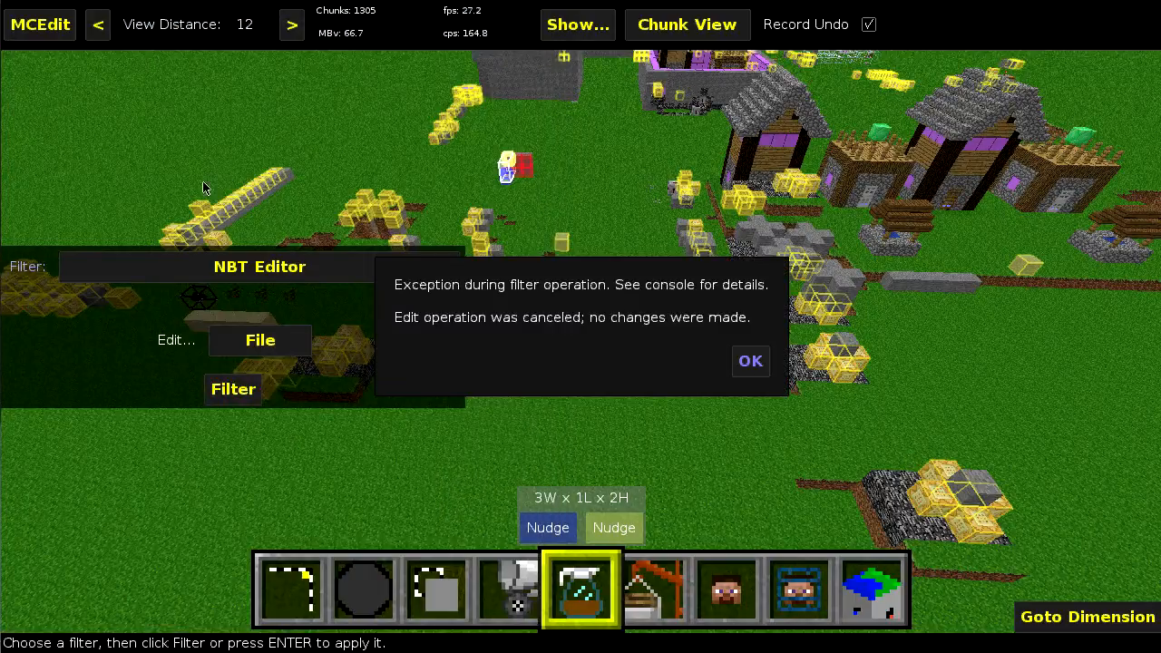
# Step: Dismiss the canceled-edit notice and load level.dat, expanding its Data entry
pyautogui.click(751, 361)
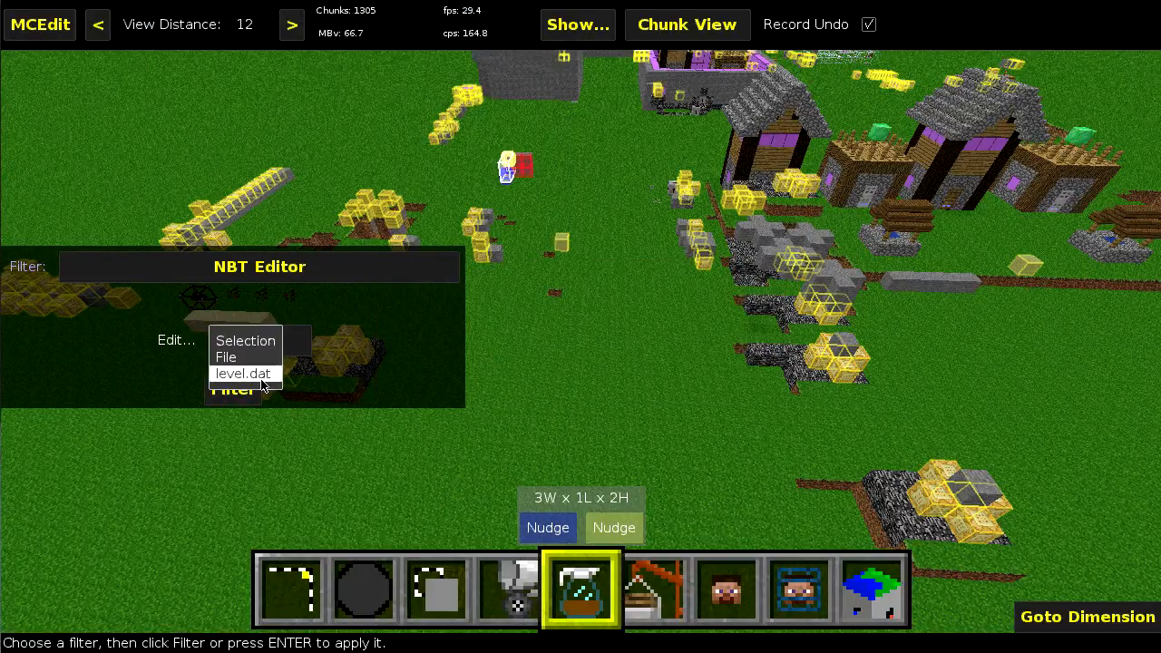
pyautogui.click(243, 374)
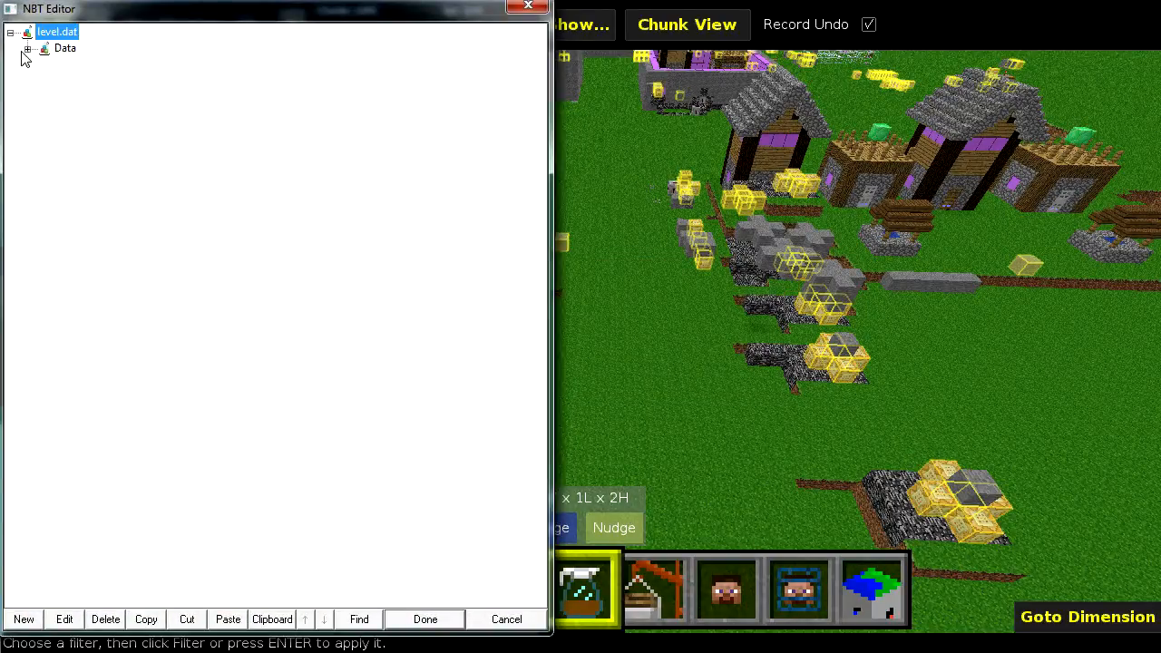
pyautogui.click(29, 48)
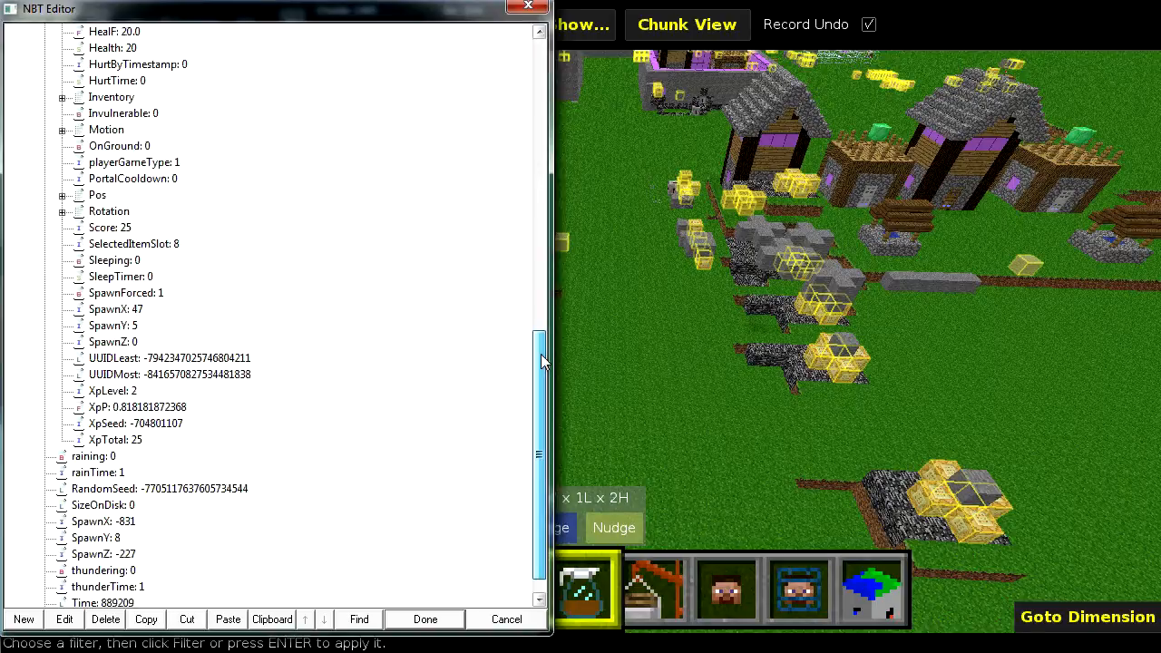
# Step: Browse the Player tags, close level.dat unsaved and reopen the edit-target list
pyautogui.click(62, 227)
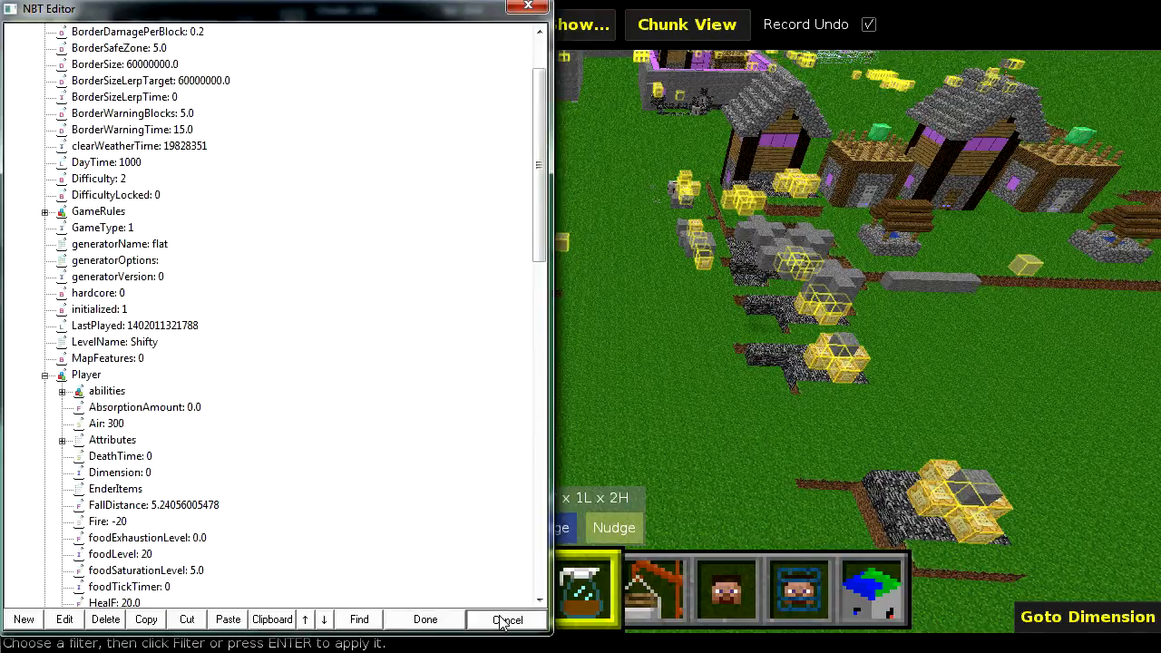
pyautogui.click(508, 620)
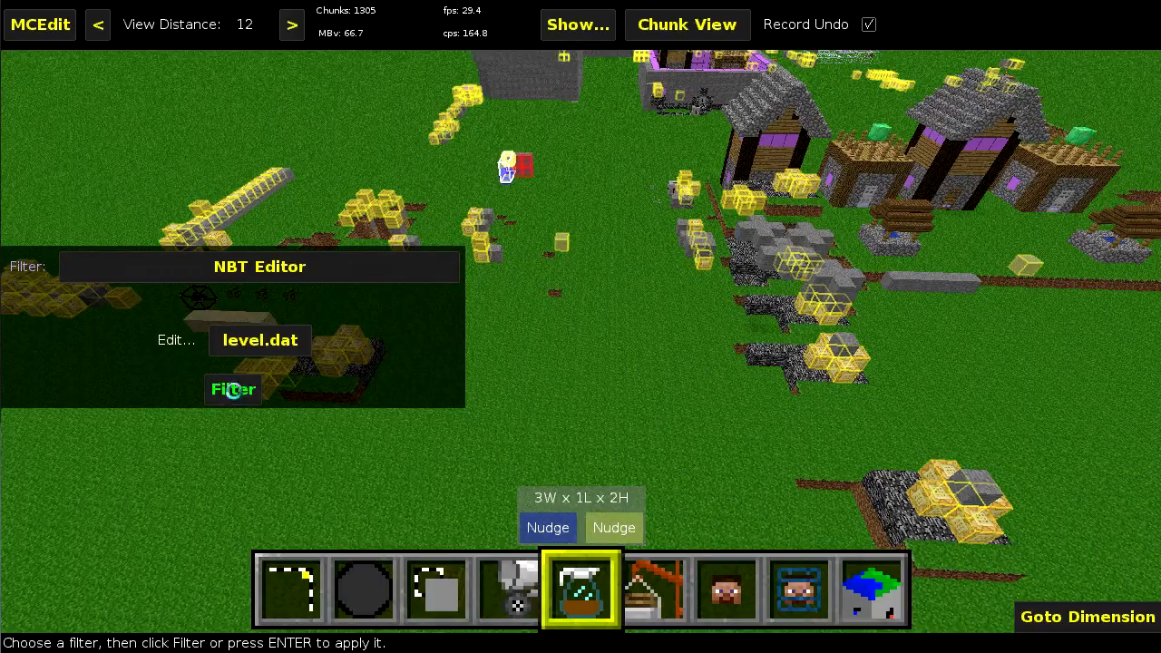
pyautogui.click(232, 388)
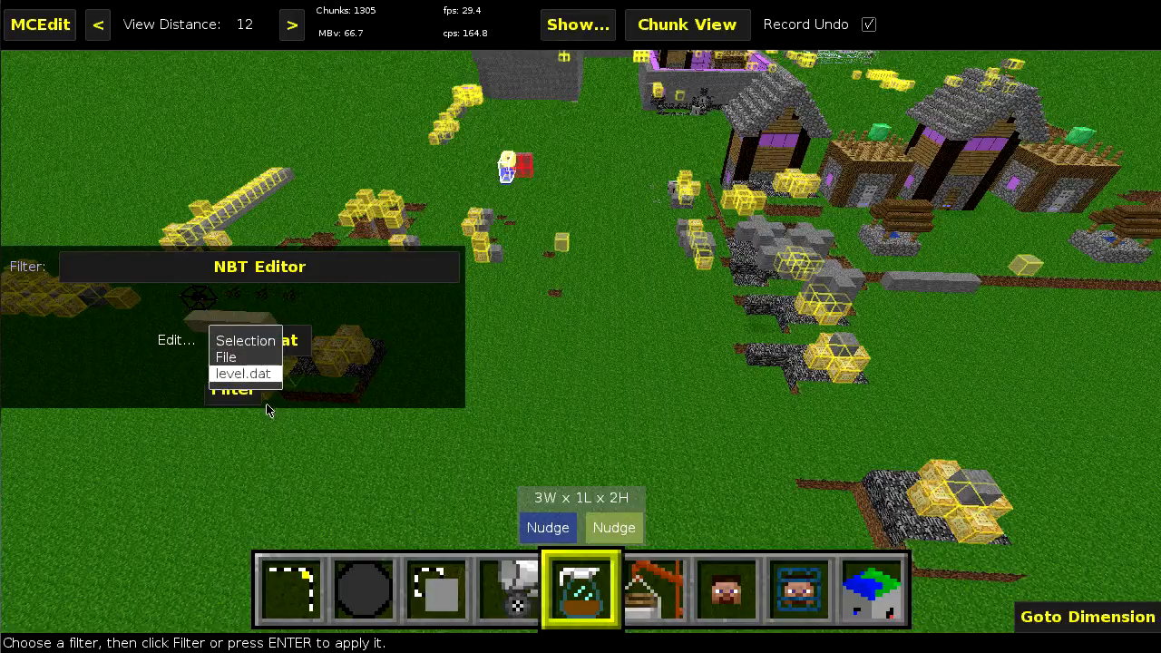
# Step: Target an arbitrary file and load the player .dat from saves/Shifty/playerdata
pyautogui.click(225, 356)
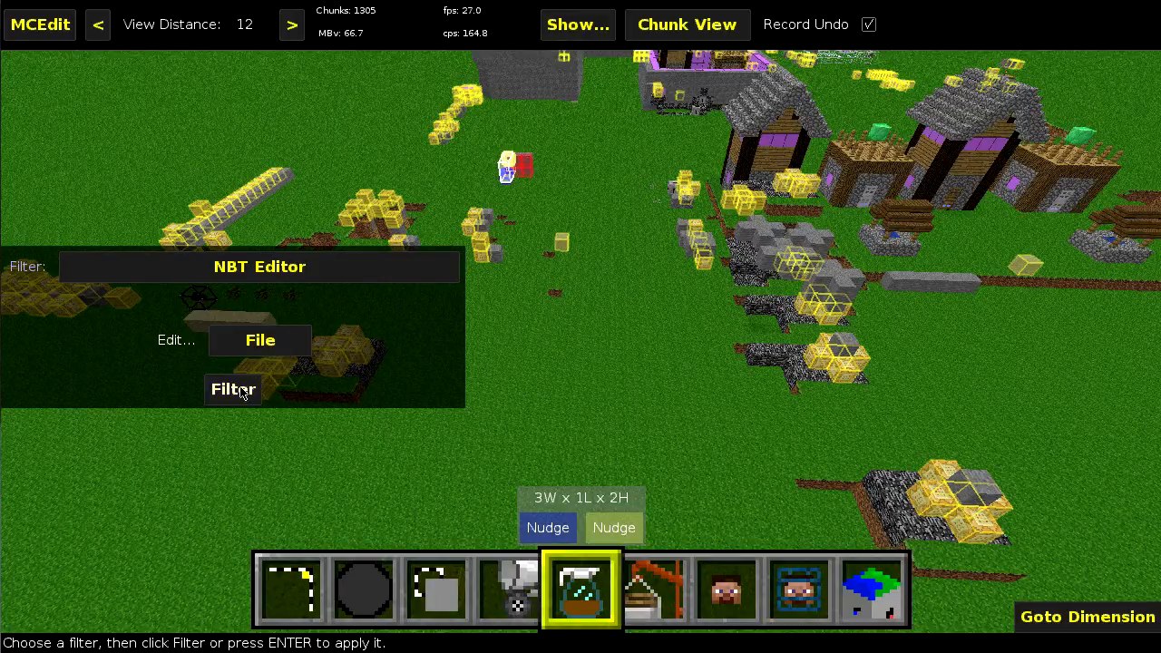
pyautogui.click(259, 341)
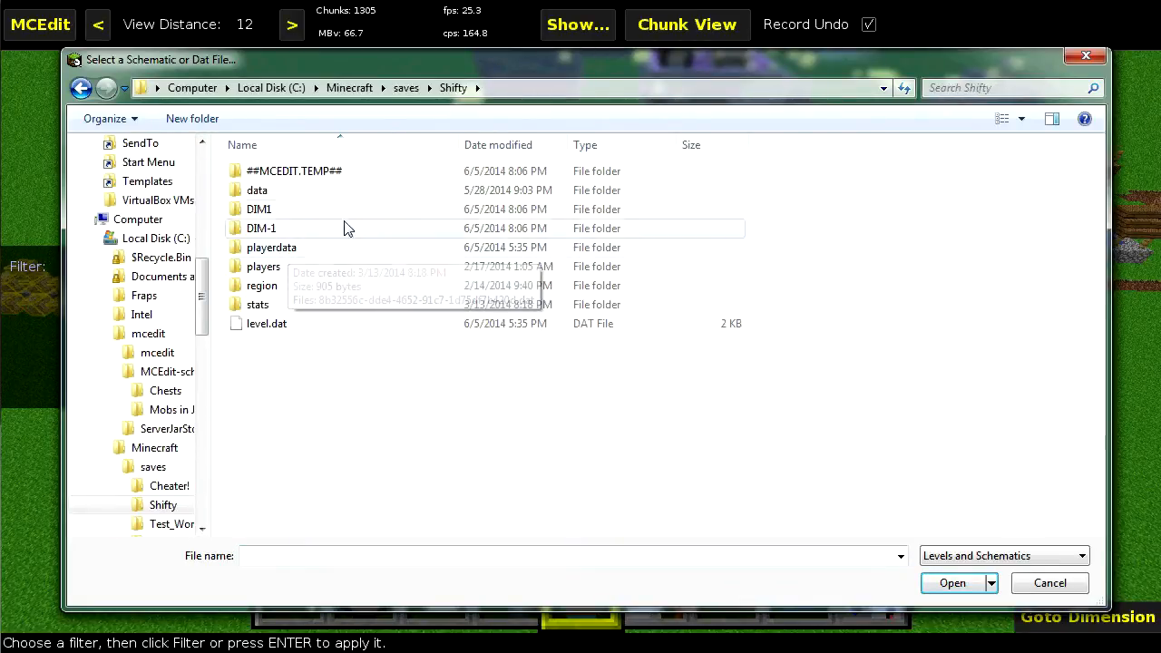
pyautogui.doubleClick(272, 247)
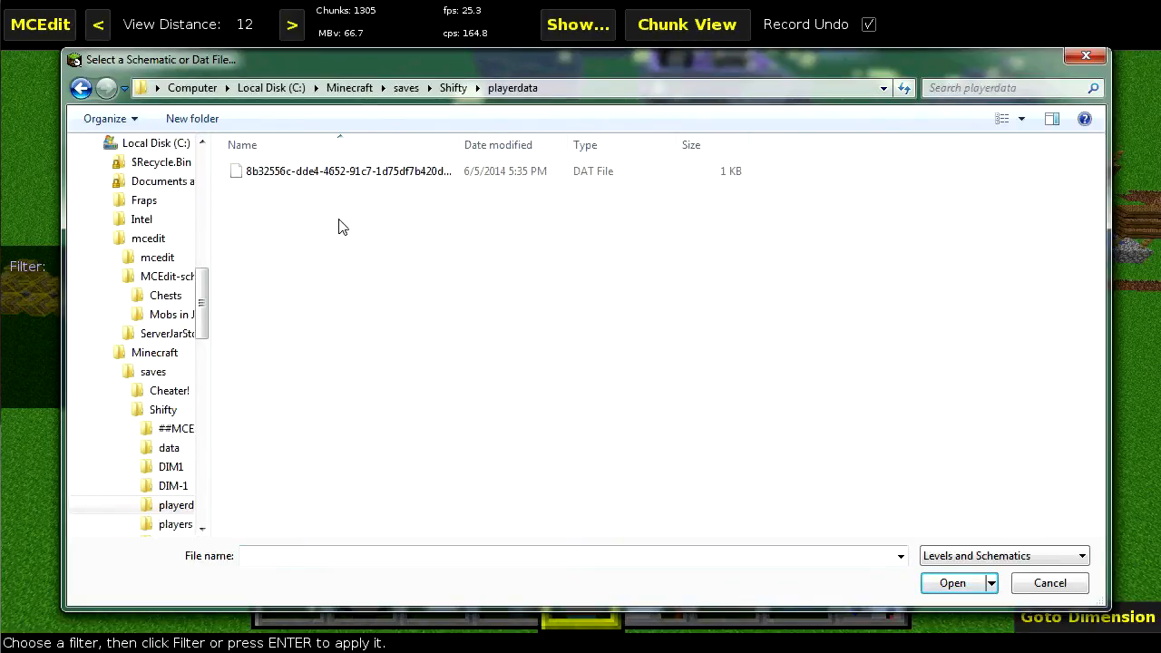
pyautogui.click(348, 171)
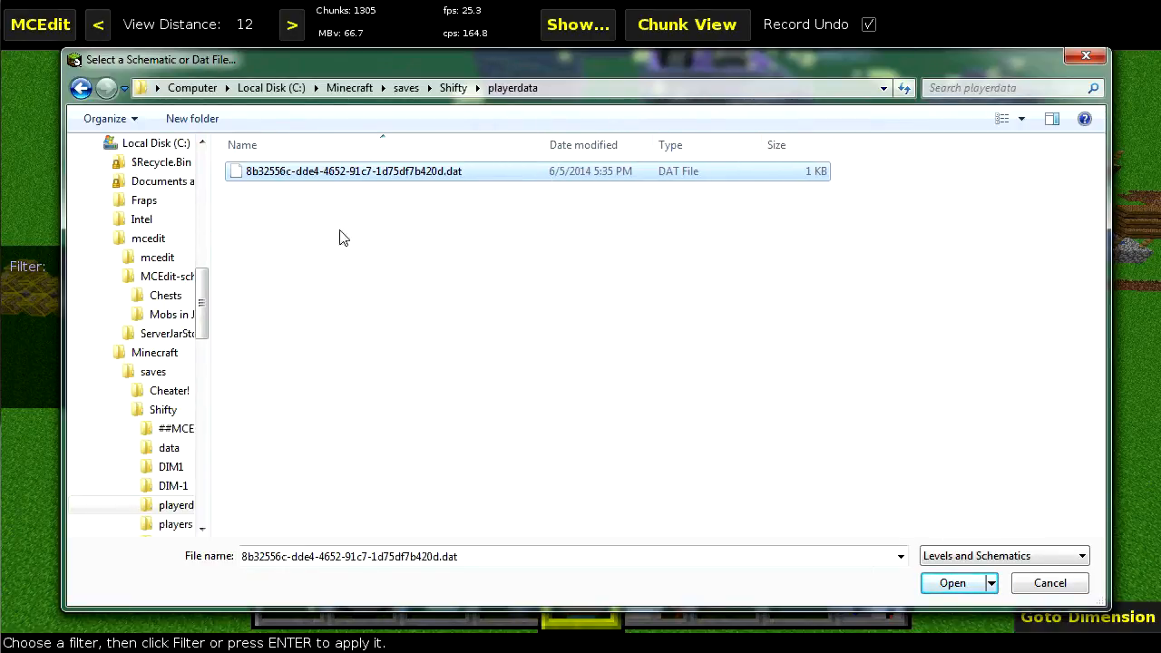
pyautogui.click(950, 582)
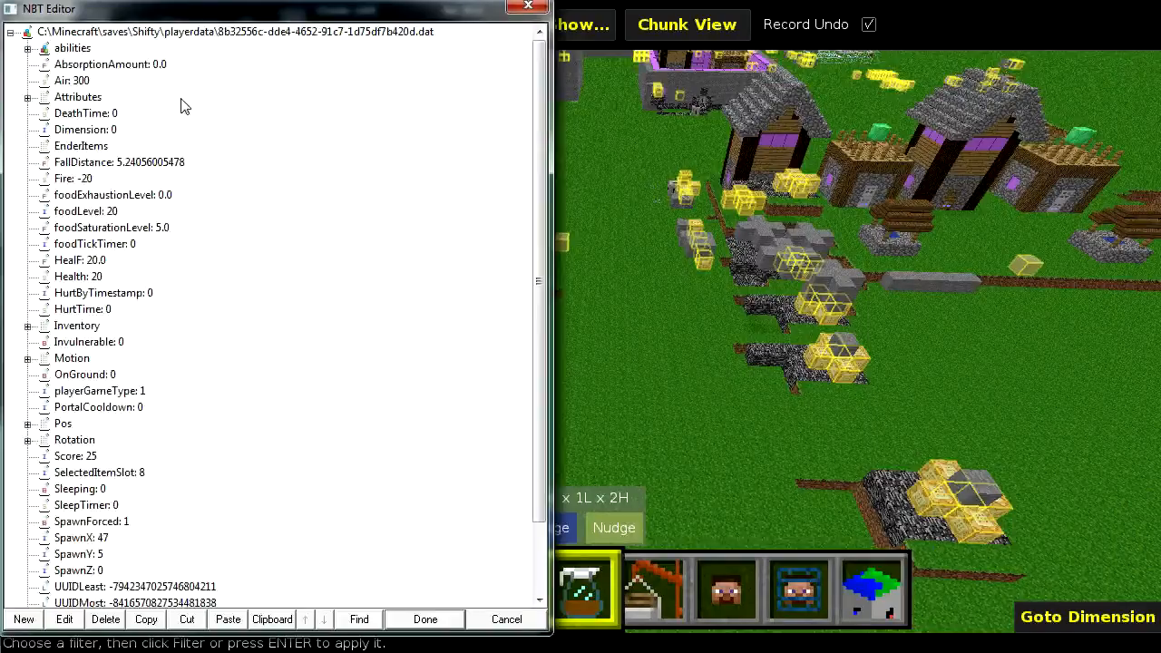
# Step: Inspect the player's abilities tags, then close the file unsaved and dismiss the notice
pyautogui.scroll(-3)
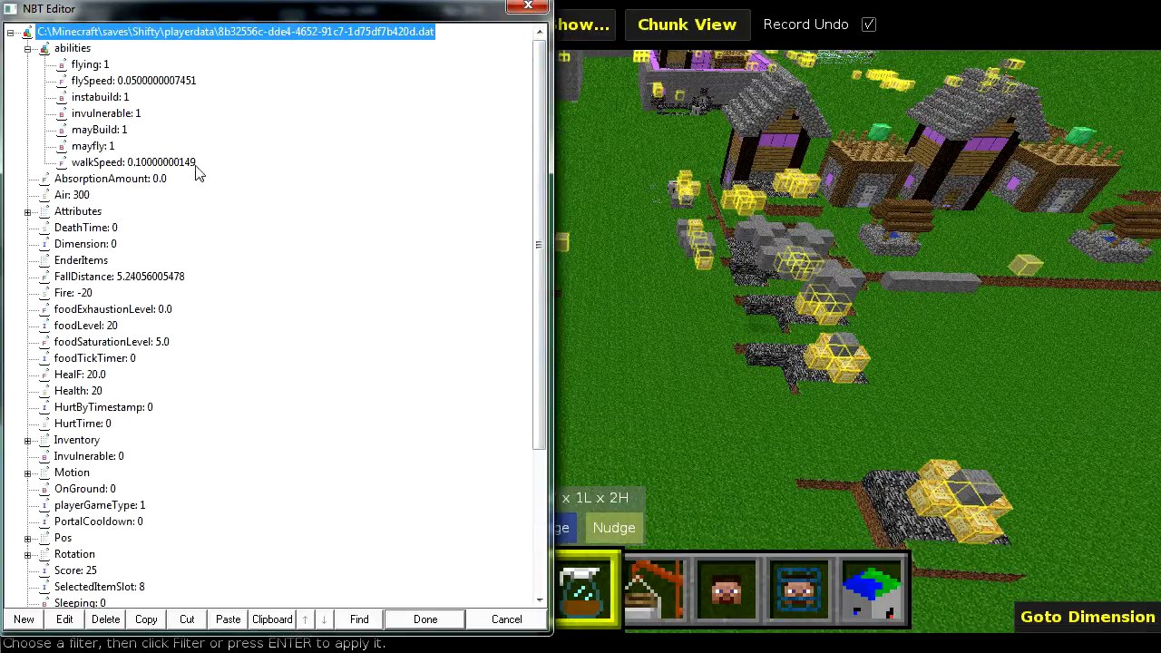
pyautogui.click(95, 145)
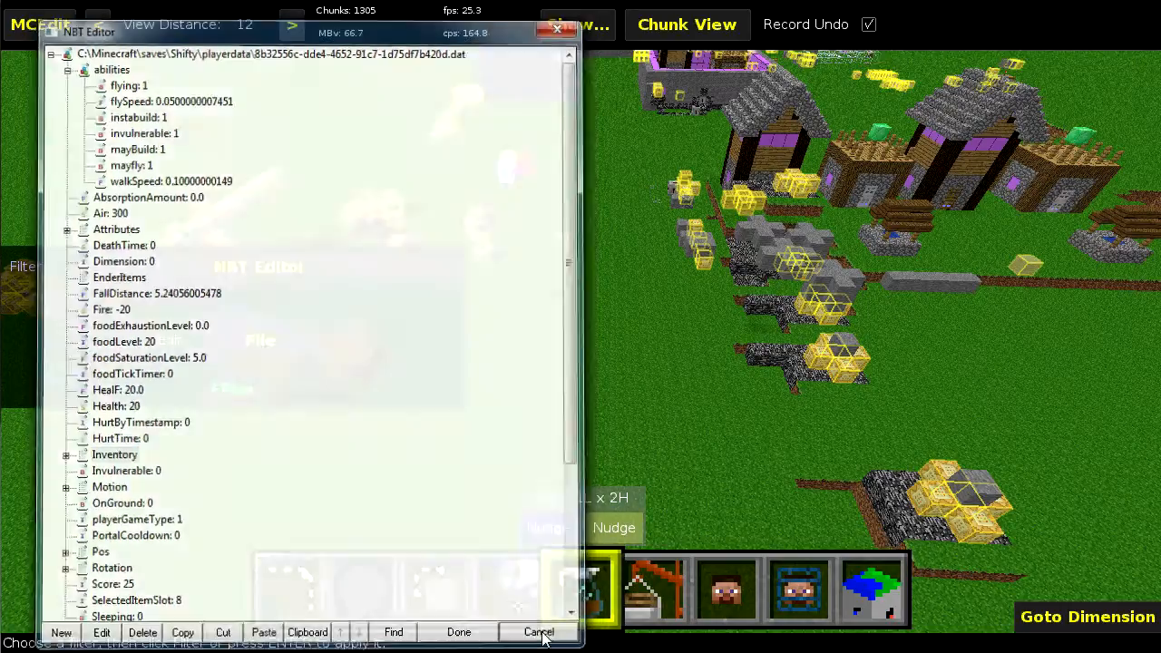
pyautogui.click(537, 631)
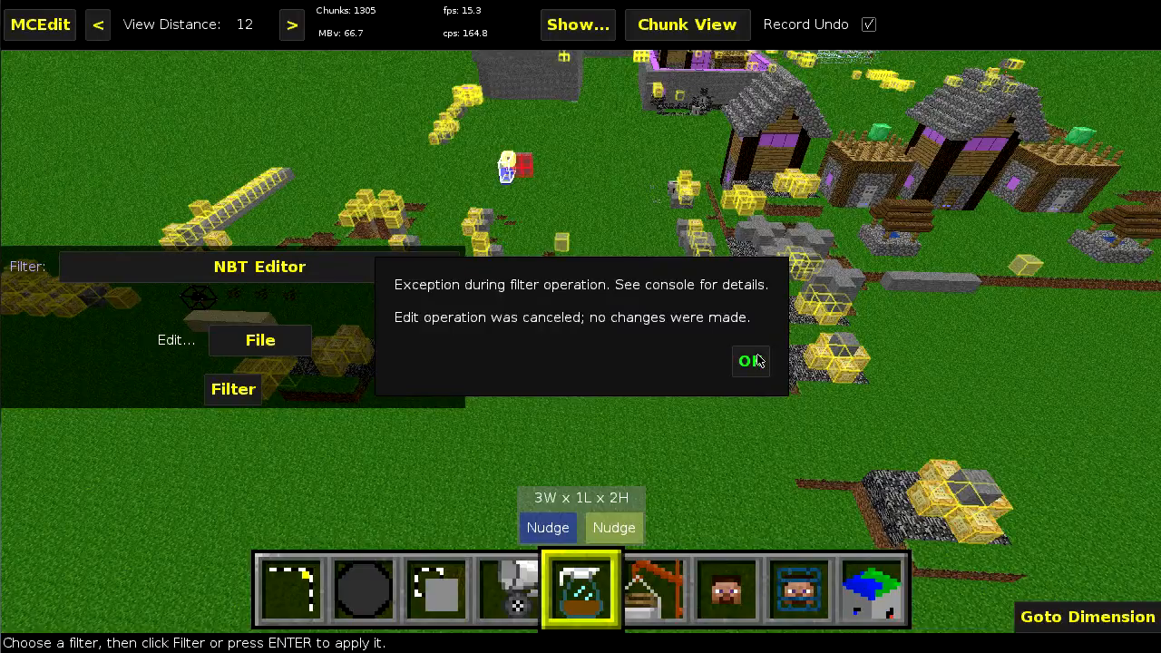
pyautogui.click(749, 359)
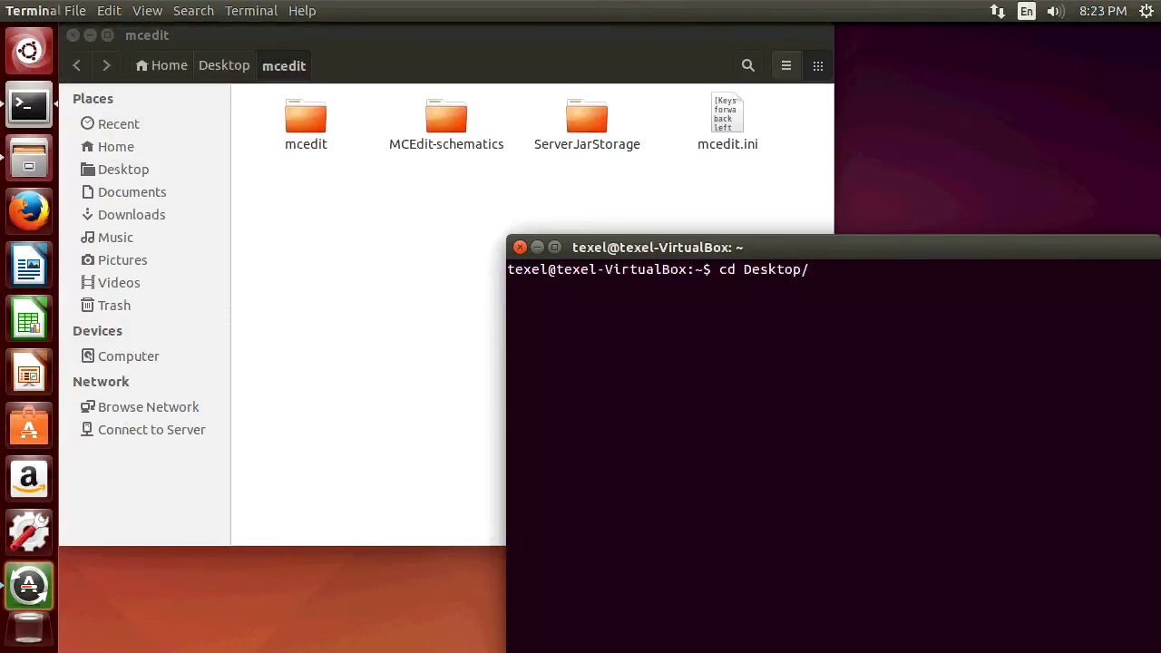
# Step: Run python mcedit.py from Desktop/mcedit/mcedit to launch MCEdit 0.1.8
pyautogui.write('python mced.')
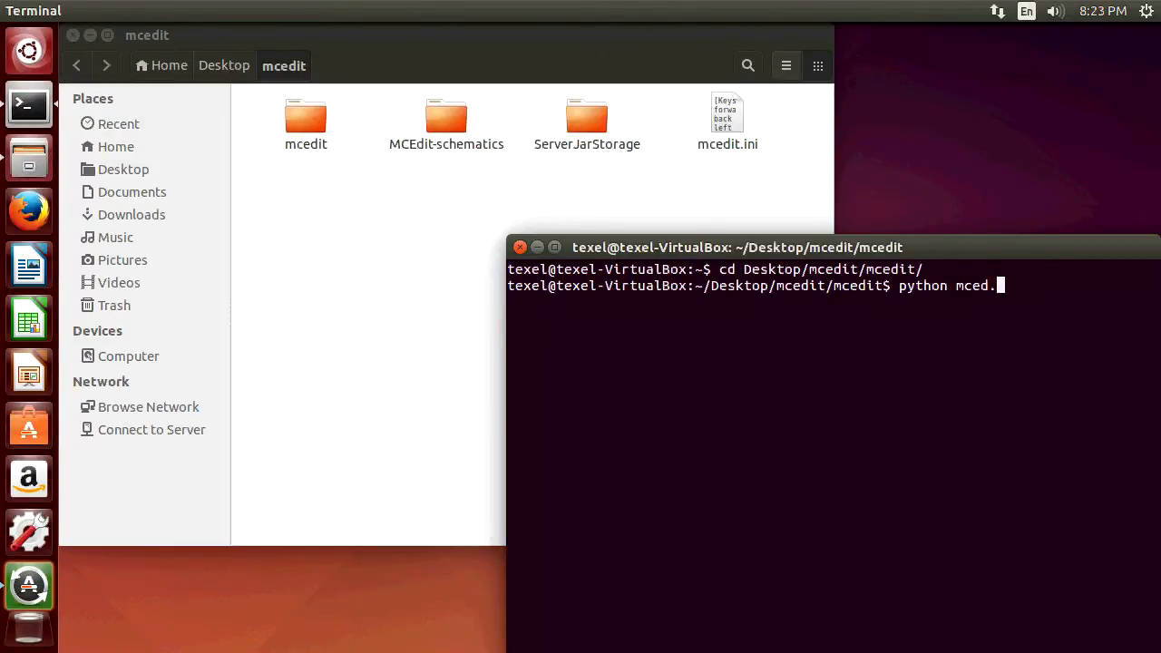
pyautogui.press('Return')
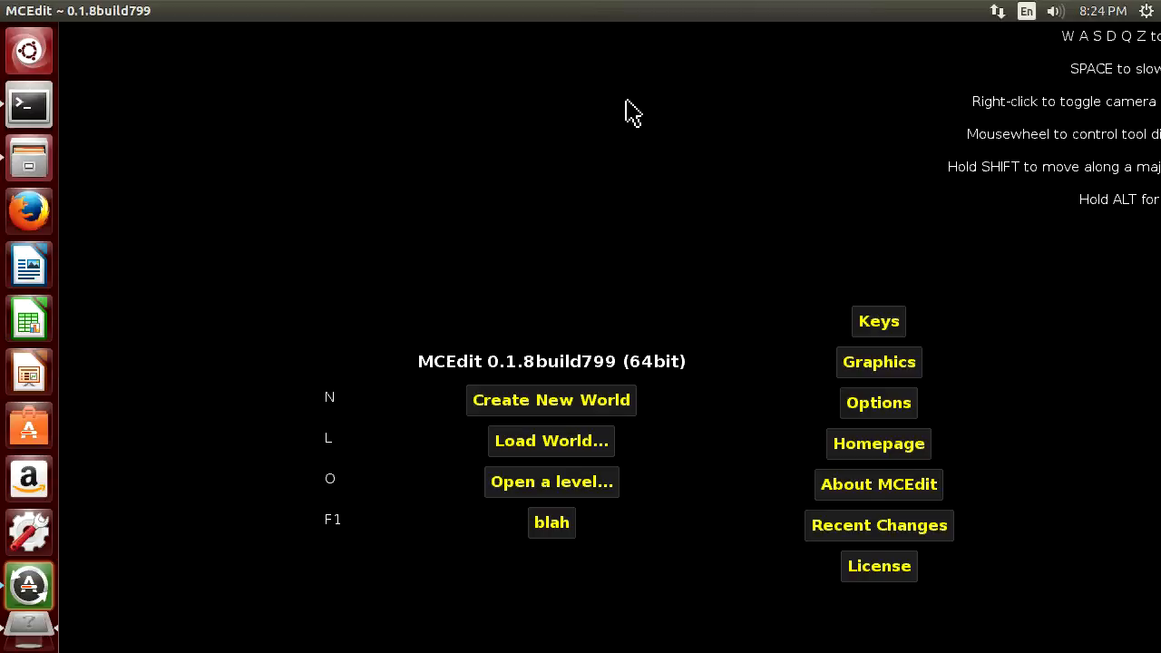
pyautogui.moveTo(687, 401)
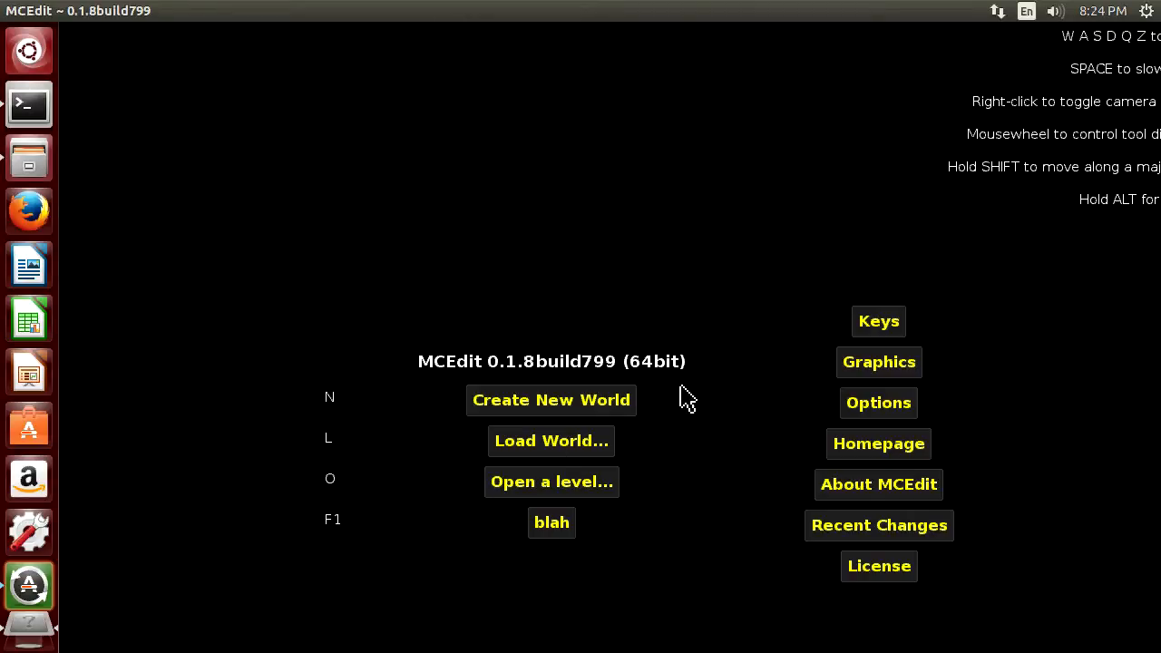
pyautogui.moveTo(638, 522)
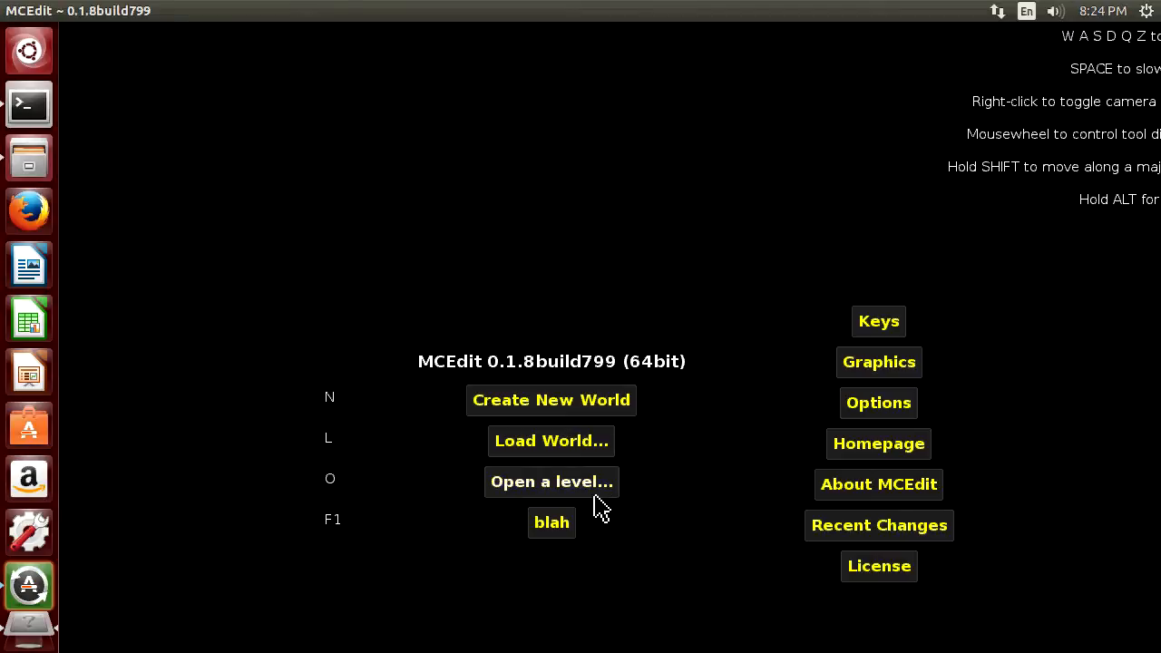
pyautogui.moveTo(562, 548)
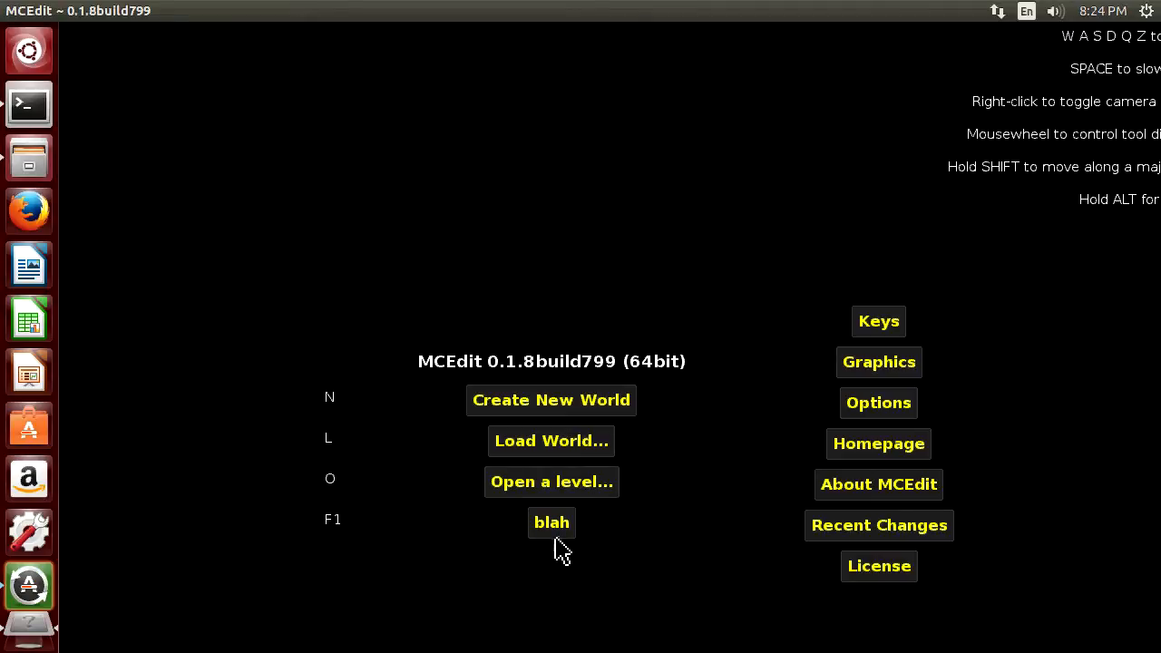
pyautogui.moveTo(1001, 45)
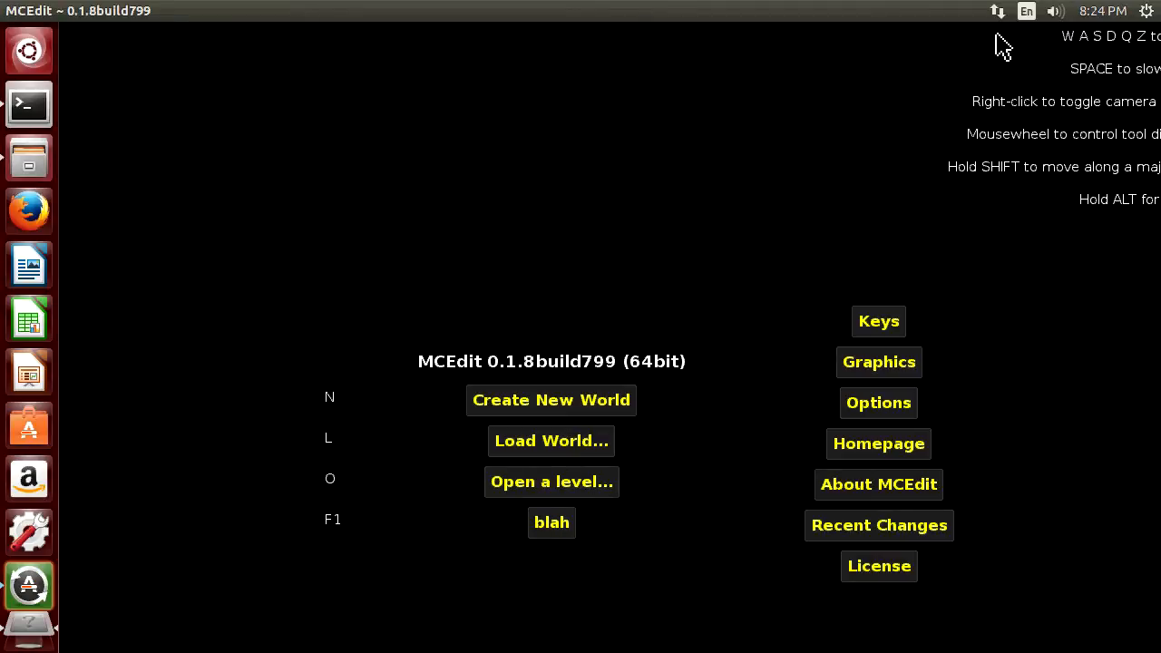
pyautogui.moveTo(870, 40)
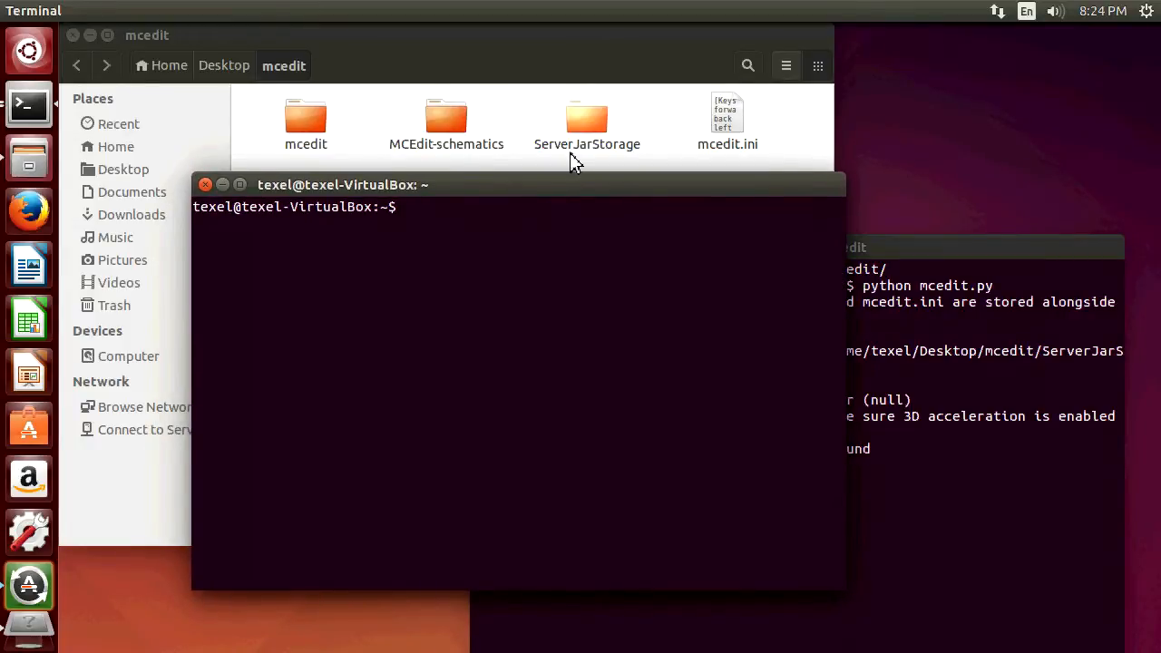
# Step: Run apt-cache search python-tk and highlight the python-tk (Tkinter) result line
pyautogui.write('apt-cache search python-tk')
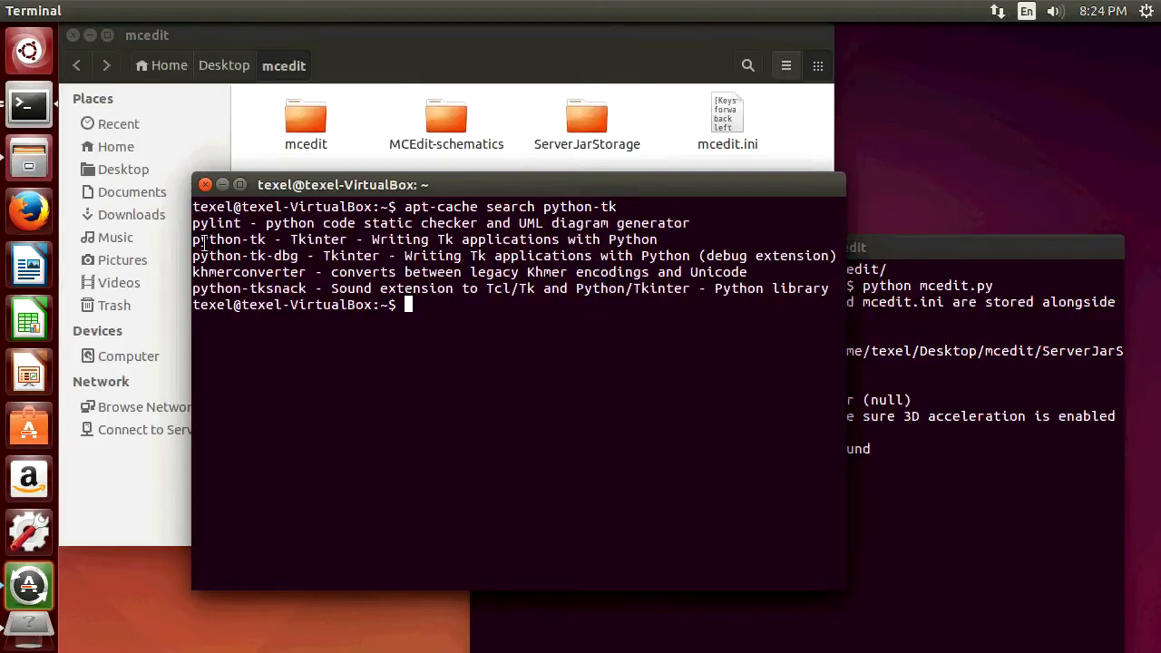
pyautogui.tripleClick(408, 239)
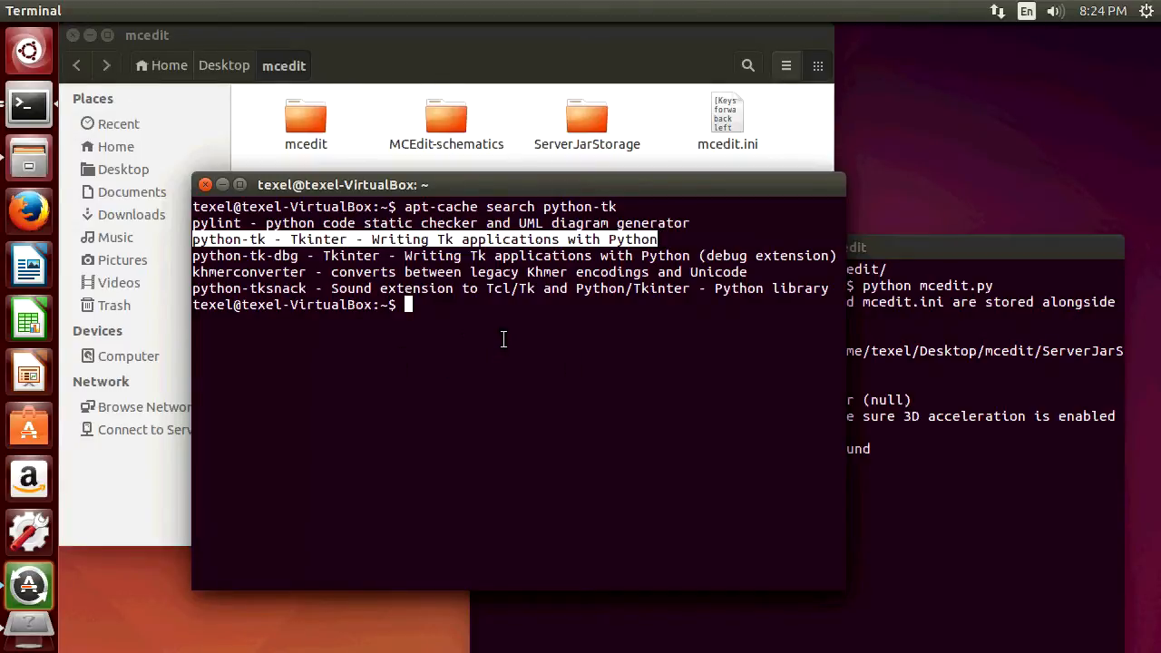
pyautogui.moveTo(509, 253)
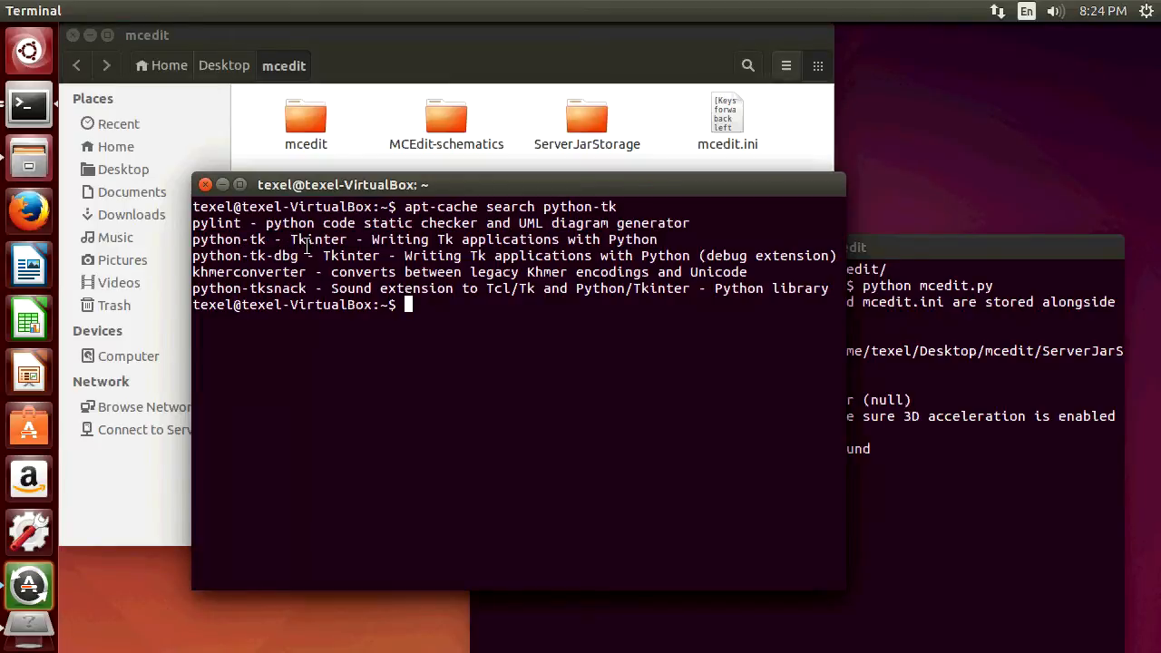
pyautogui.doubleClick(317, 239)
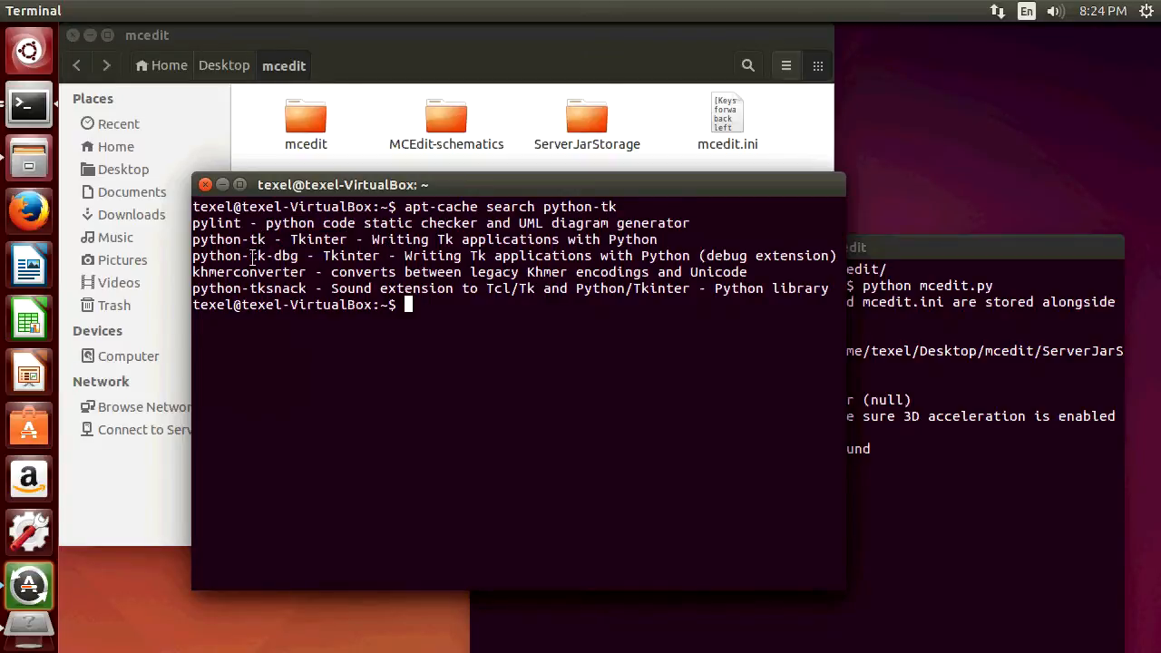
pyautogui.moveTo(816, 149)
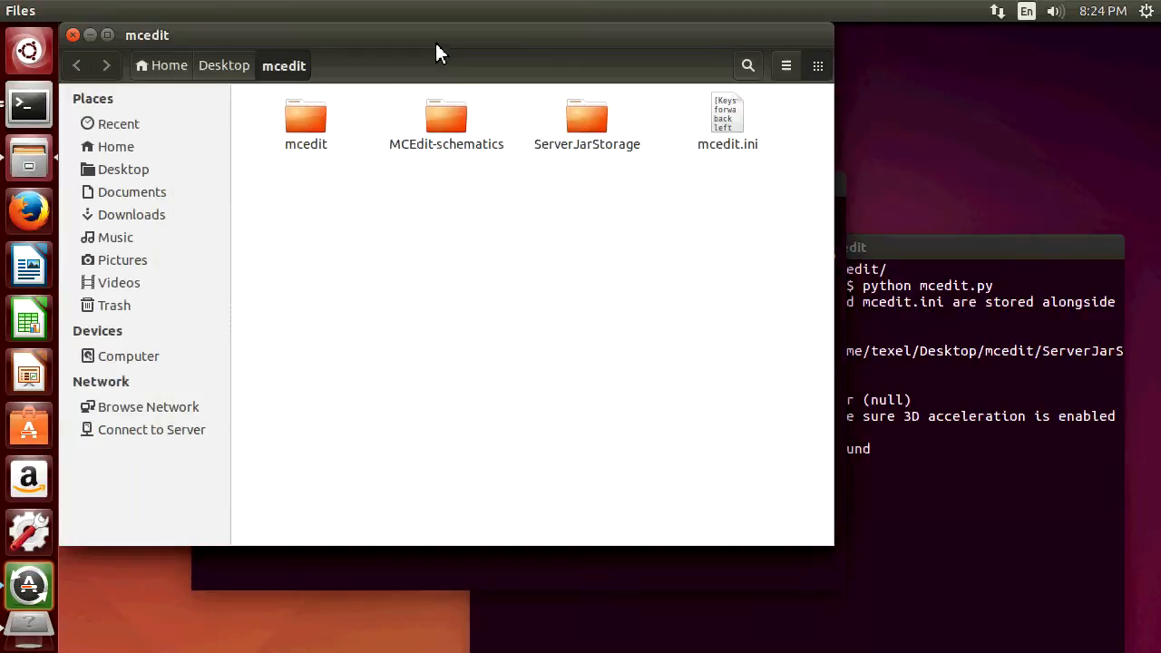
pyautogui.moveTo(675, 305)
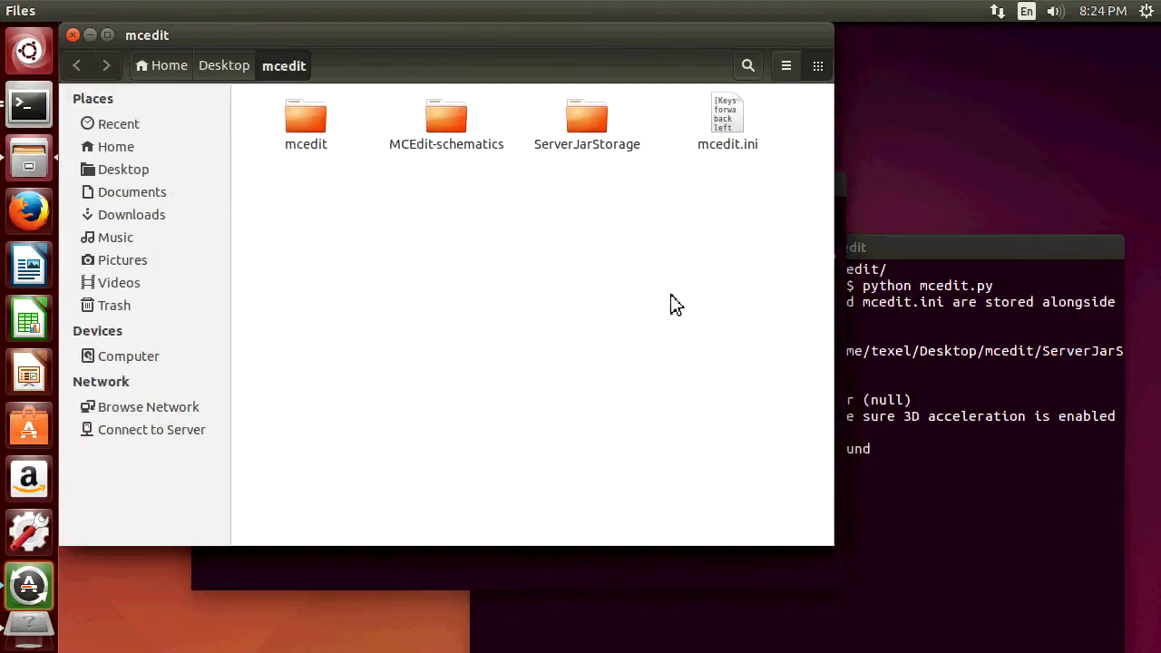
pyautogui.moveTo(354, 123)
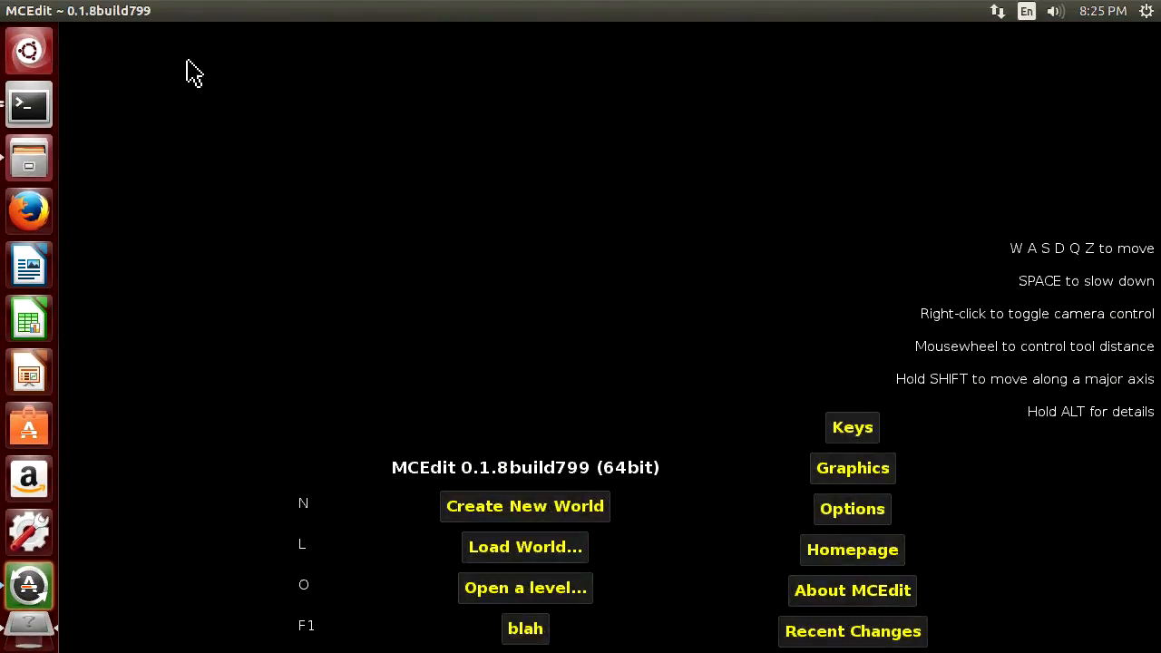
pyautogui.moveTo(526, 627)
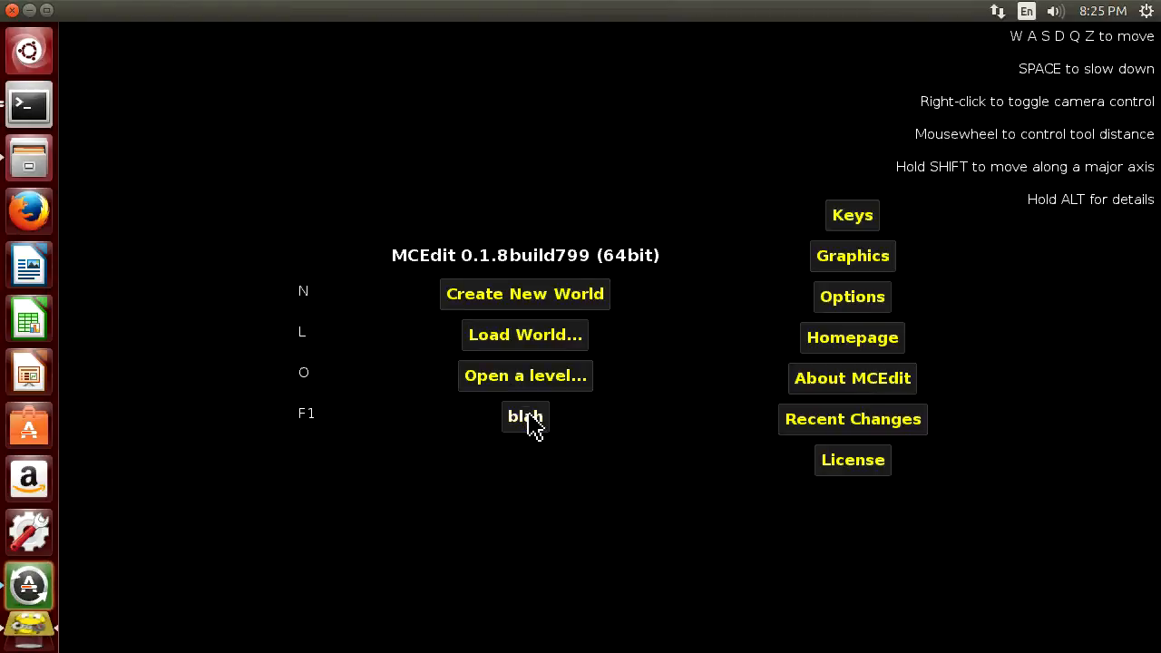
# Step: Run the NBT Editor - Multiplatform filter on the selection and expand its Entities list
pyautogui.click(524, 415)
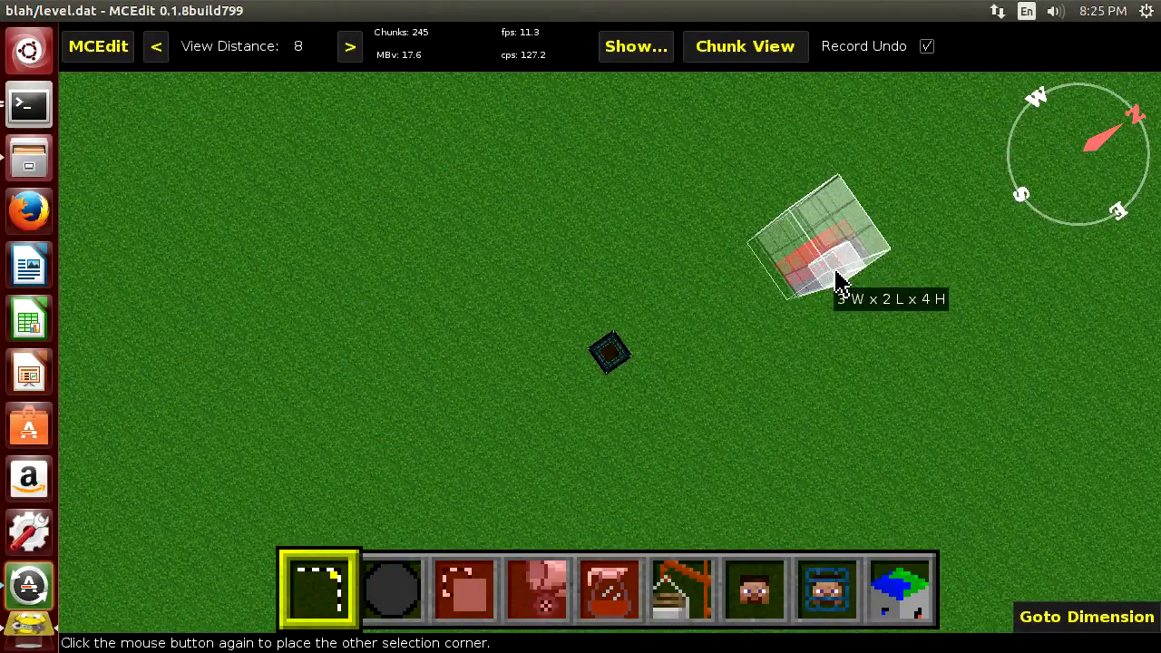
pyautogui.click(609, 587)
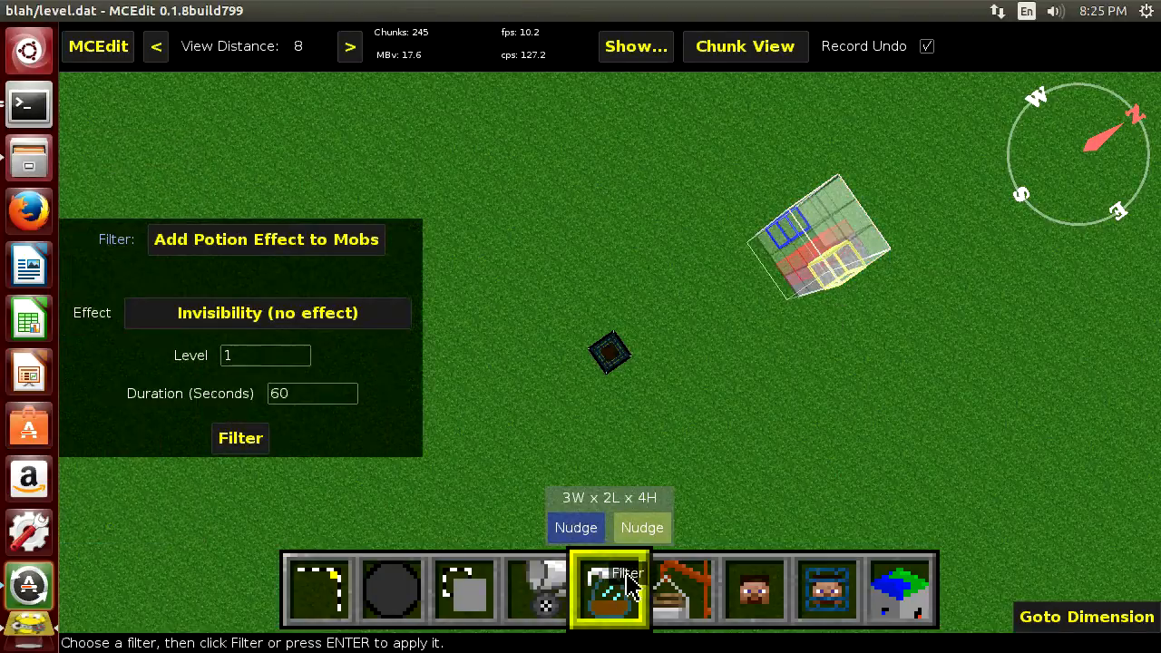
pyautogui.click(265, 239)
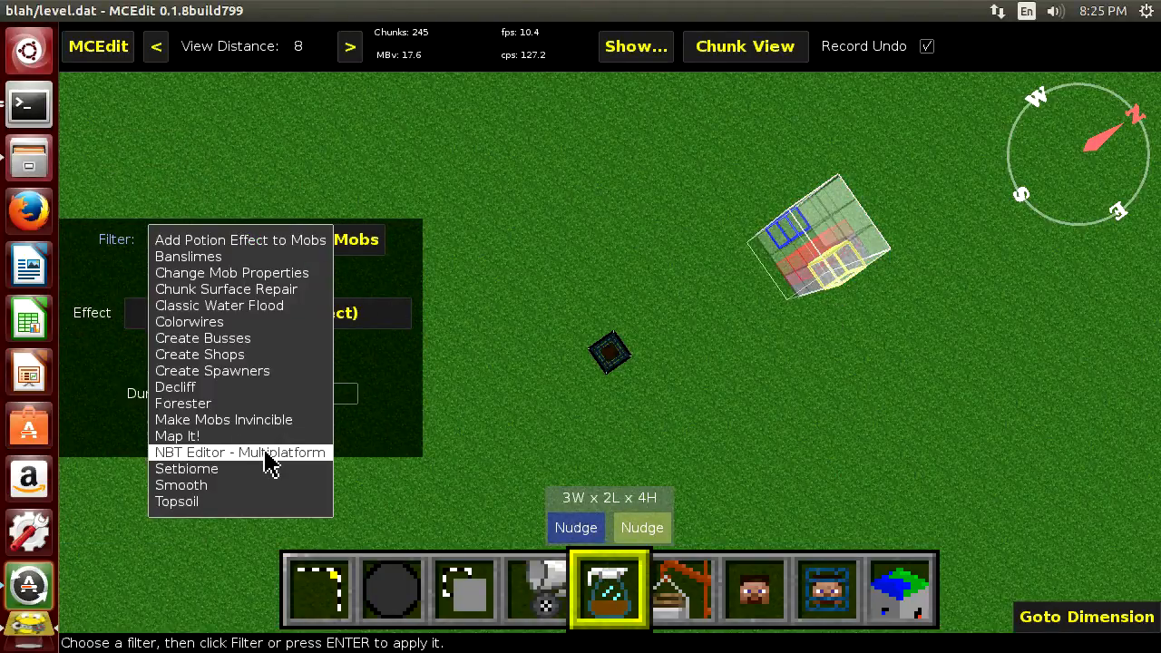
pyautogui.click(239, 452)
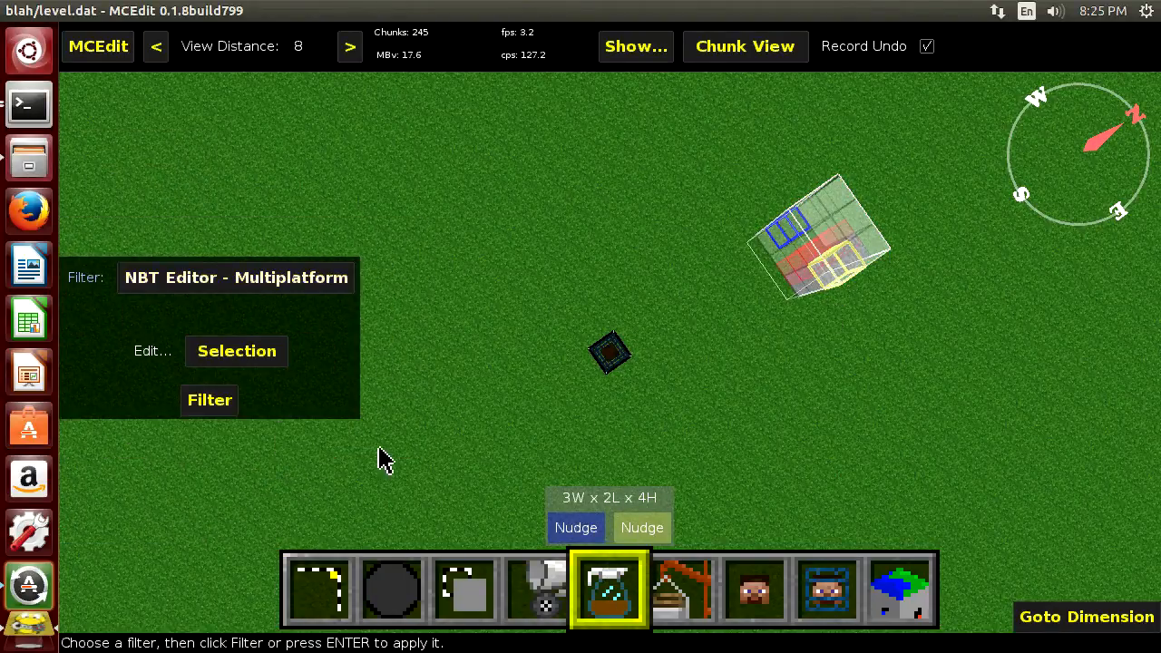
pyautogui.click(210, 401)
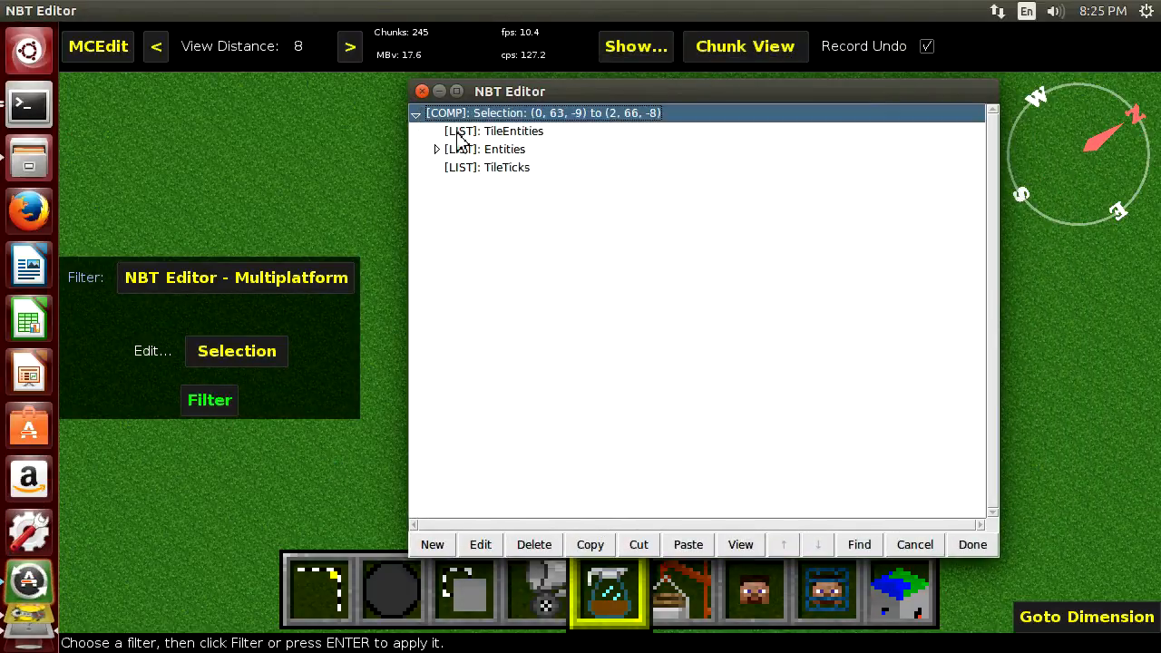
pyautogui.click(435, 149)
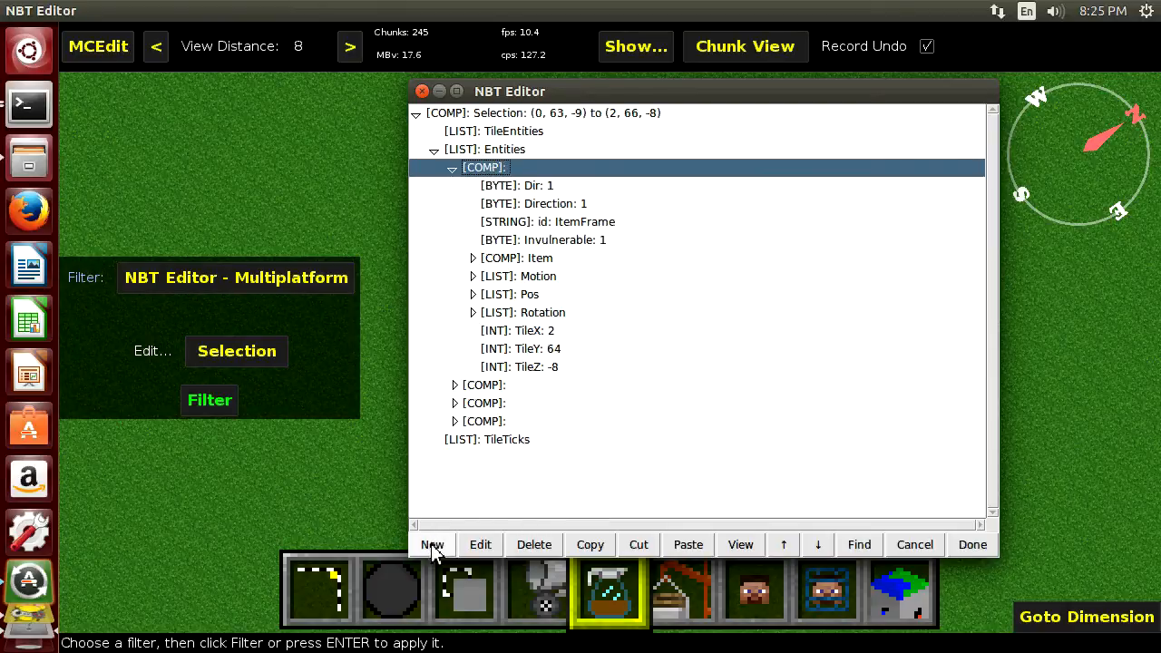
# Step: Start a new tag named 'ffgsfgsga', then cancel it
pyautogui.click(432, 544)
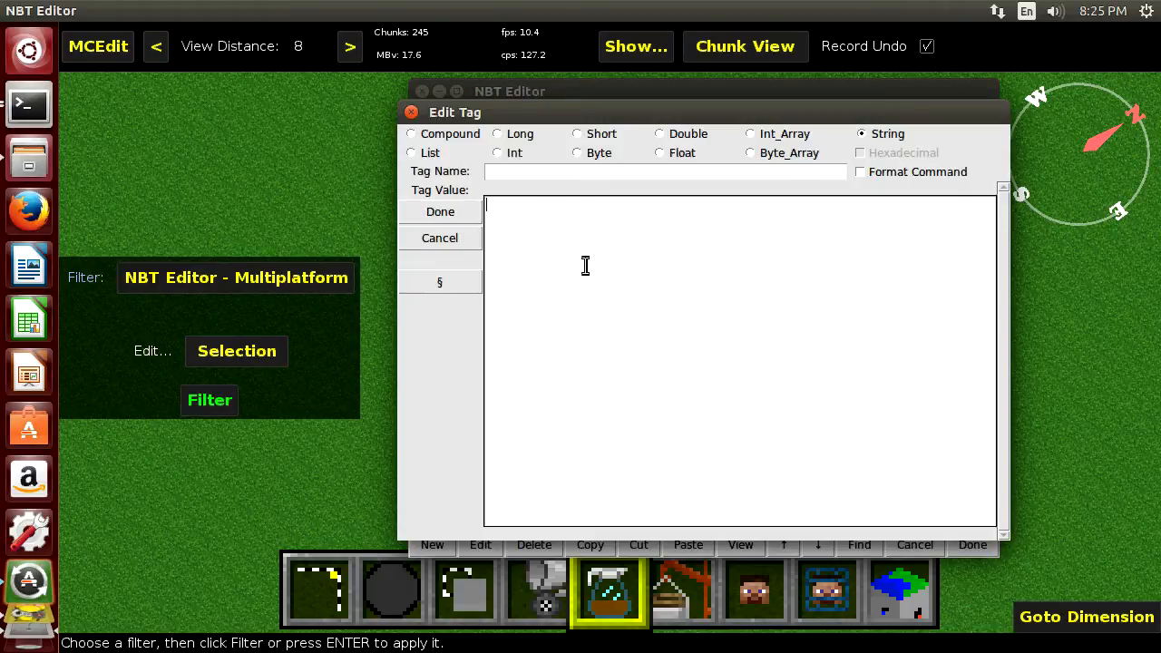
pyautogui.write('ffgsfgsga')
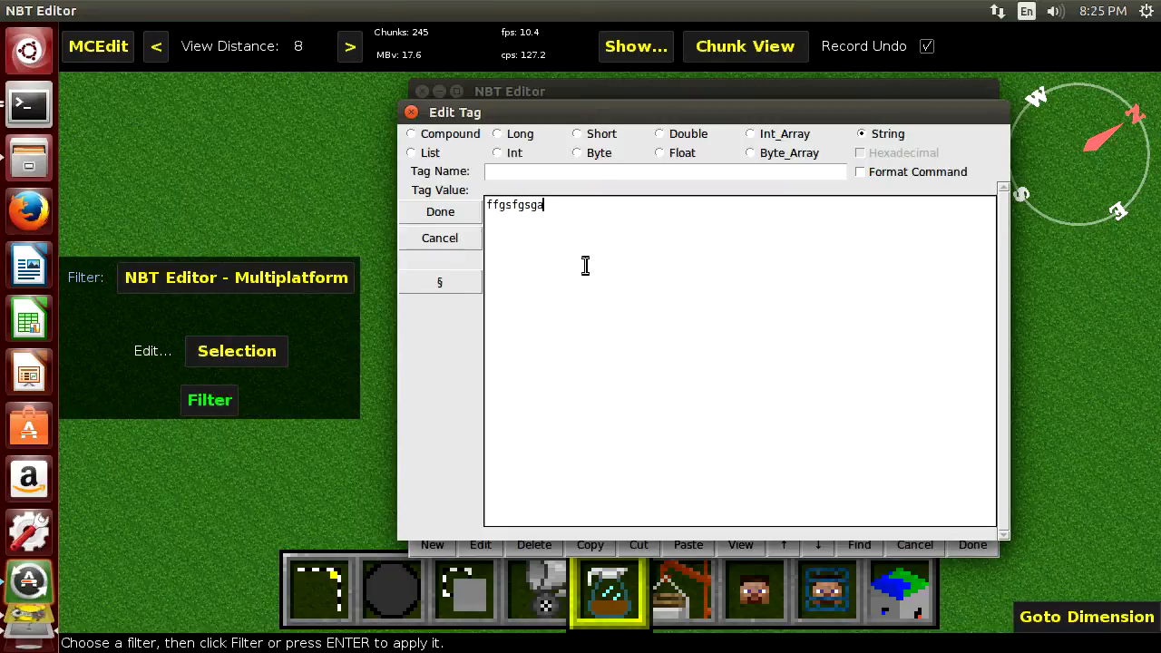
pyautogui.moveTo(413, 334)
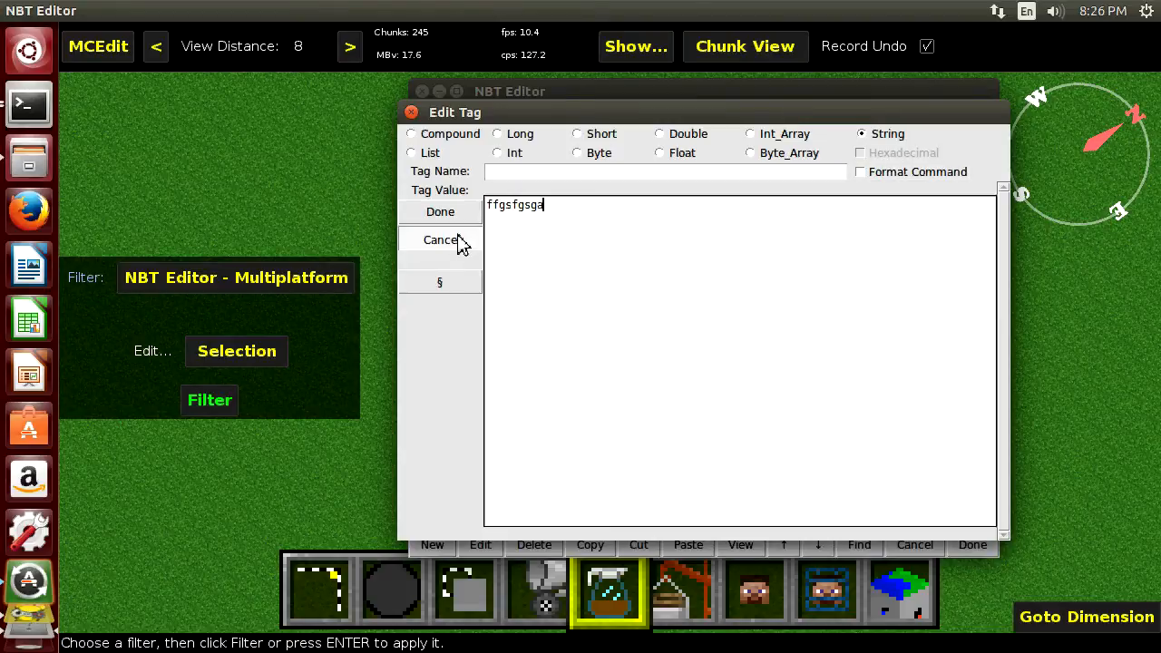
pyautogui.click(439, 239)
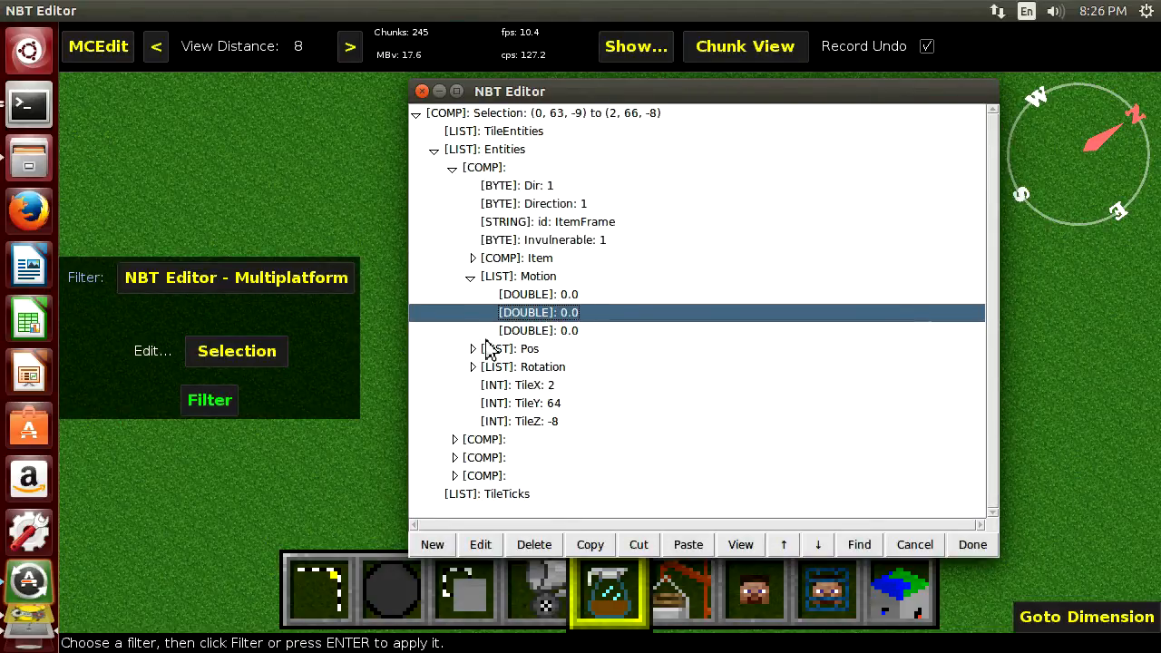
# Step: Expand the item frame entity's Pos and Motion lists
pyautogui.click(472, 349)
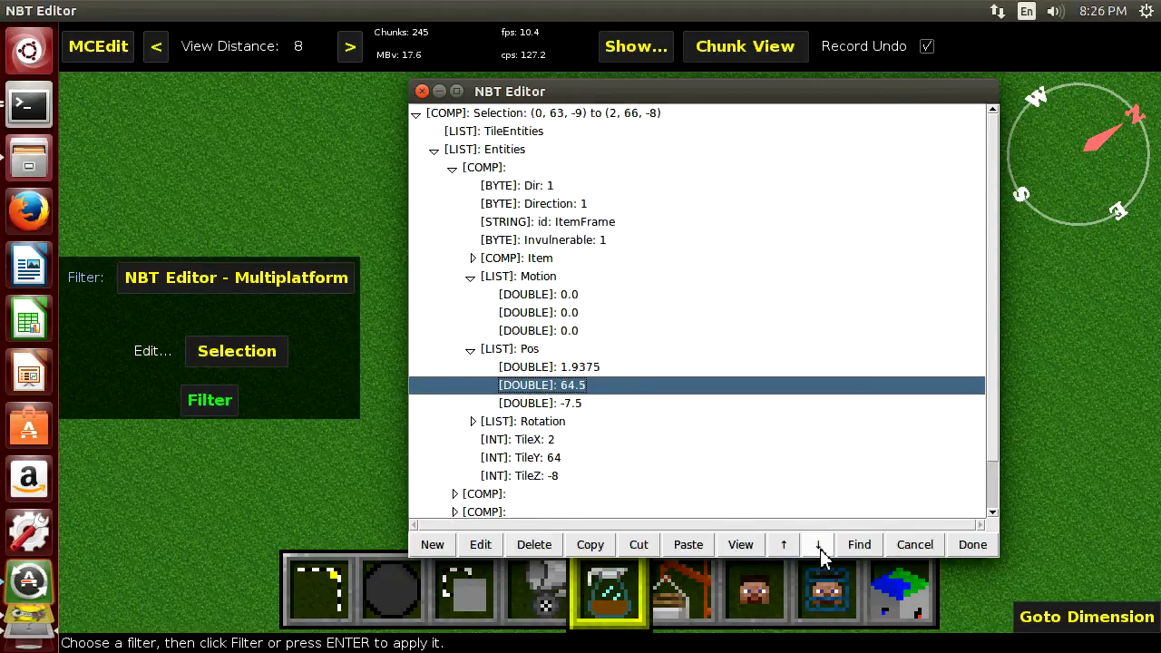
pyautogui.moveTo(740, 544)
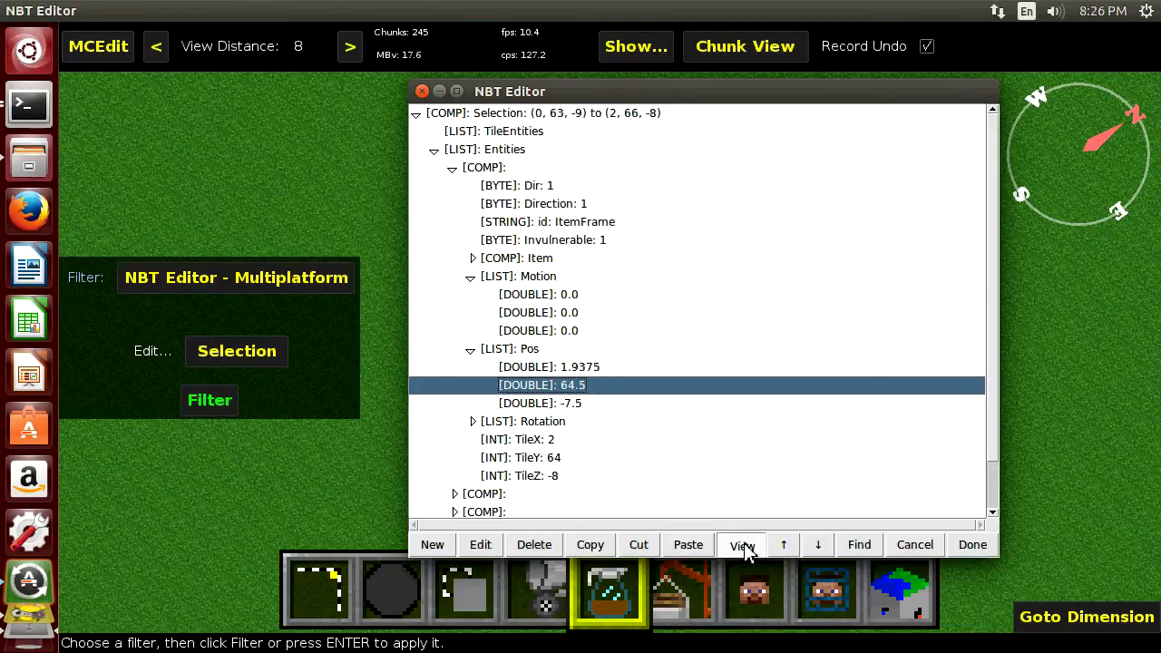
pyautogui.click(740, 545)
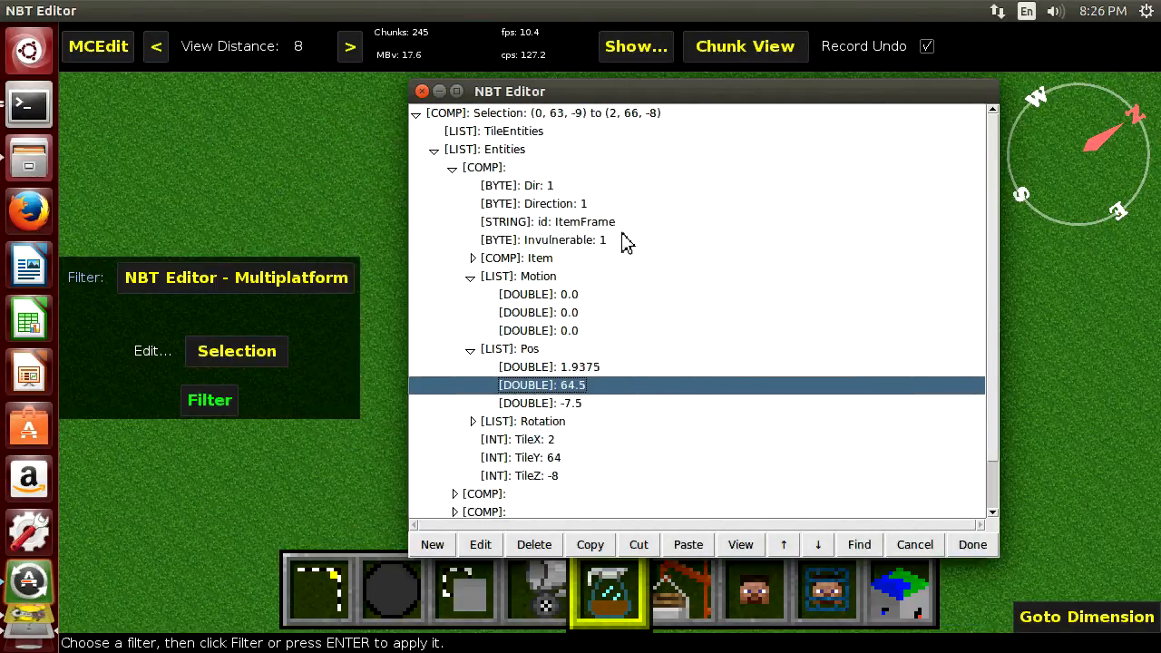
# Step: Search the selection's NBT for tag name 'tile', landing on the item frame's TileX tag
pyautogui.click(858, 545)
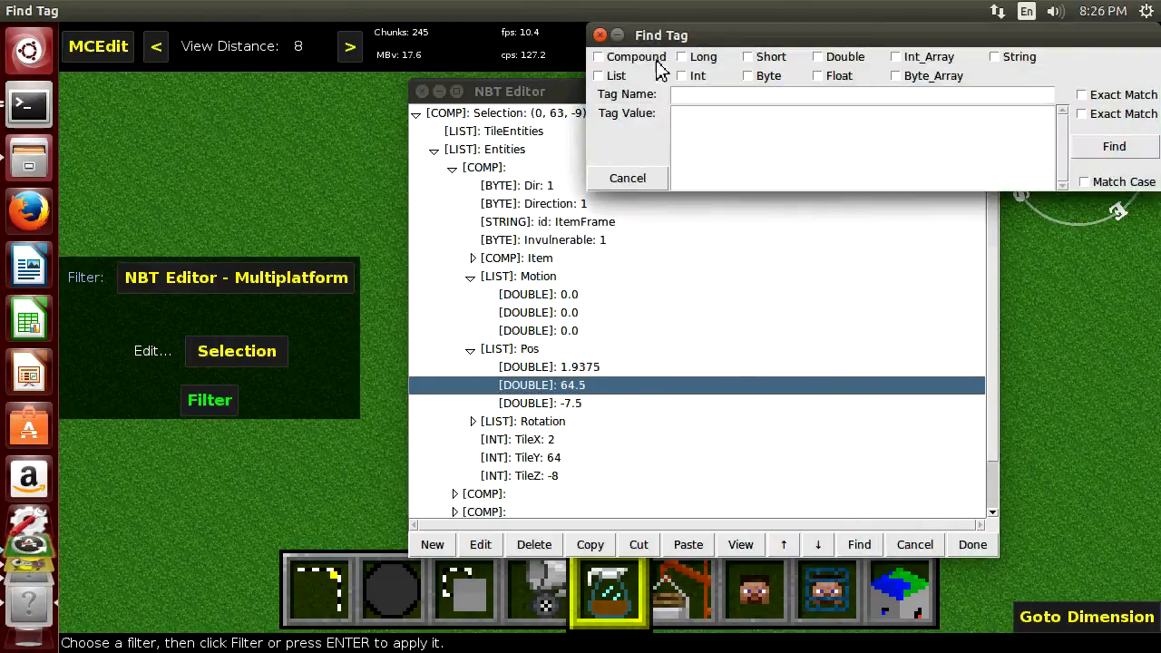
pyautogui.write('tile')
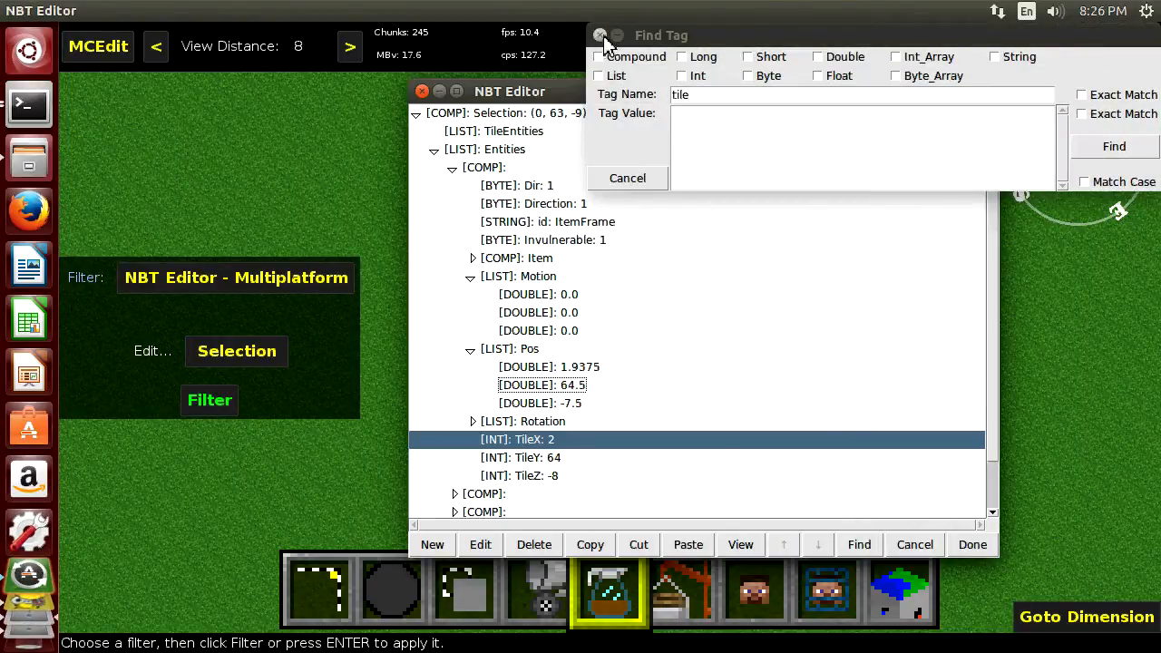
pyautogui.click(627, 178)
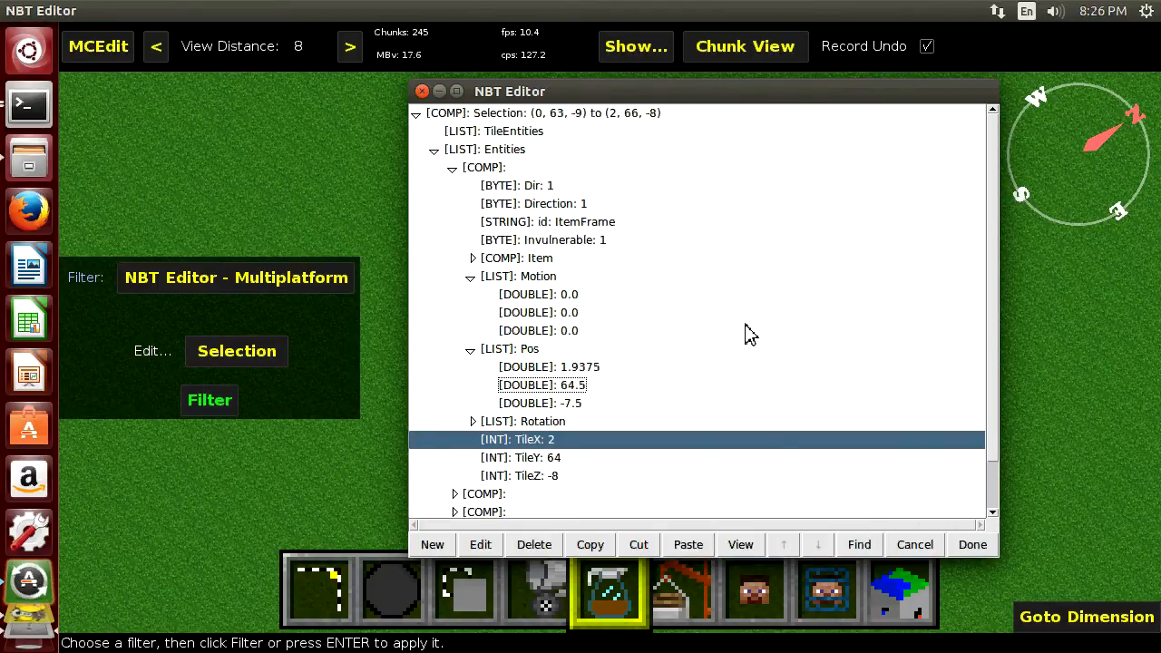
pyautogui.moveTo(566, 51)
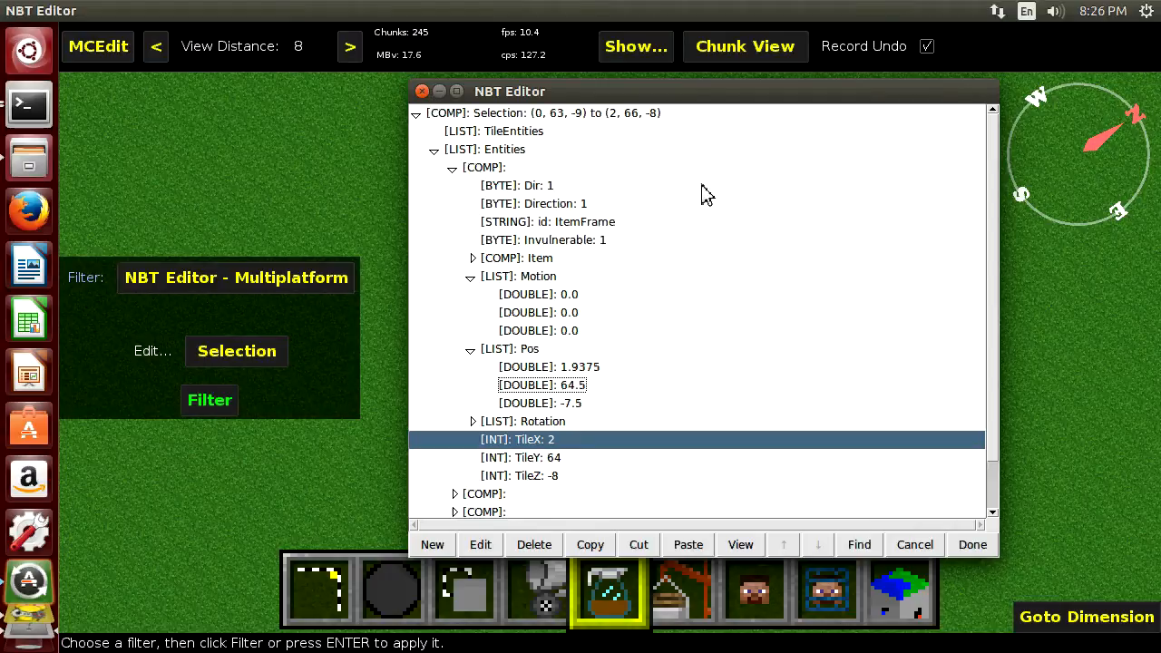
pyautogui.moveTo(262, 227)
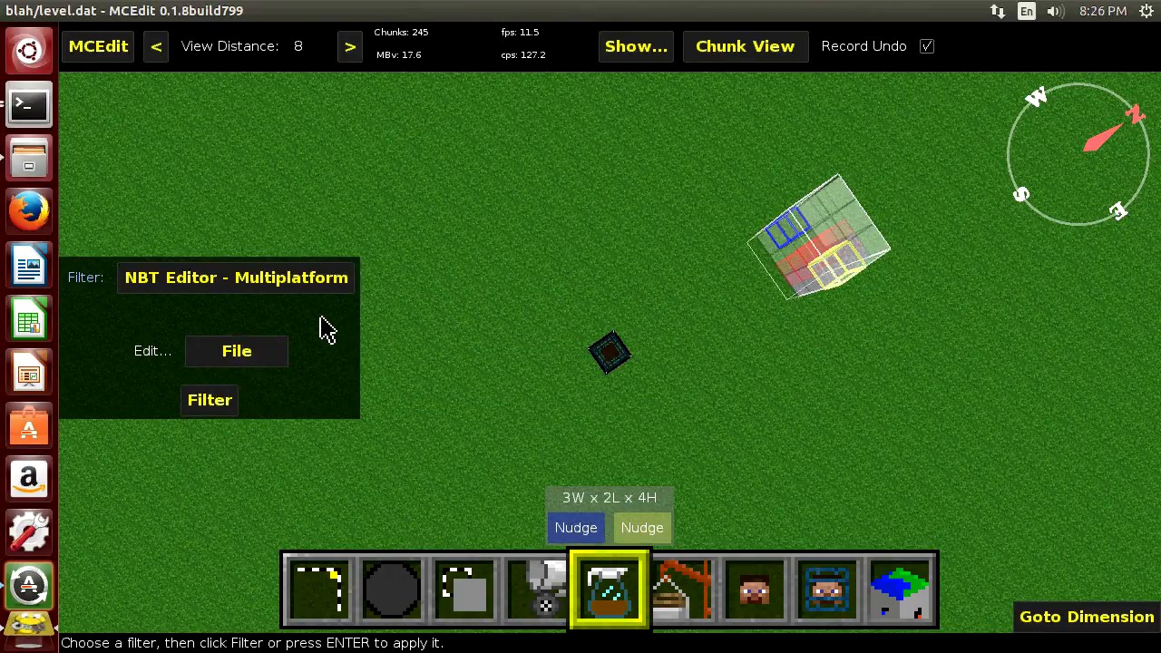
# Step: Run the NBT Editor filter and pick blah.schematic in the Open NBT data file dialog
pyautogui.click(211, 401)
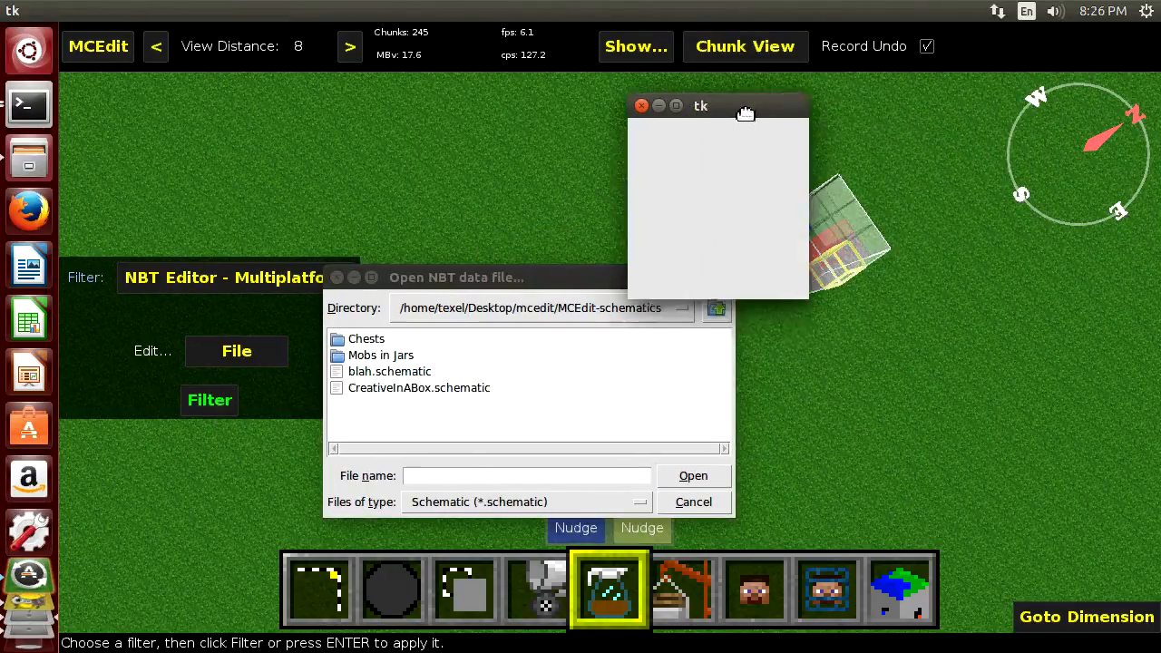
pyautogui.moveTo(700, 105); pyautogui.dragTo(849, 124)
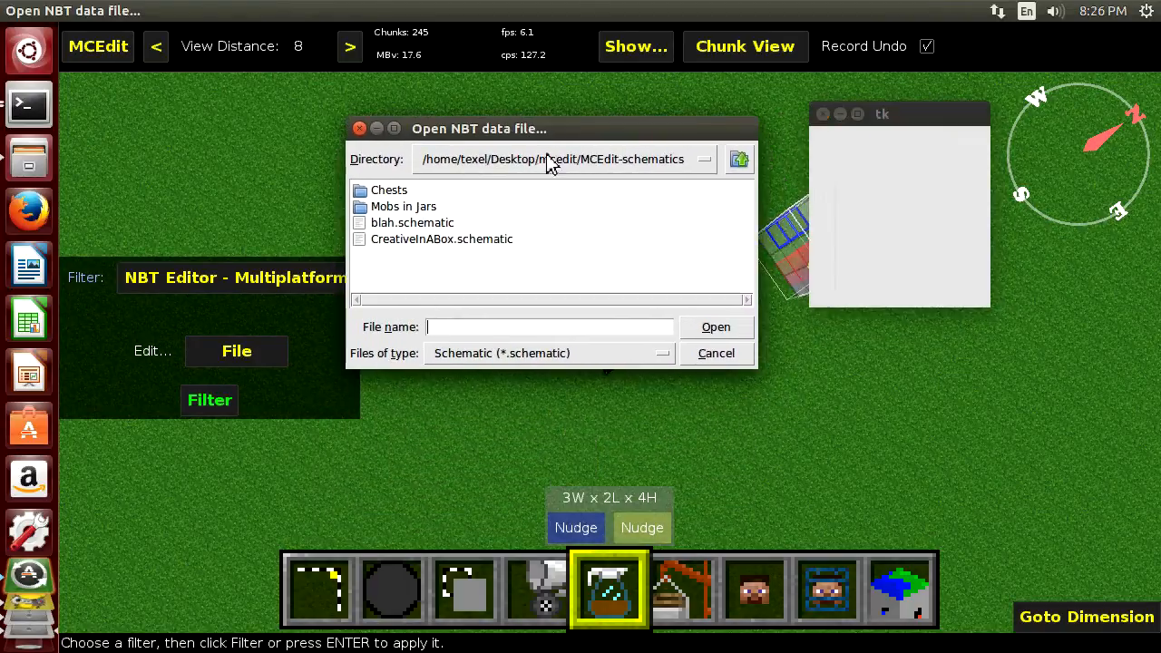
pyautogui.click(411, 221)
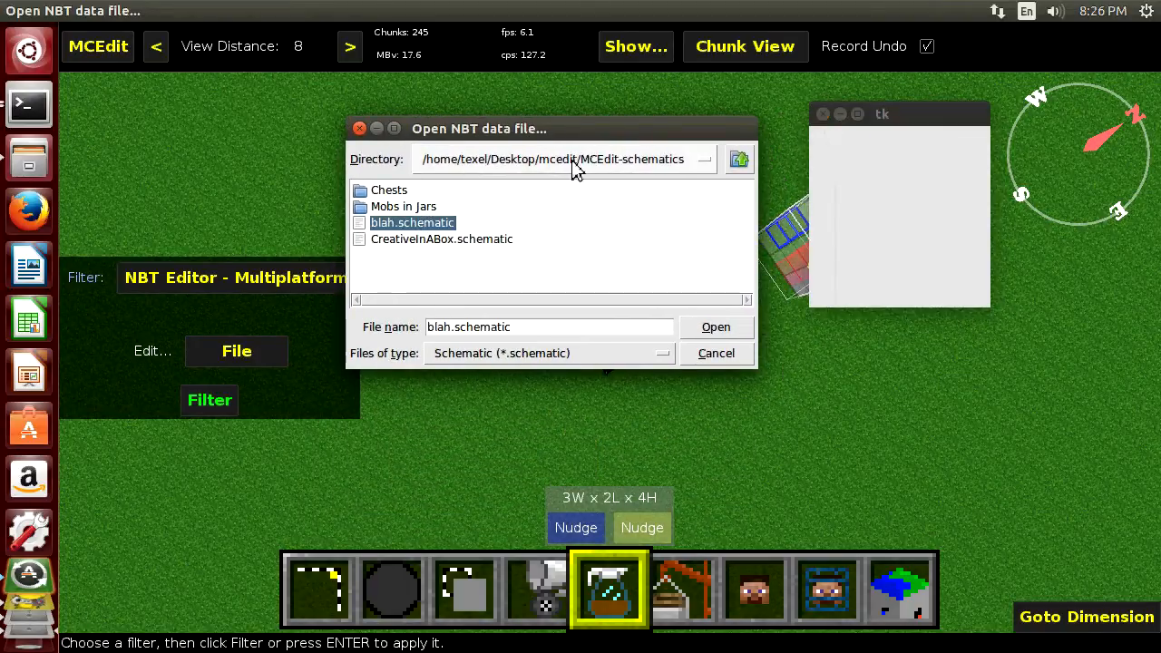
pyautogui.moveTo(816, 149)
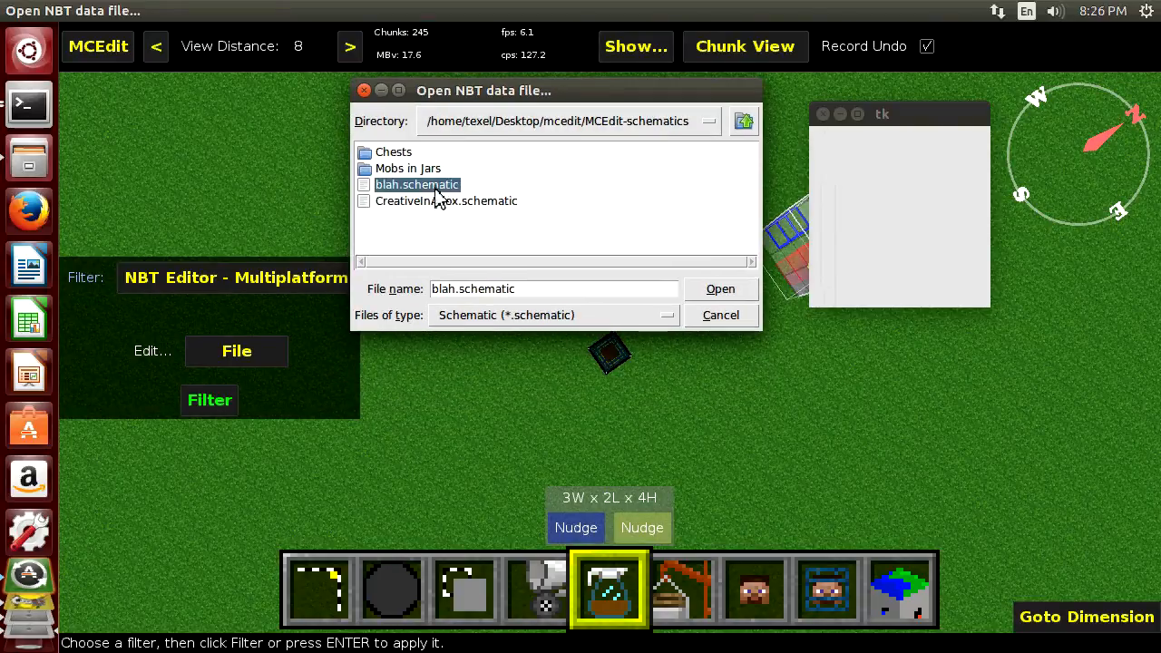
pyautogui.moveTo(307, 515)
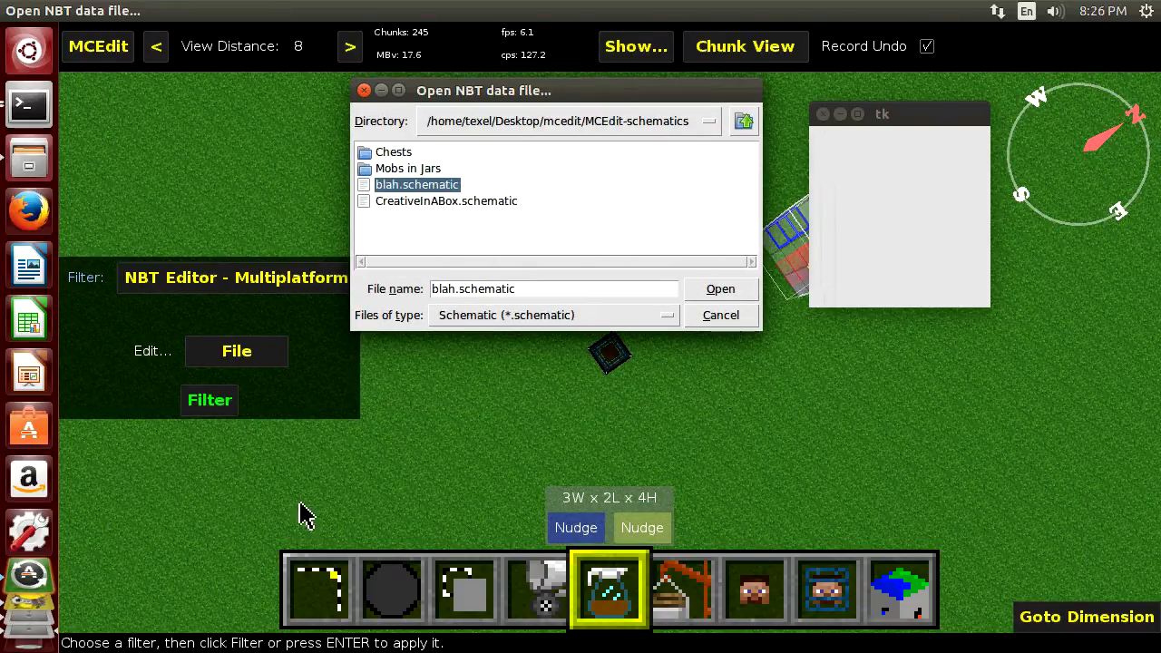
pyautogui.click(720, 288)
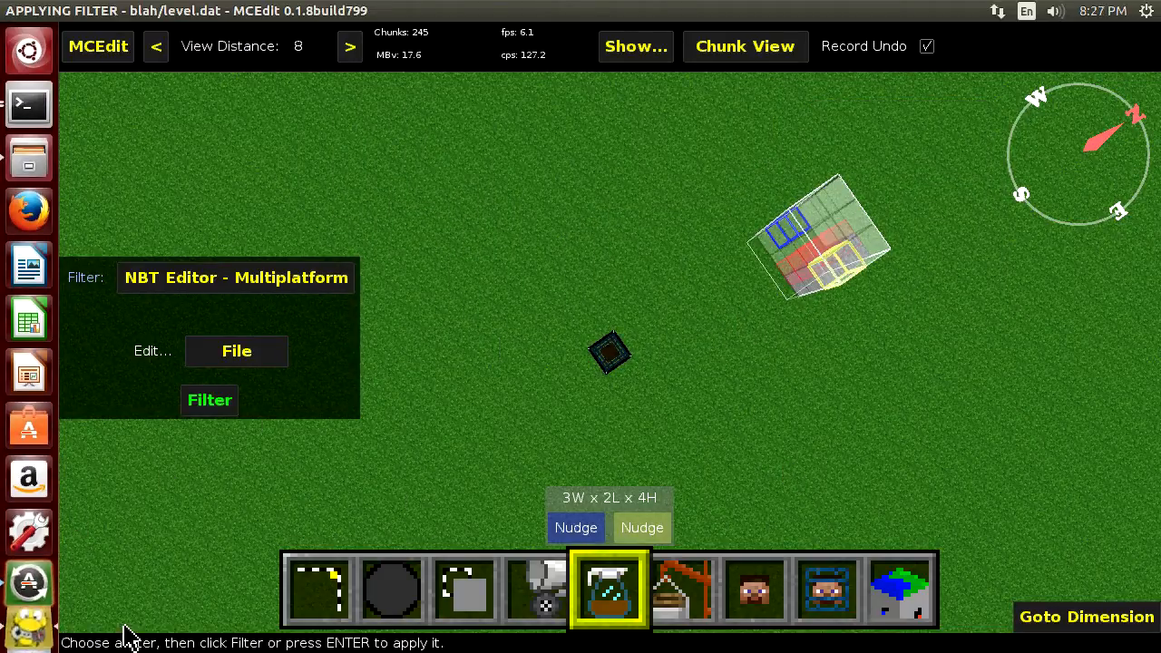
pyautogui.moveTo(571, 286)
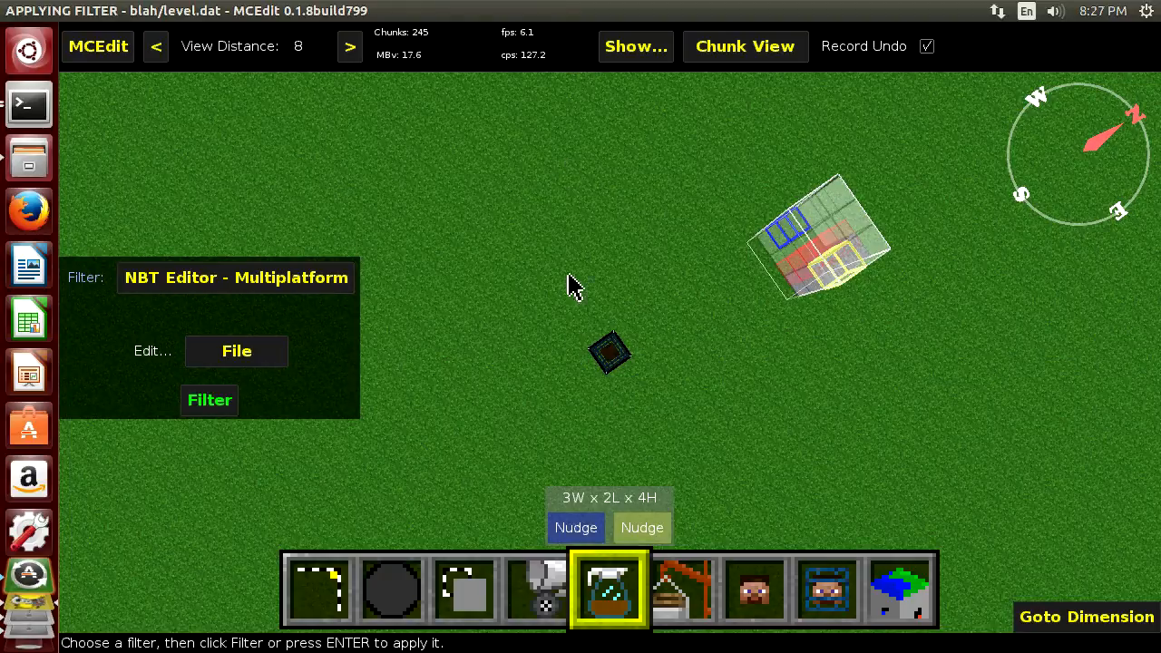
pyautogui.moveTo(553, 335)
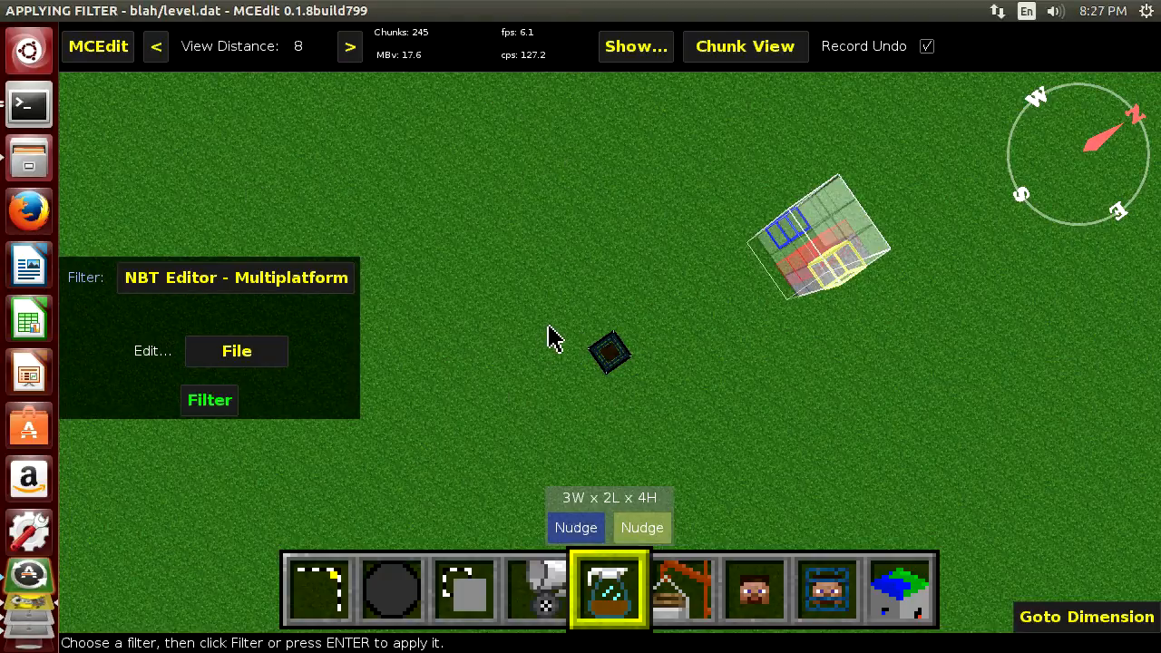
pyautogui.moveTo(898, 136)
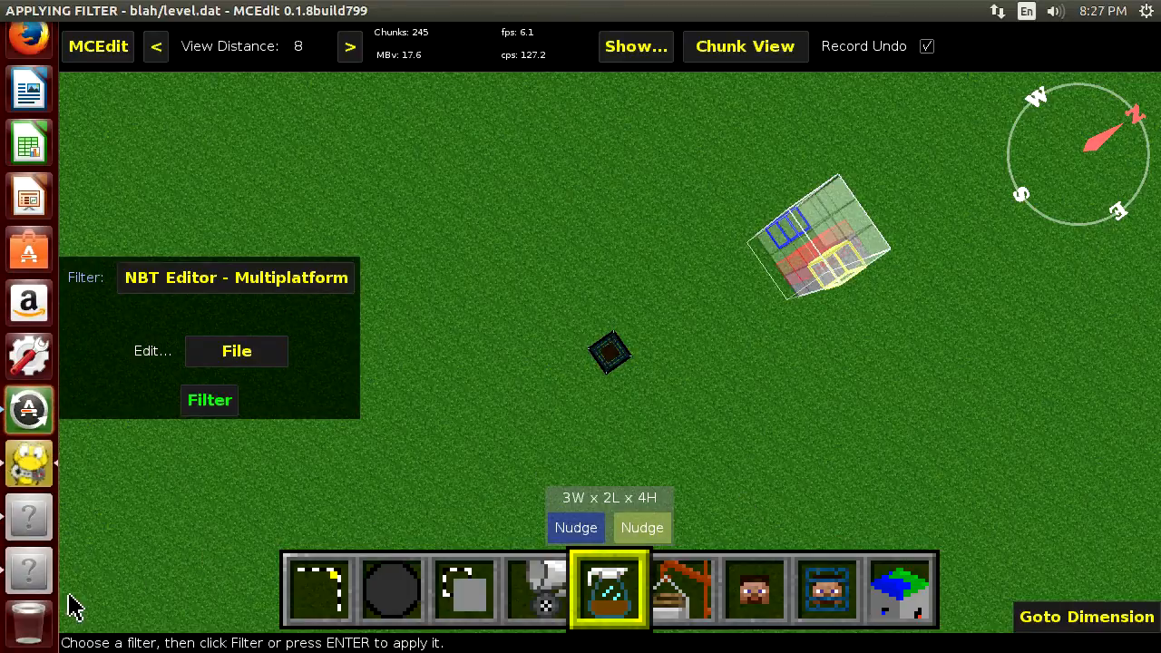
# Step: Open blah.schematic's tags in the NBT Editor, close it unsaved and dismiss the no-changes error
pyautogui.click(236, 351)
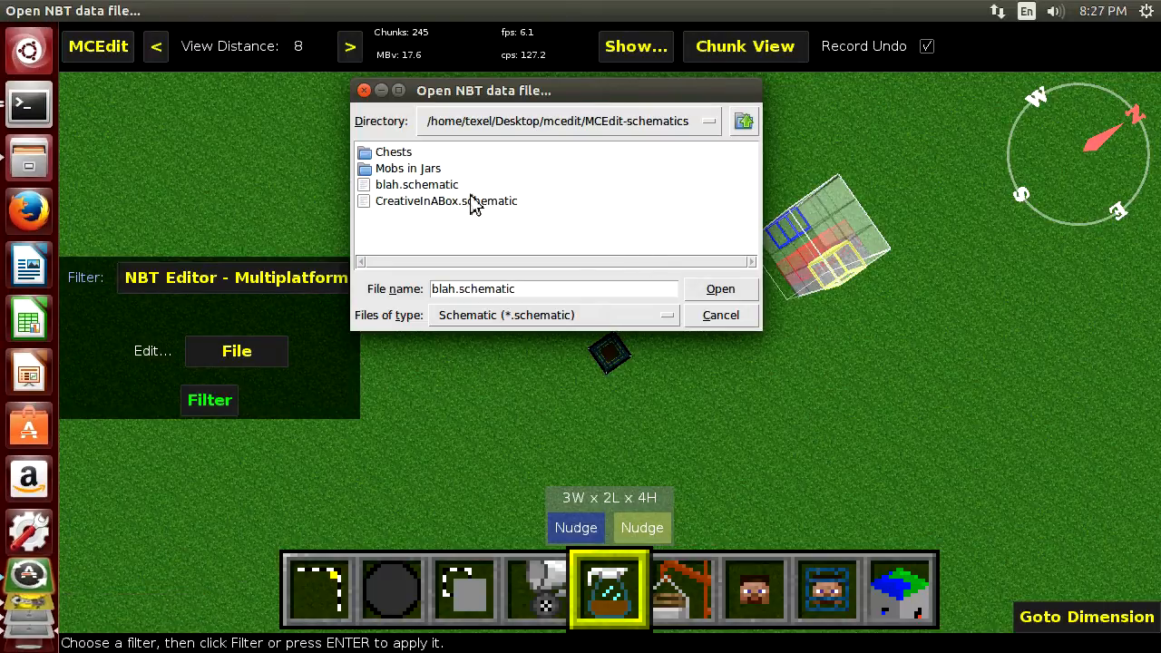
pyautogui.click(720, 288)
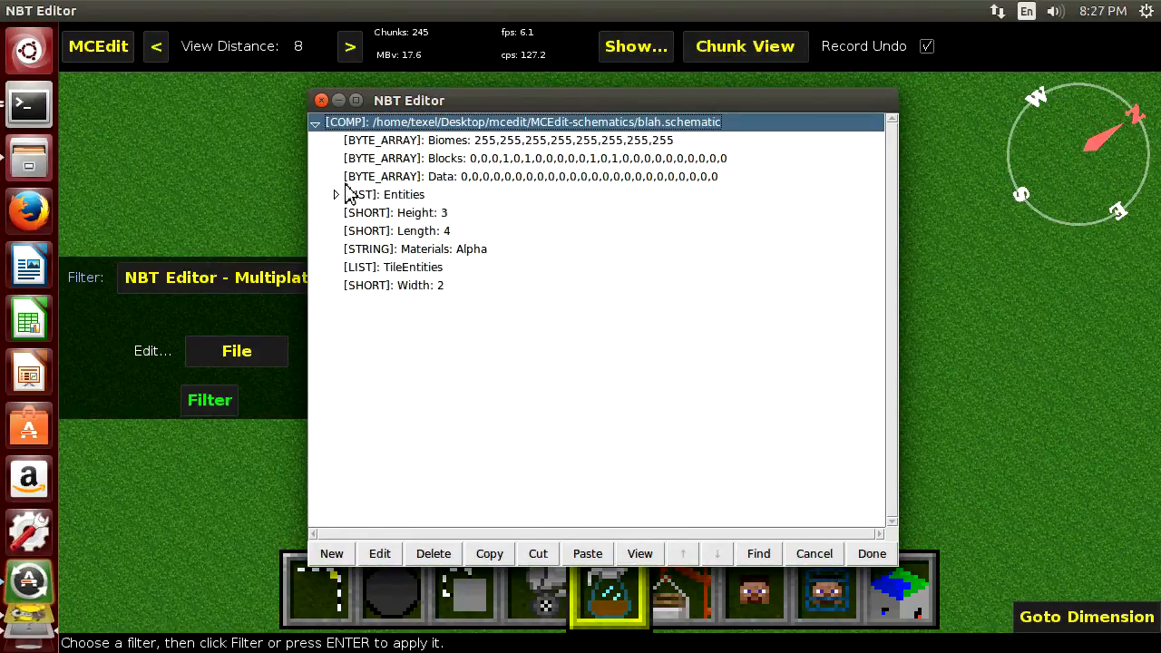
pyautogui.click(336, 194)
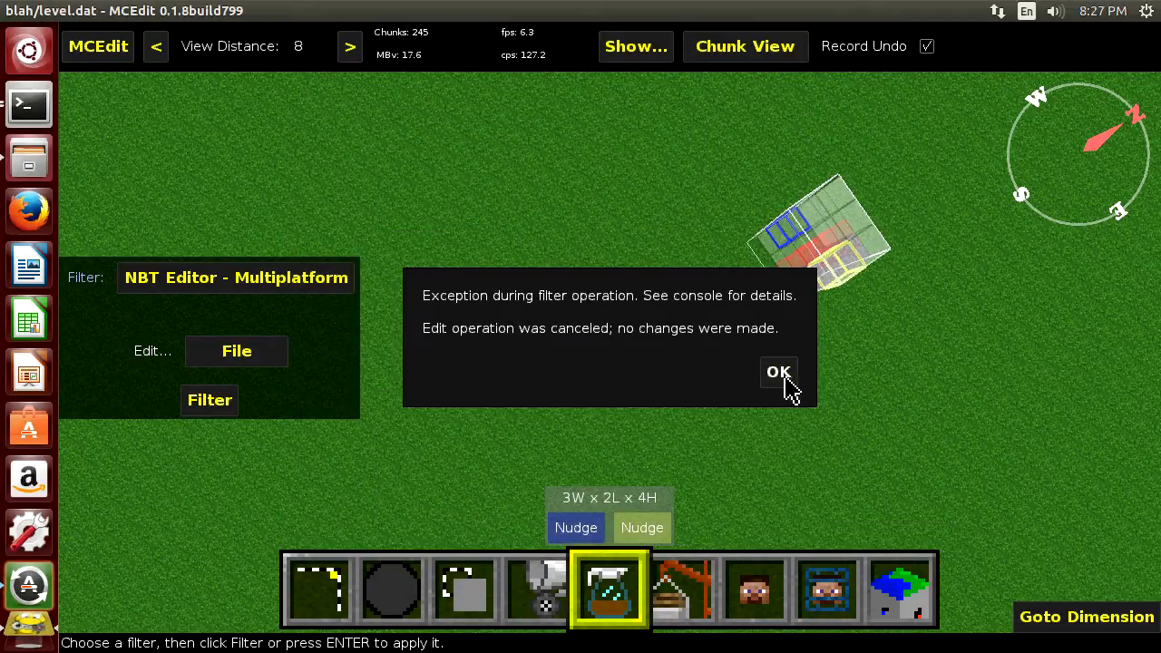
pyautogui.click(778, 372)
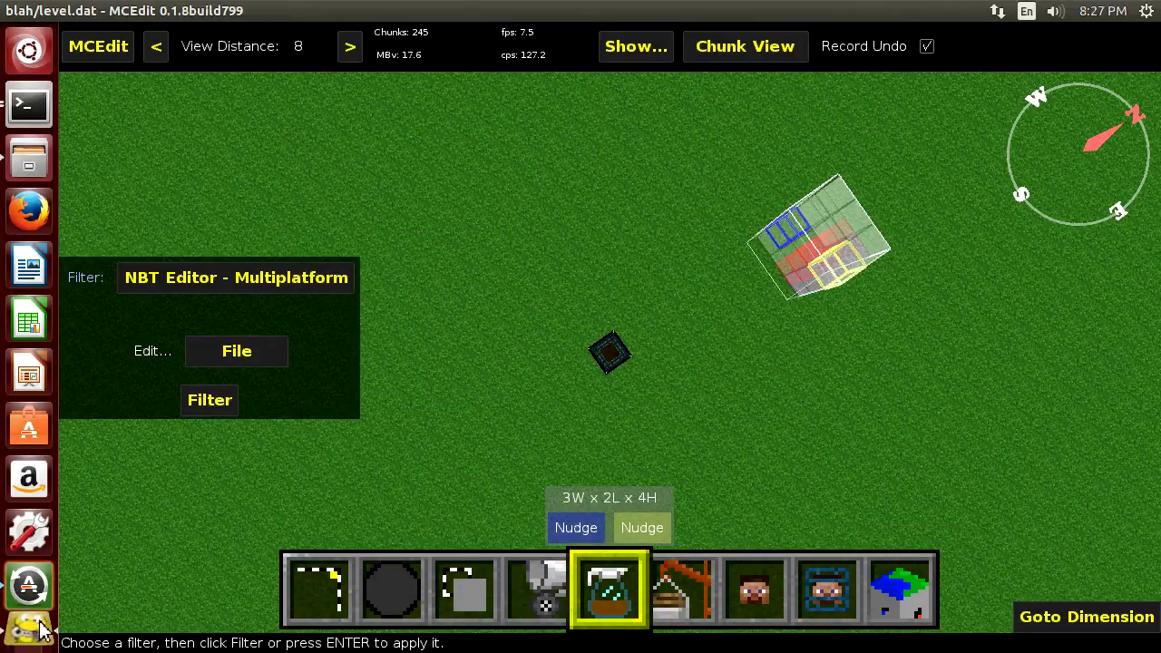
pyautogui.moveTo(211, 401)
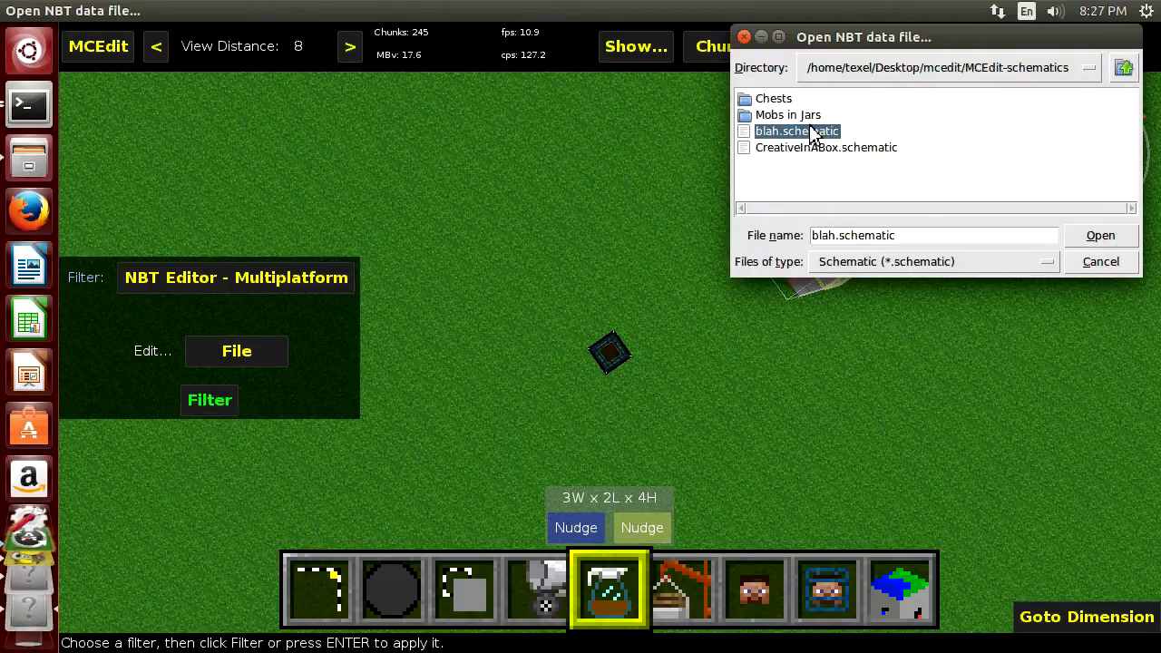
# Step: Browse the item frame under Entities, finish editing and save over the existing blah.schematic
pyautogui.click(1098, 235)
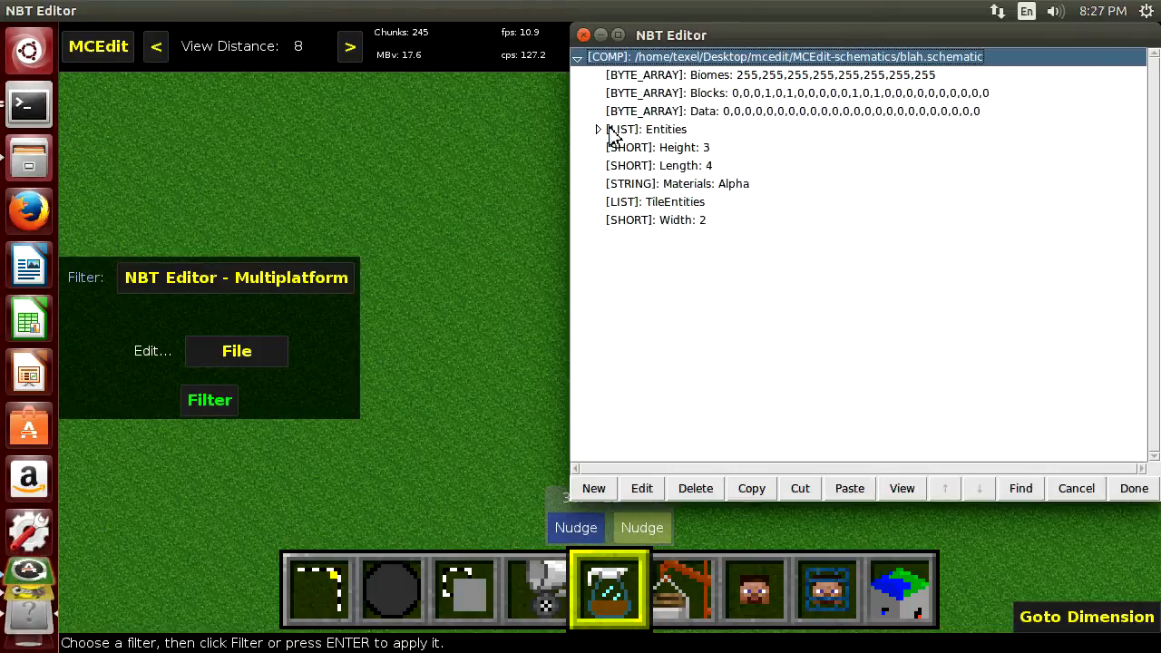
pyautogui.click(646, 128)
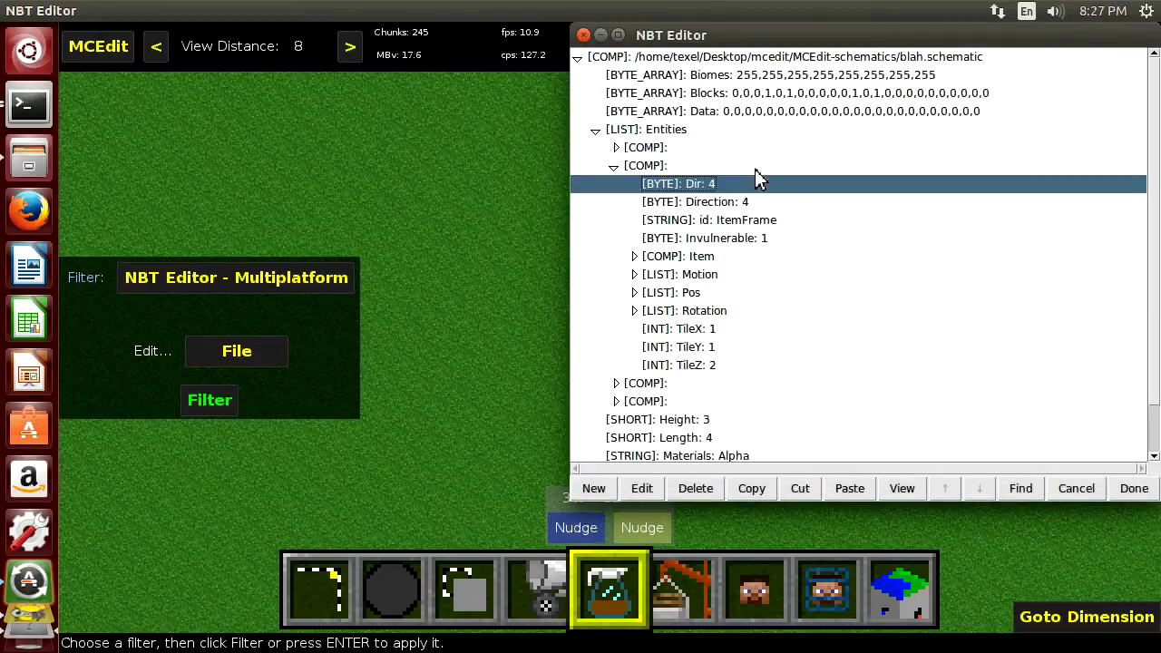
pyautogui.click(1133, 488)
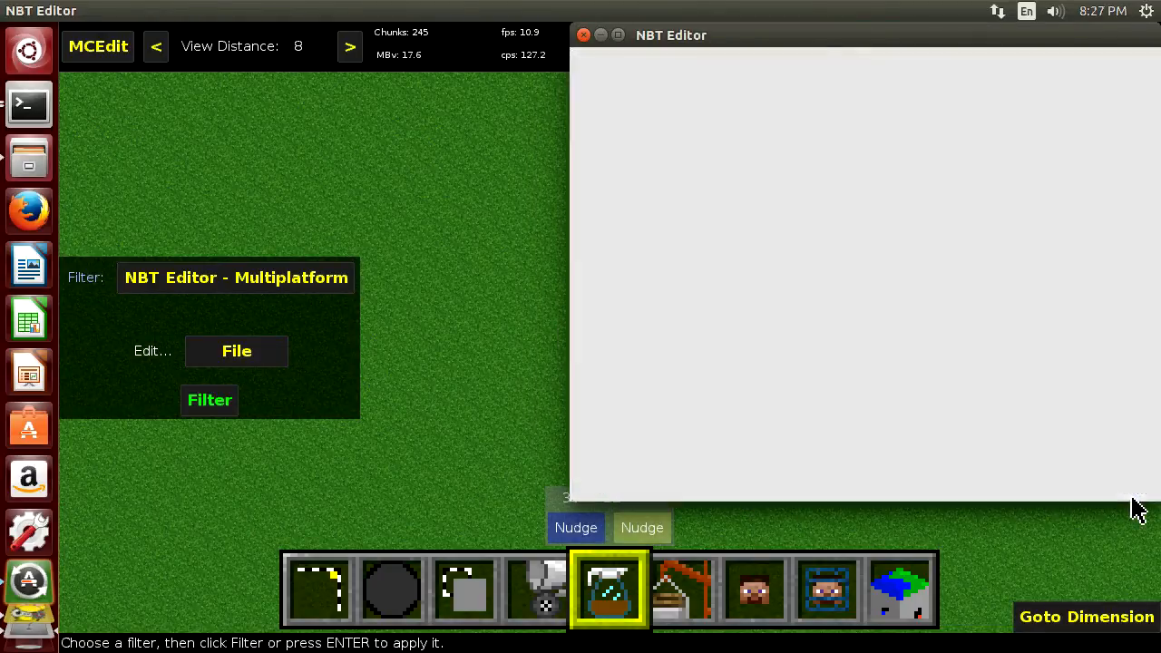
pyautogui.click(236, 352)
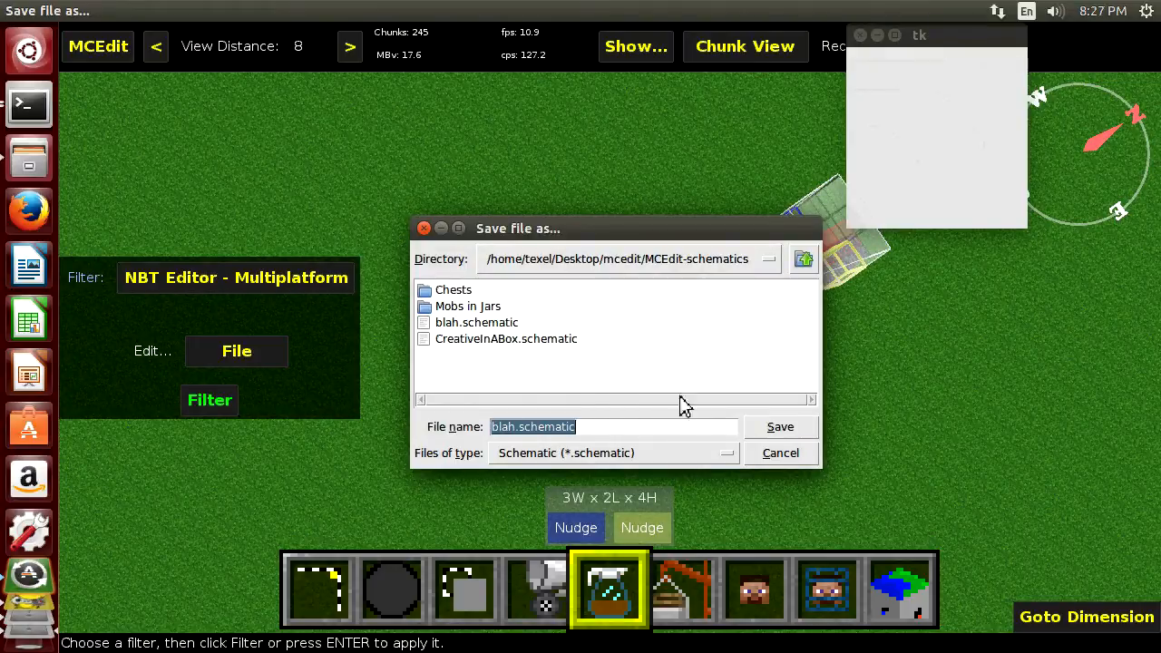
pyautogui.moveTo(566, 227)
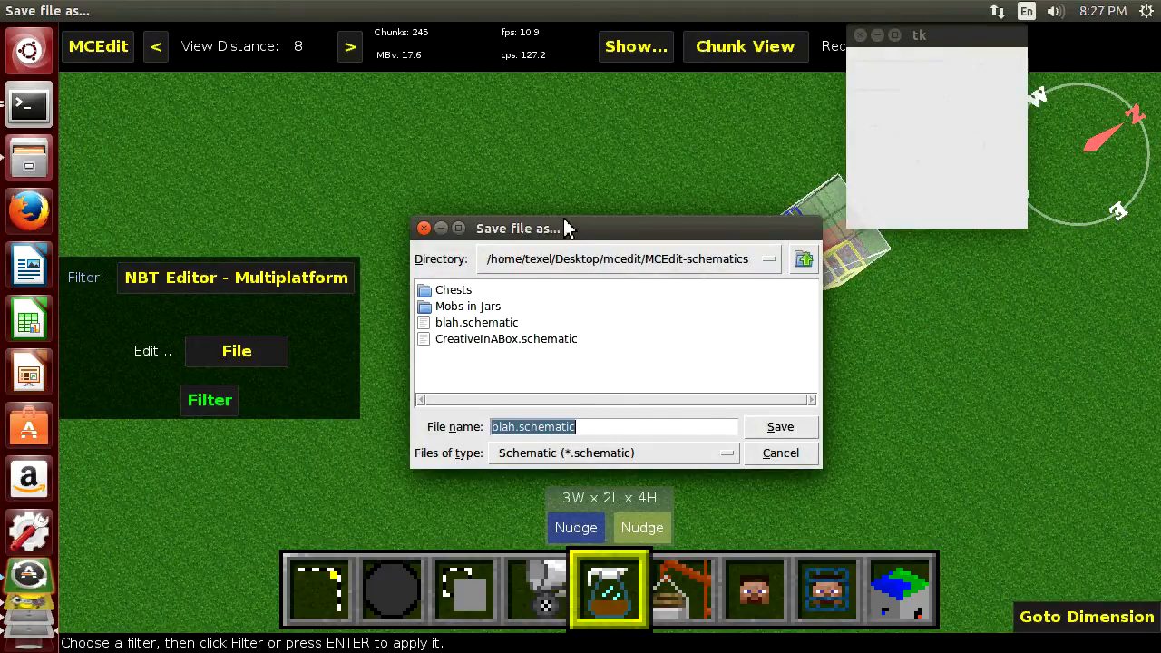
pyautogui.click(780, 426)
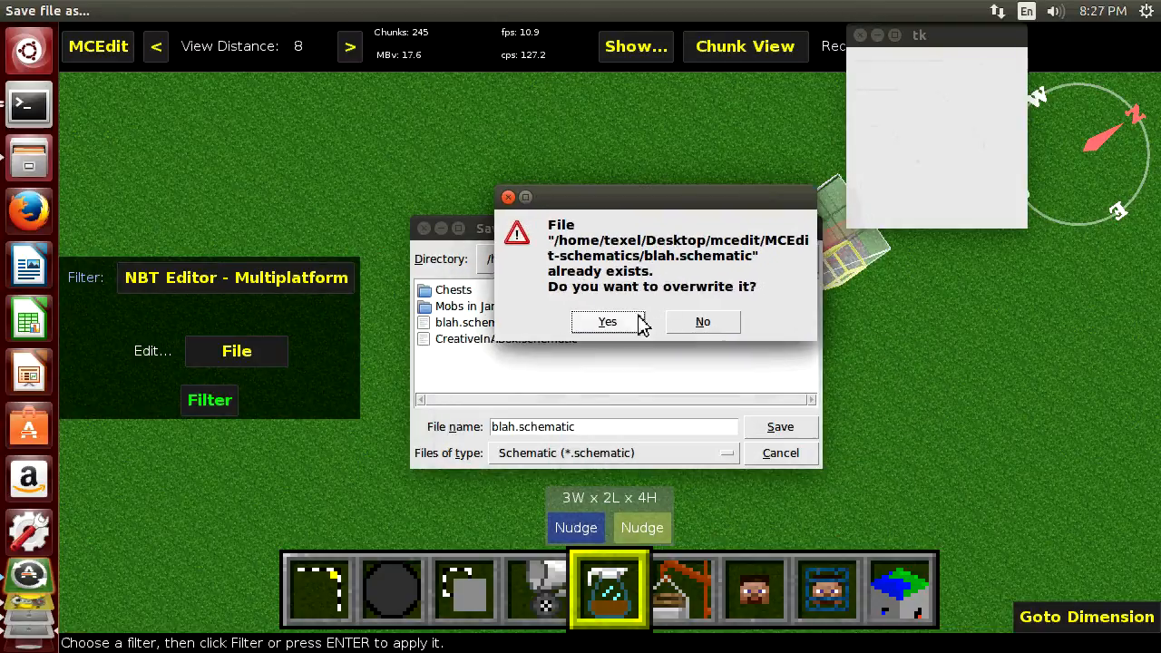
pyautogui.click(606, 321)
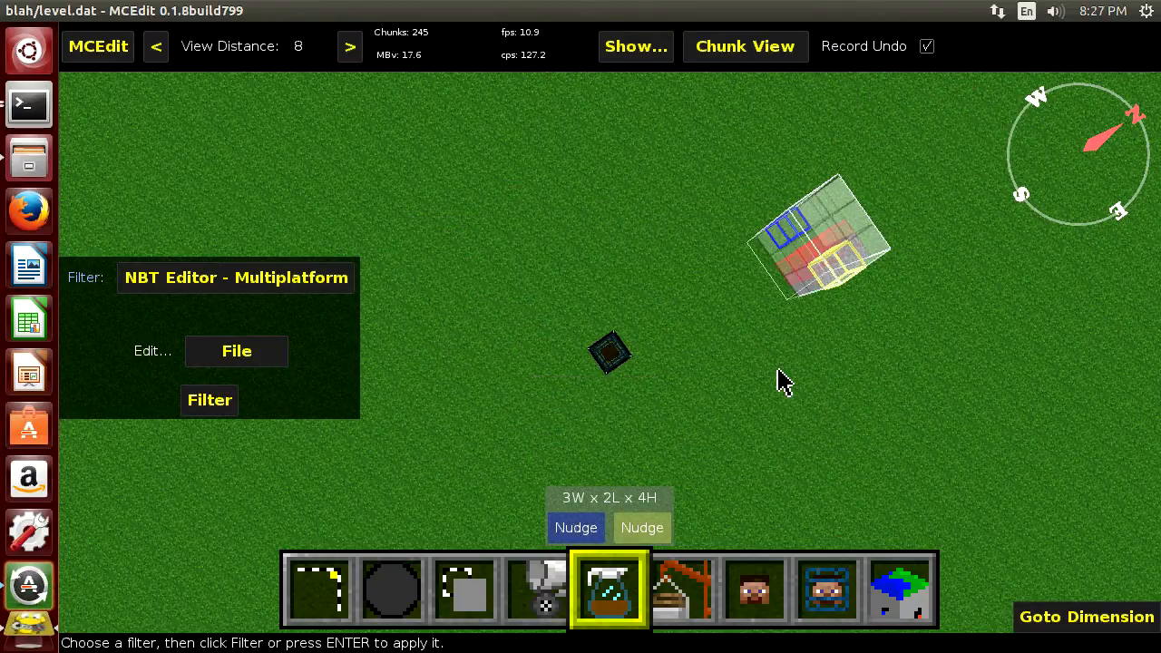
pyautogui.moveTo(653, 308)
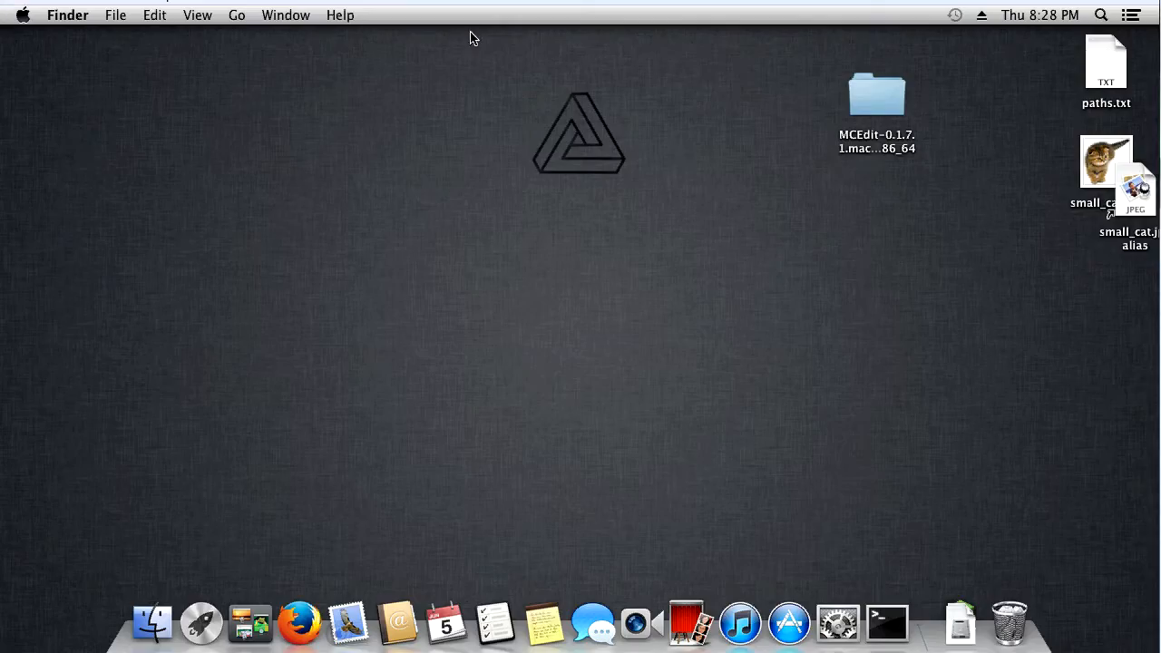
pyautogui.moveTo(856, 11)
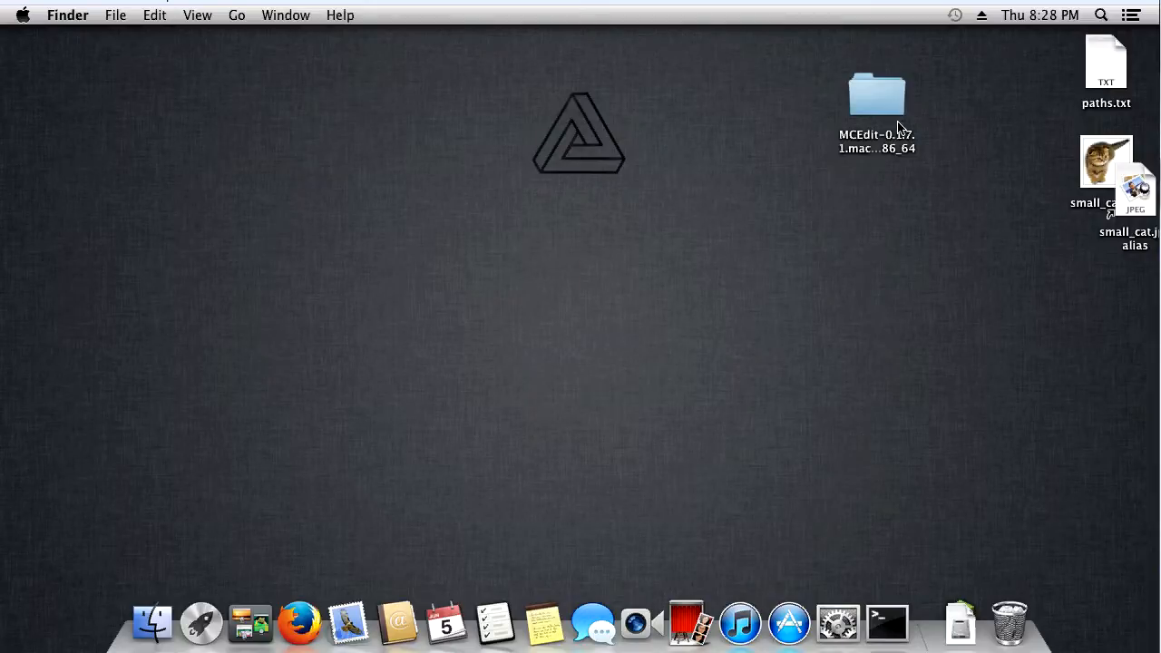
# Step: Open the MCEdit-0.1.7.1 folder from the Mac desktop and launch the MCEdit app inside it
pyautogui.click(876, 94)
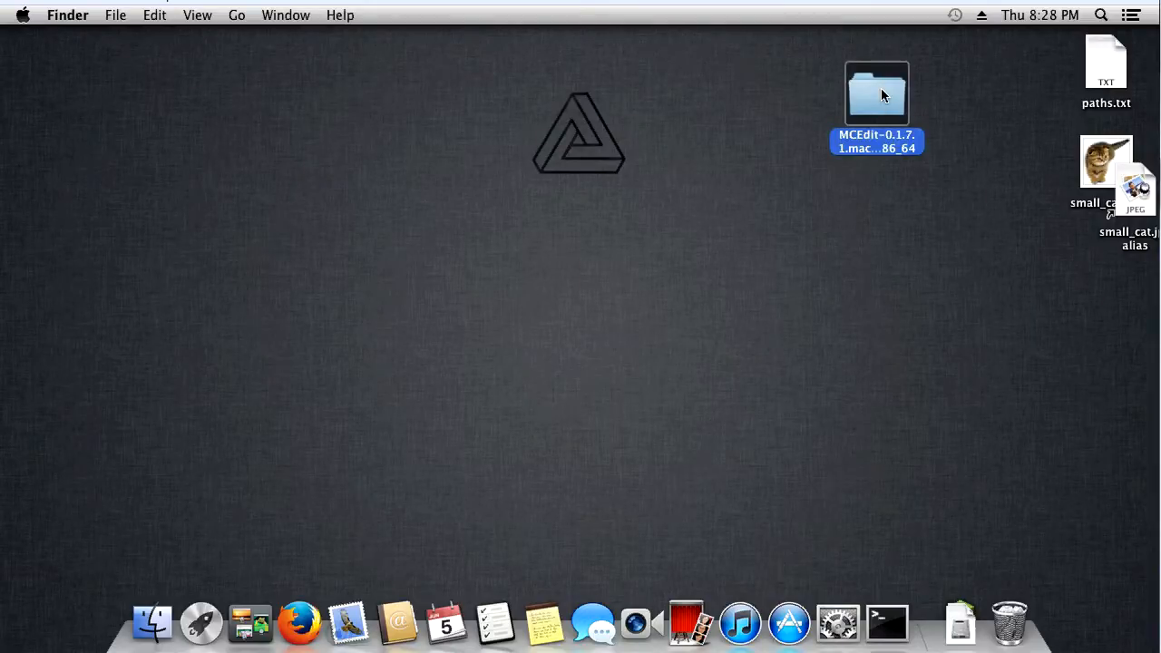
pyautogui.doubleClick(876, 91)
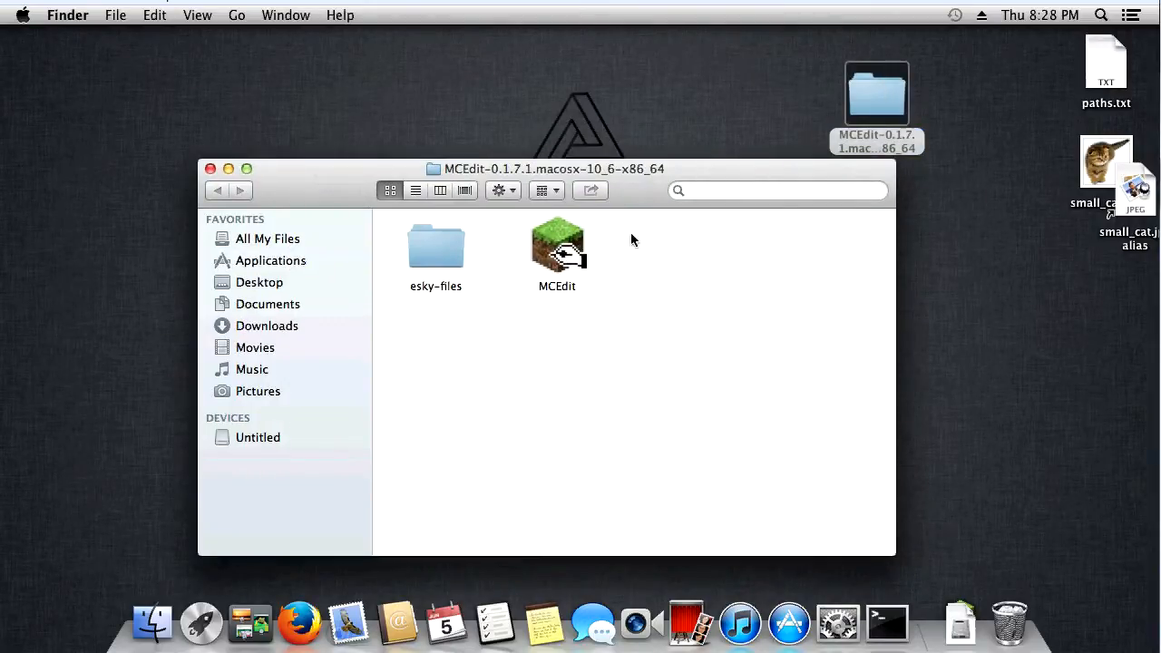
pyautogui.moveTo(555, 169); pyautogui.dragTo(555, 106)
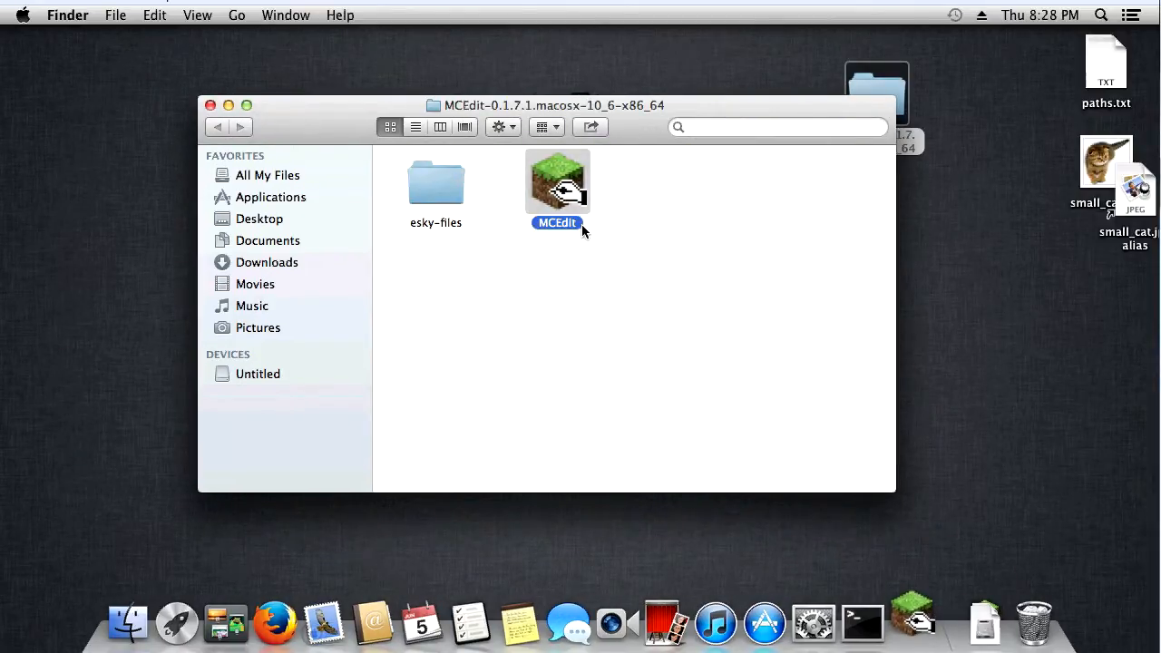
pyautogui.doubleClick(556, 181)
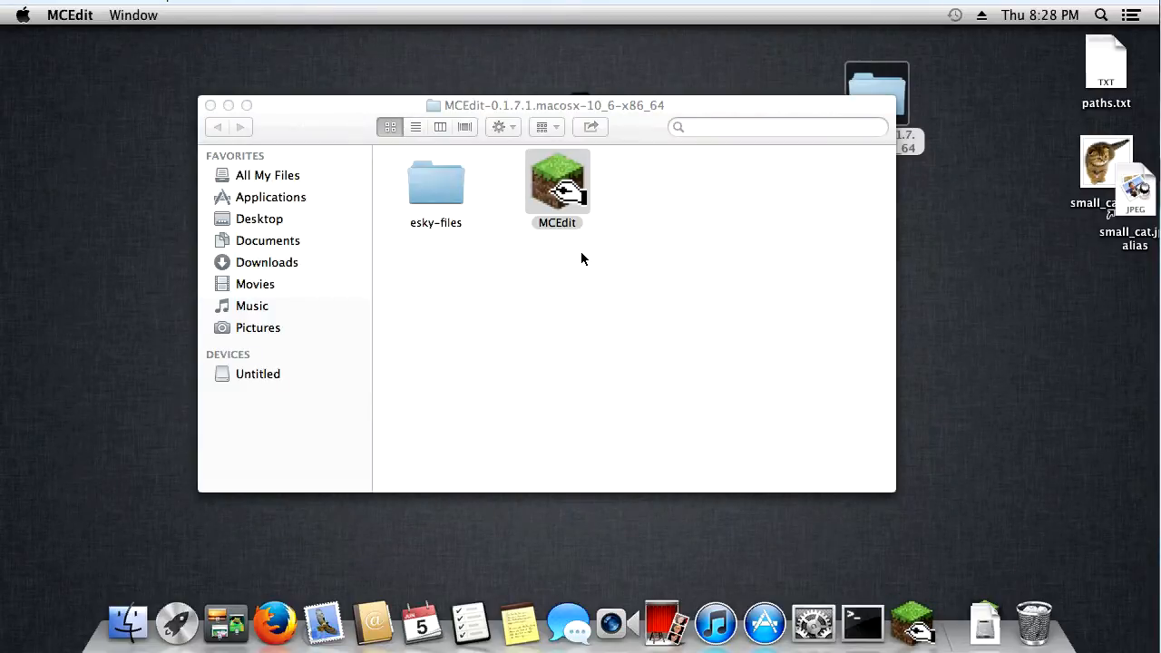
# Step: Load the asdf world, run NBT Editor - Multiplatform on the selection and cancel without changes
pyautogui.doubleClick(557, 182)
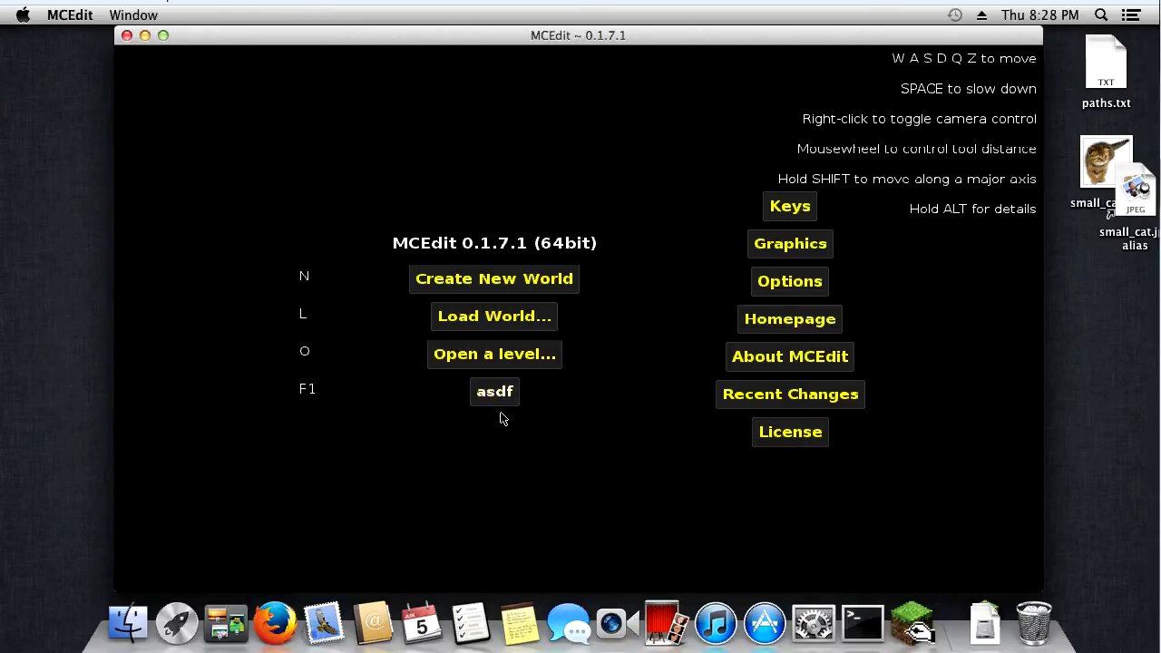
pyautogui.click(493, 391)
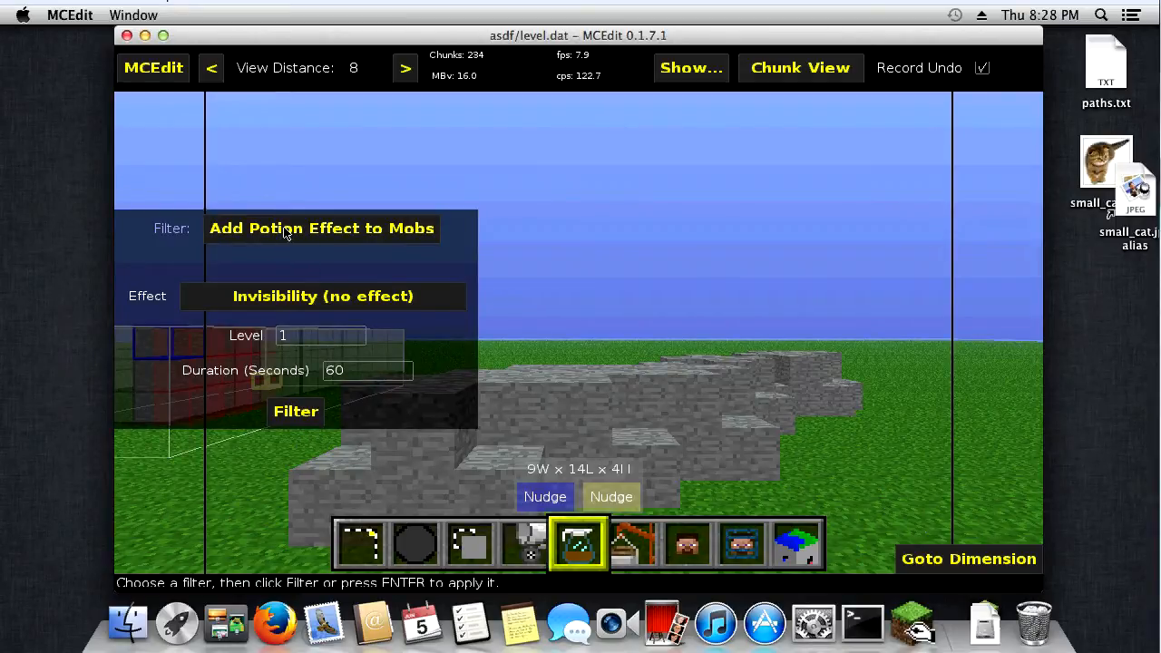
pyautogui.click(321, 228)
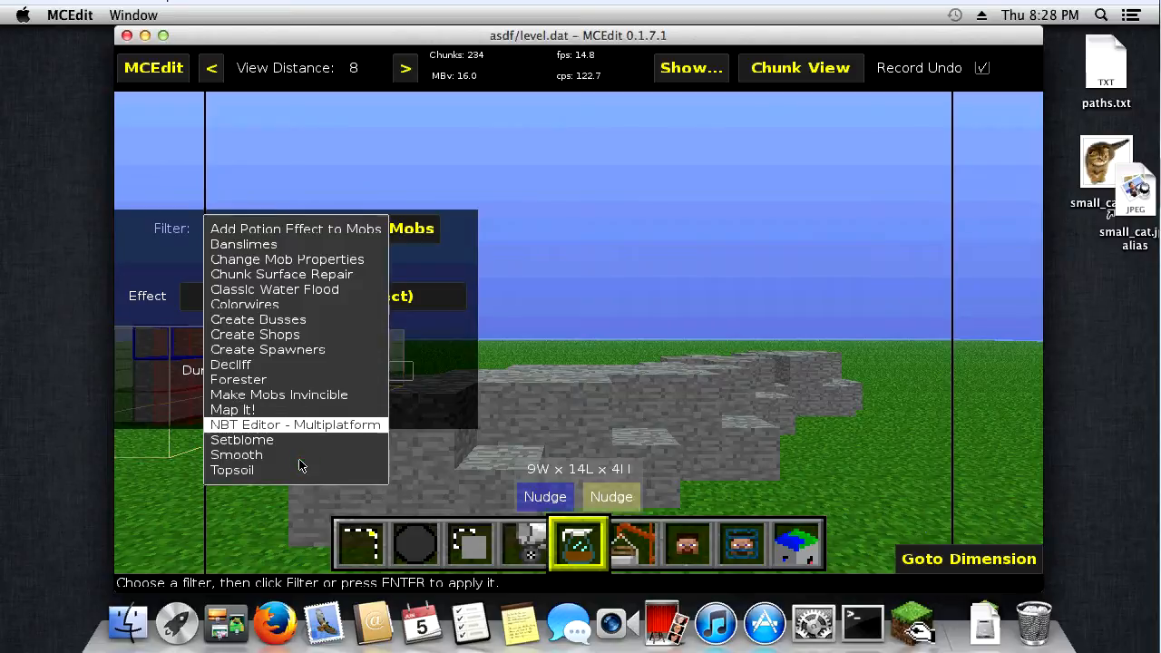
pyautogui.click(294, 425)
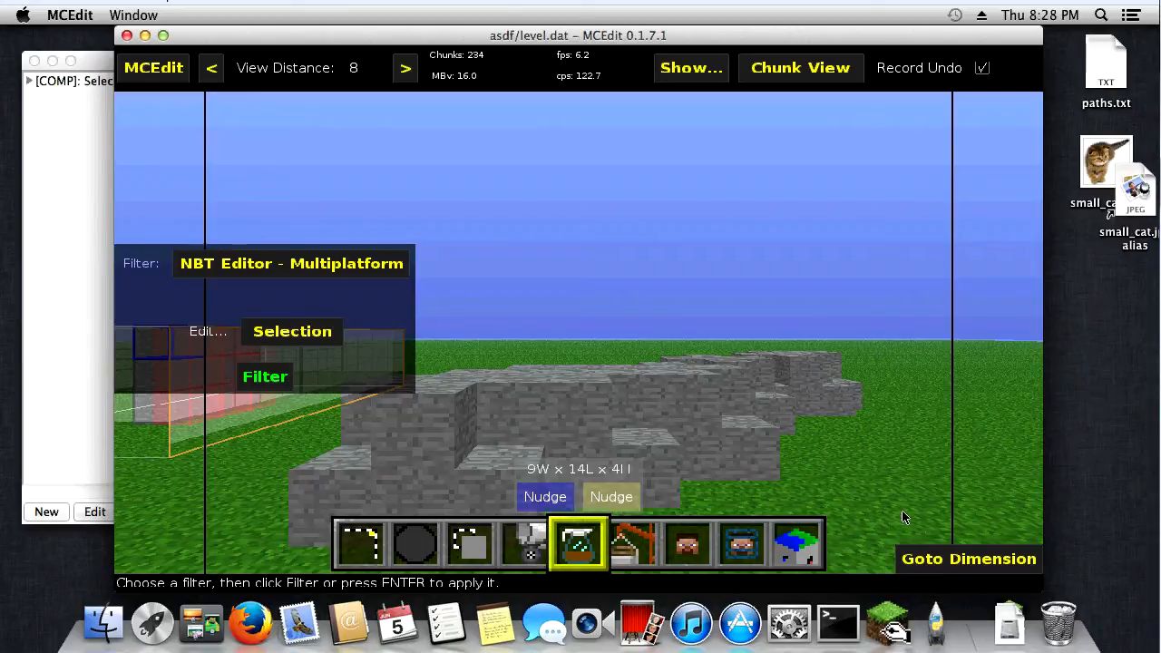
pyautogui.moveTo(936, 624)
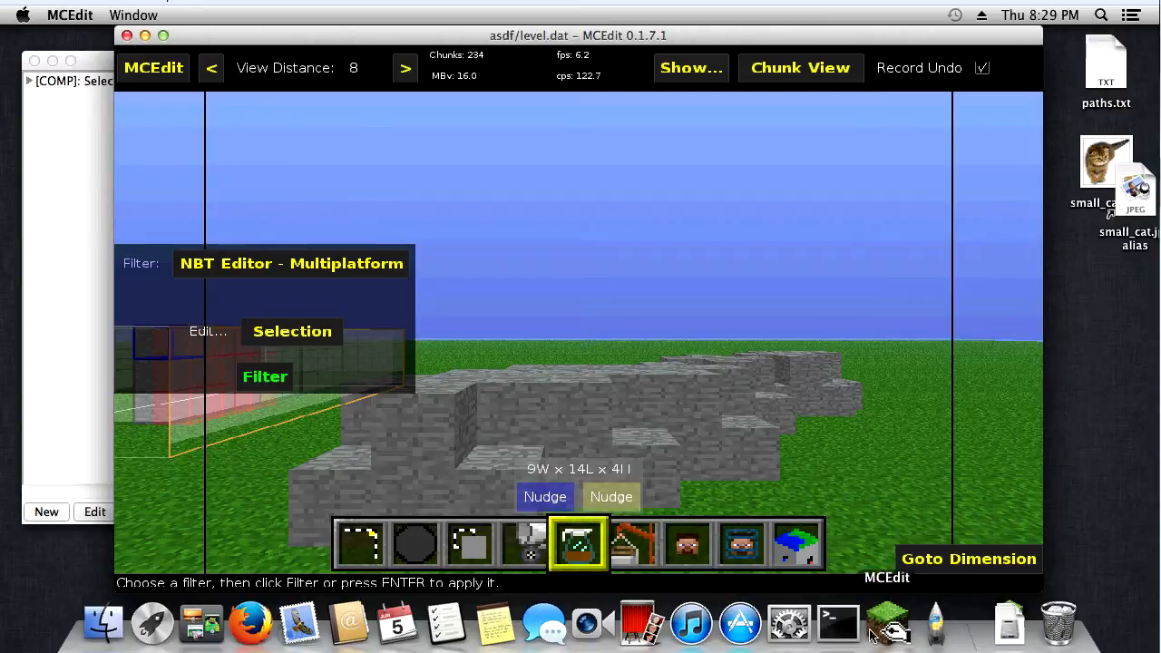
pyautogui.moveTo(936, 620)
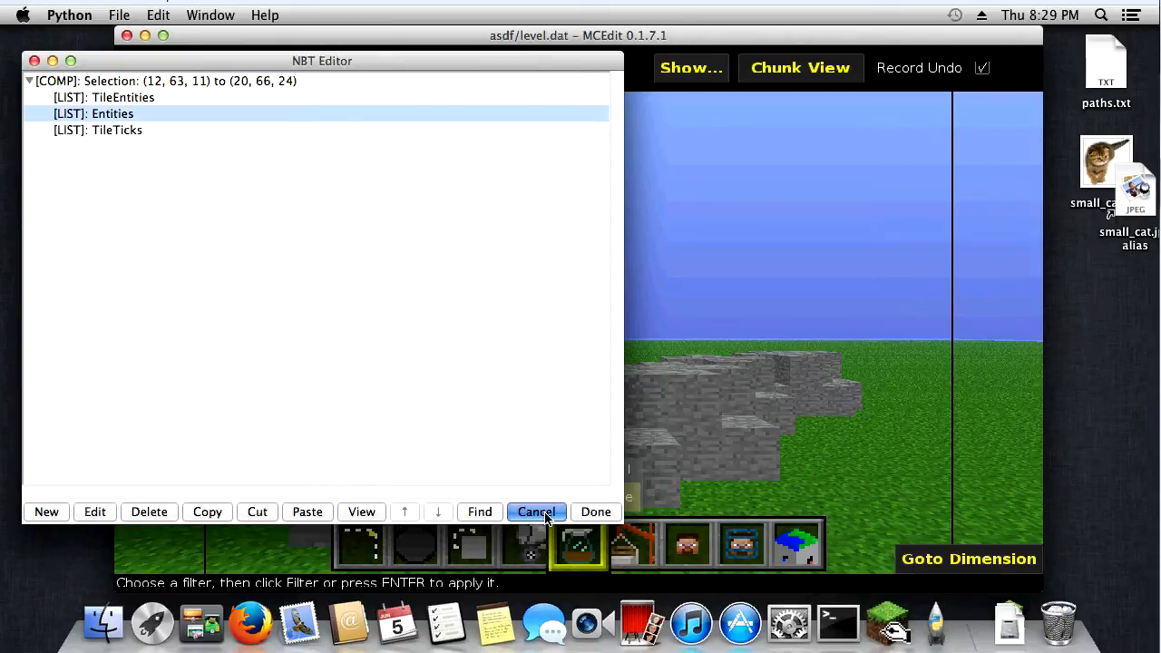
pyautogui.click(537, 511)
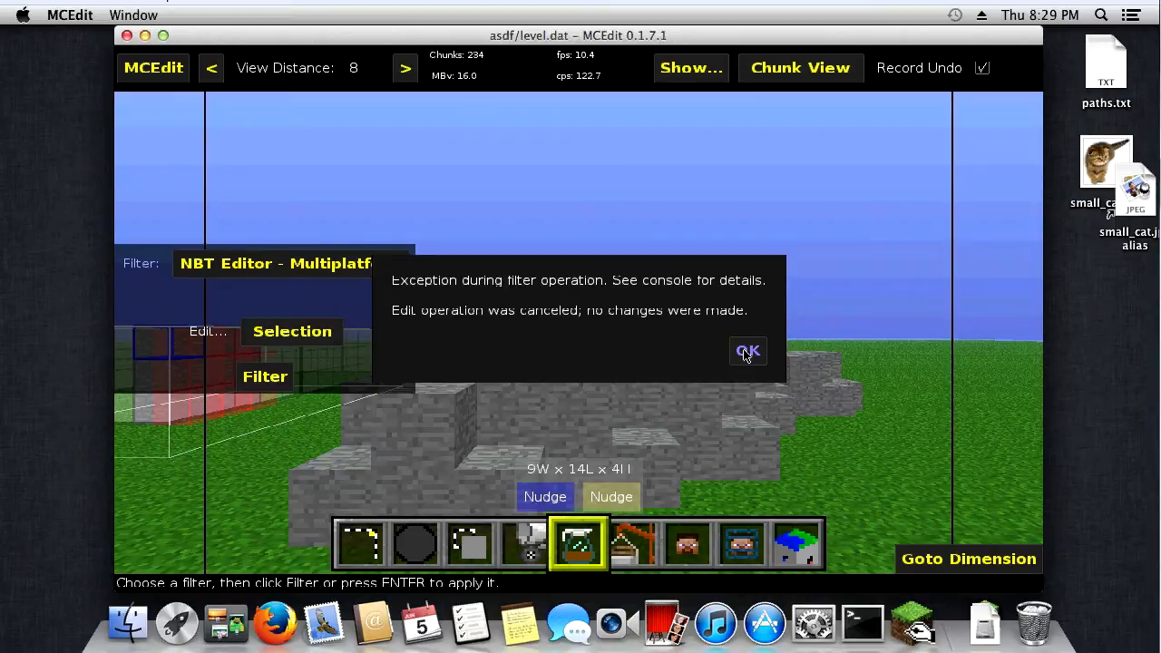
# Step: Analyze the selection, showing 504 blocks of air, stone and grass, then close the totals
pyautogui.click(747, 352)
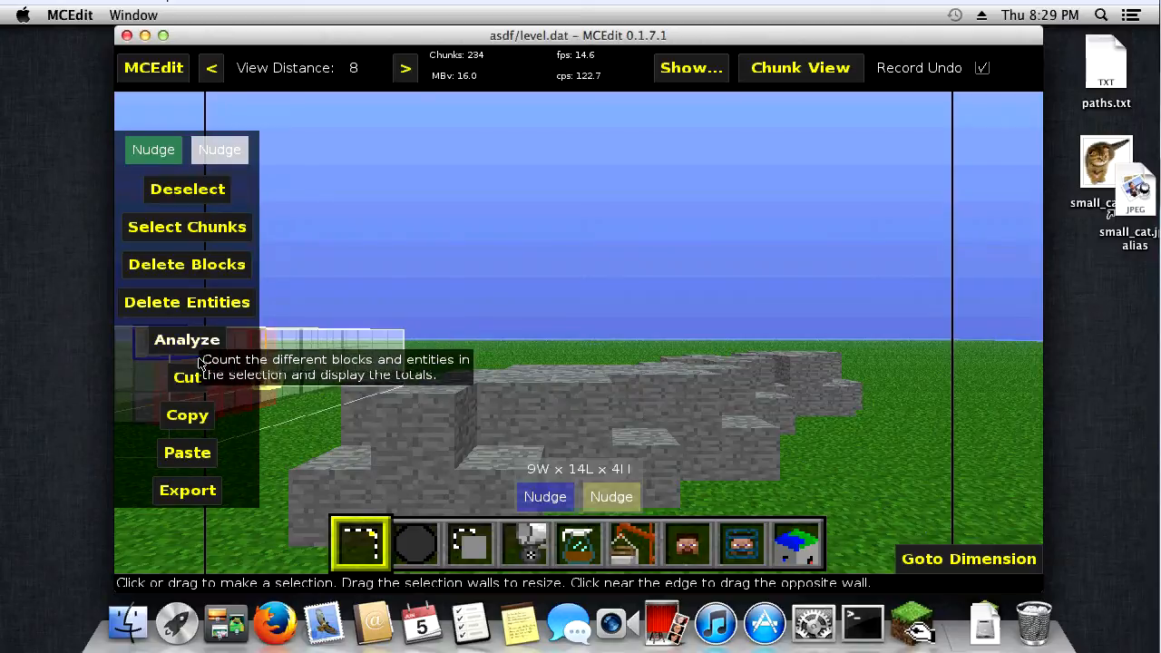
pyautogui.click(187, 339)
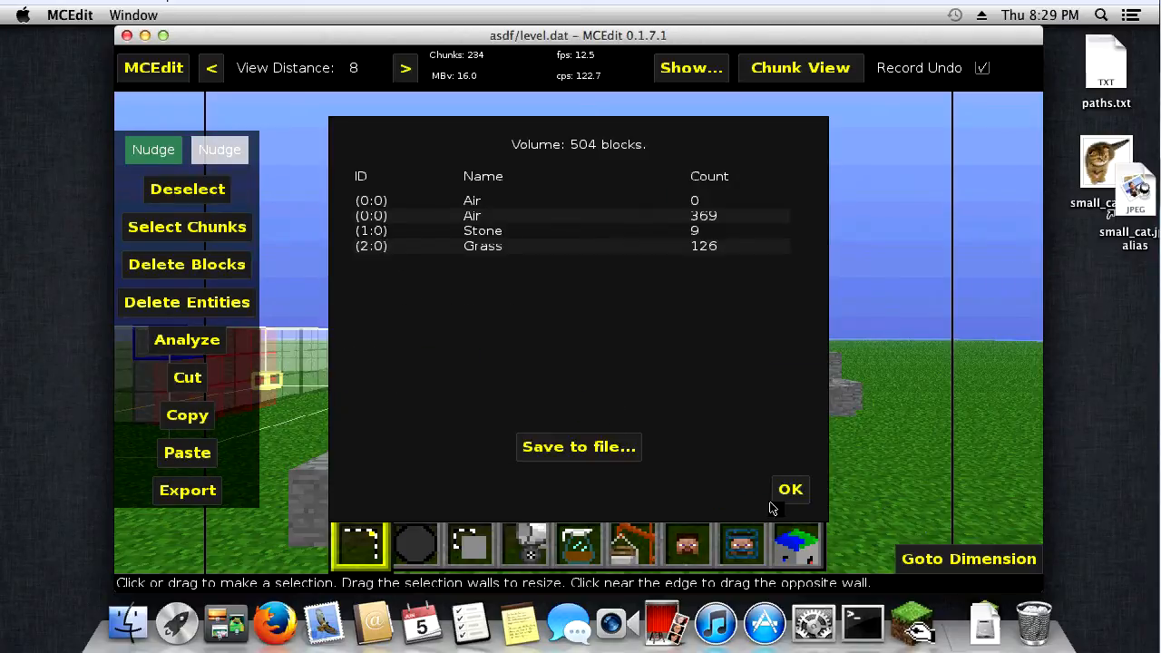
pyautogui.moveTo(801, 515)
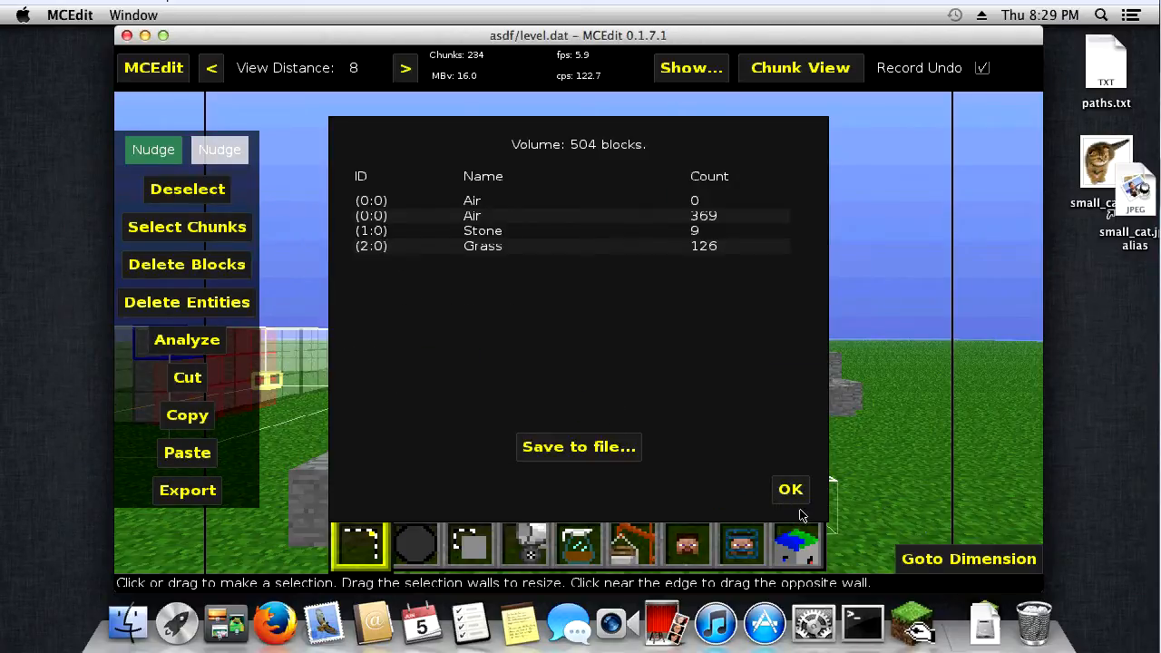
pyautogui.click(789, 490)
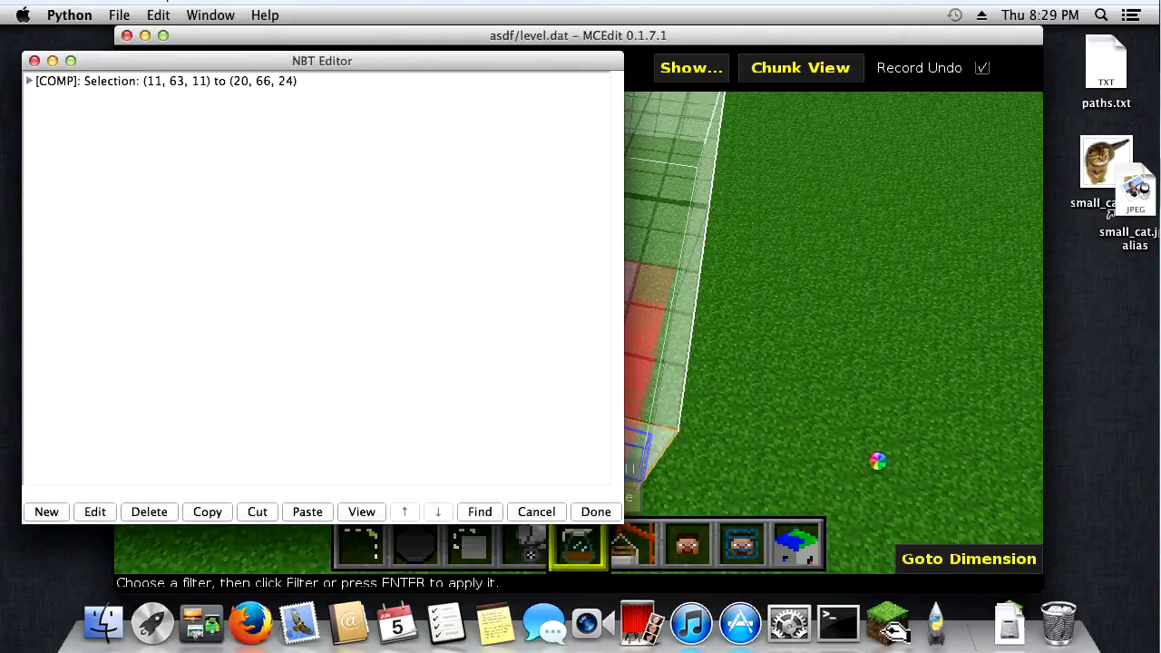
# Step: Expand the Selection compound and Entities down to the ItemFrame's Dir, position and tile tags
pyautogui.click(29, 80)
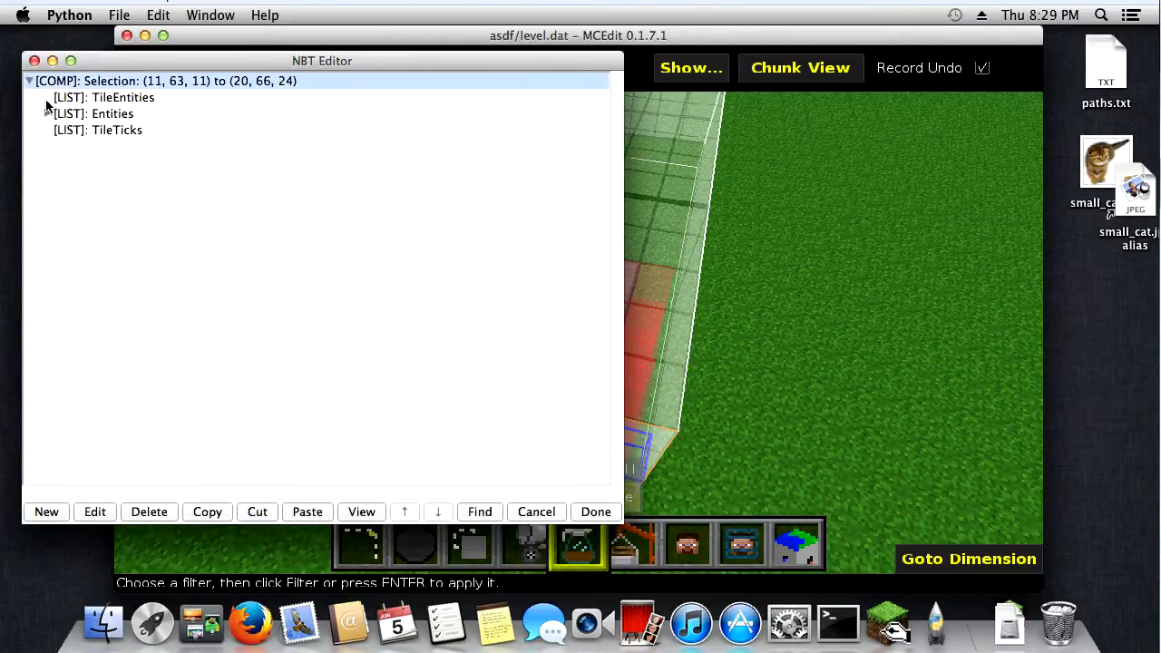
pyautogui.click(47, 113)
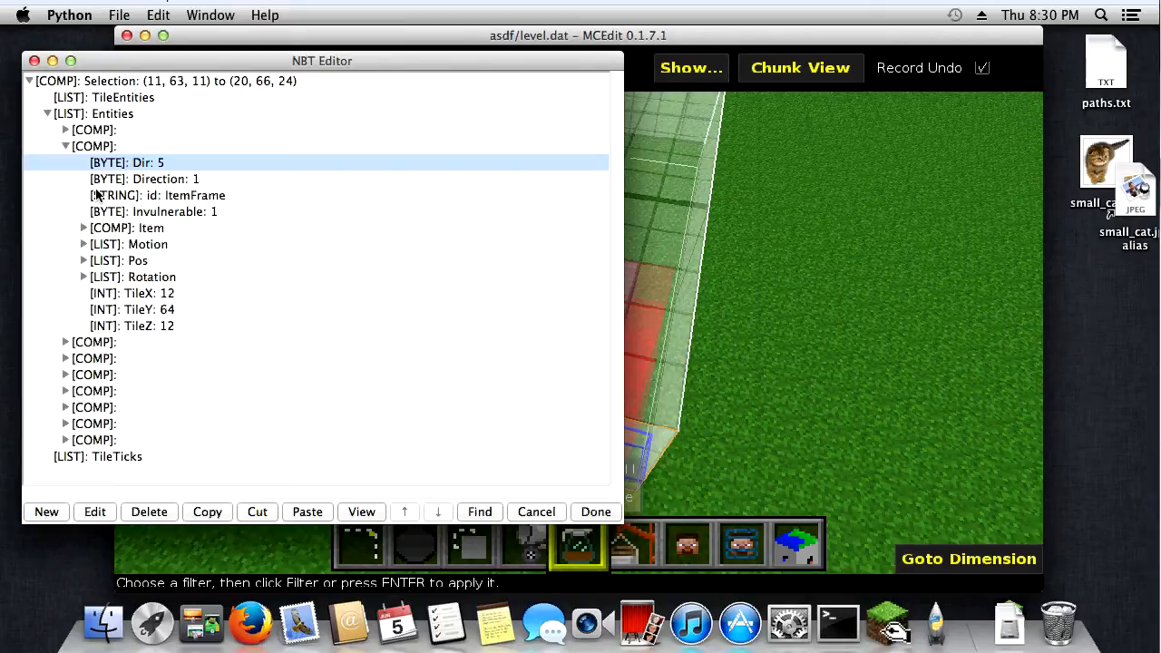
pyautogui.click(594, 512)
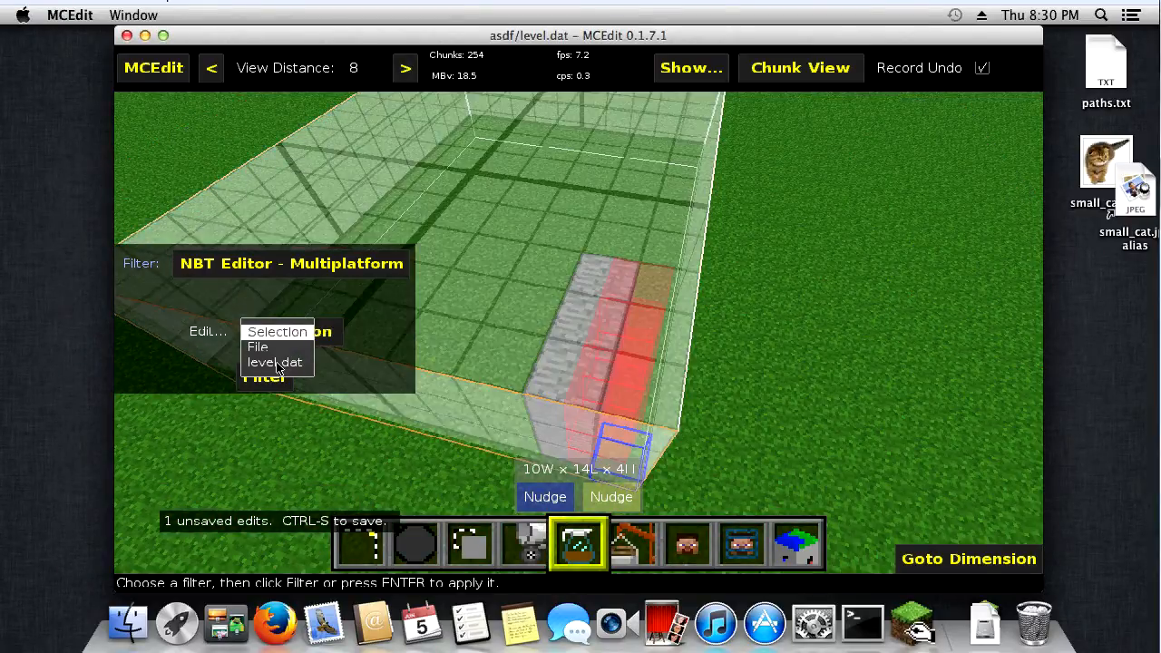
# Step: Set Edit to File, cancel one open attempt past its no-filename error, and reopen the file chooser
pyautogui.click(258, 347)
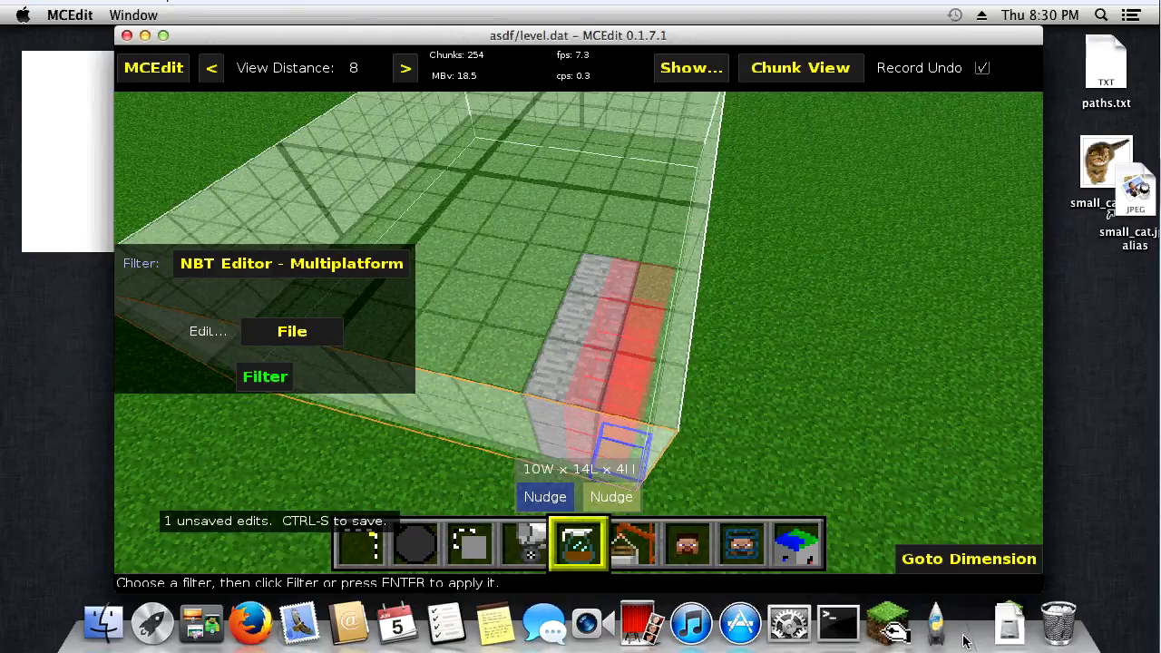
pyautogui.click(292, 330)
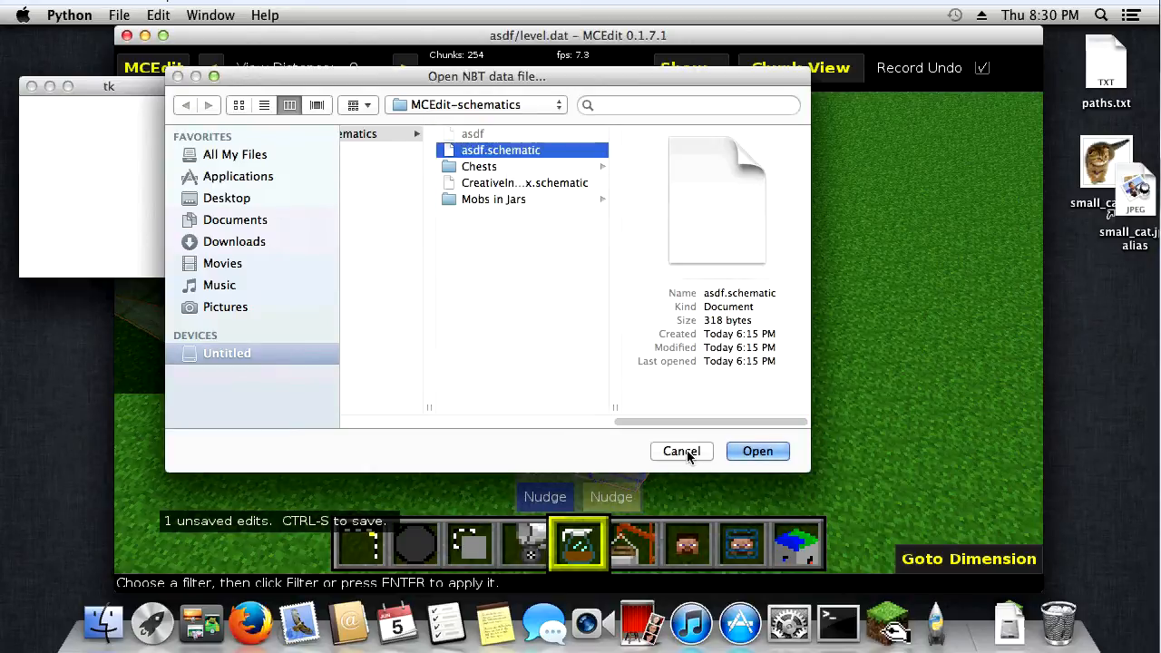
pyautogui.click(680, 450)
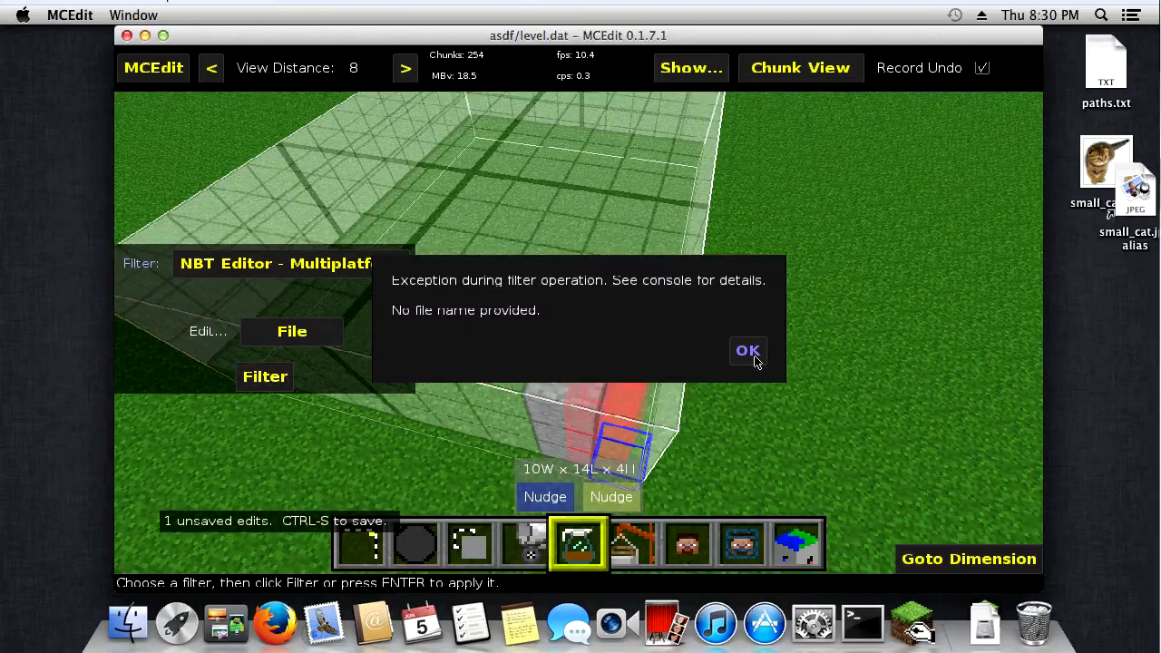
pyautogui.click(747, 352)
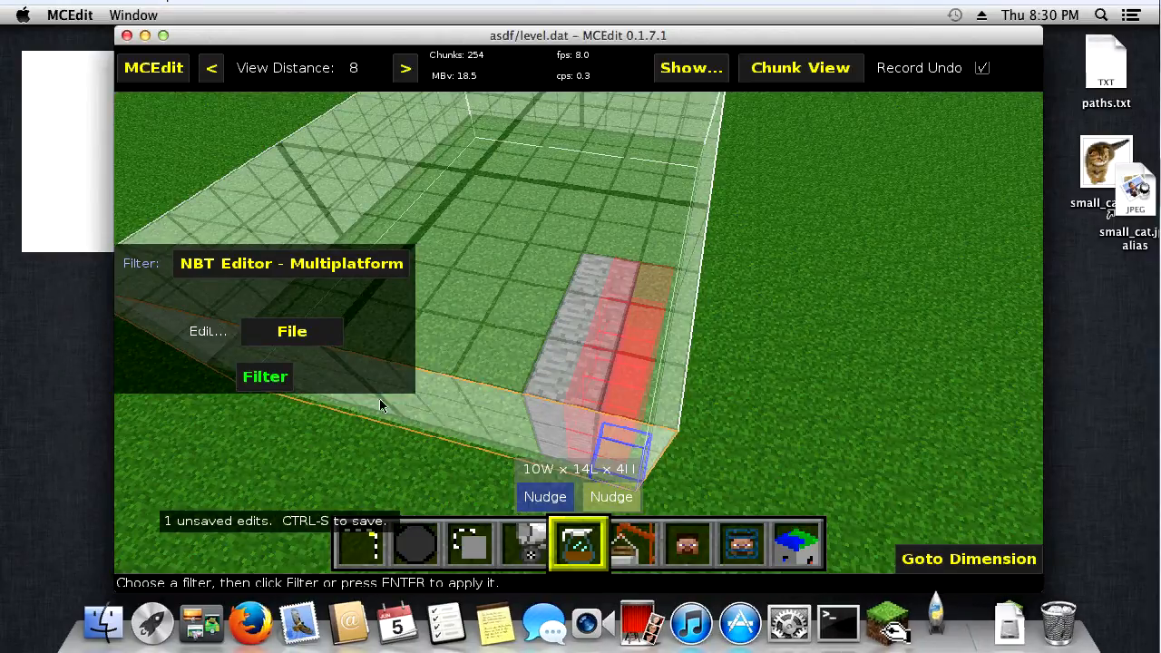
pyautogui.click(290, 330)
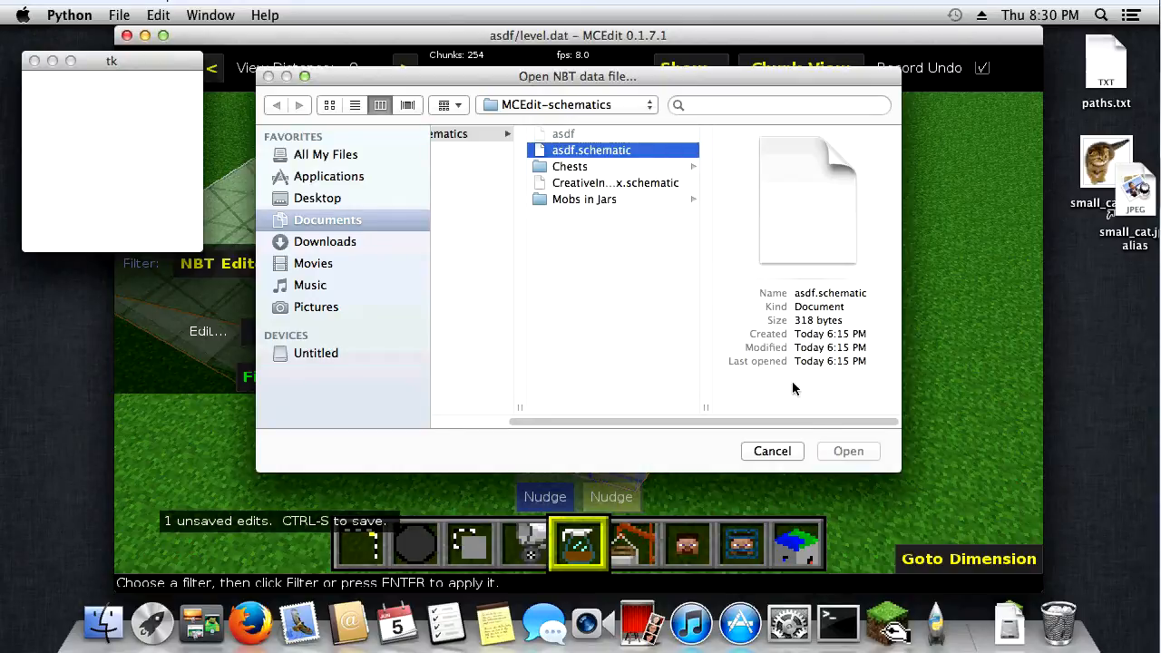
pyautogui.moveTo(837, 452)
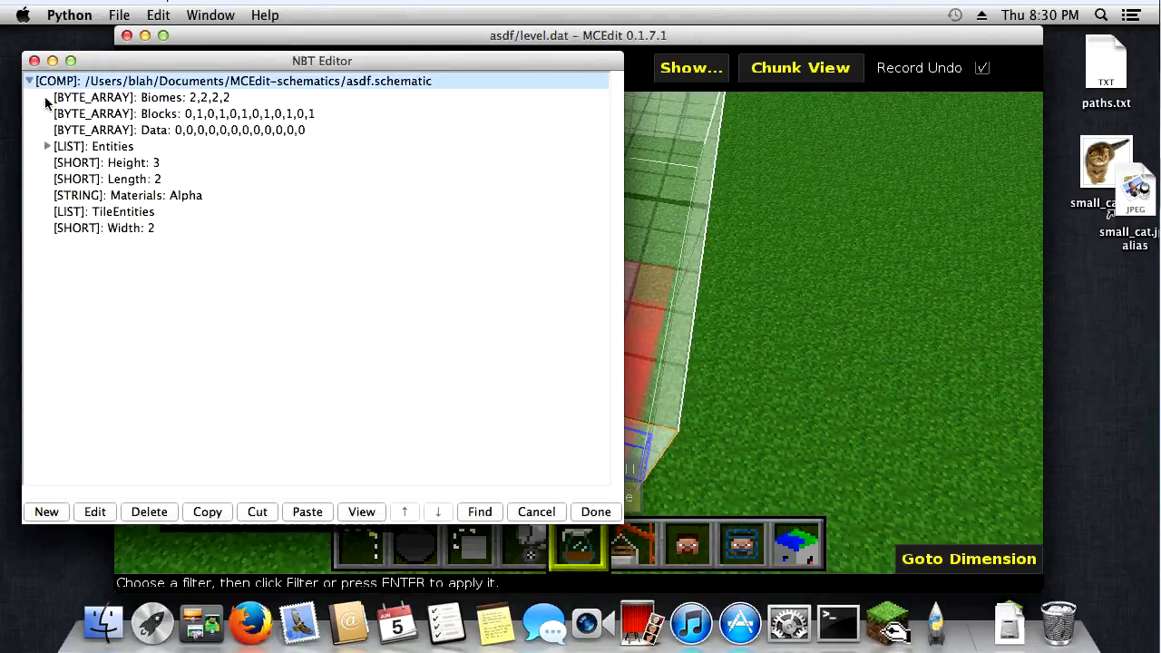
# Step: Edit the ItemFrame's Dir byte in asdf.schematic and save it, replacing the existing asdf file
pyautogui.click(48, 145)
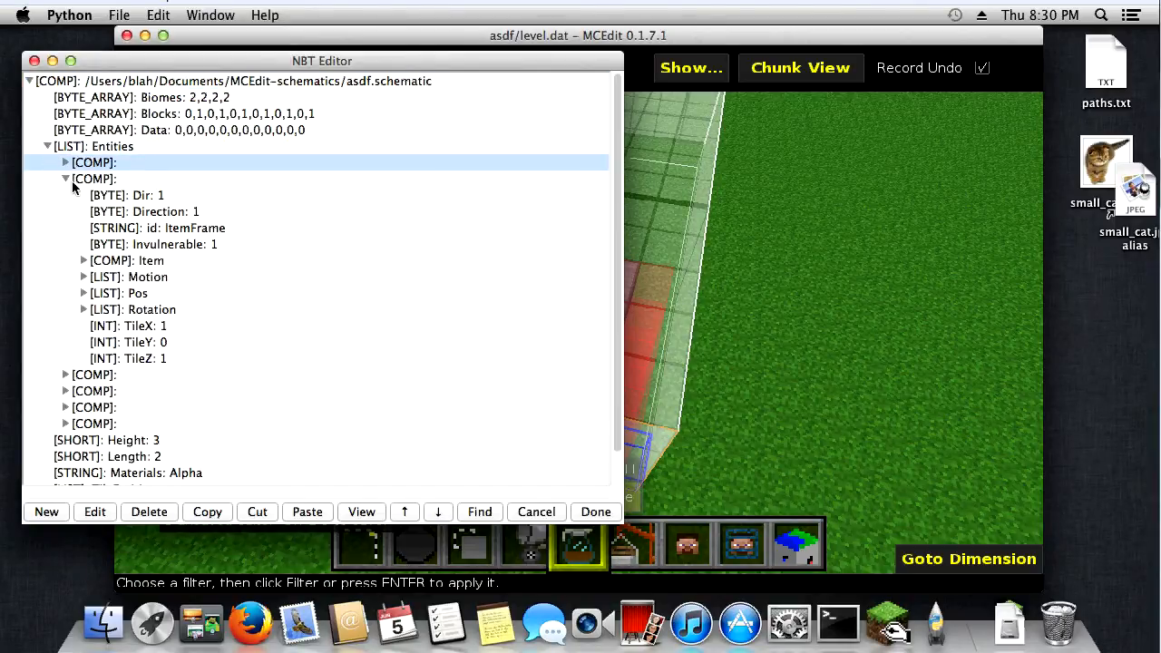
pyautogui.click(156, 228)
pyautogui.write('3')
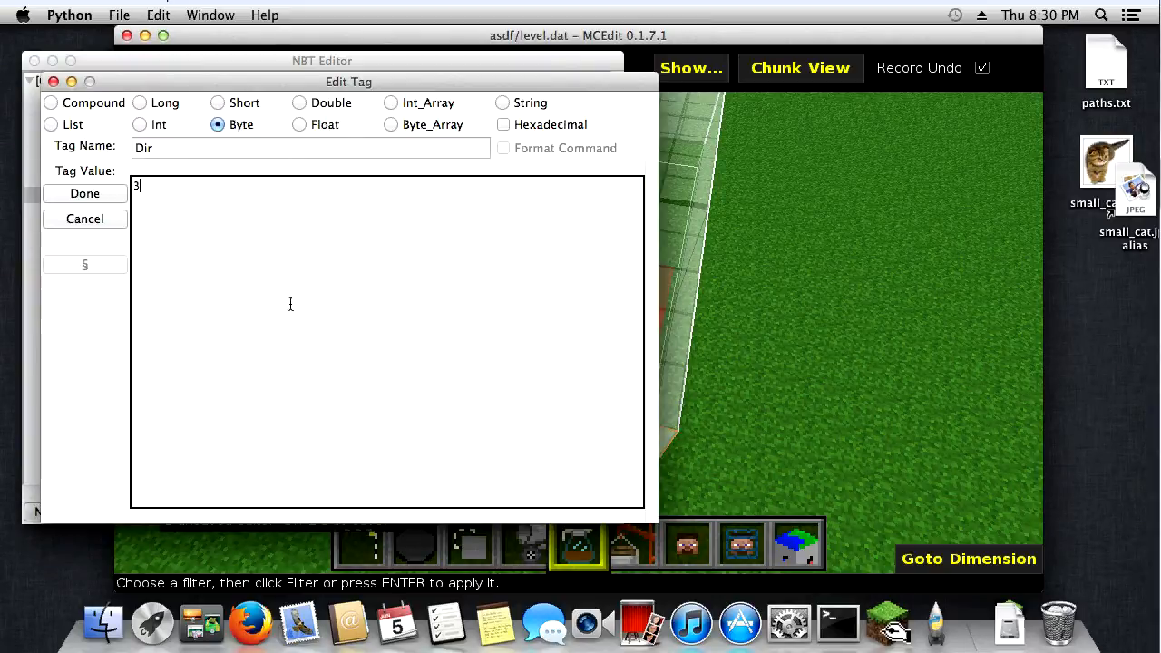
pyautogui.click(84, 193)
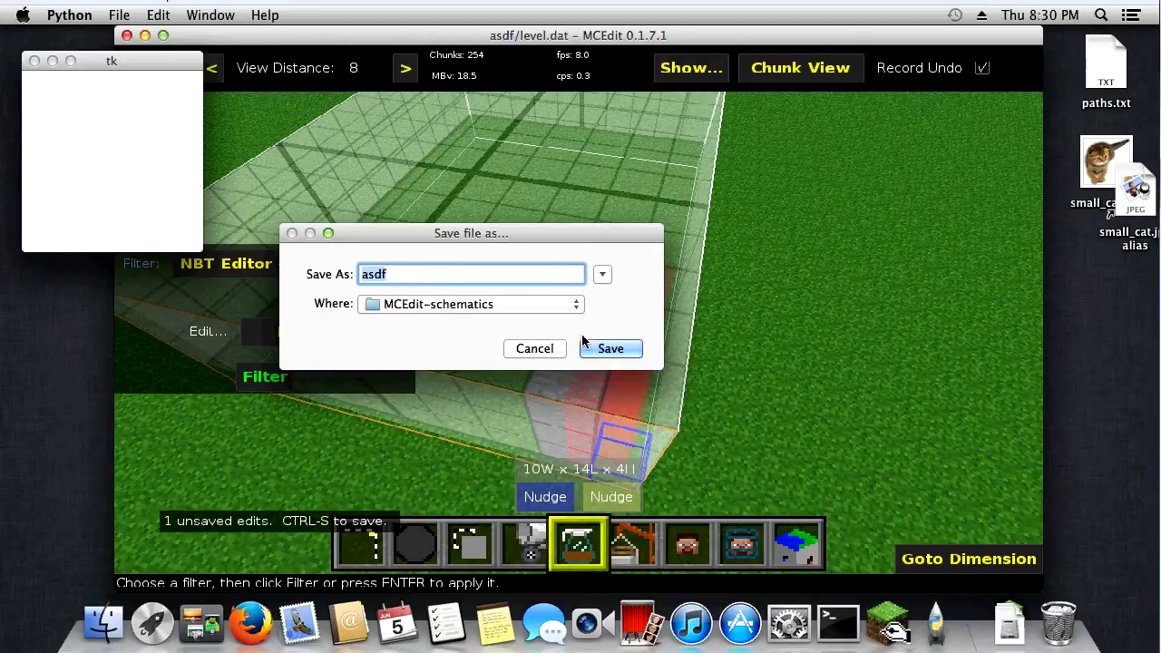
pyautogui.click(609, 348)
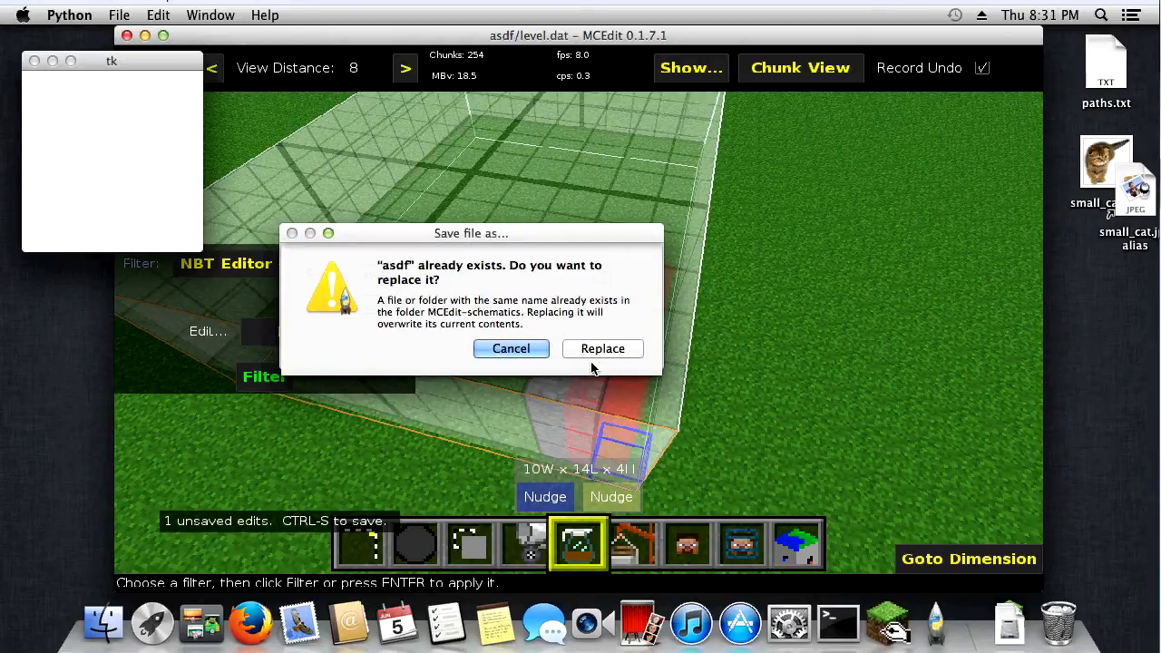
pyautogui.click(602, 348)
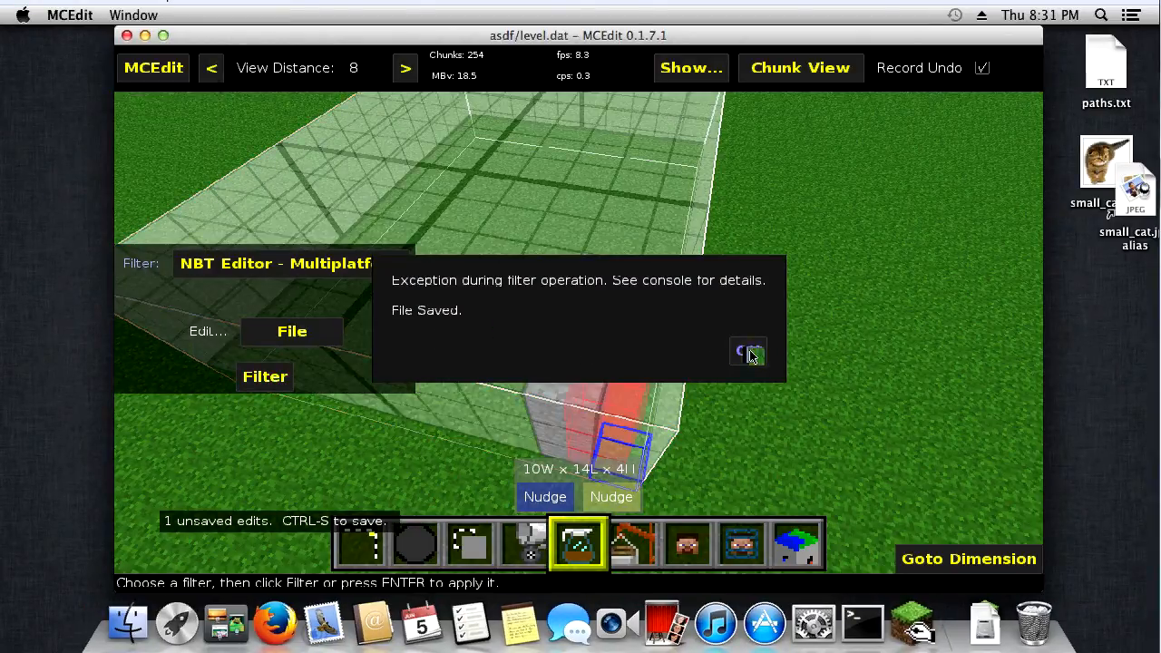
pyautogui.click(748, 352)
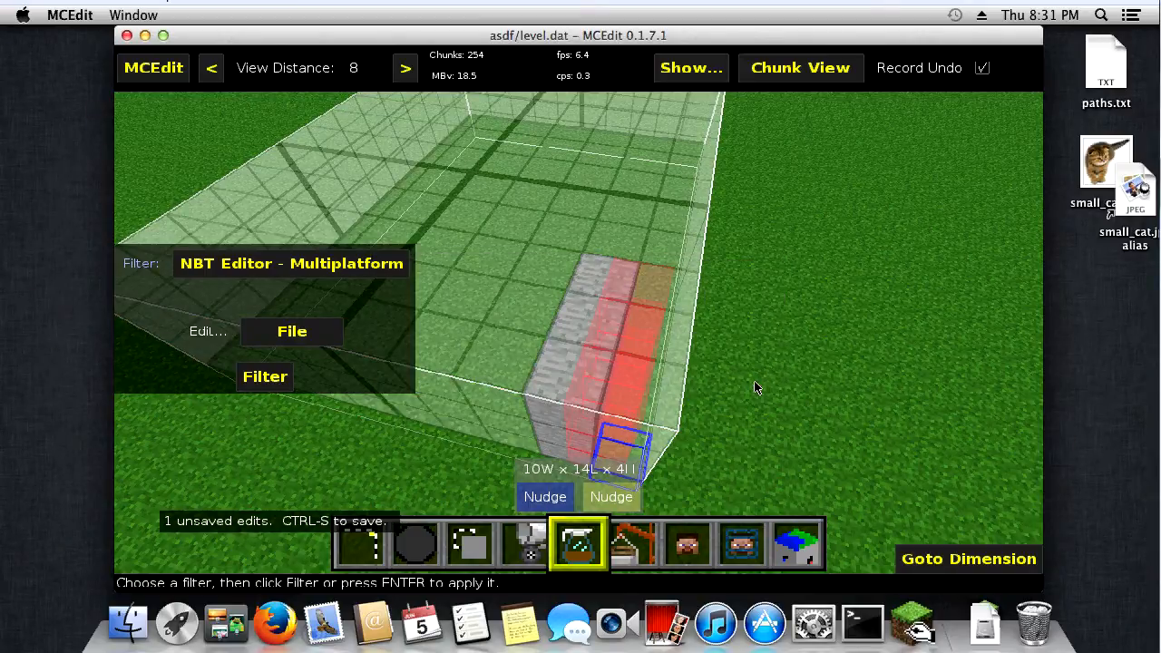
pyautogui.moveTo(785, 414)
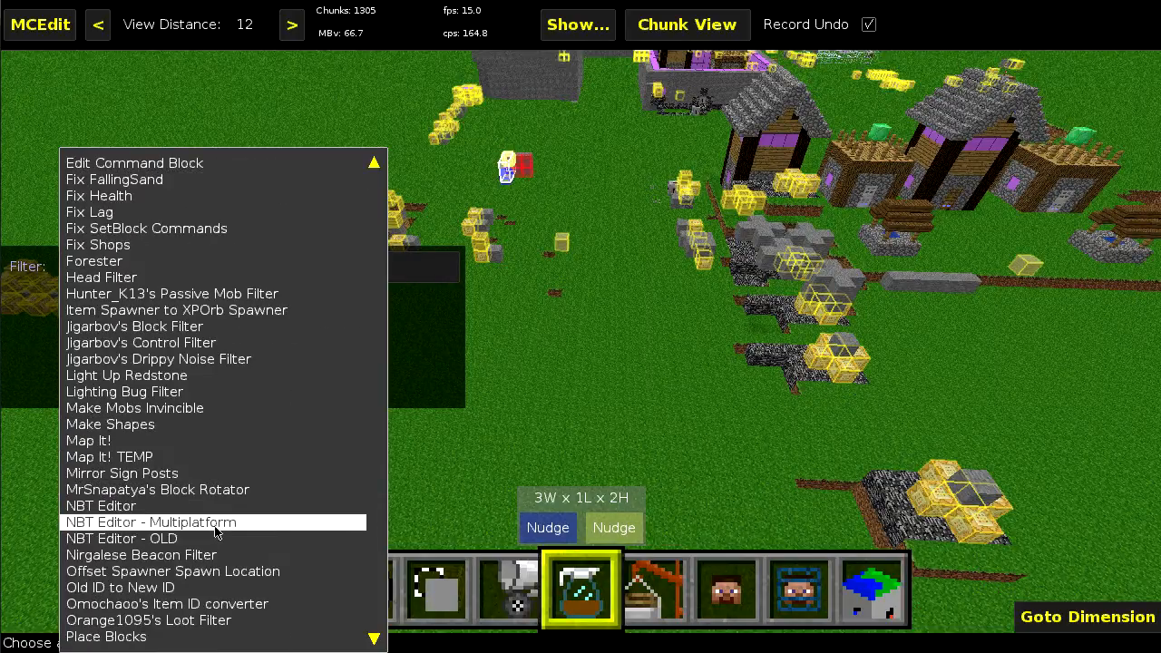
# Step: Choose the NBT Editor - Multiplatform filter for editing the selection
pyautogui.click(149, 523)
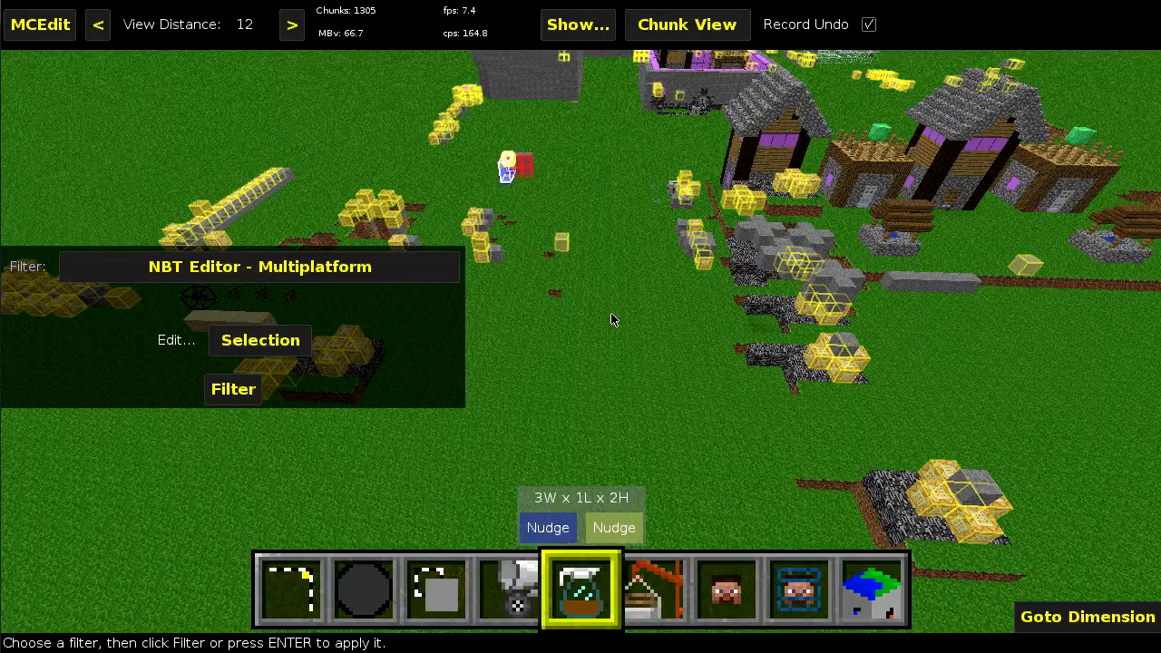
pyautogui.moveTo(711, 270)
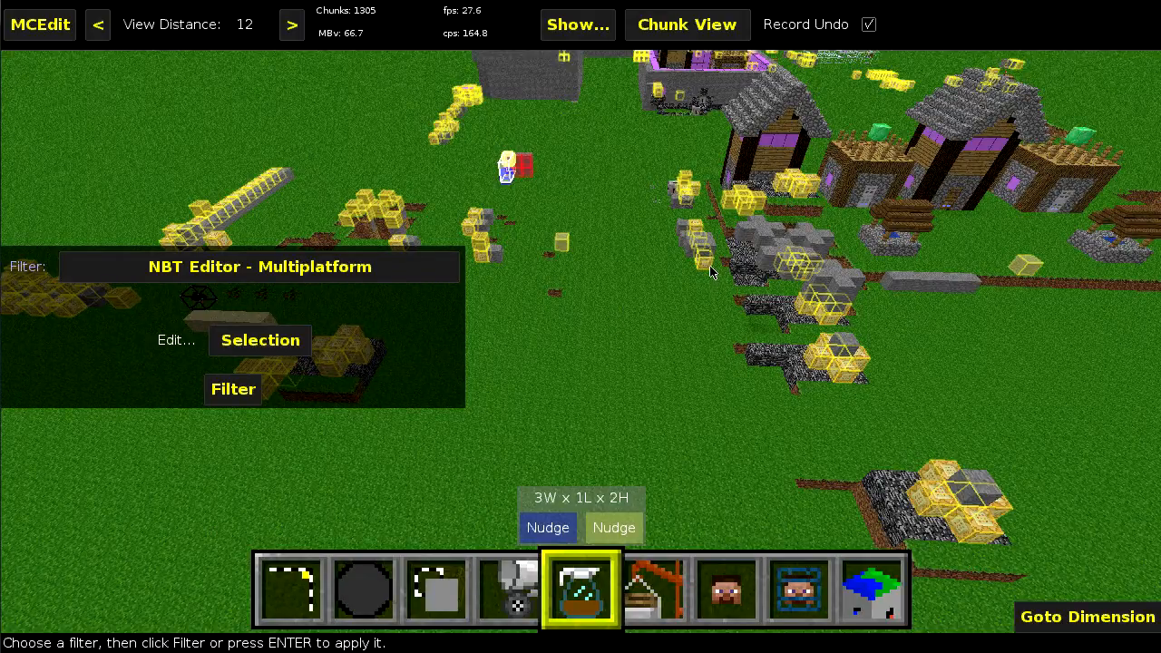
pyautogui.moveTo(689, 283)
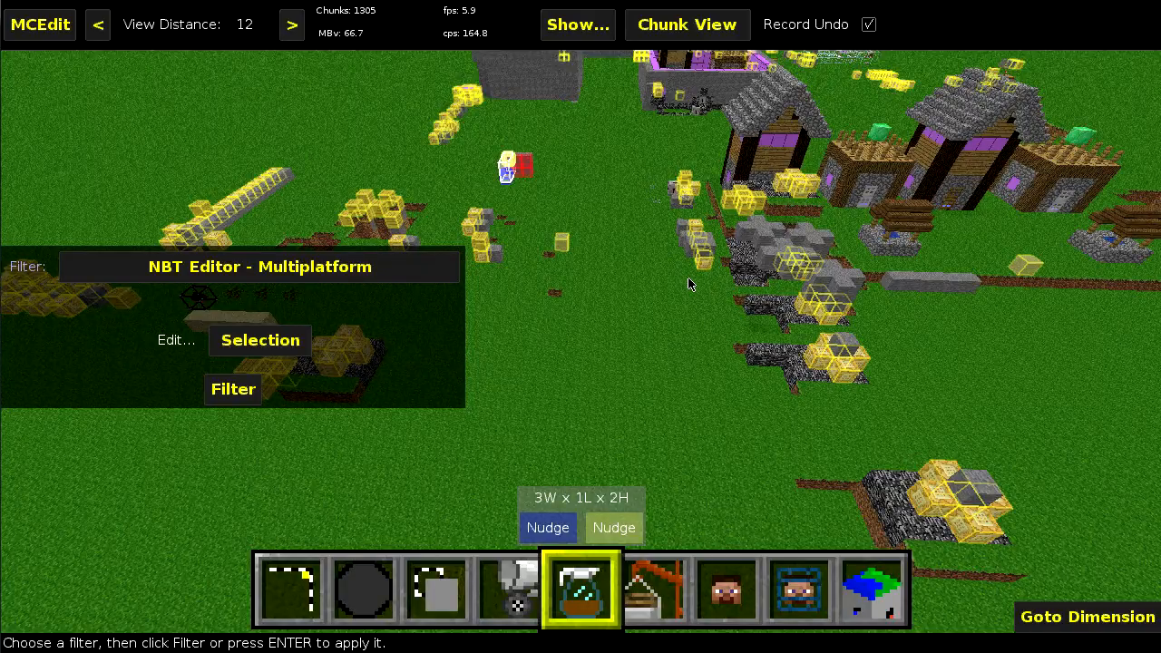
pyautogui.moveTo(580, 318)
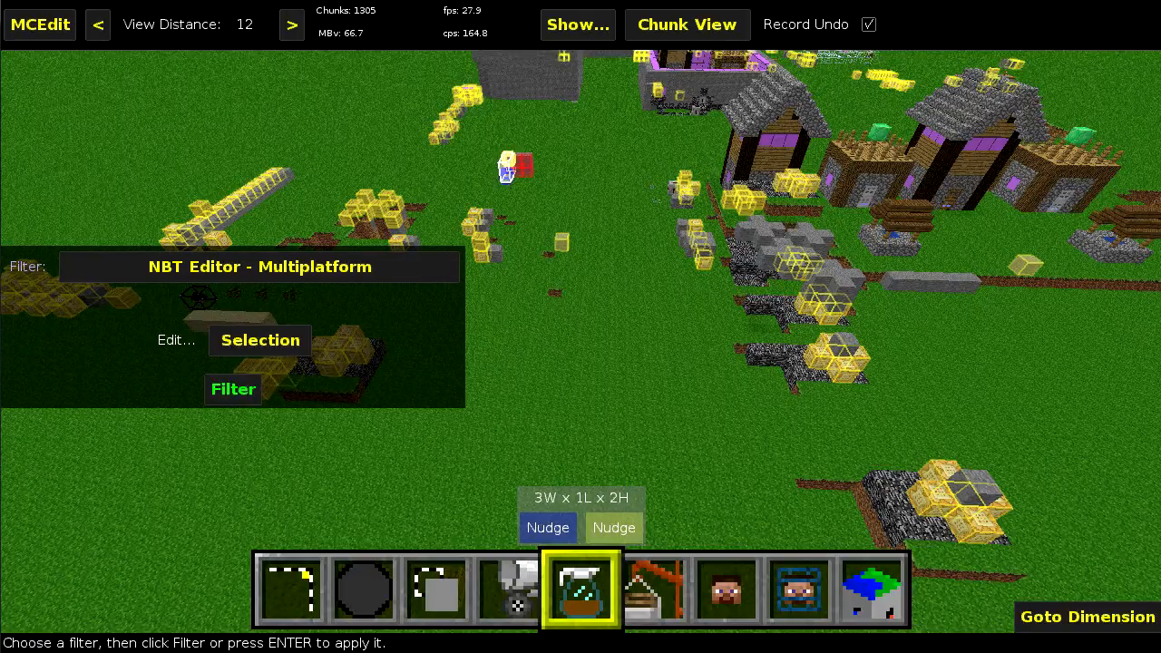
# Step: Run the filter on the selection, inspect the item frame's entity compound, and cancel without changes
pyautogui.click(233, 388)
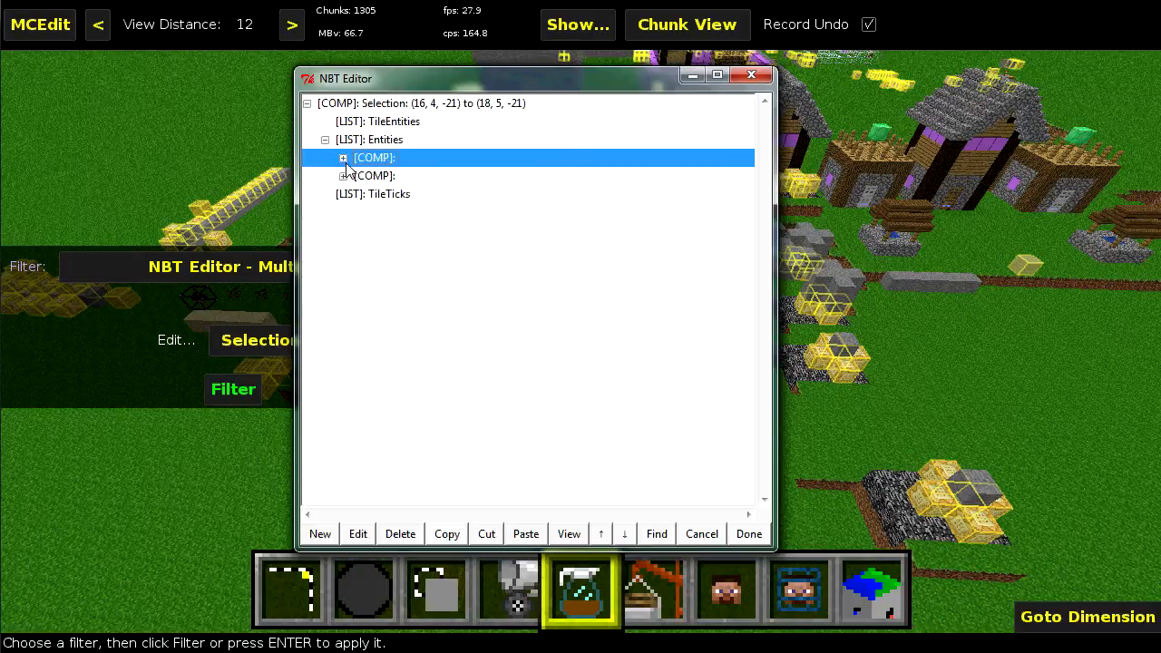
pyautogui.click(343, 156)
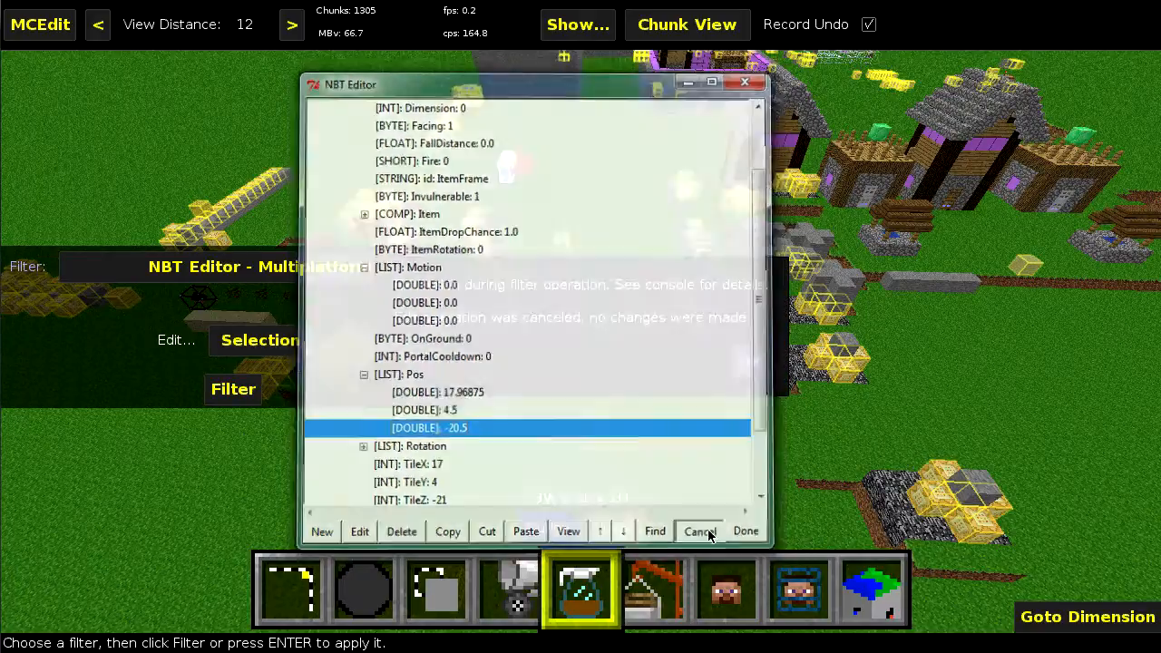
pyautogui.click(700, 530)
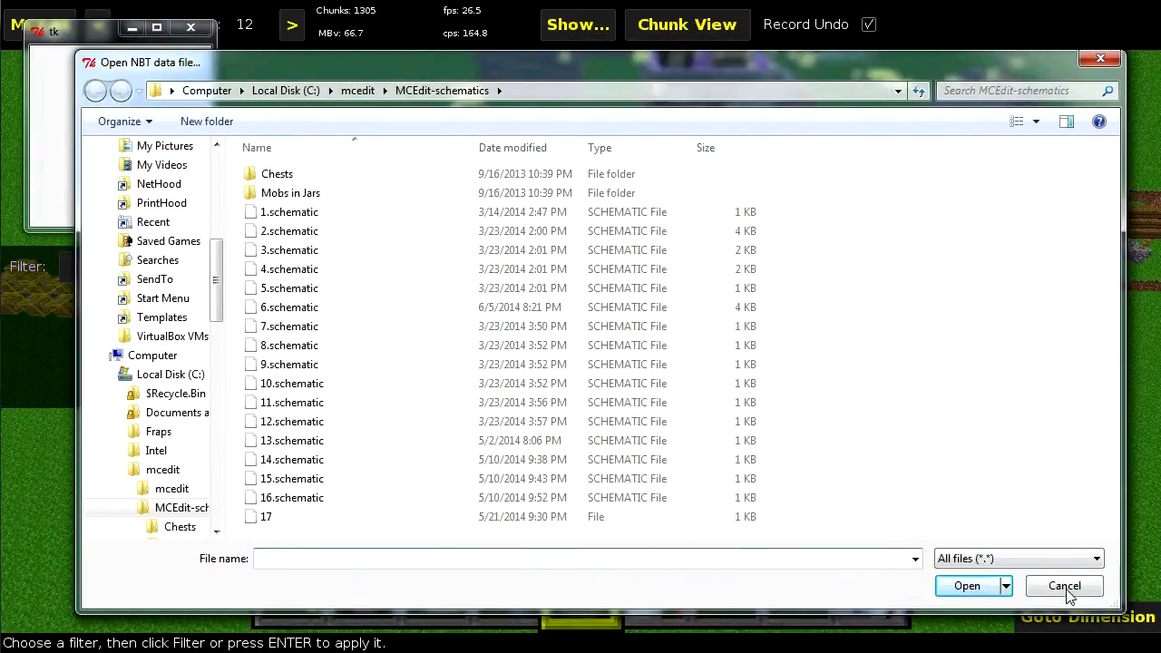
# Step: In File mode, abandon the file chooser, dismiss the 'No file name provided' error, and filter again
pyautogui.click(1063, 584)
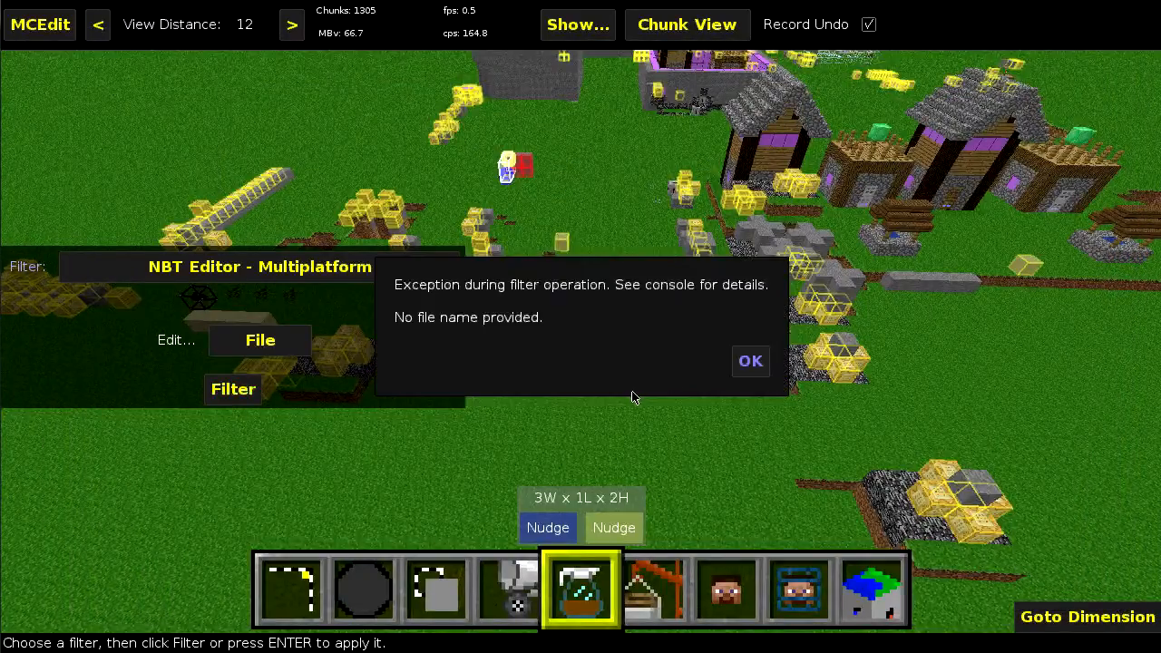
pyautogui.click(751, 361)
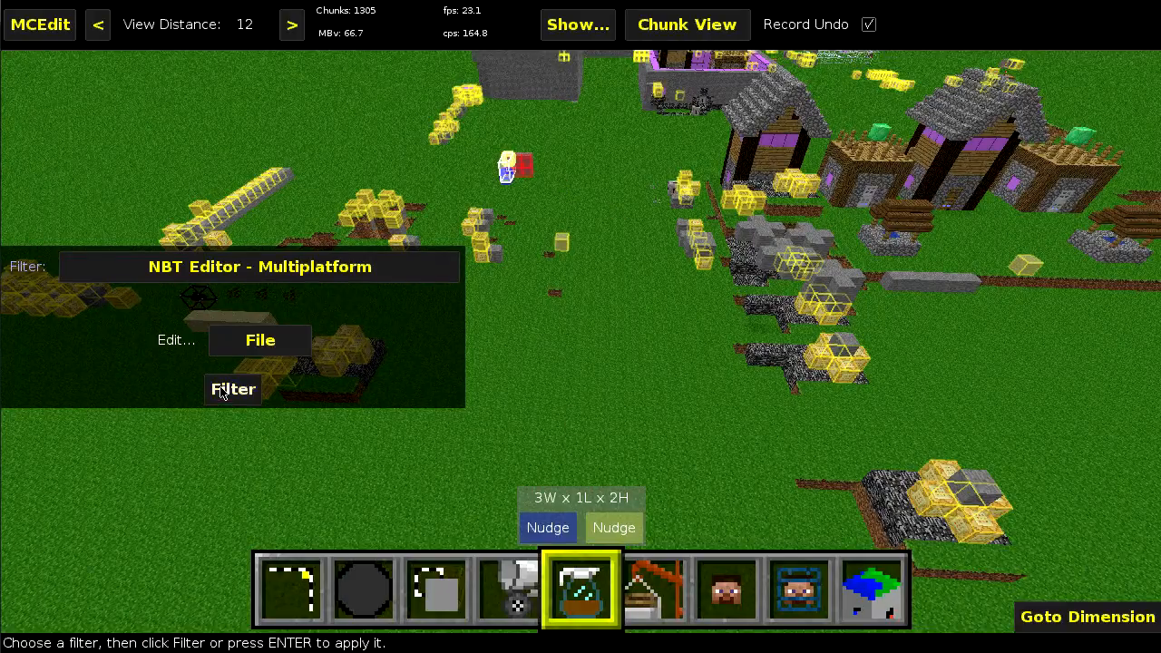
pyautogui.click(261, 341)
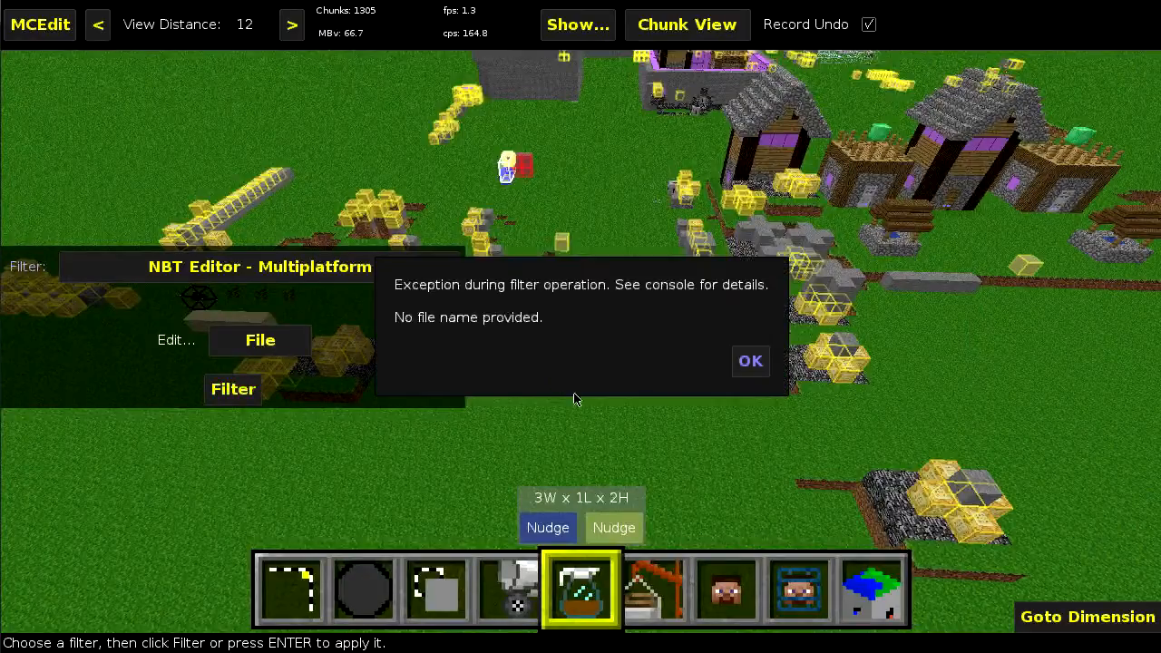
# Step: Switch to the original NBT Editor filter and dismiss the no-file-name exception
pyautogui.click(749, 361)
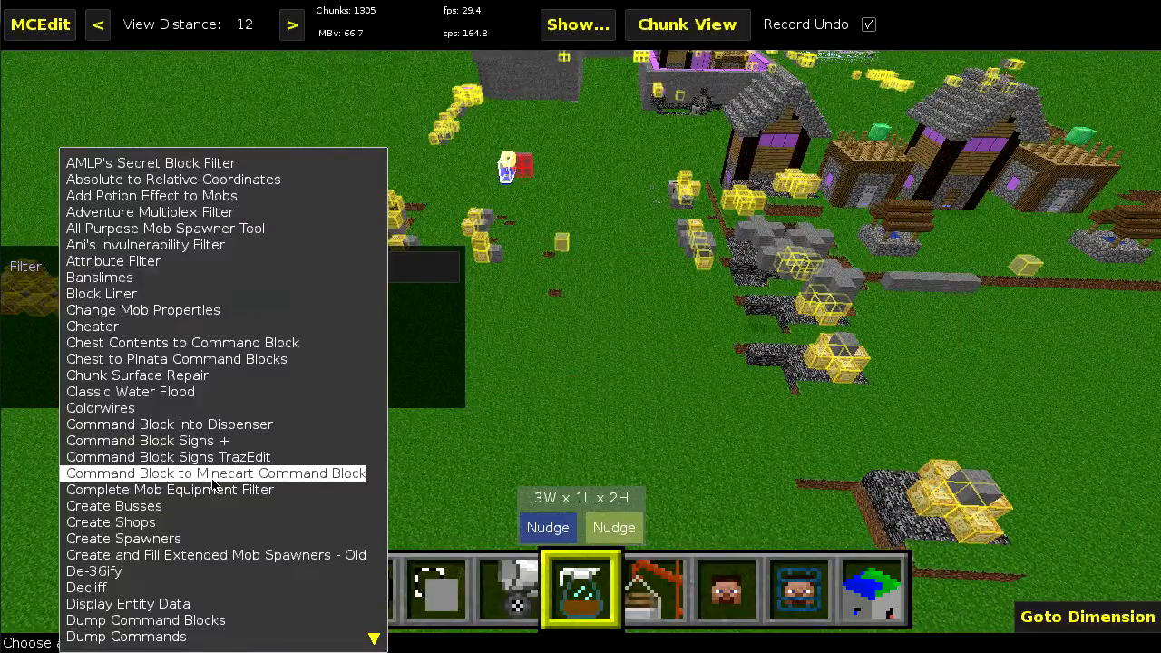
pyautogui.scroll(-3)
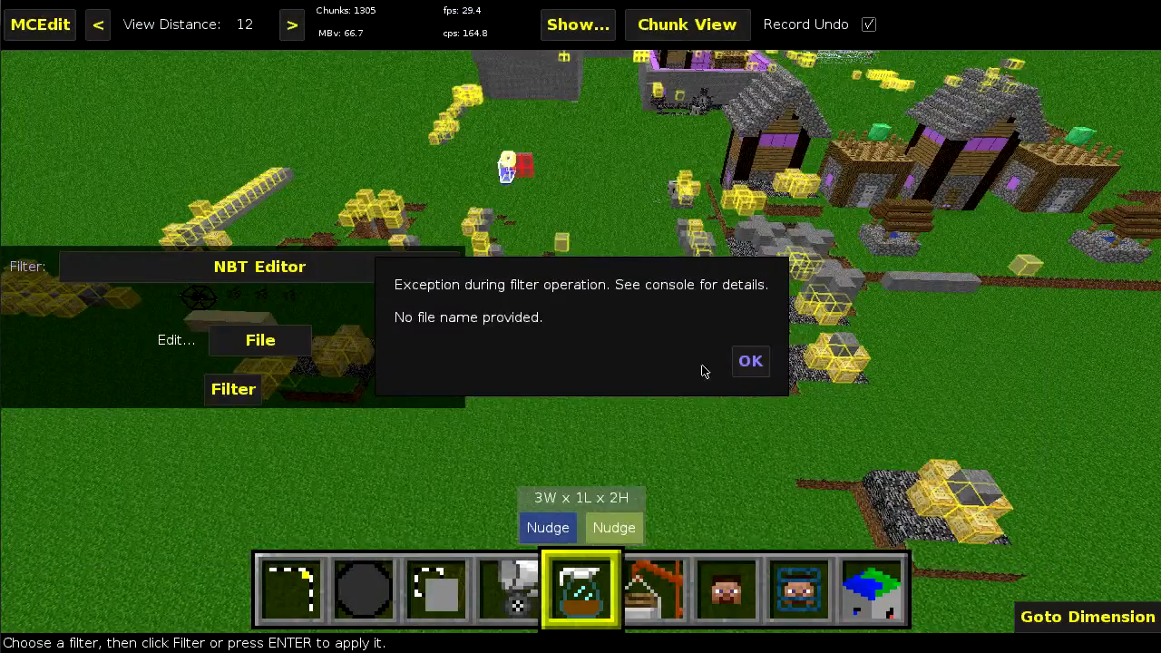
pyautogui.click(751, 361)
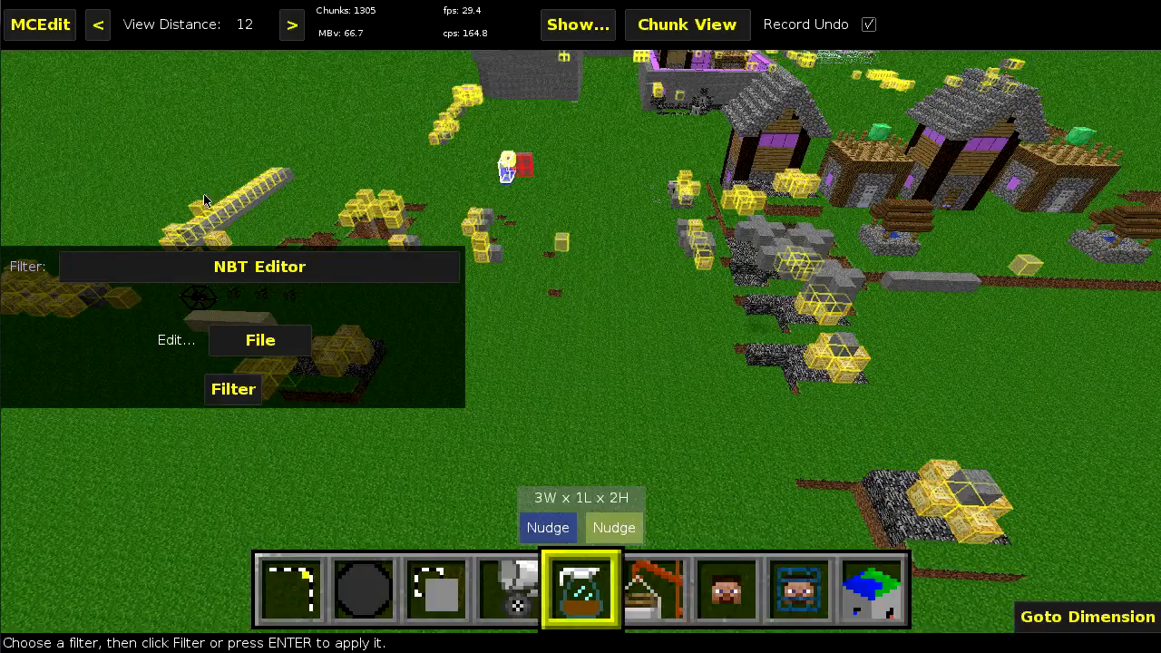
pyautogui.moveTo(54, 273)
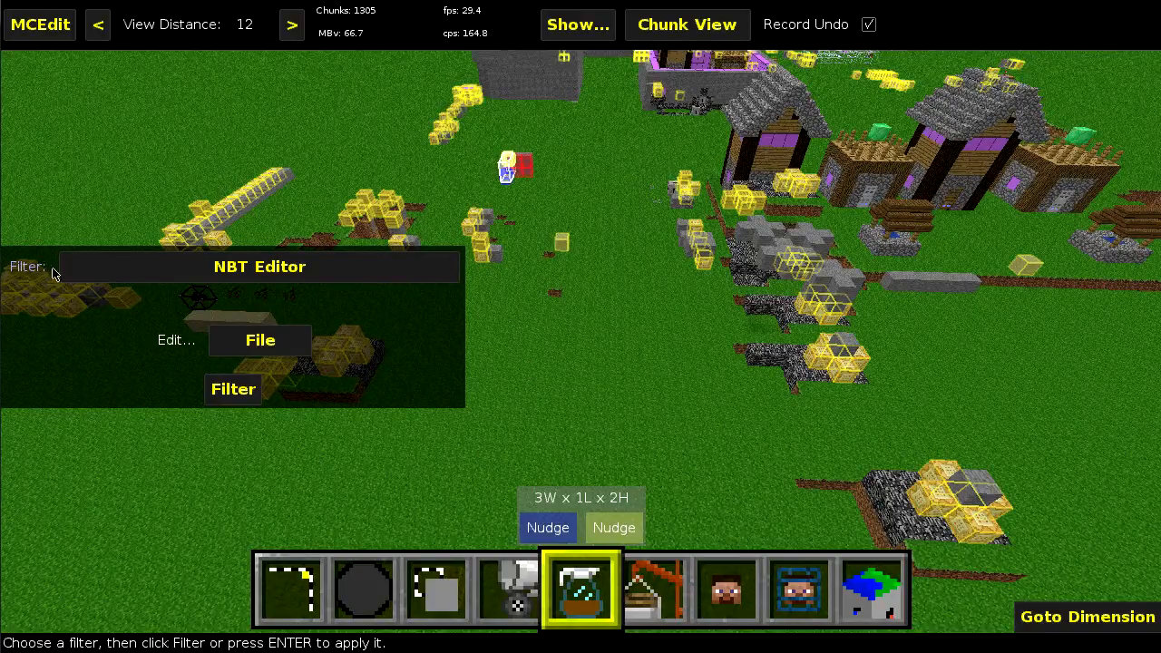
pyautogui.moveTo(511, 363)
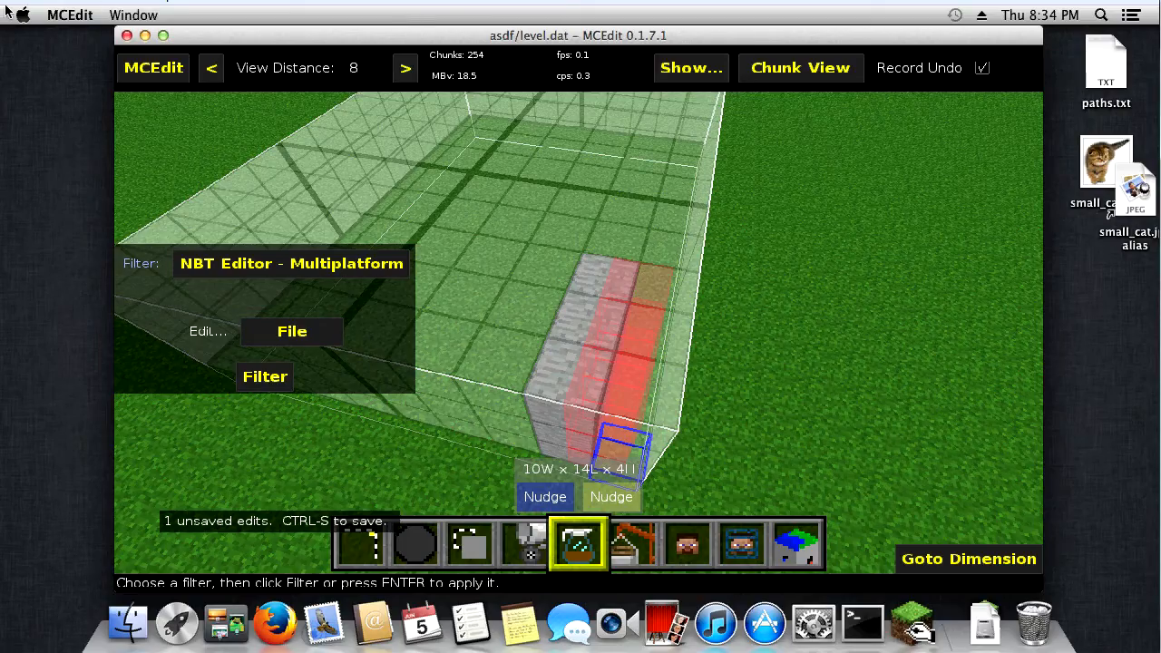
# Step: Quit MCEdit via the Apple menu and relaunch MCEdit.app from Finder to its start screen
pyautogui.click(22, 15)
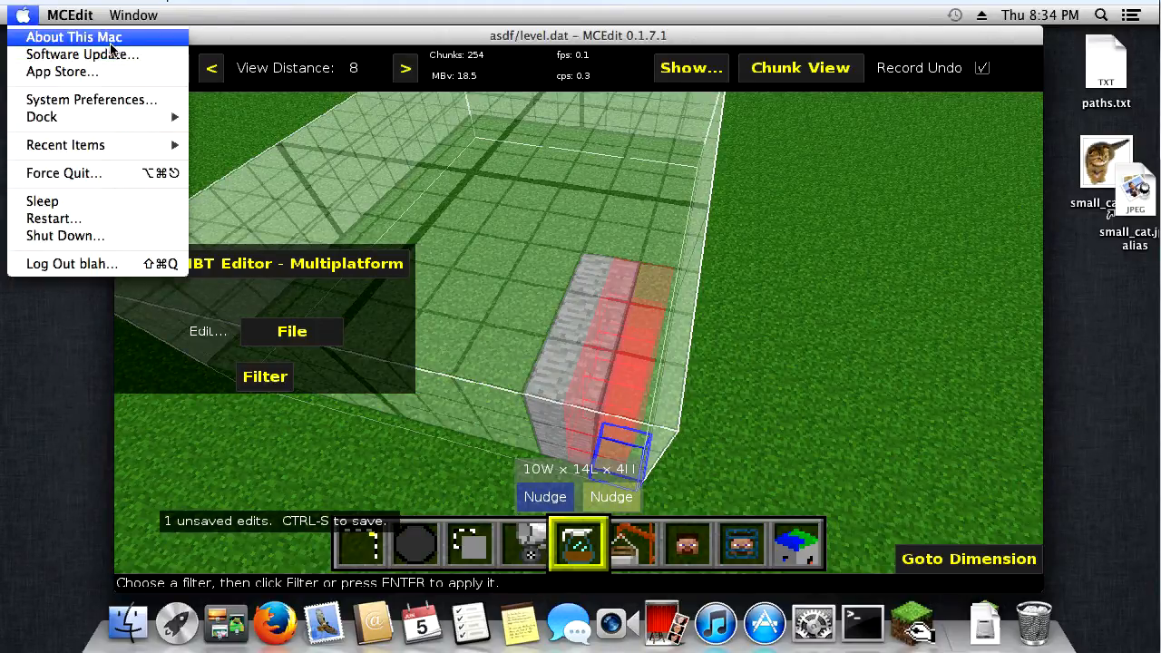
pyautogui.click(578, 544)
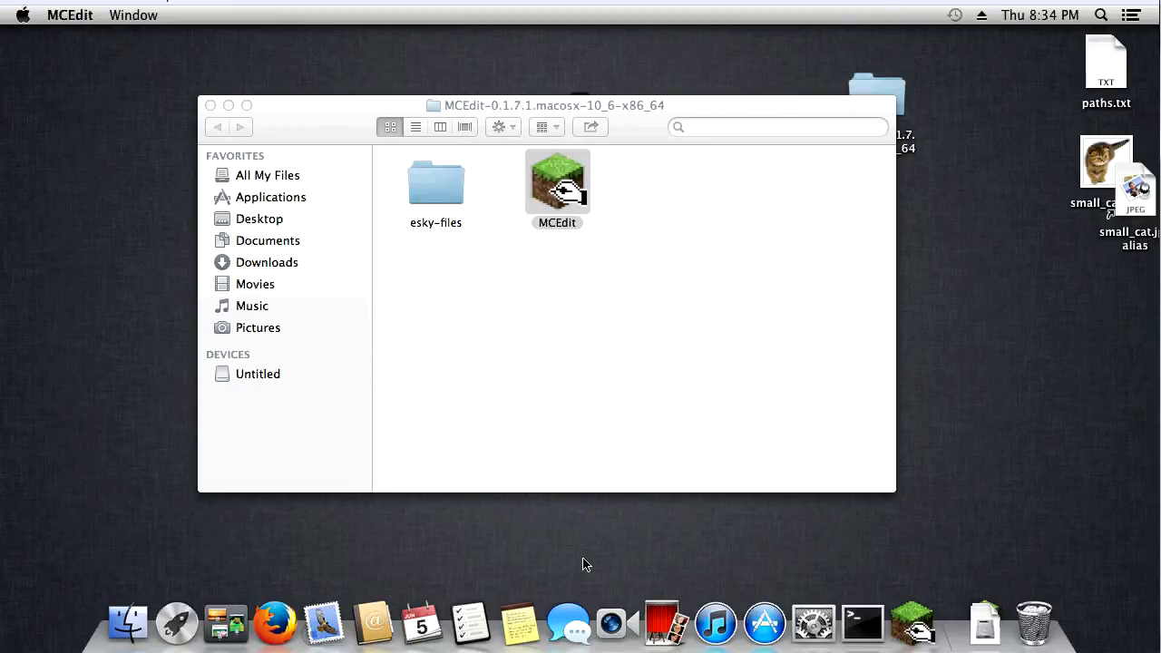
pyautogui.doubleClick(557, 181)
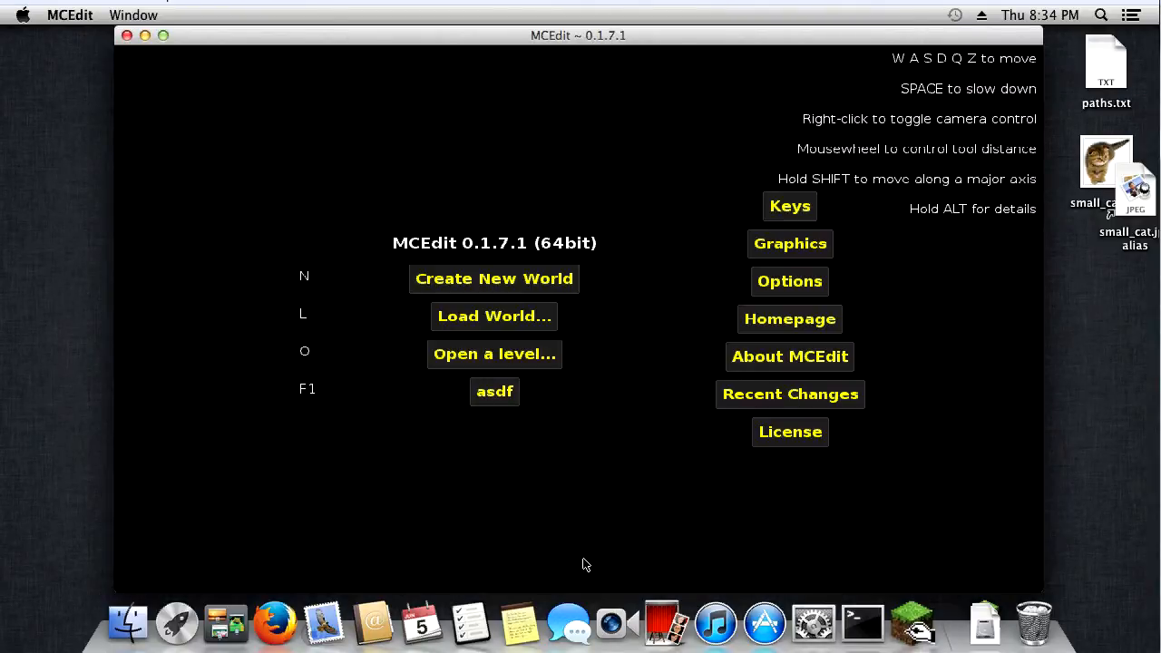